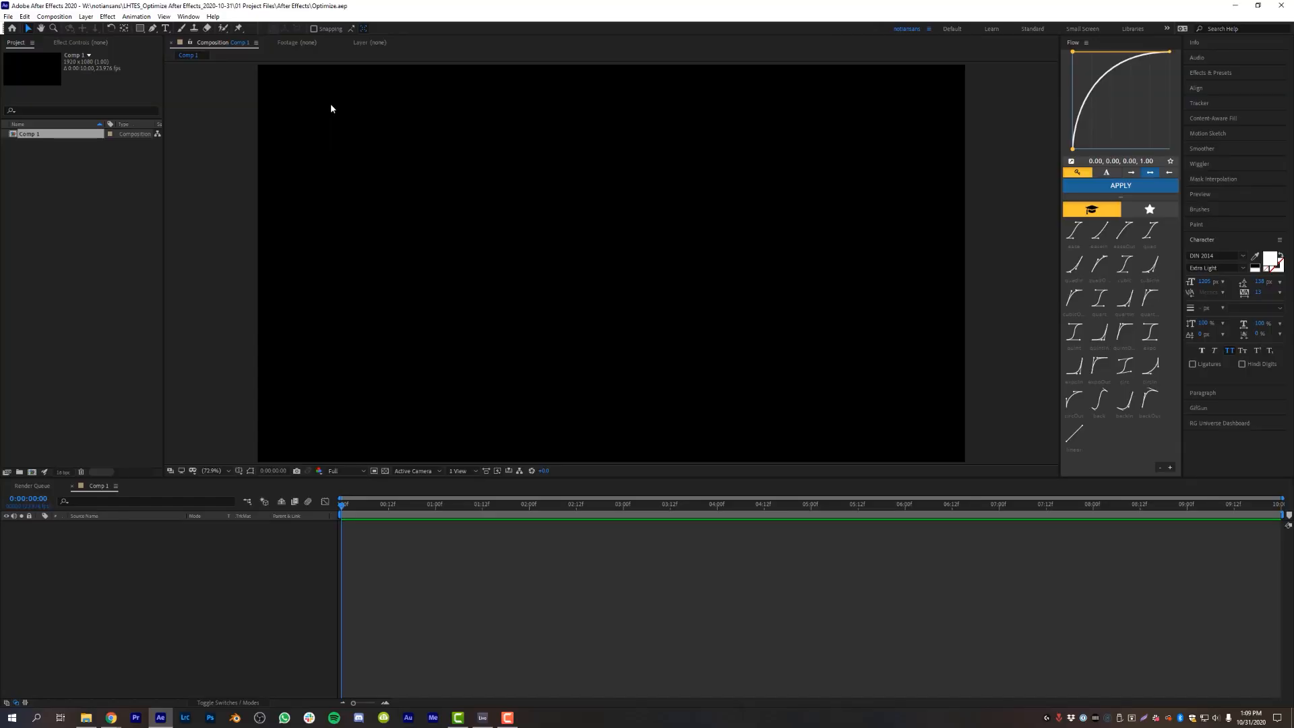
- View the About After Effects version info, then collapse the Character panel to its heading
click(211, 16)
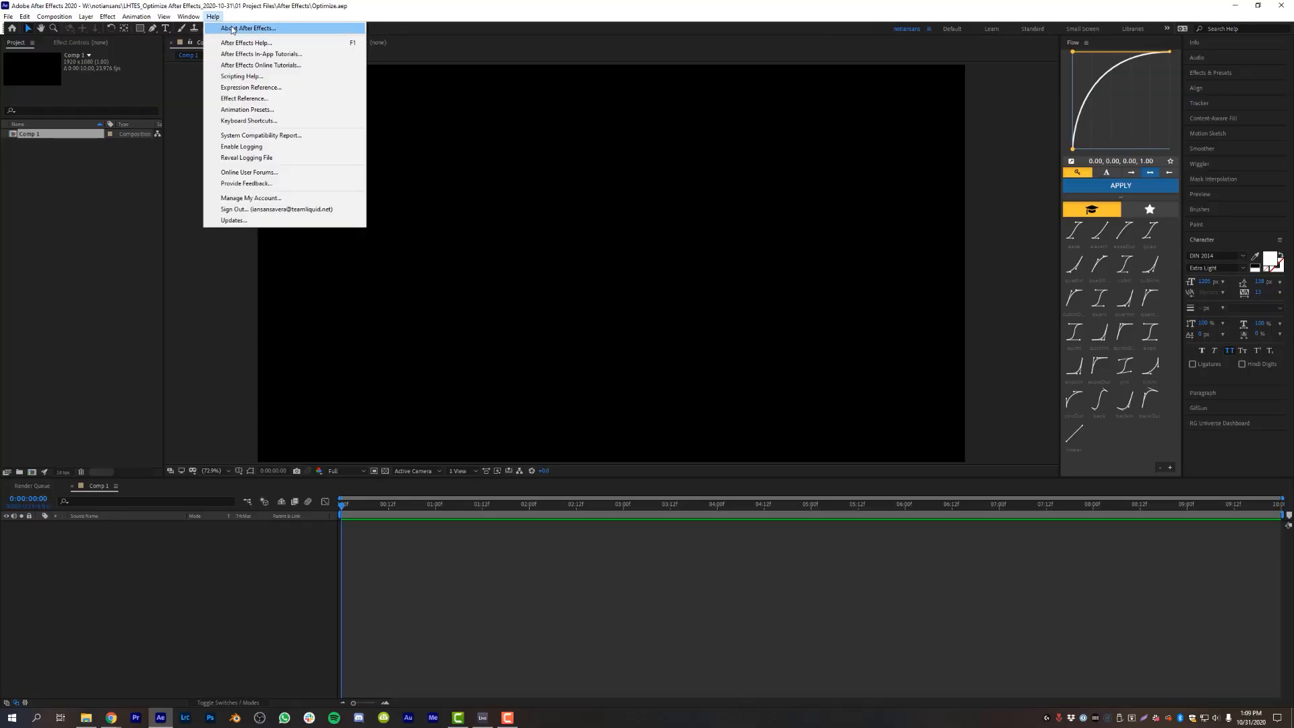
click(248, 27)
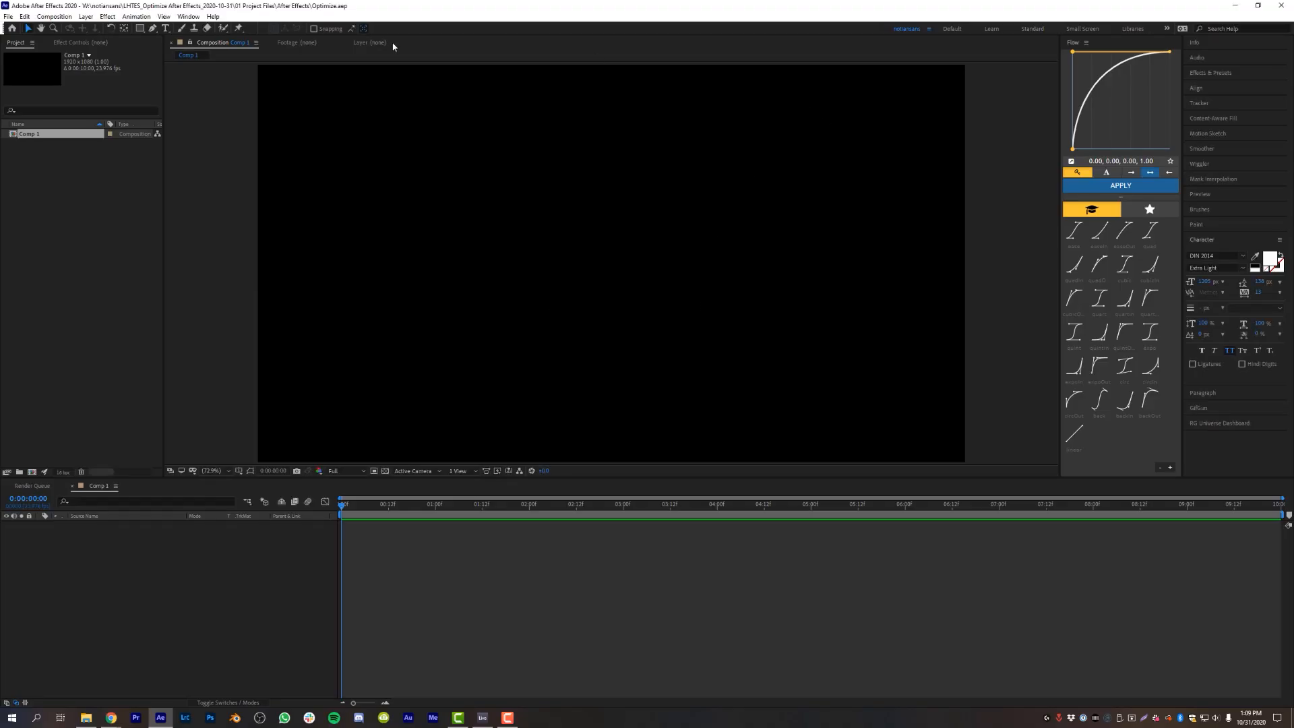
mouse_move(474, 128)
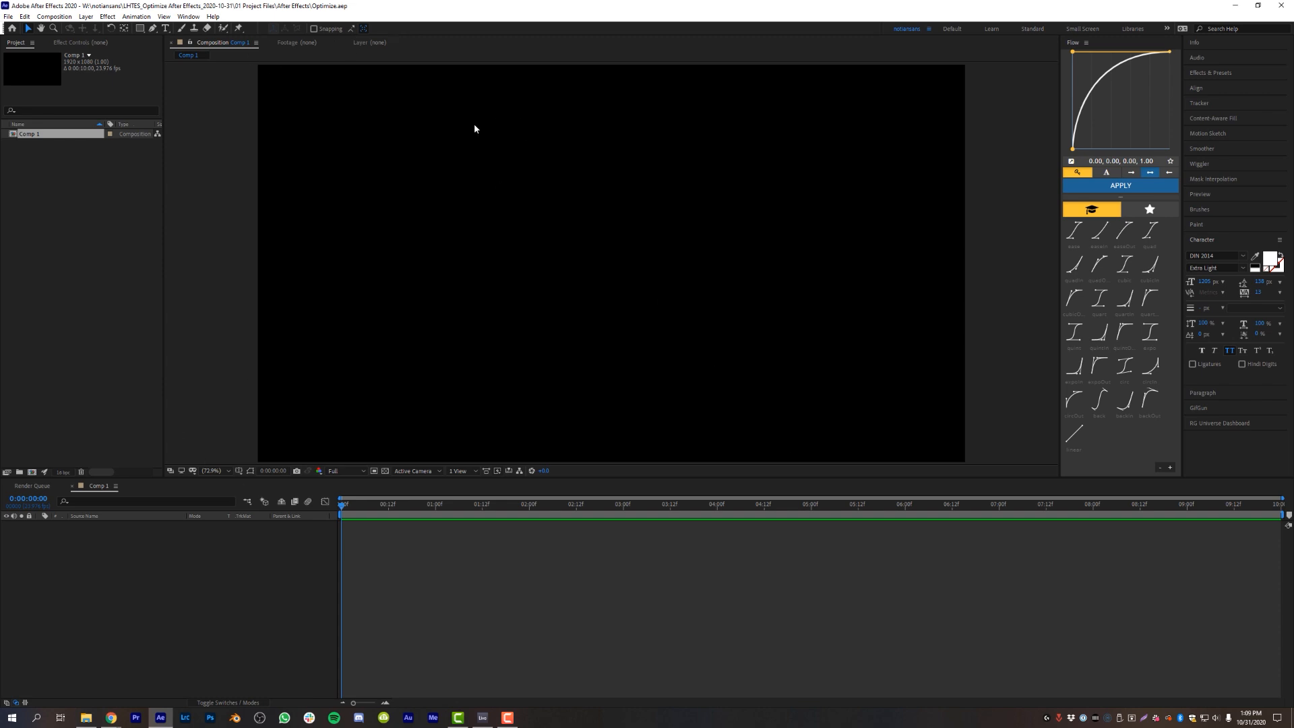
mouse_move(1115, 101)
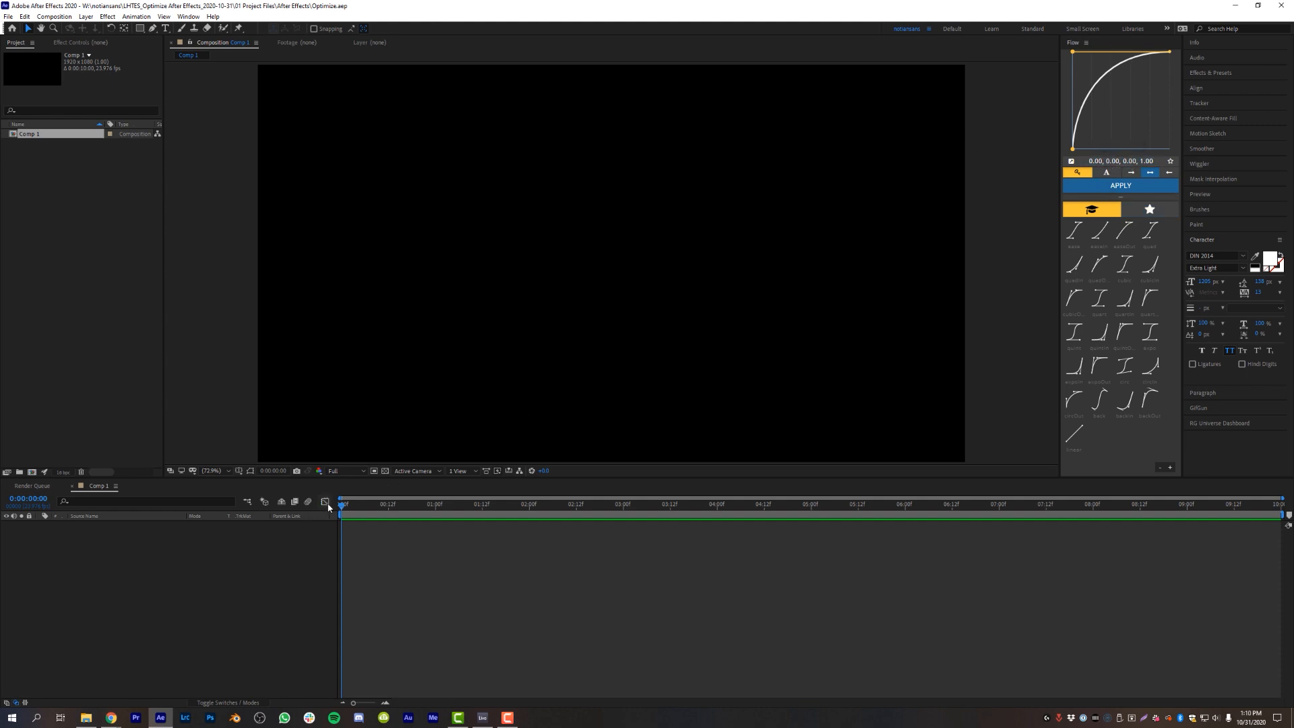
click(1074, 331)
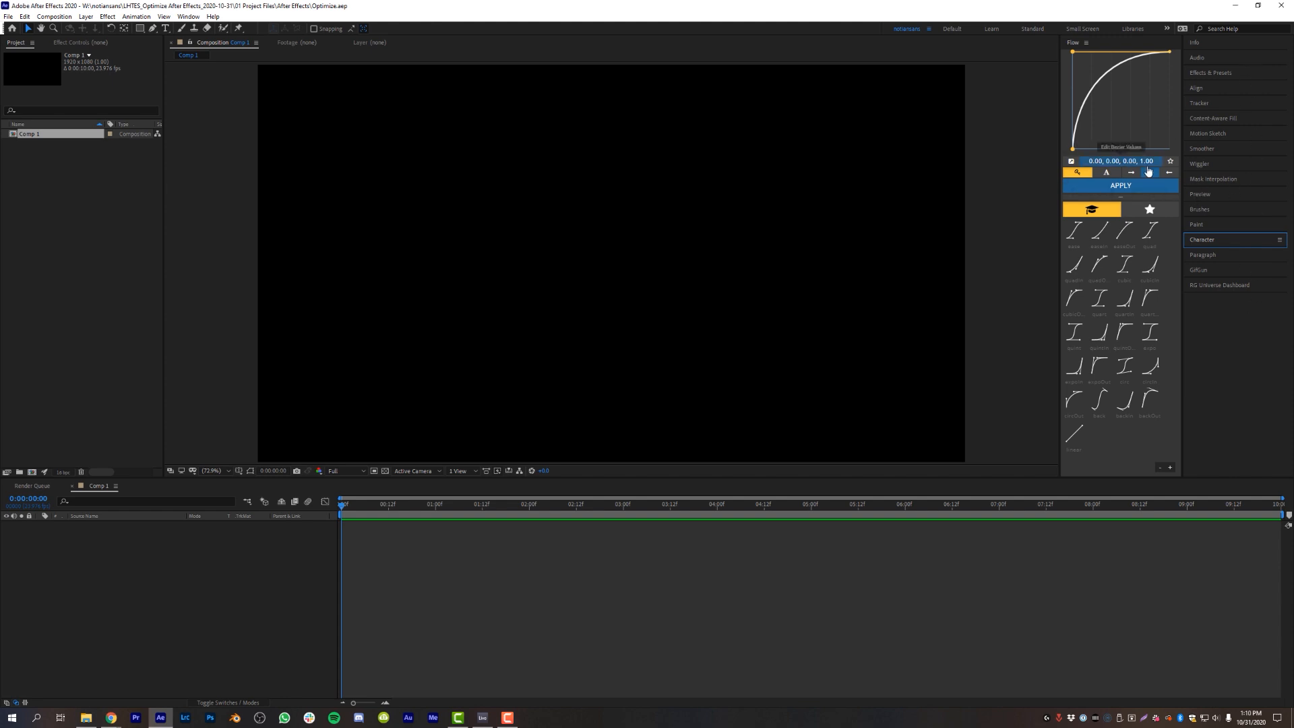
- Collapse the Paragraph and RG Universe Dashboard panels and undock Flow from the panel menu
click(187, 16)
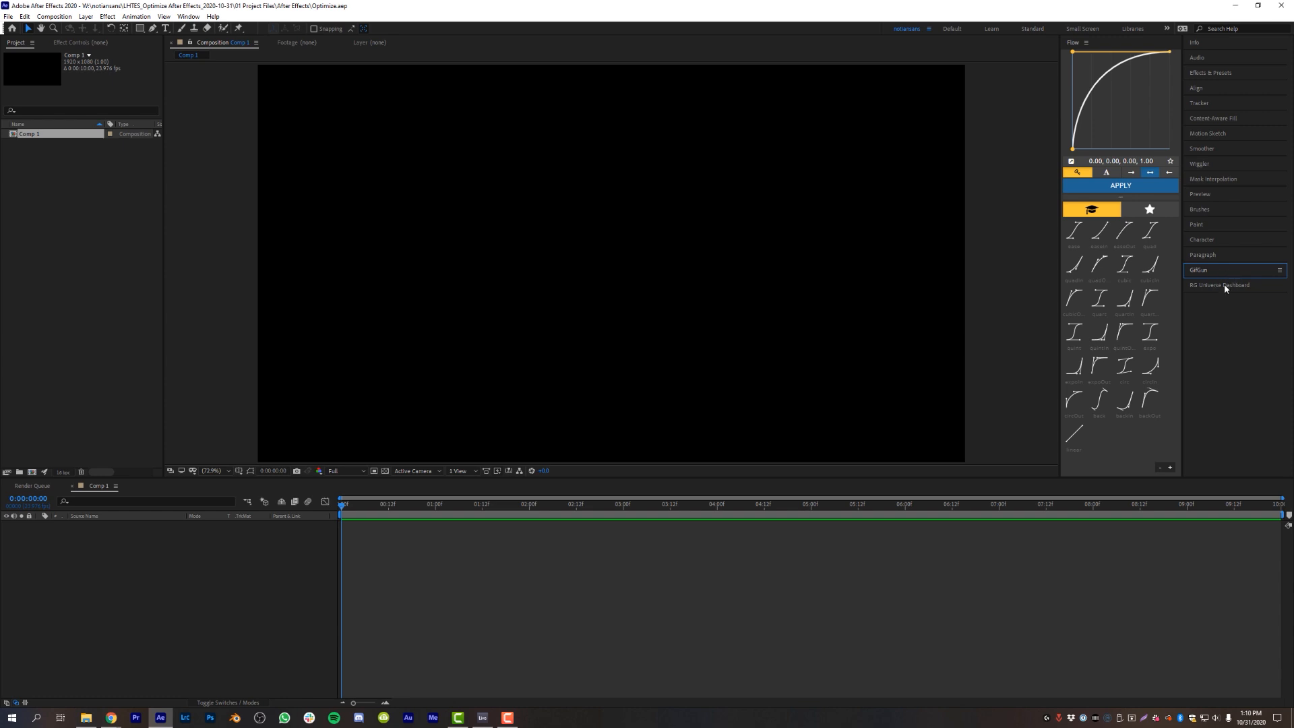
click(1221, 284)
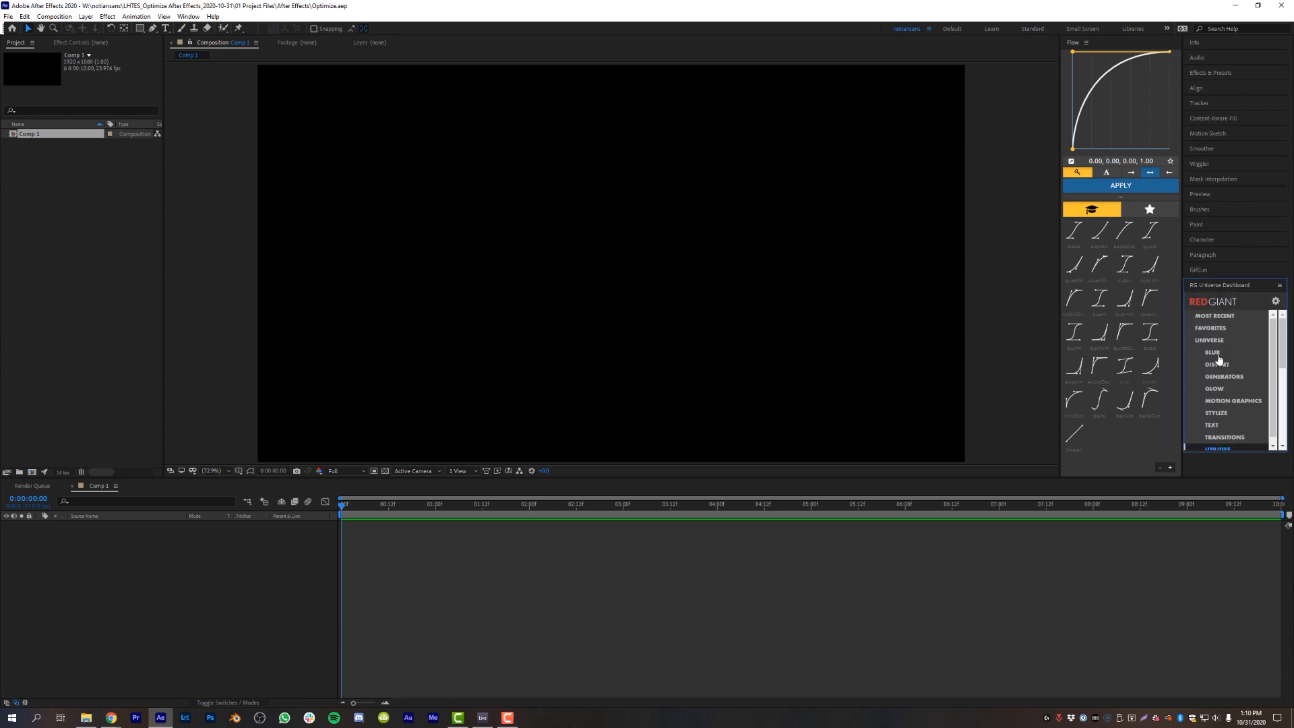
click(1212, 351)
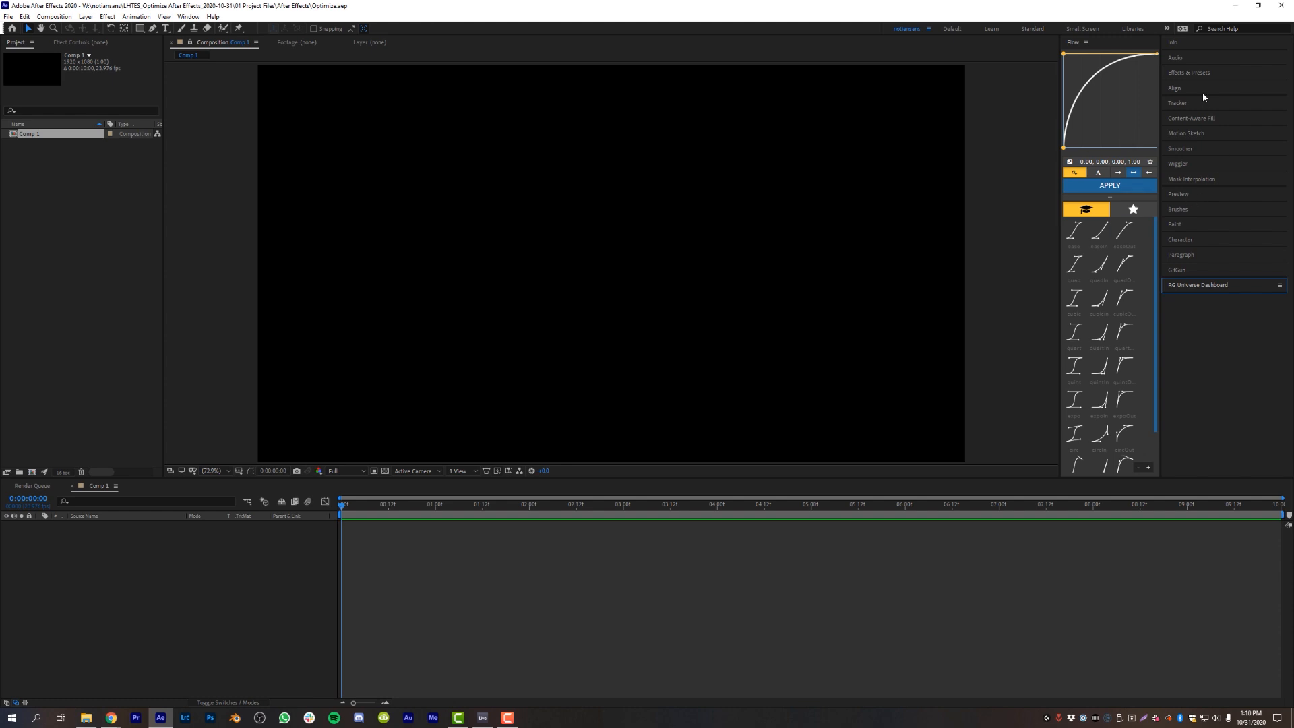
click(1174, 57)
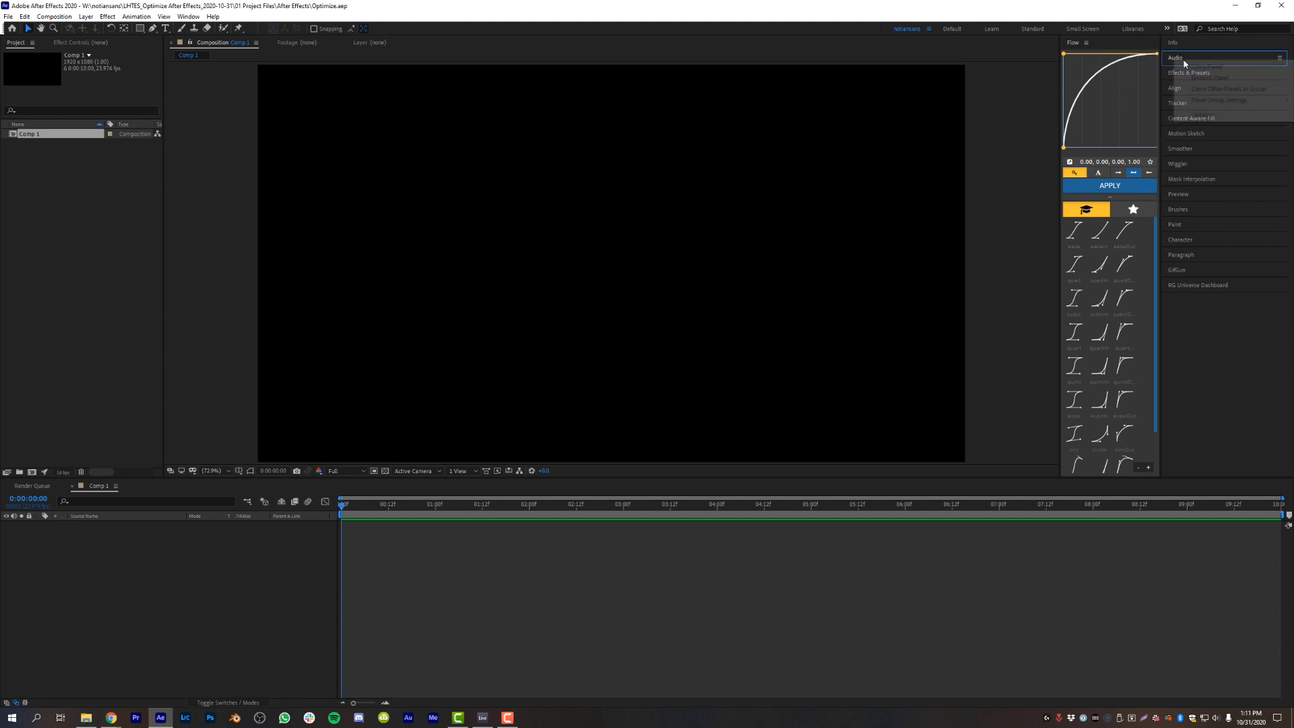
click(1188, 72)
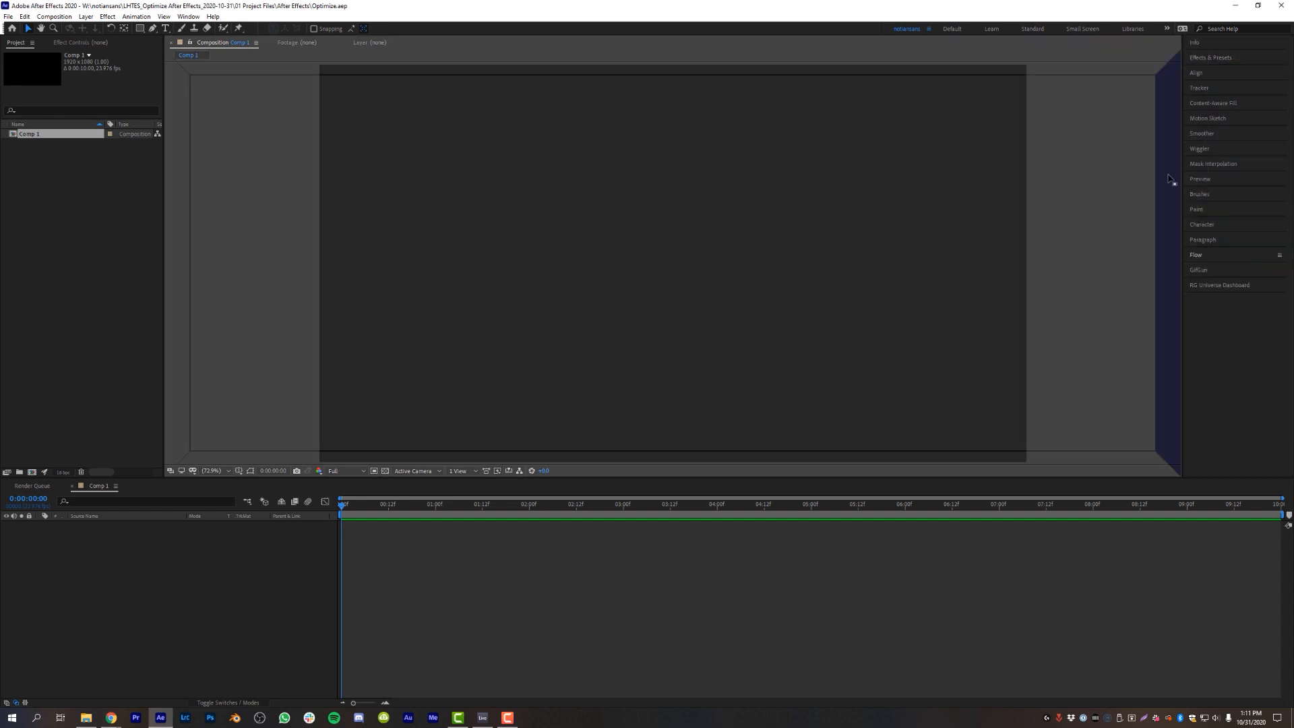
- Dock Flow back so Content-Aware Fill, Tracker and Preview fill the center area
click(1196, 255)
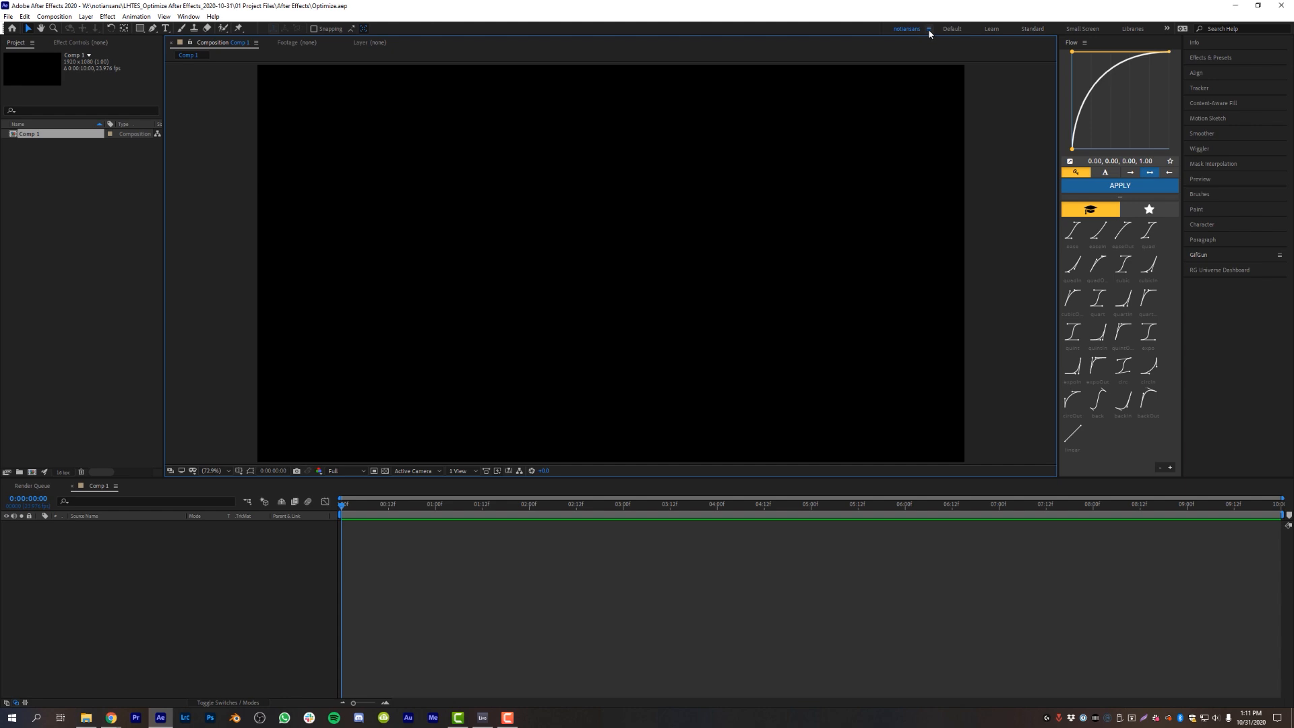
click(929, 29)
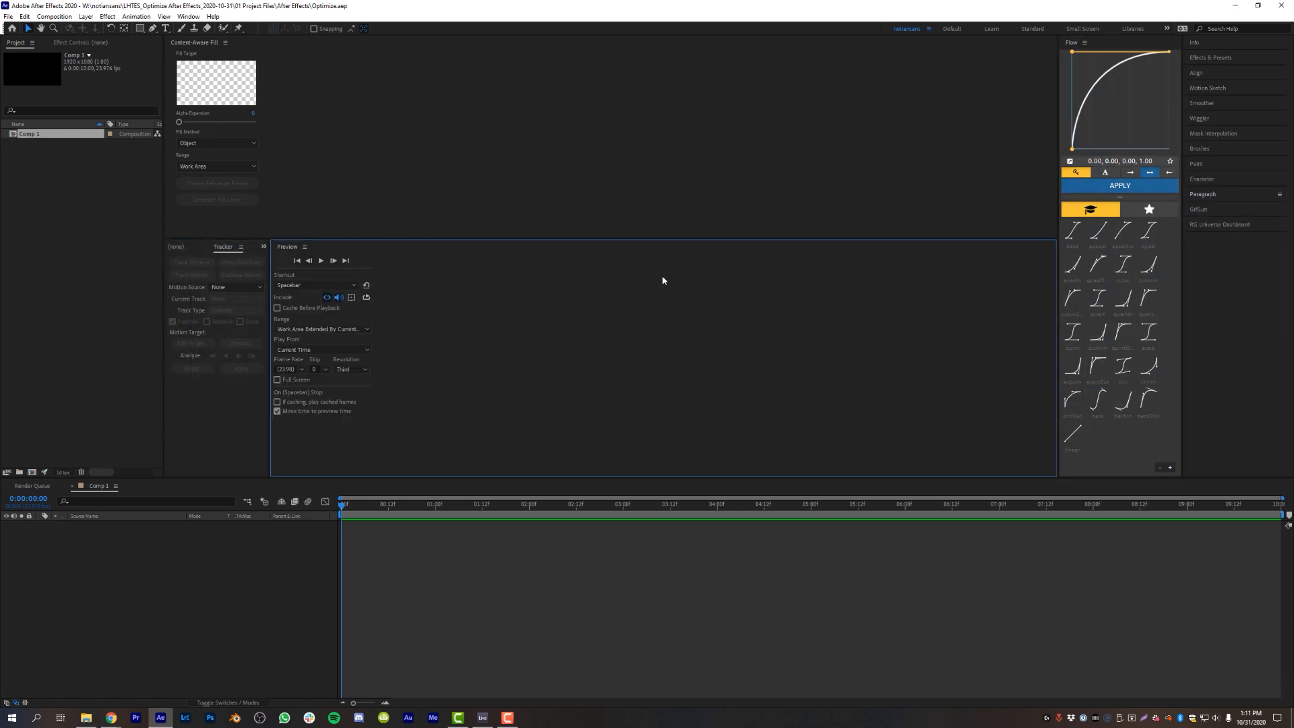
click(907, 28)
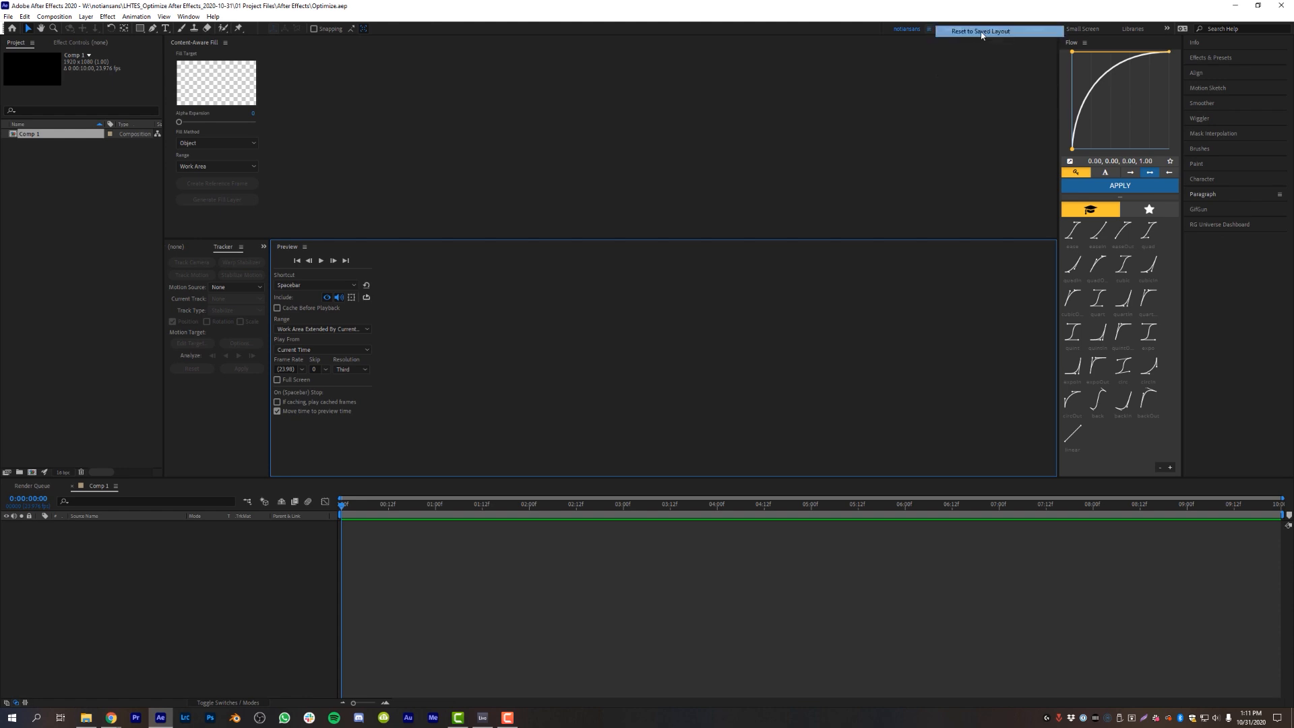
- Reset the workspace to its saved layout, restoring the viewer and Character panel
click(978, 31)
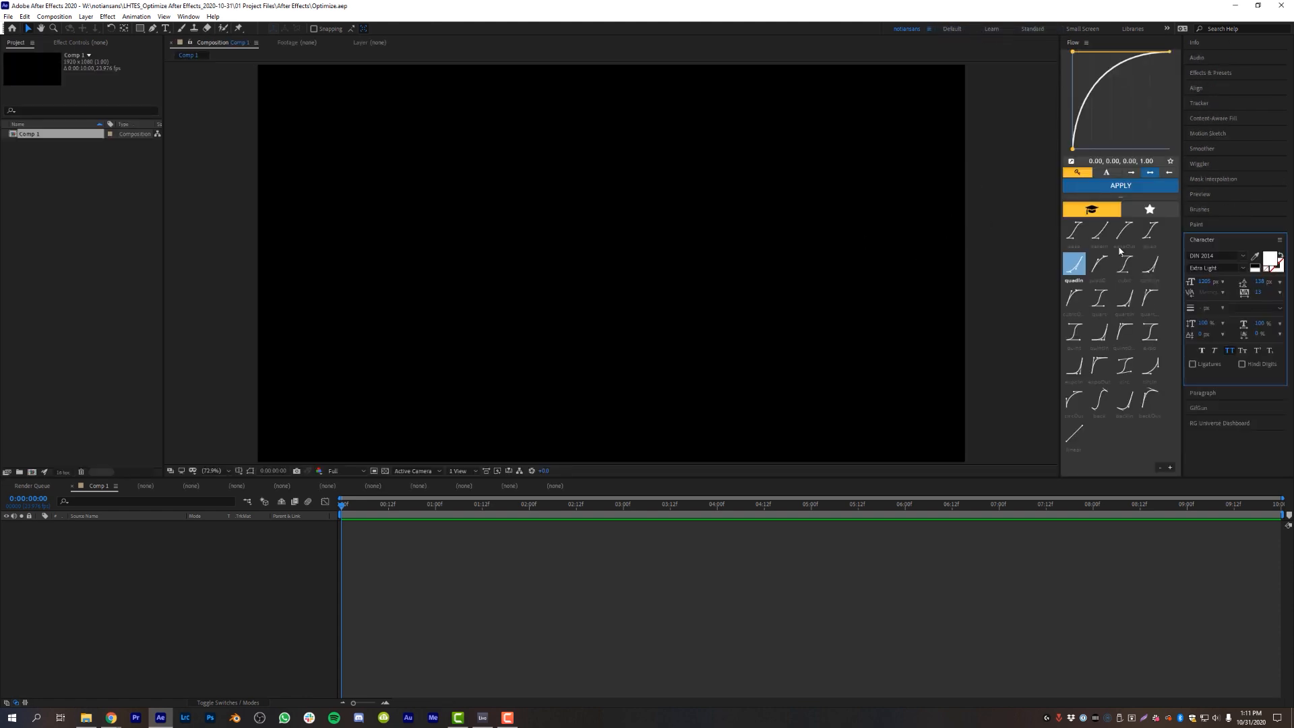
click(1074, 299)
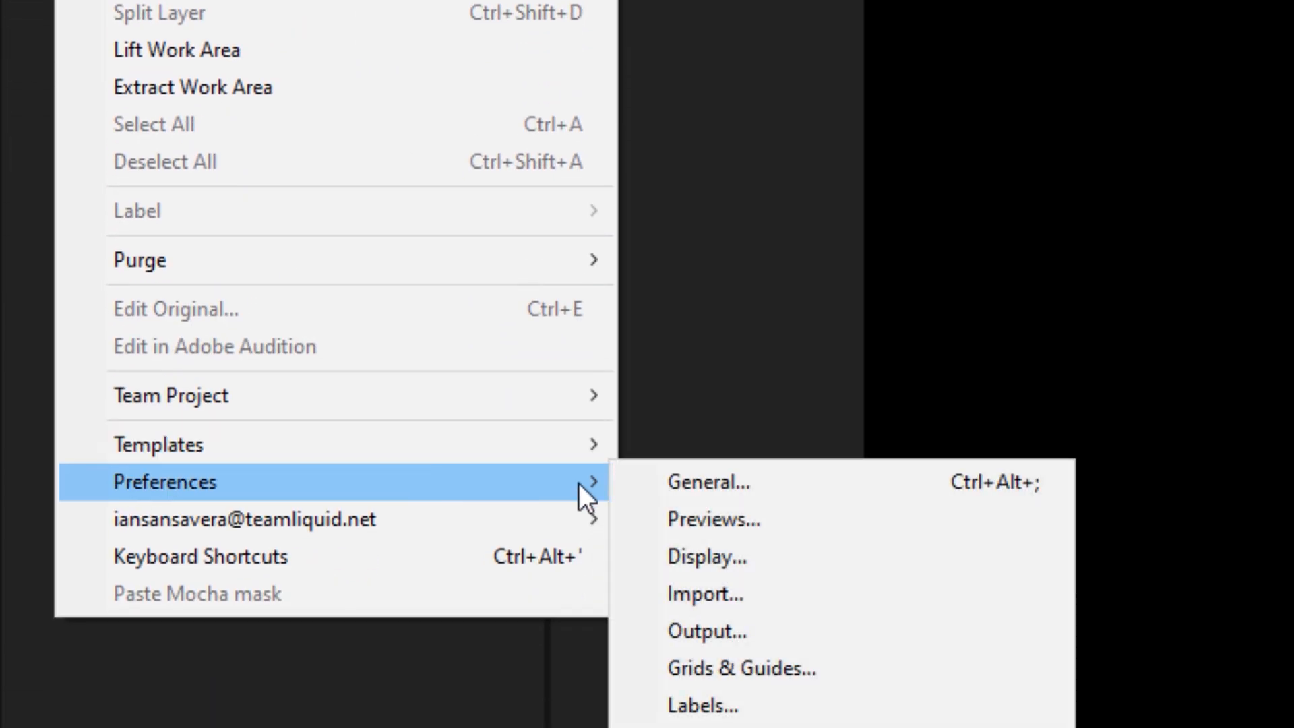
mouse_move(854, 495)
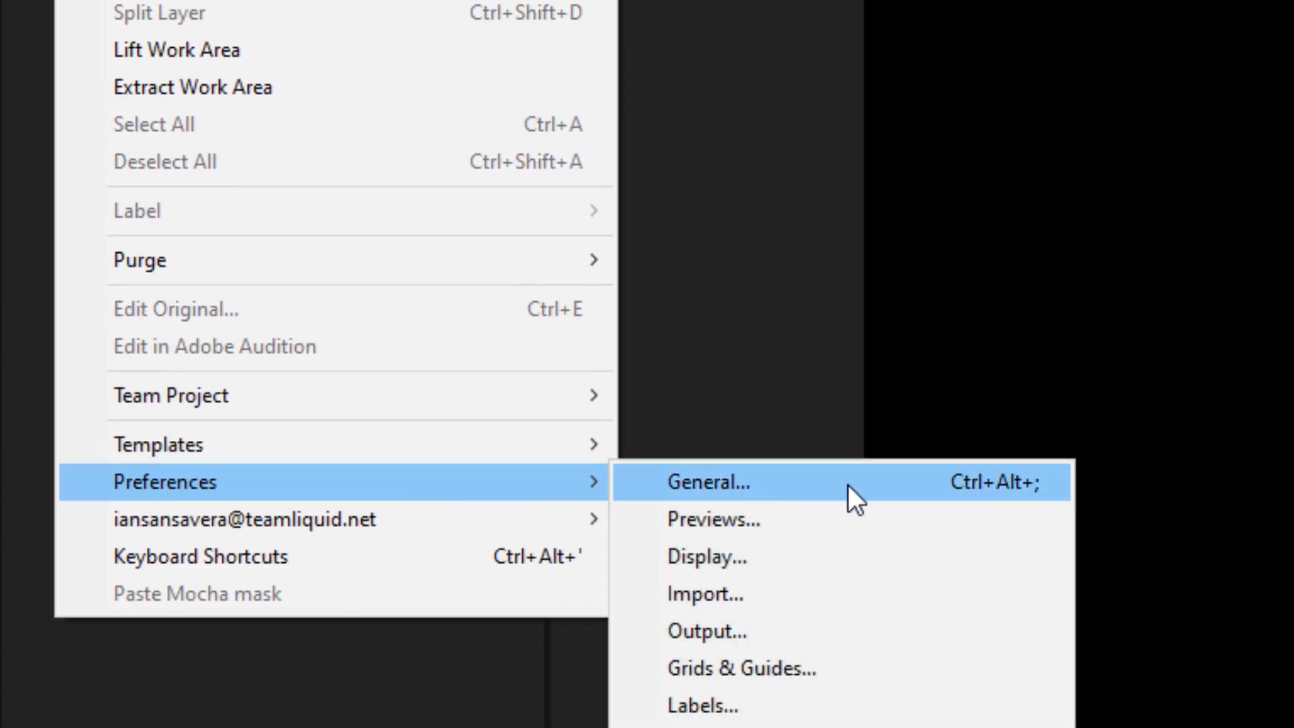
- Show the General category of the Preferences window
click(708, 481)
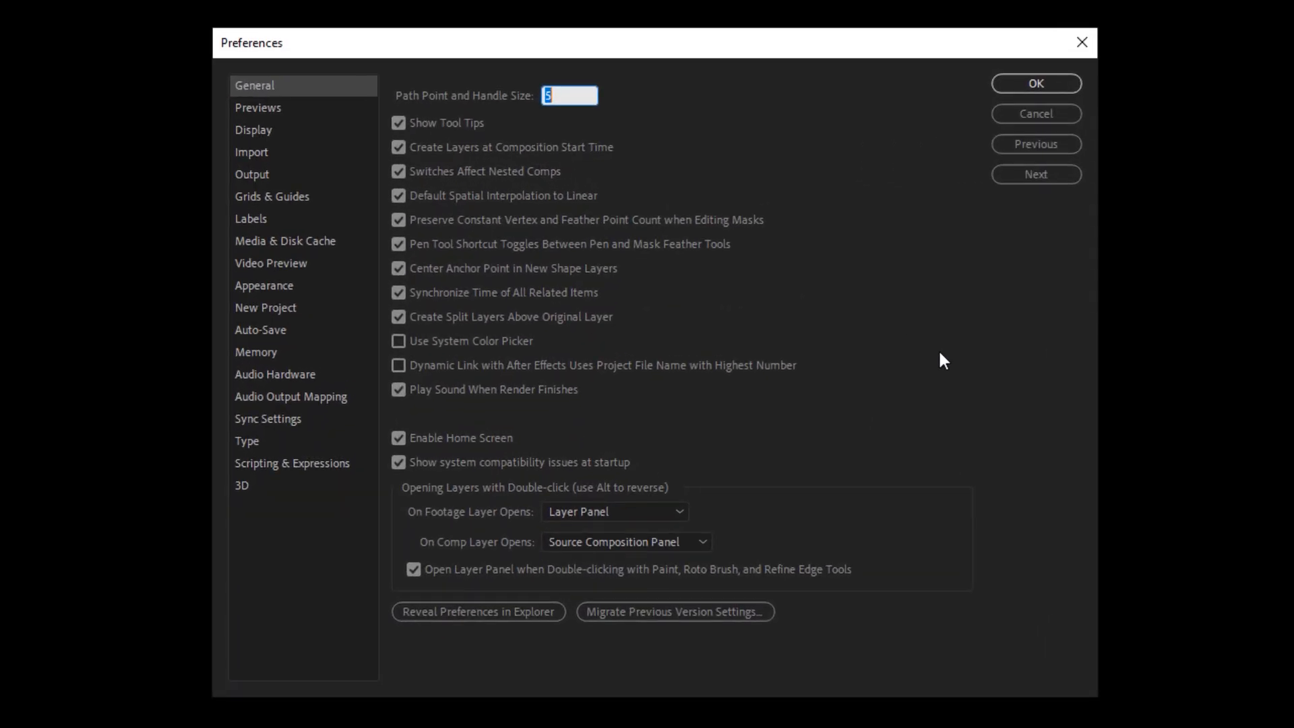
mouse_move(924, 352)
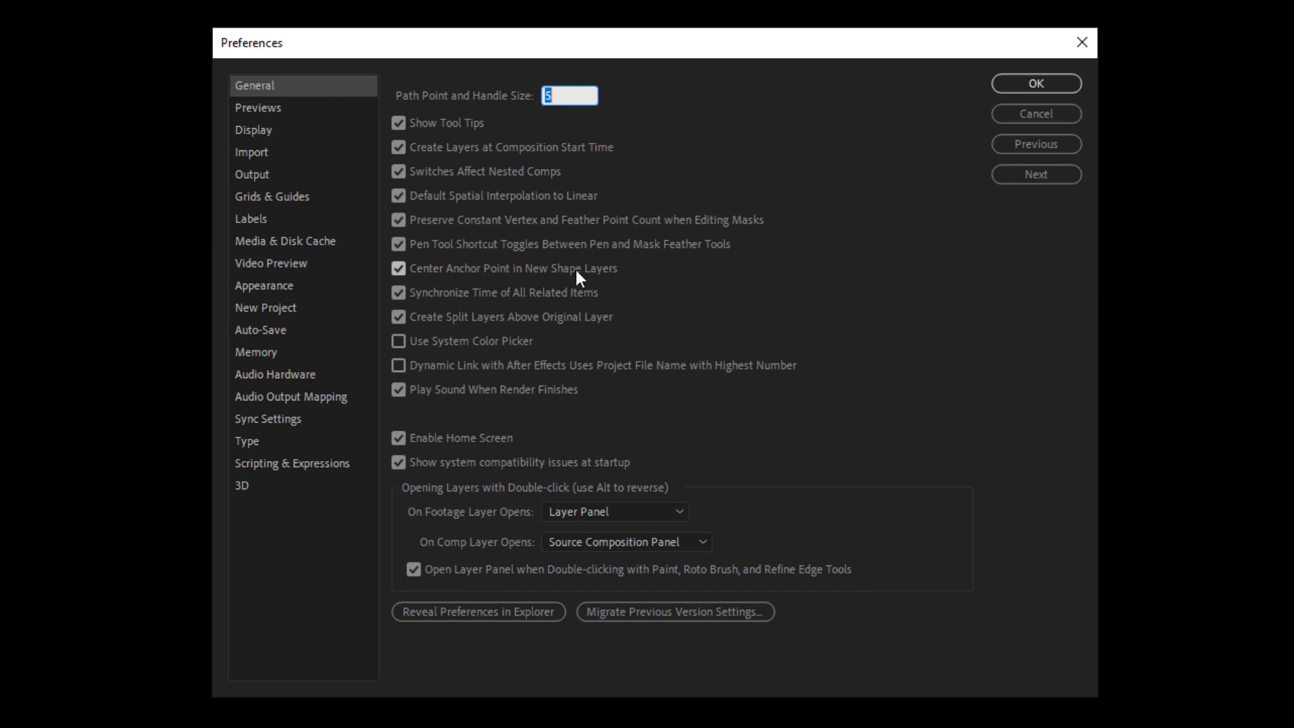
mouse_move(461, 282)
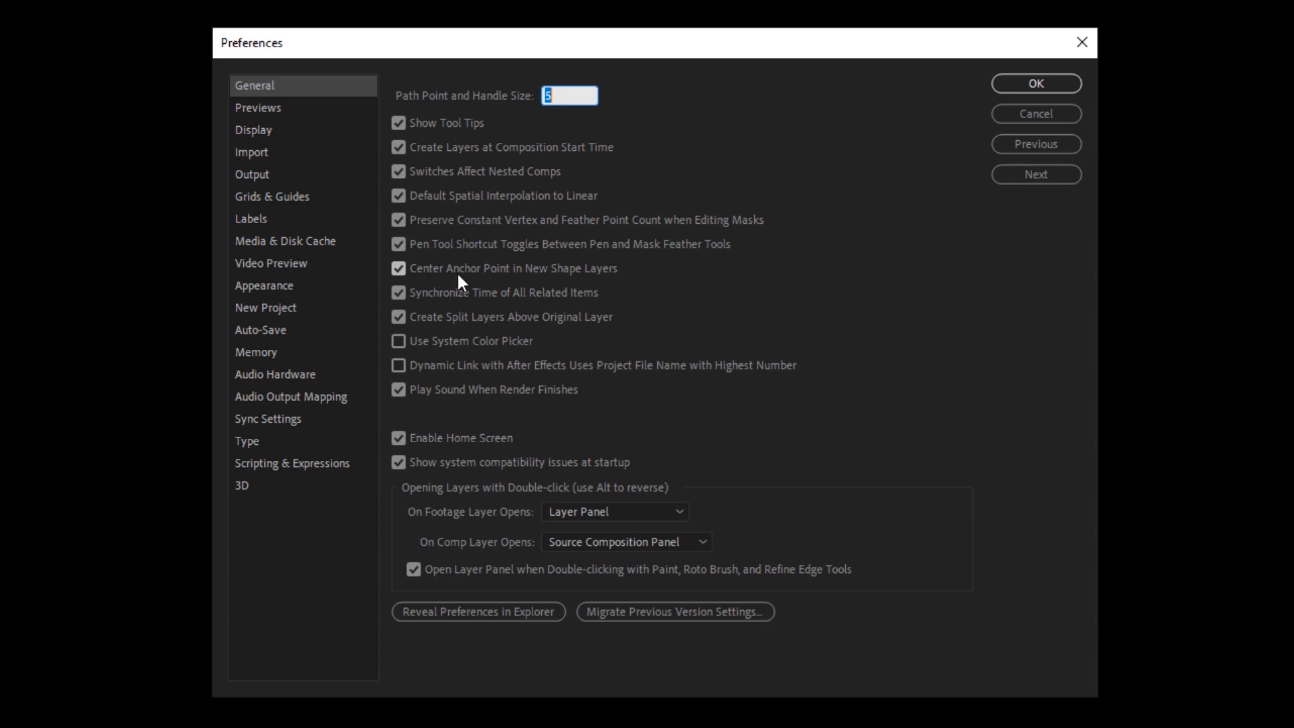
mouse_move(461, 287)
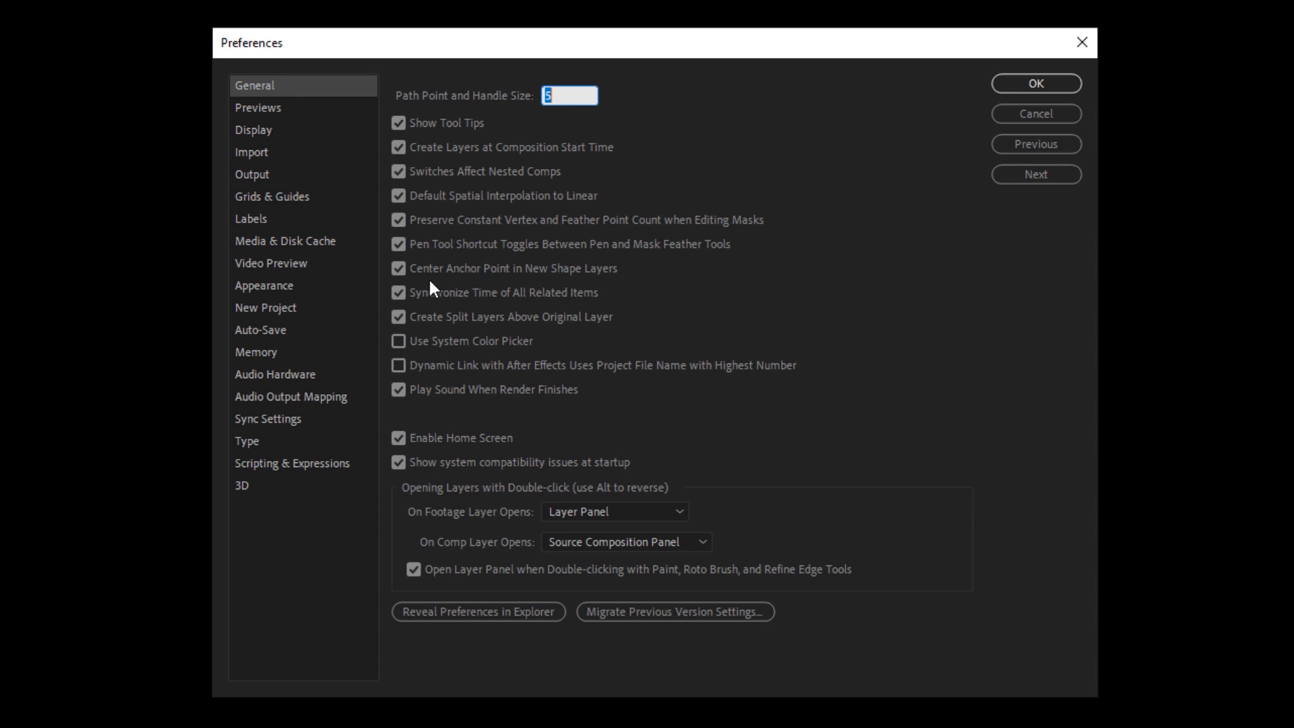
mouse_move(593, 288)
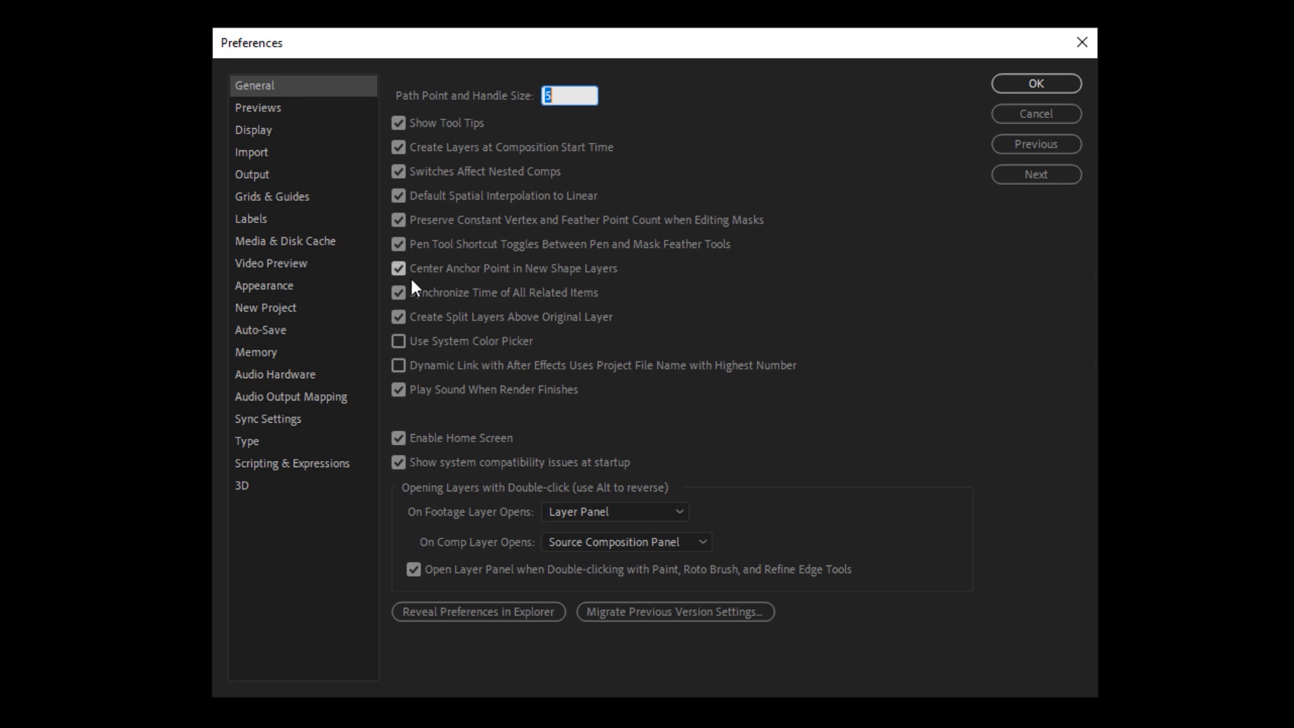
mouse_move(655, 286)
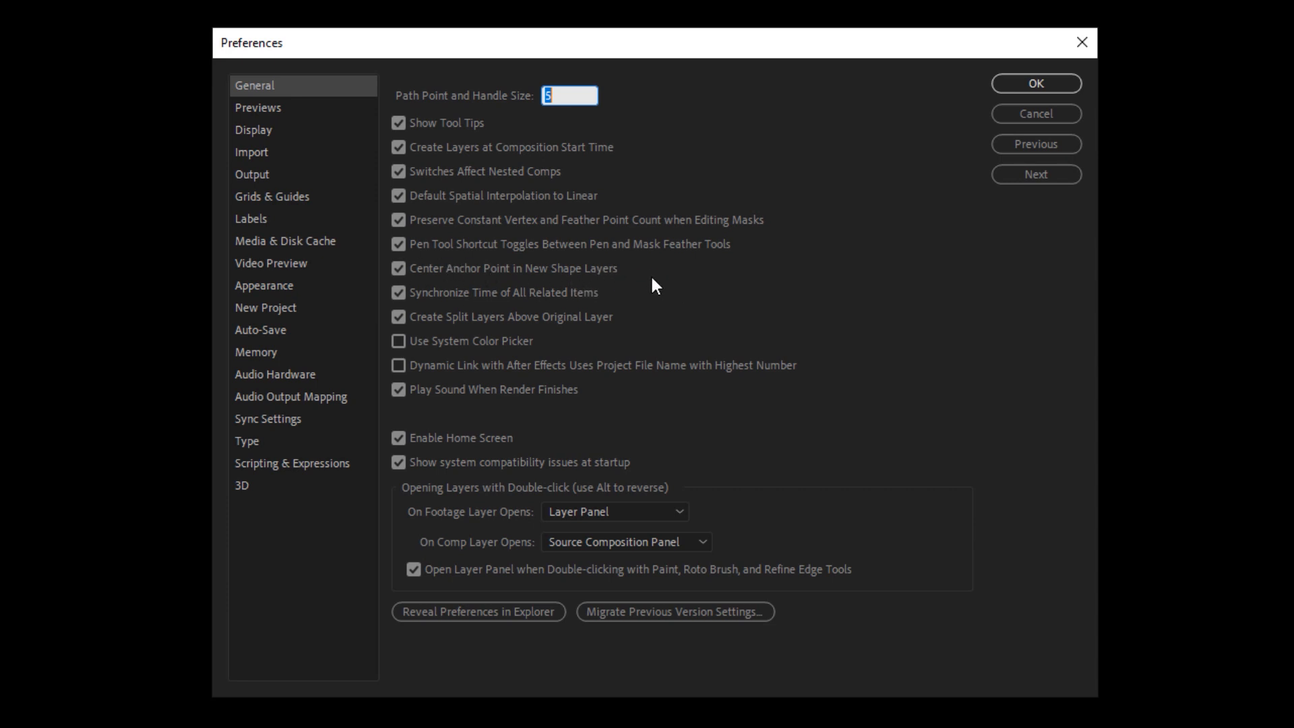
mouse_move(861, 314)
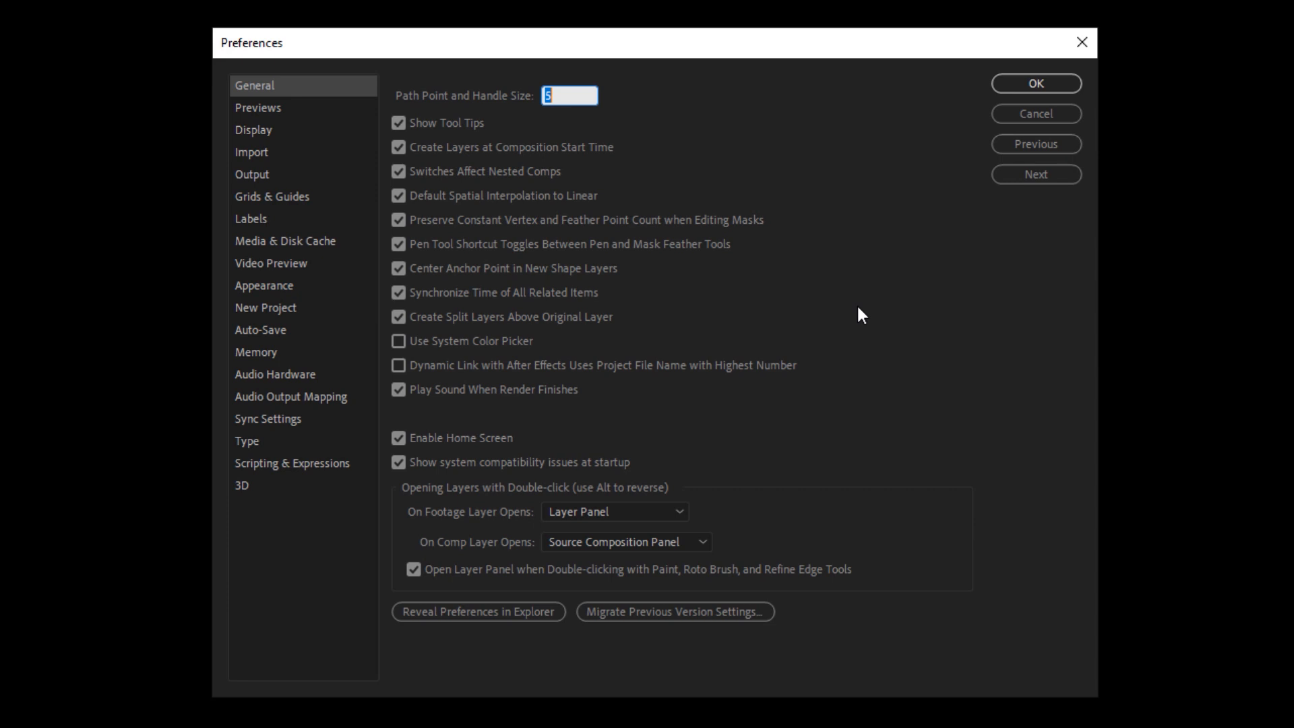
mouse_move(280, 97)
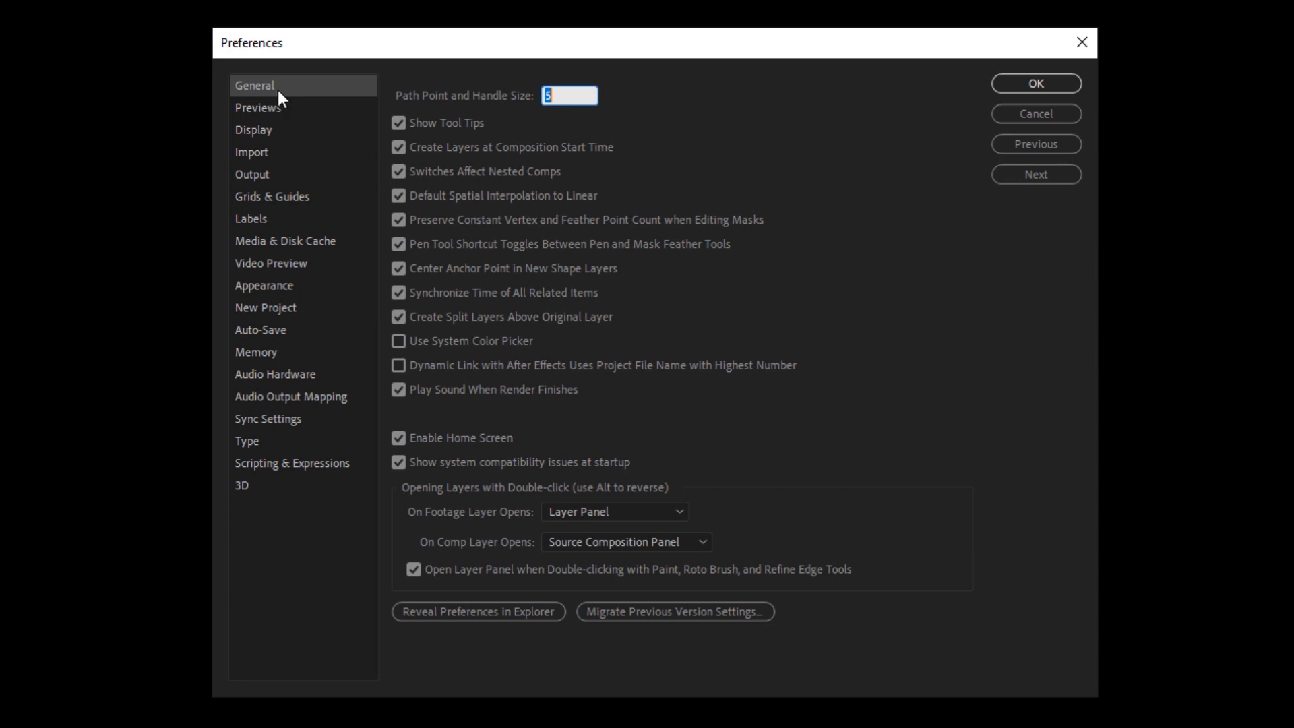
mouse_move(305, 113)
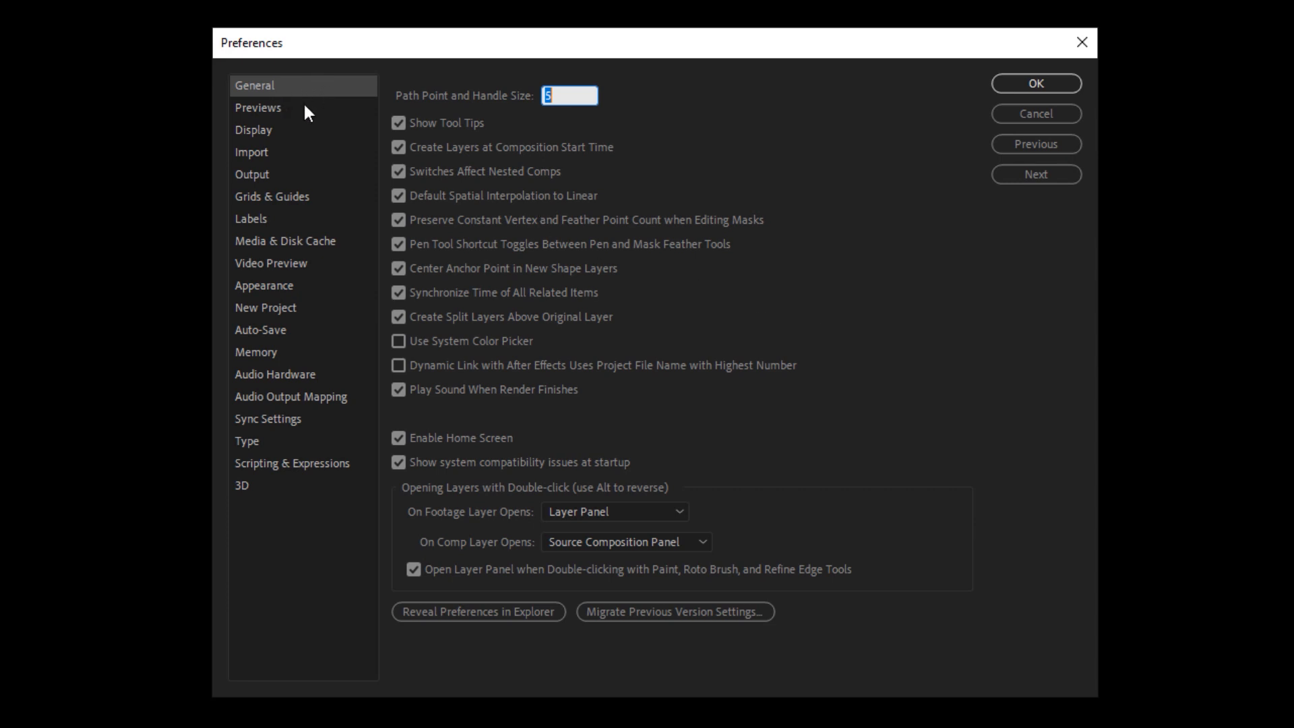
- Switch to Previews preferences and keep the adaptive resolution limit at 1/16
click(259, 107)
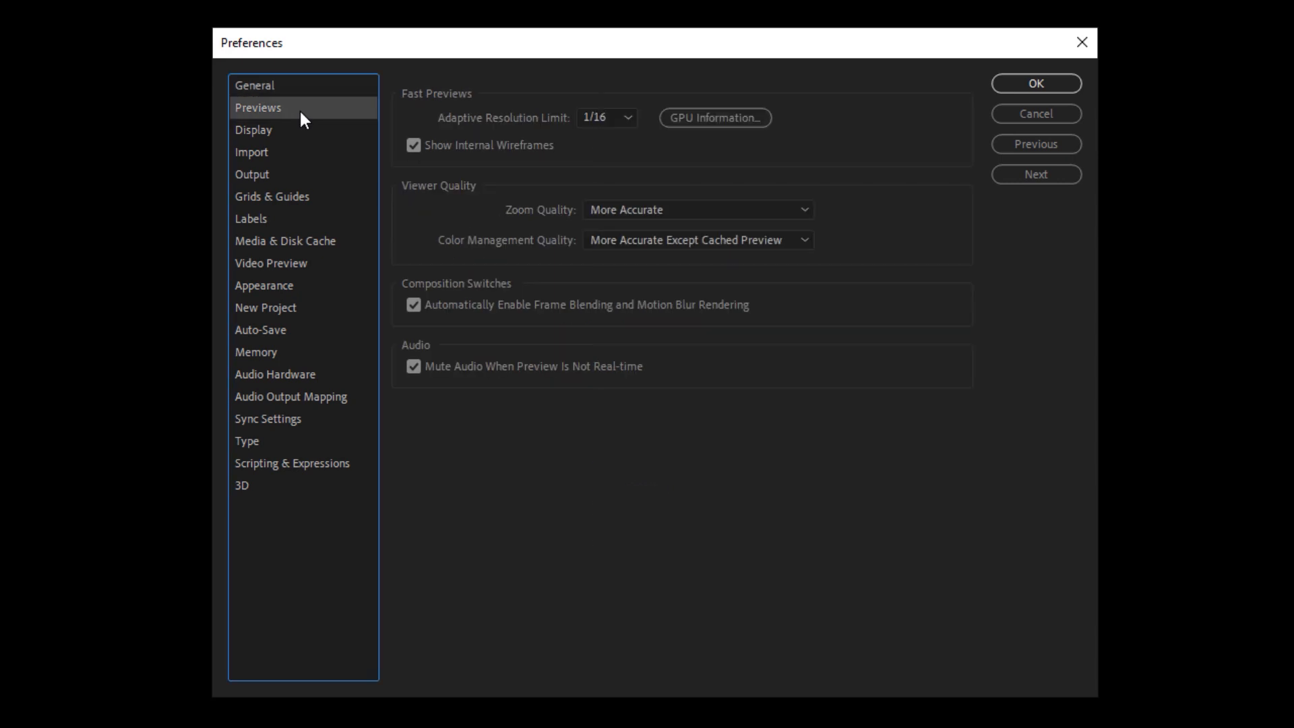
mouse_move(423, 109)
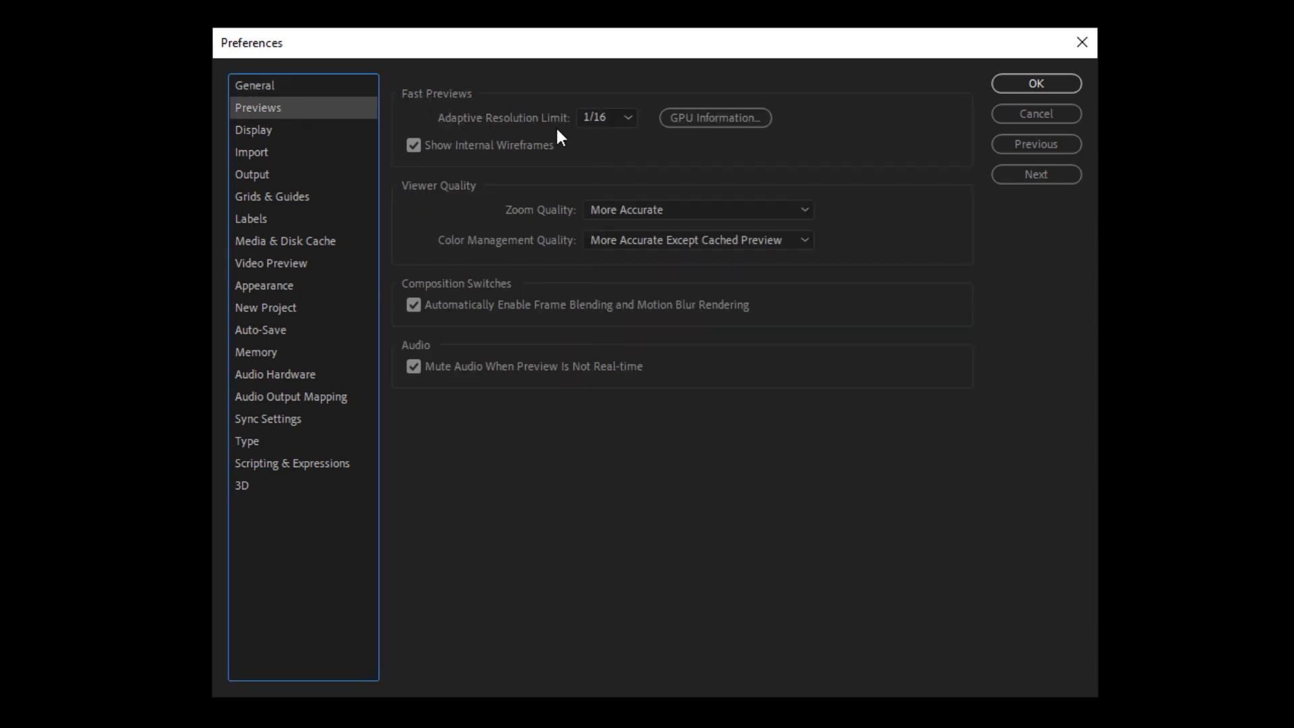
click(605, 117)
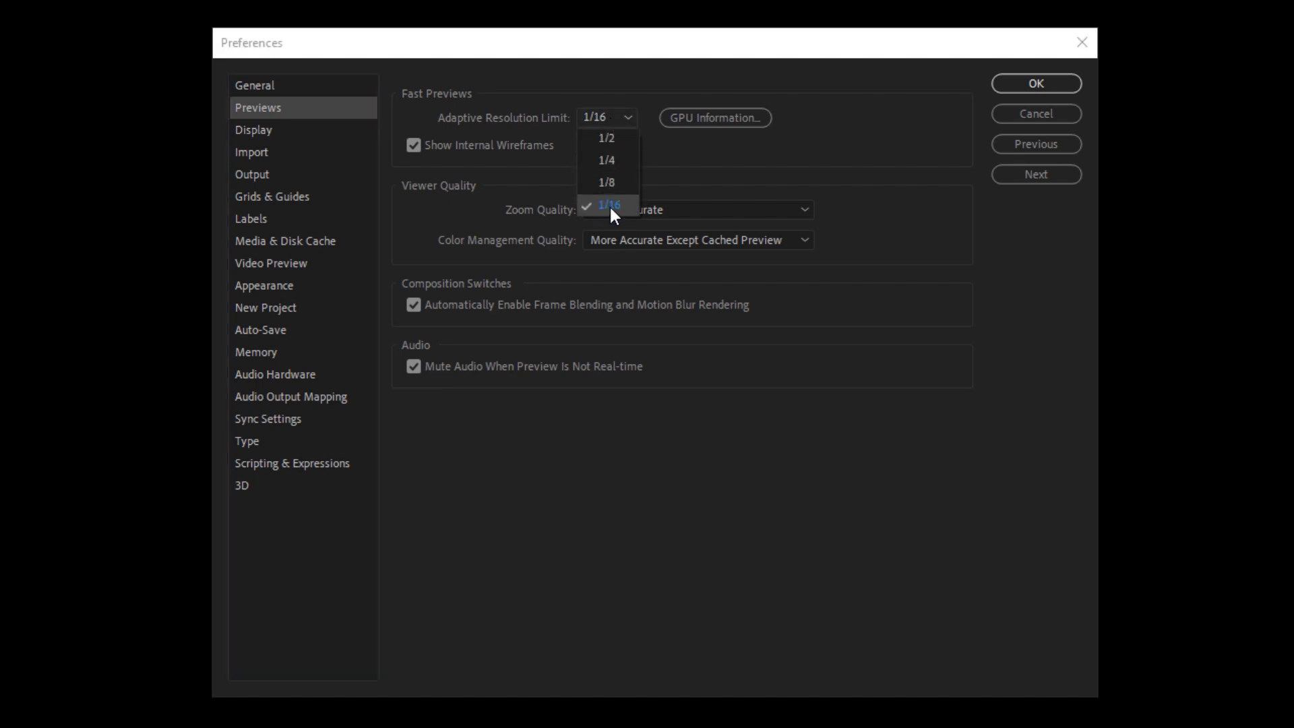
click(609, 205)
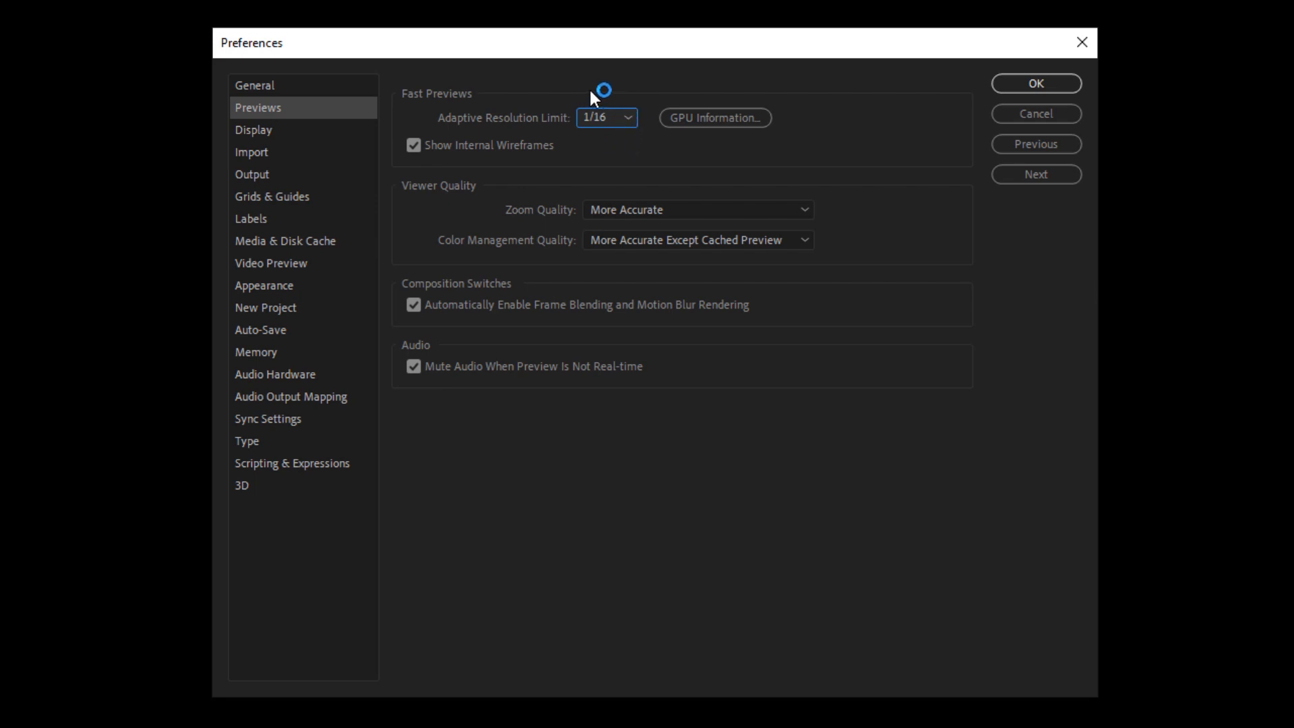
mouse_move(473, 112)
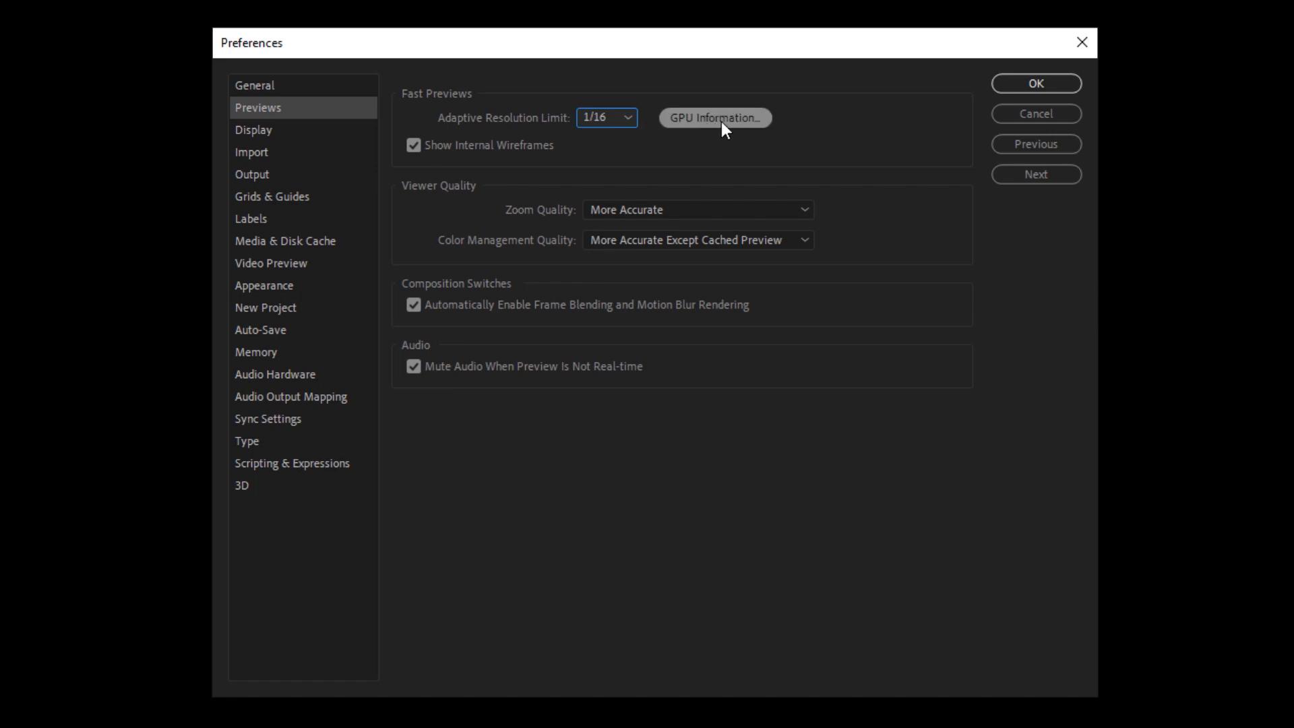
click(714, 117)
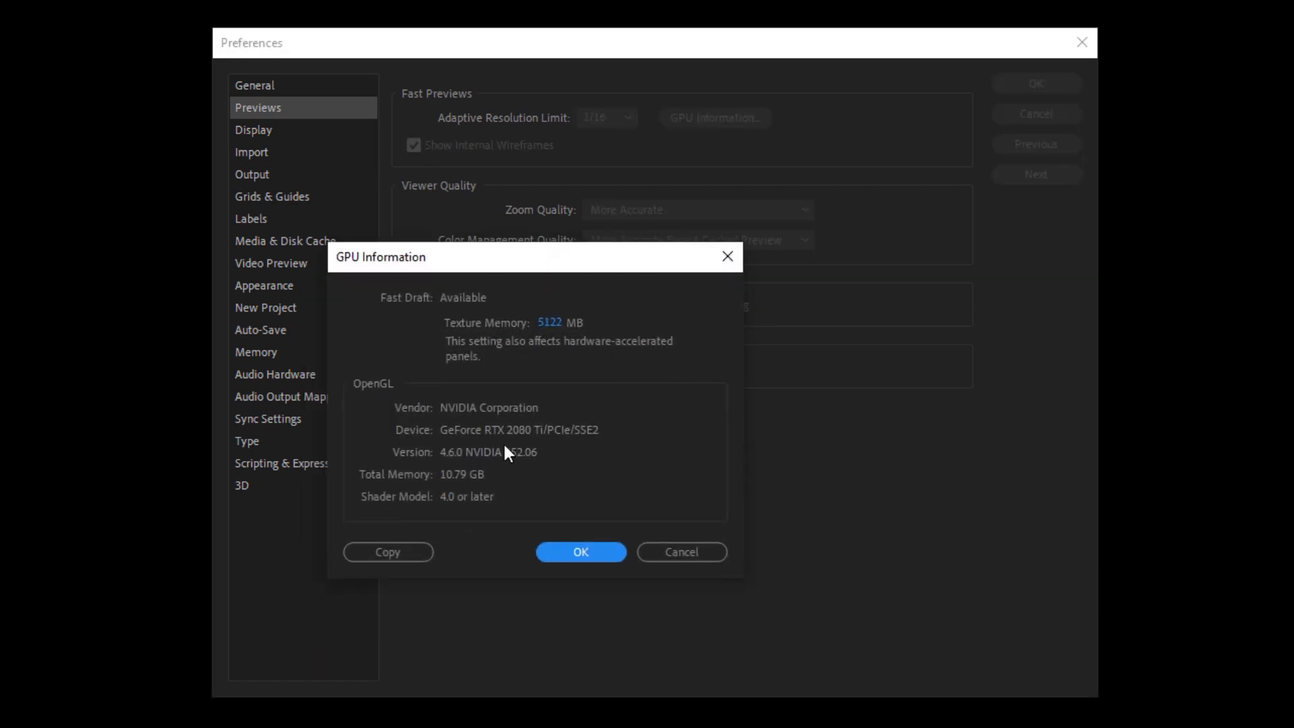
mouse_move(428, 510)
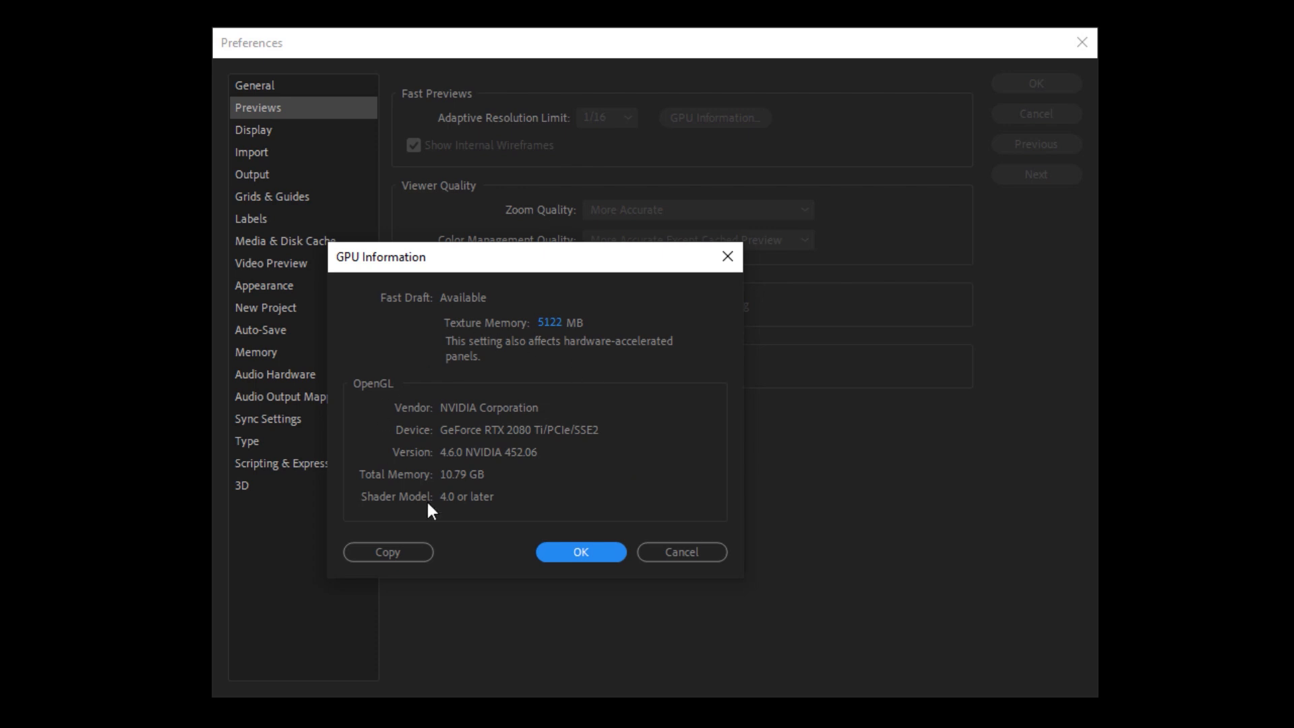
mouse_move(496, 449)
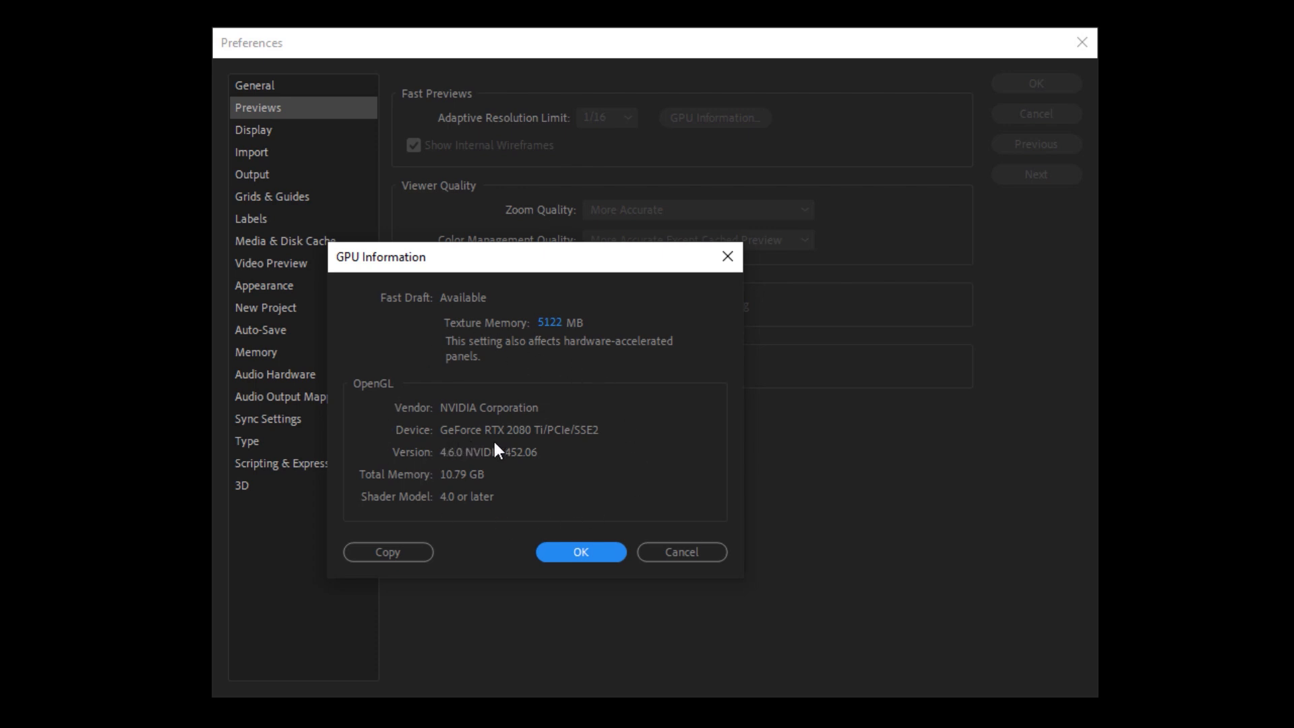
mouse_move(578, 365)
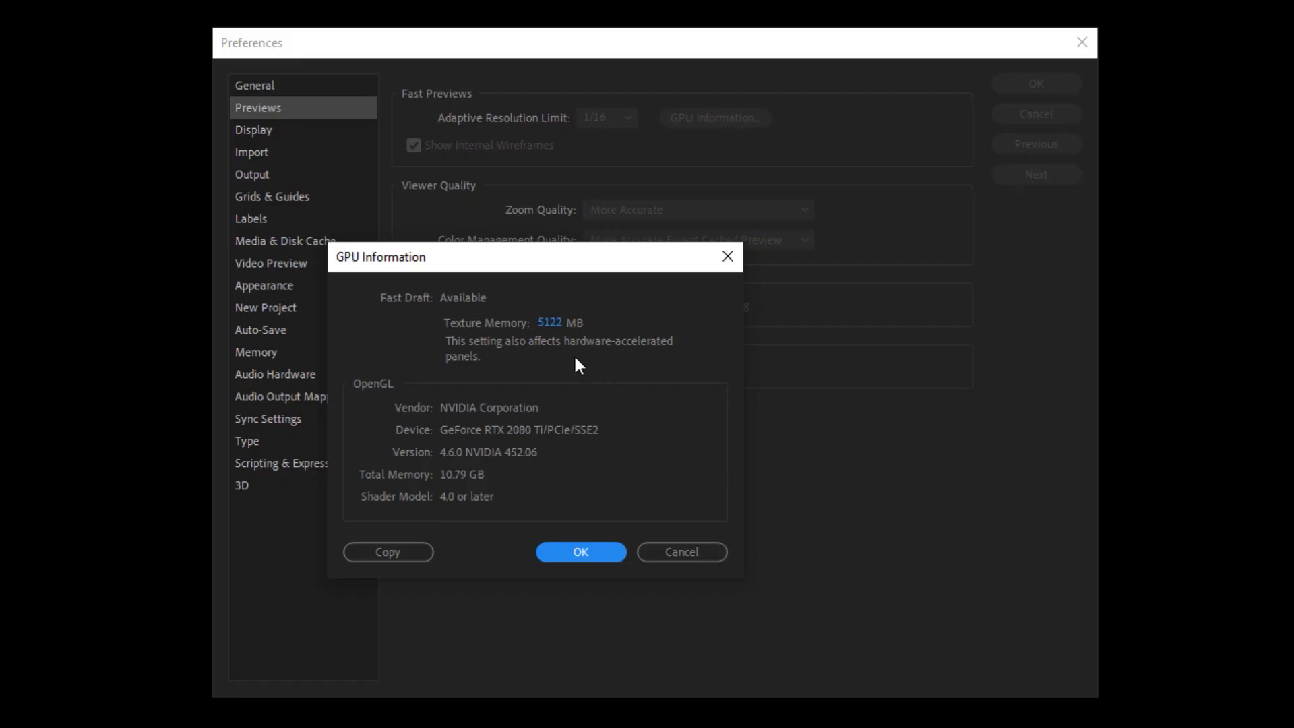
mouse_move(622, 356)
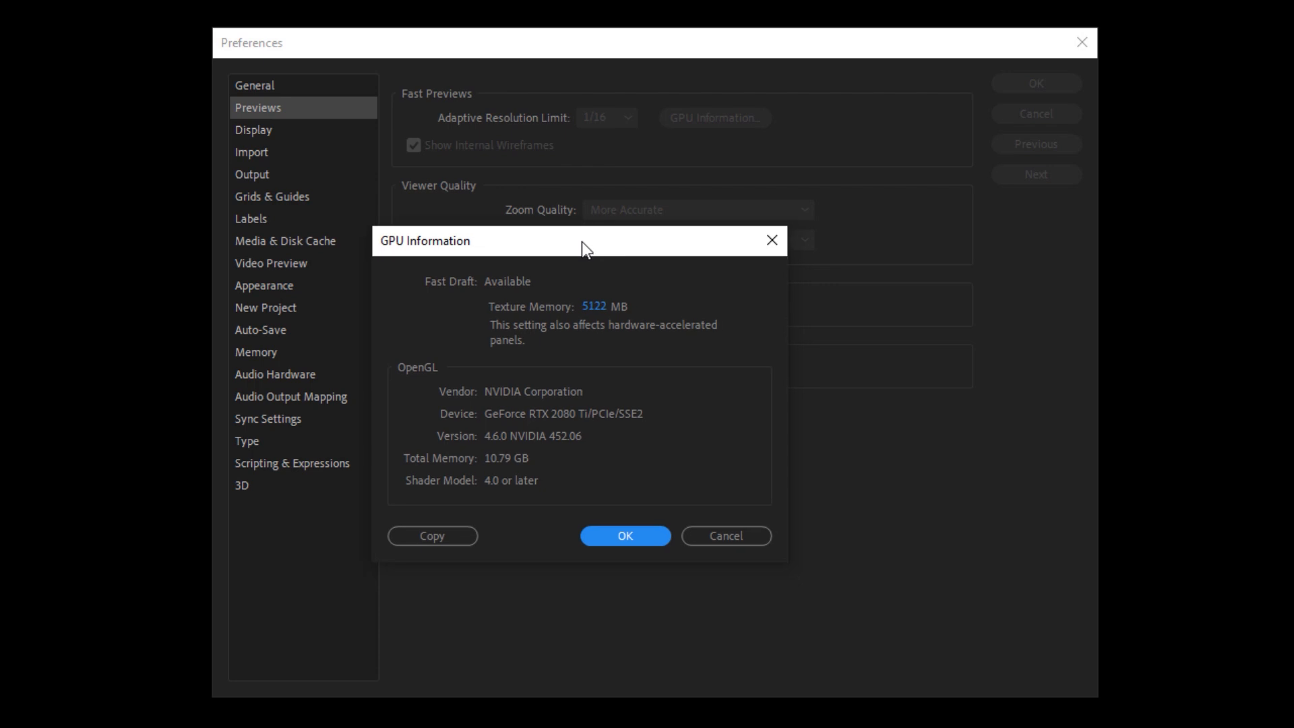
mouse_move(603, 320)
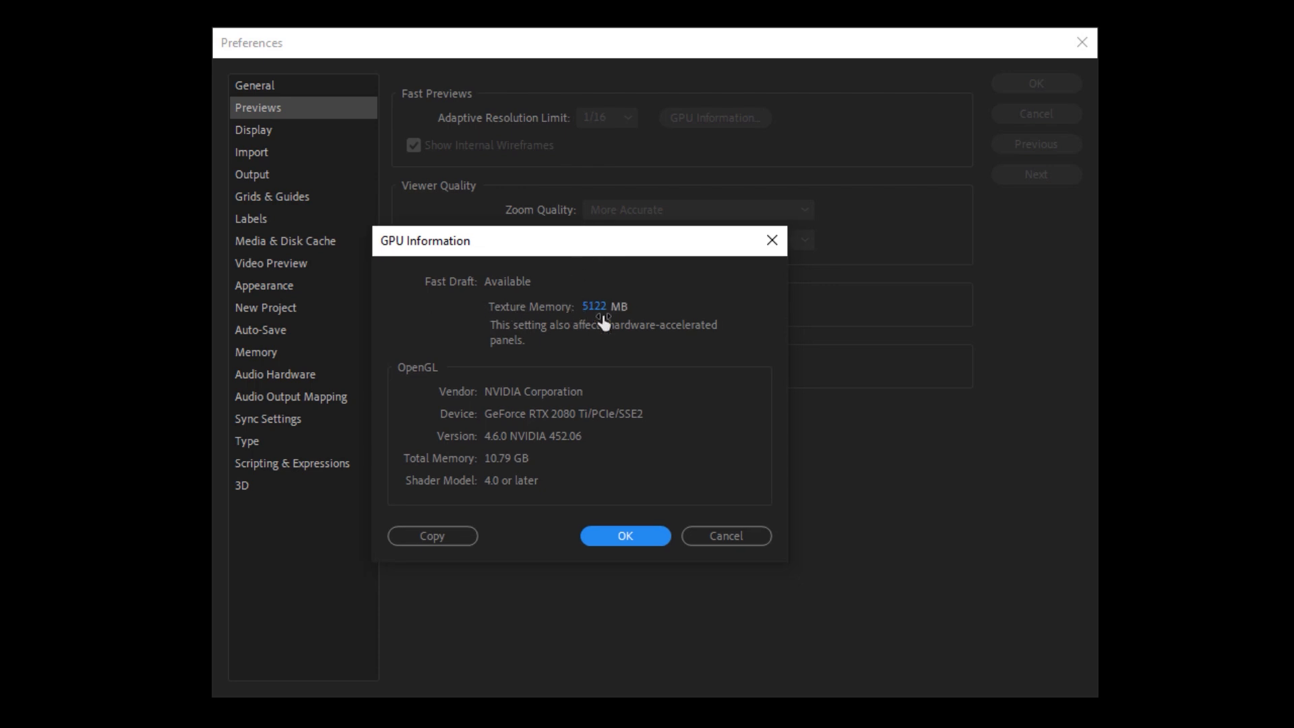
mouse_move(488, 300)
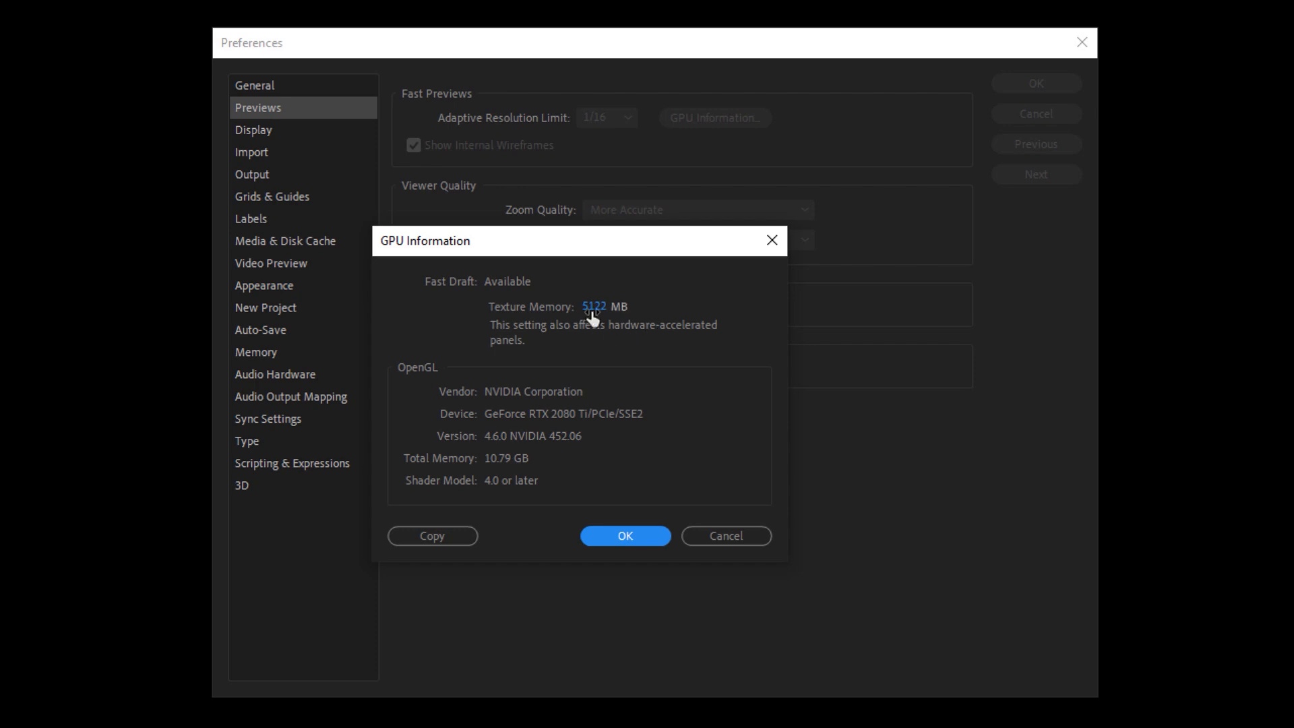
mouse_move(671, 336)
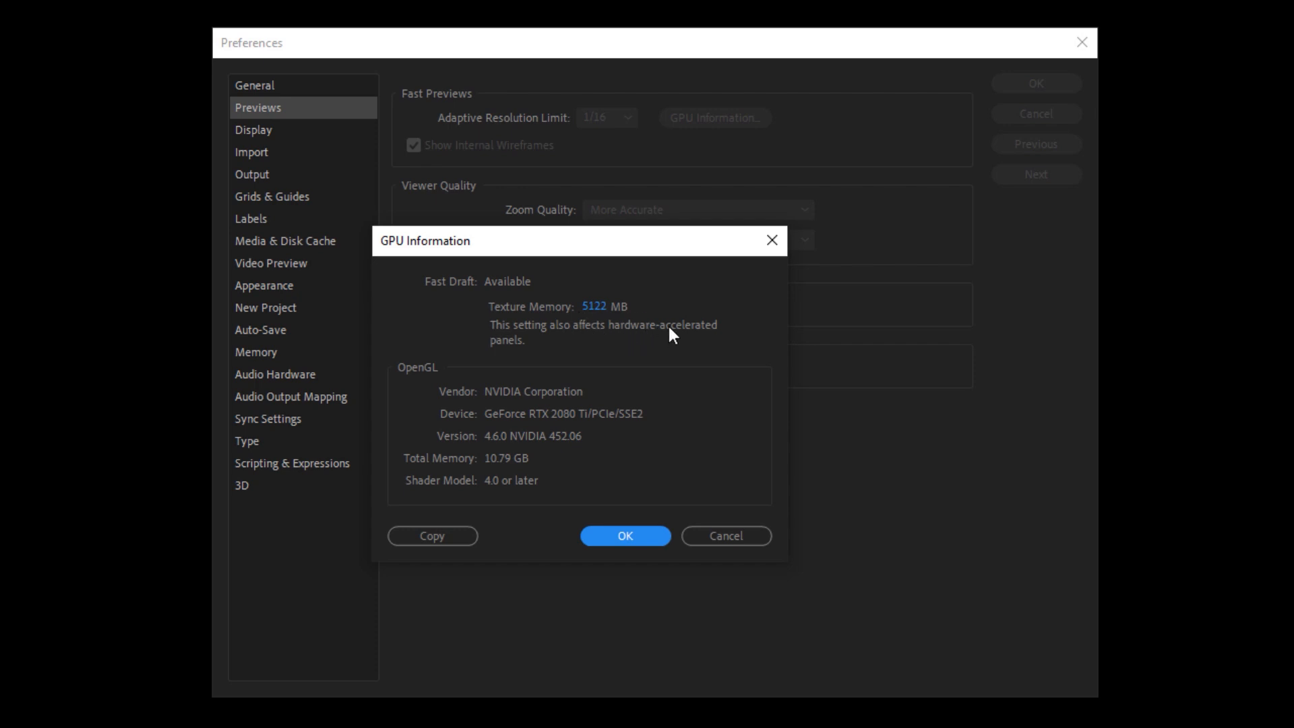
click(624, 535)
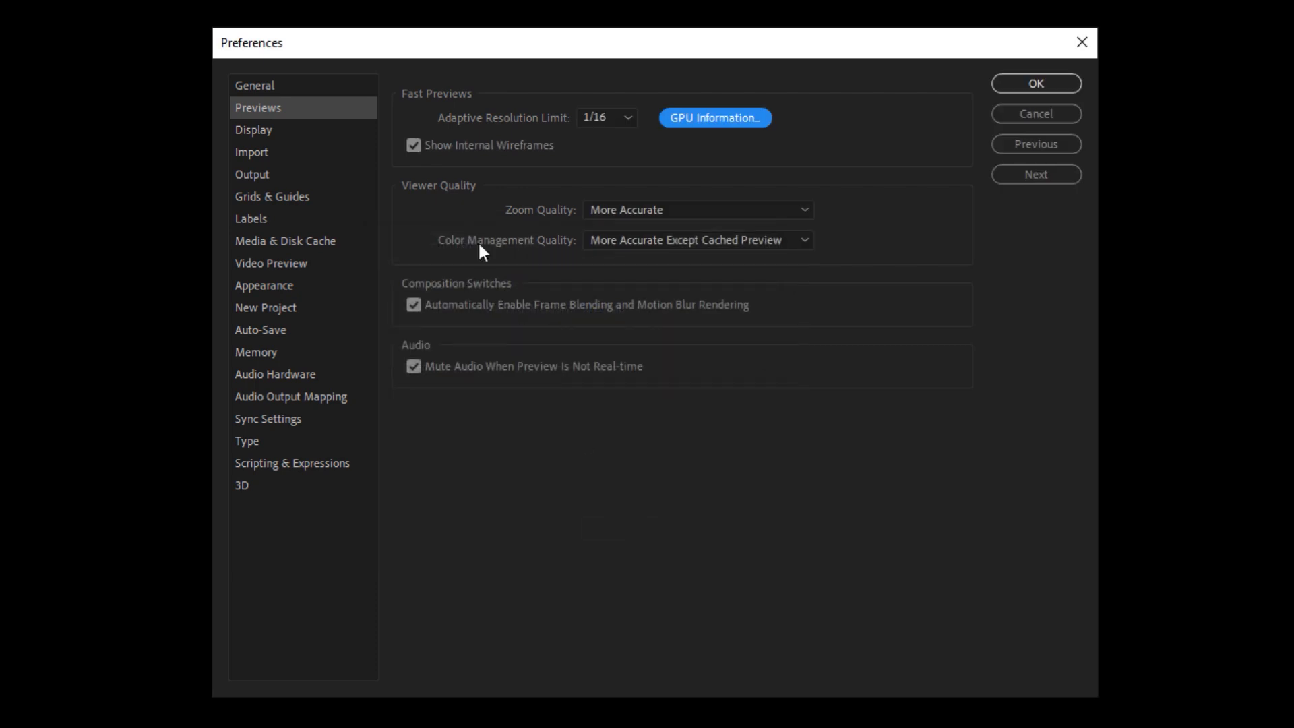
mouse_move(561, 223)
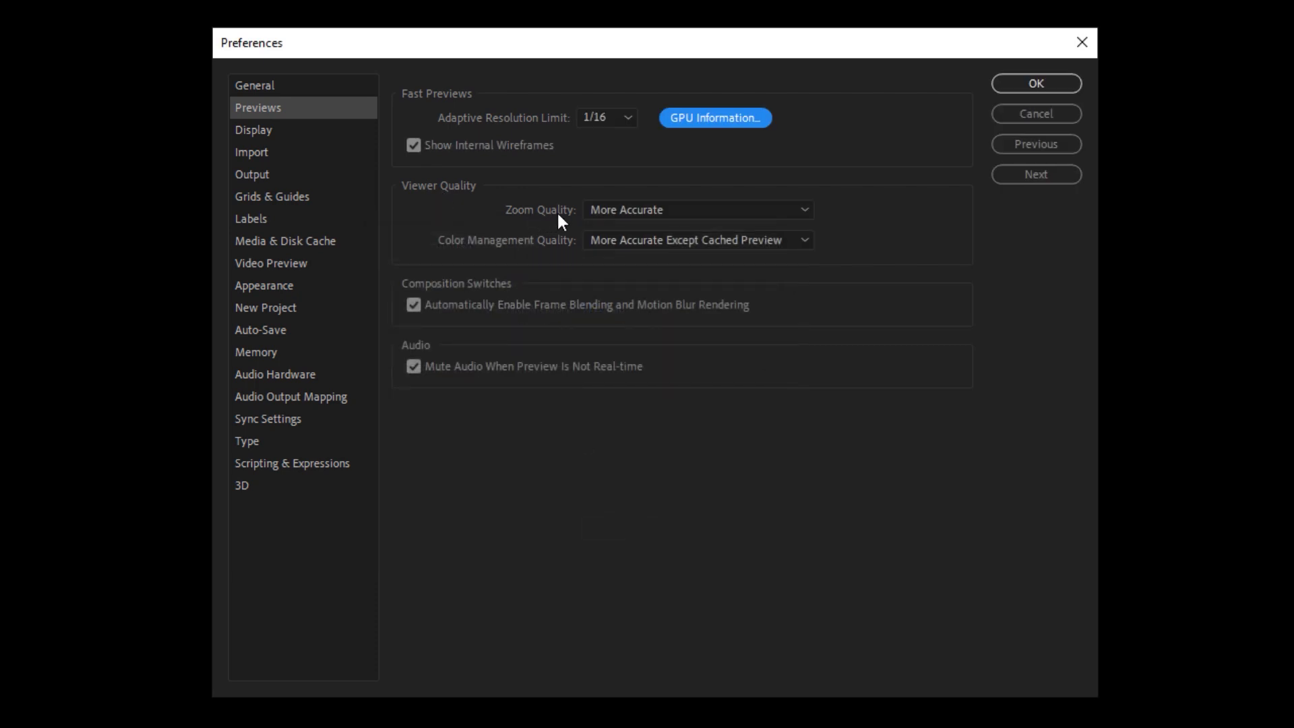
mouse_move(733, 219)
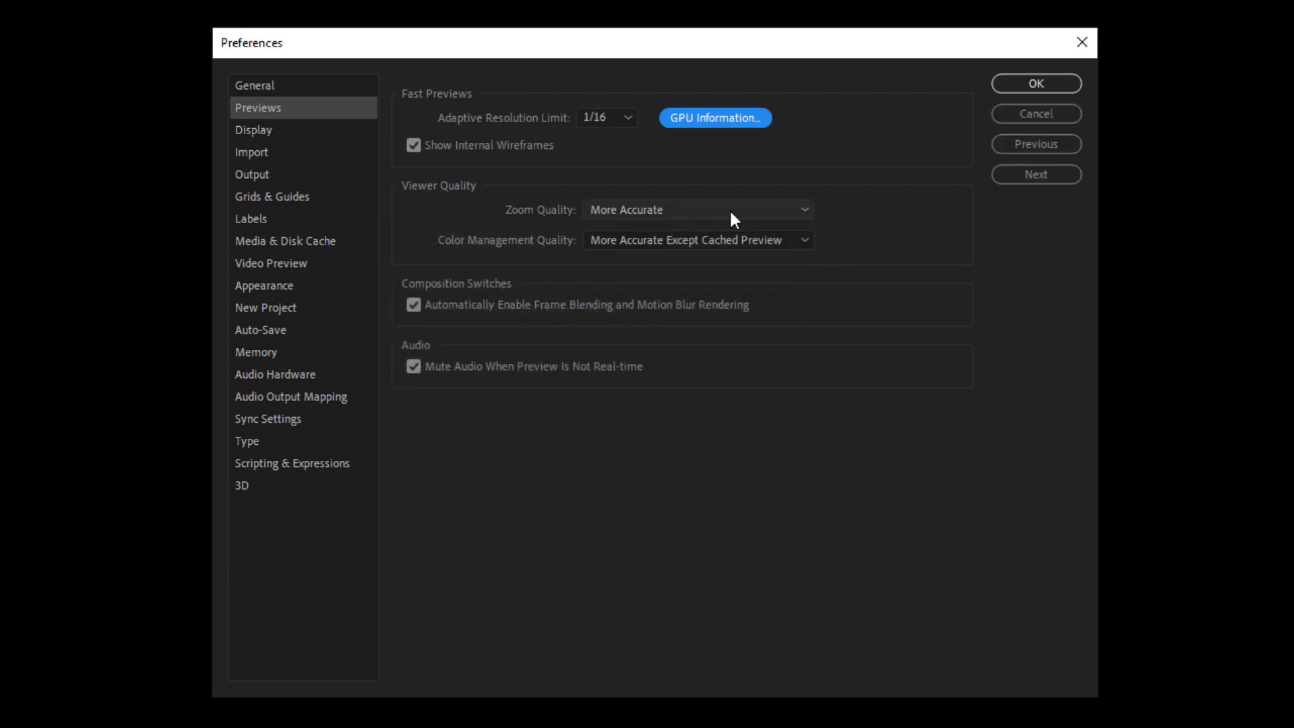
mouse_move(553, 264)
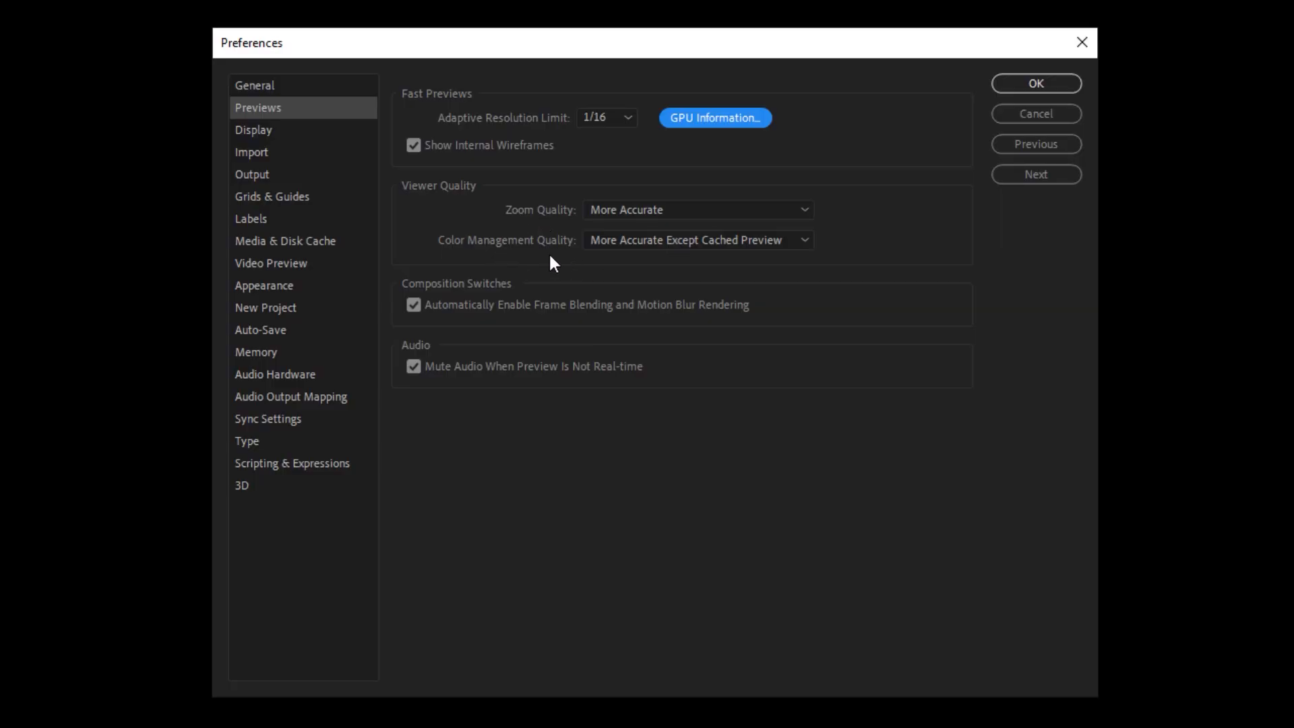
mouse_move(735, 264)
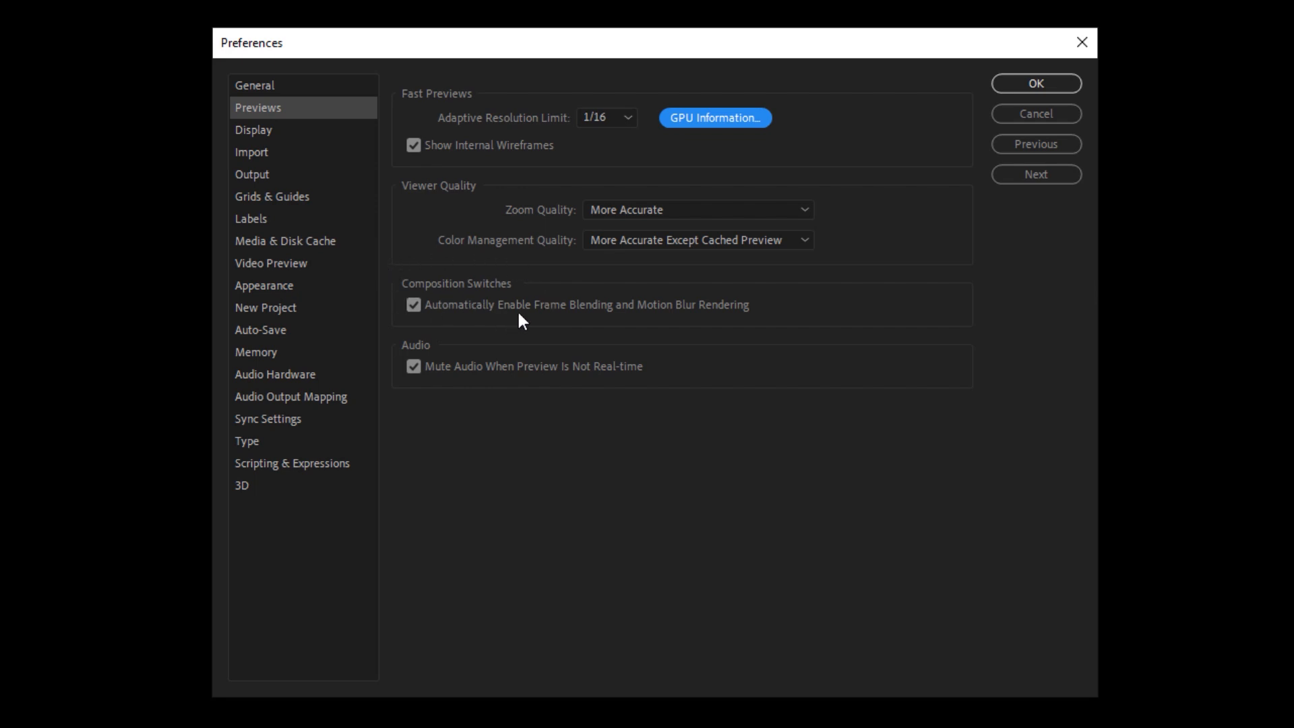
mouse_move(628, 322)
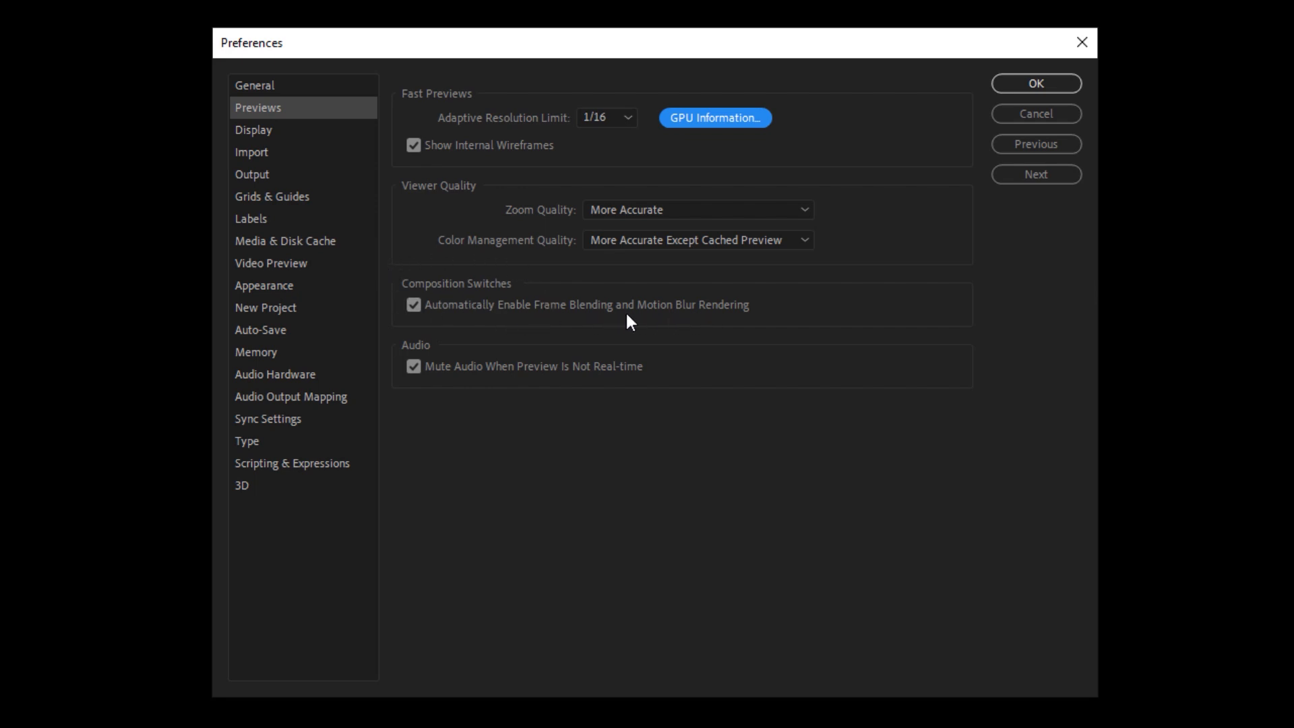
mouse_move(733, 299)
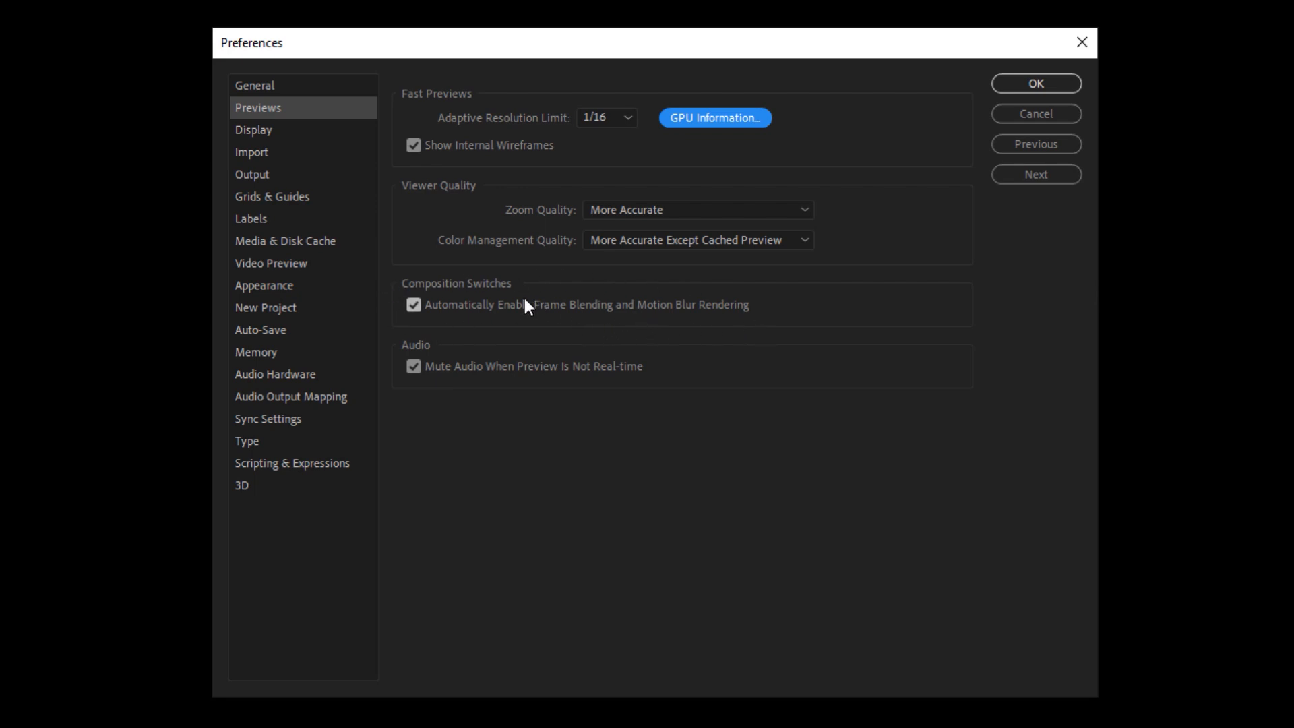
mouse_move(450, 297)
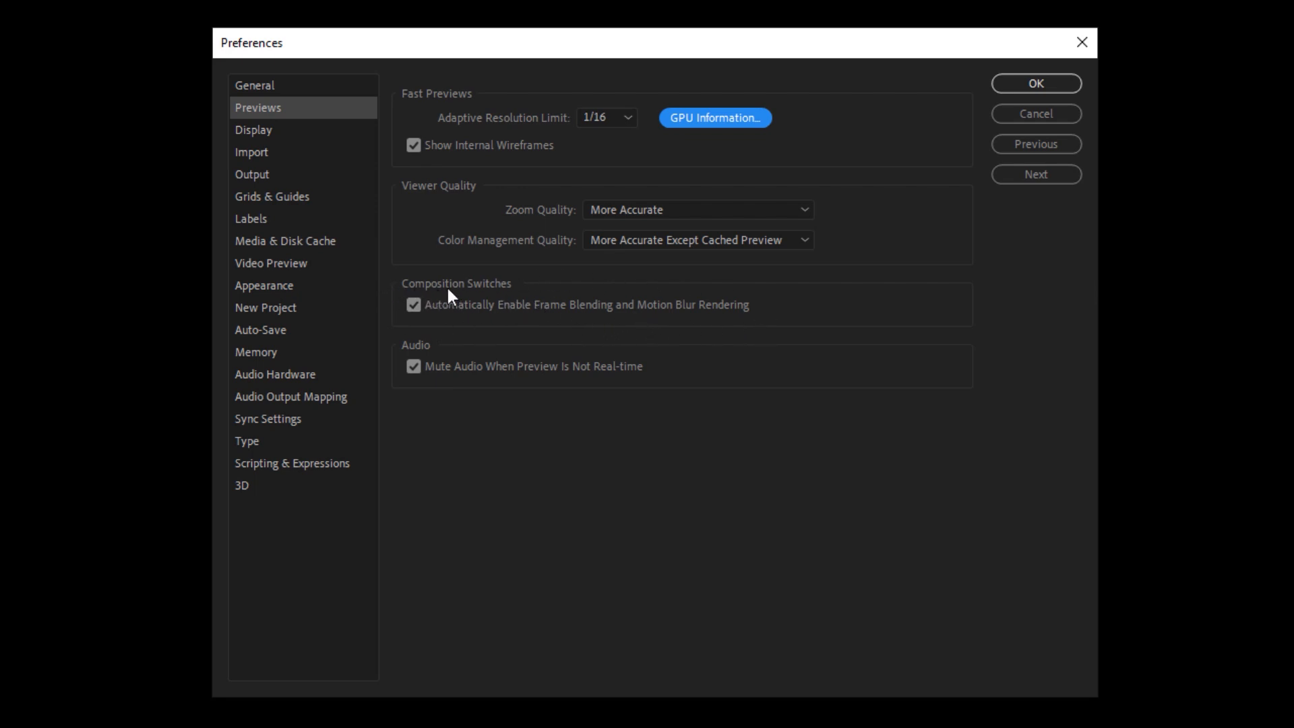
mouse_move(659, 322)
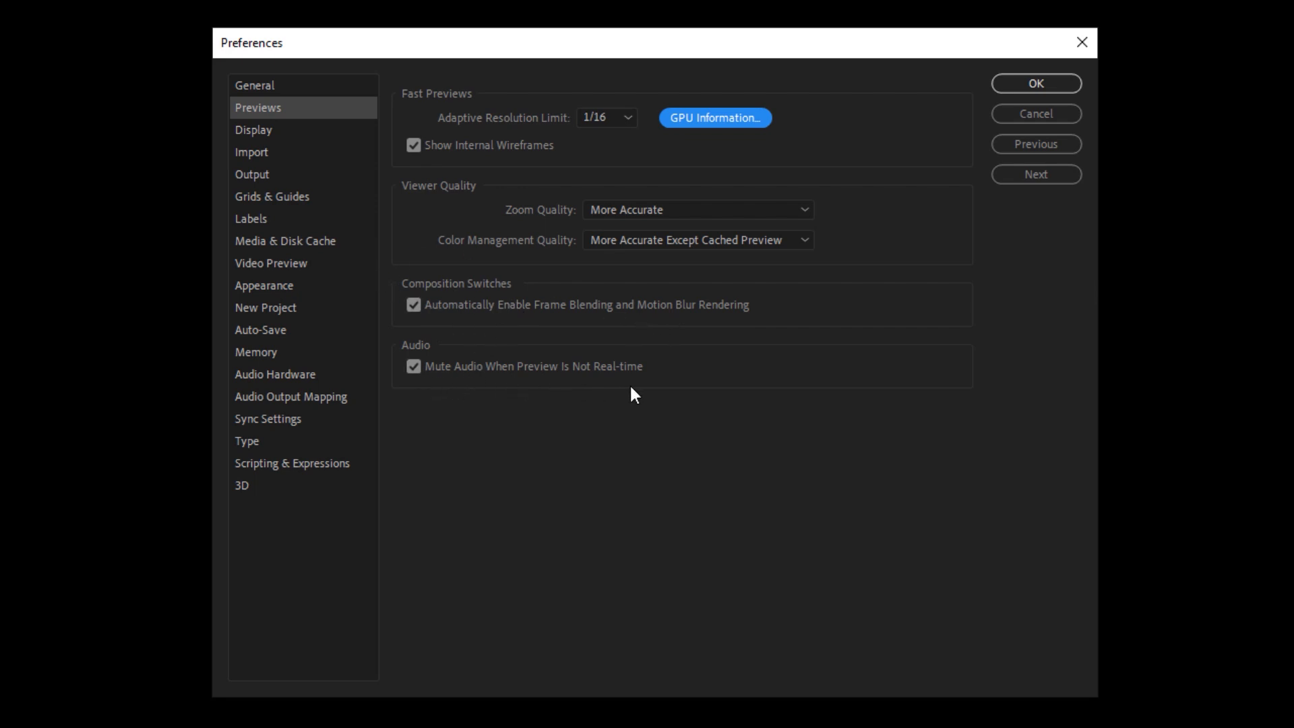
mouse_move(599, 388)
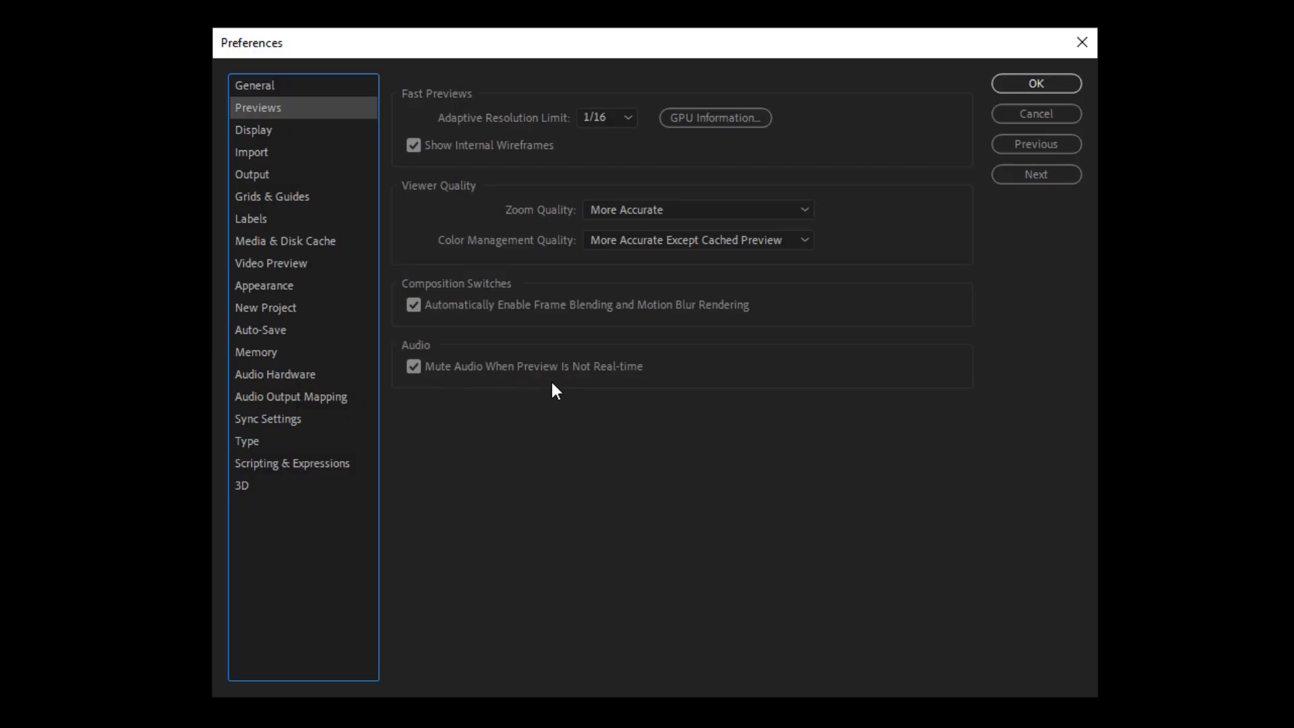
mouse_move(393, 231)
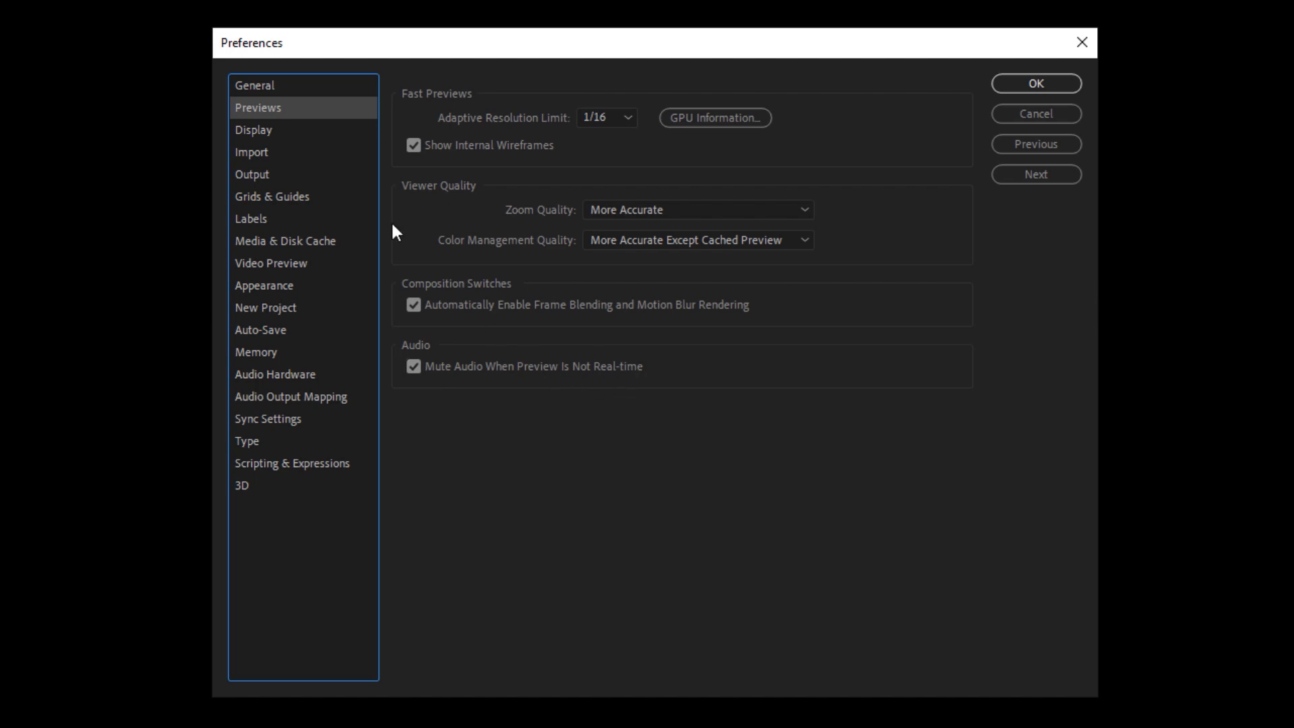
mouse_move(271, 132)
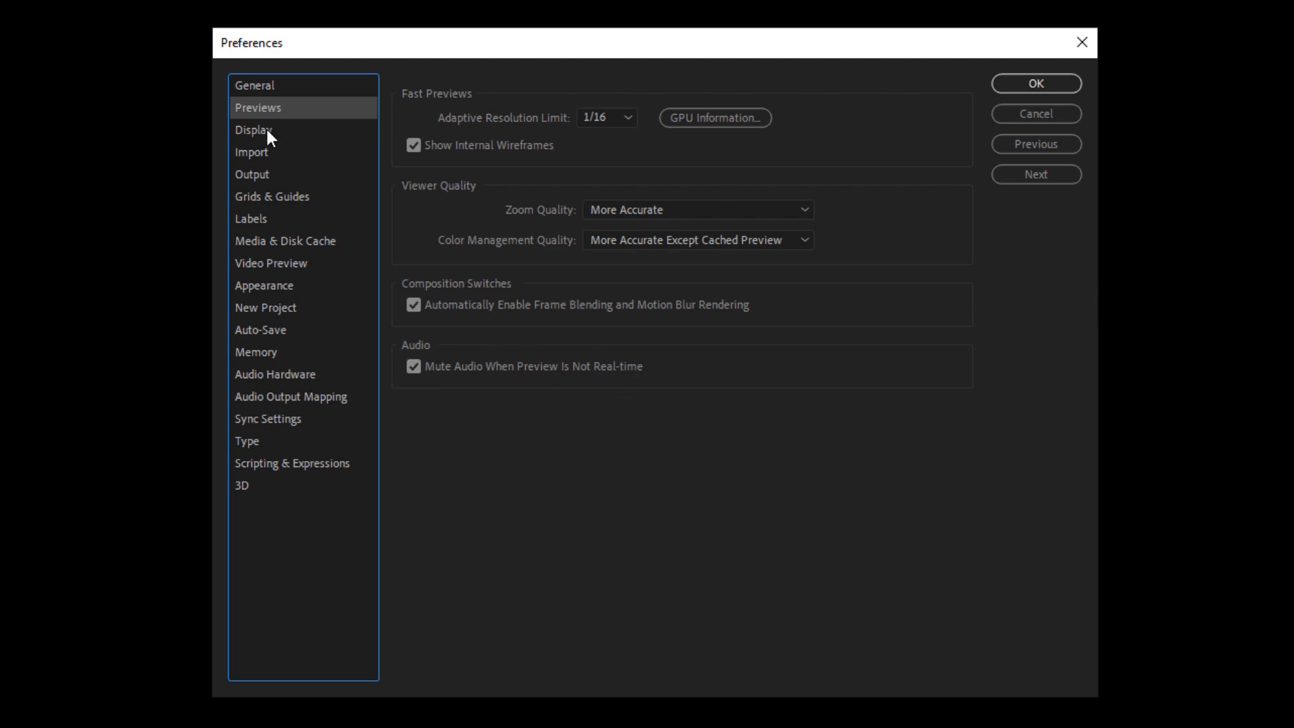
- Step through the Display and Import categories to reach the Output preferences
click(253, 129)
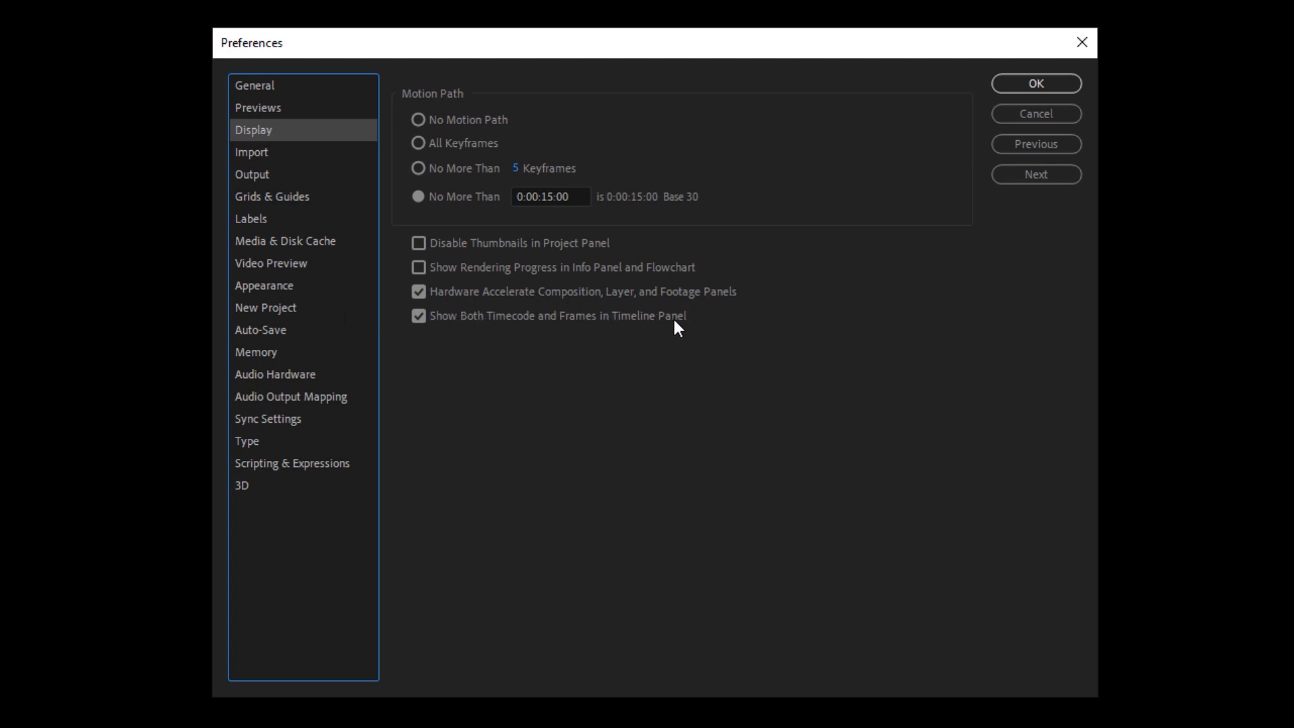
mouse_move(622, 351)
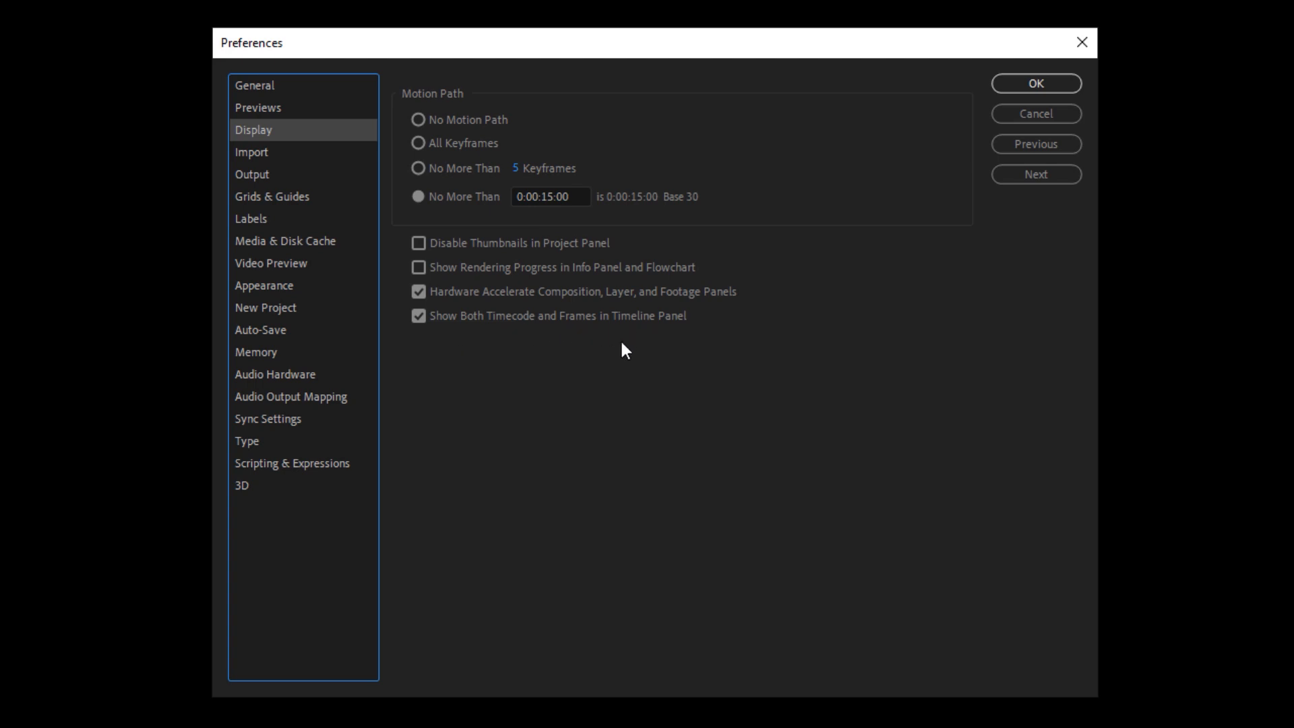
click(251, 153)
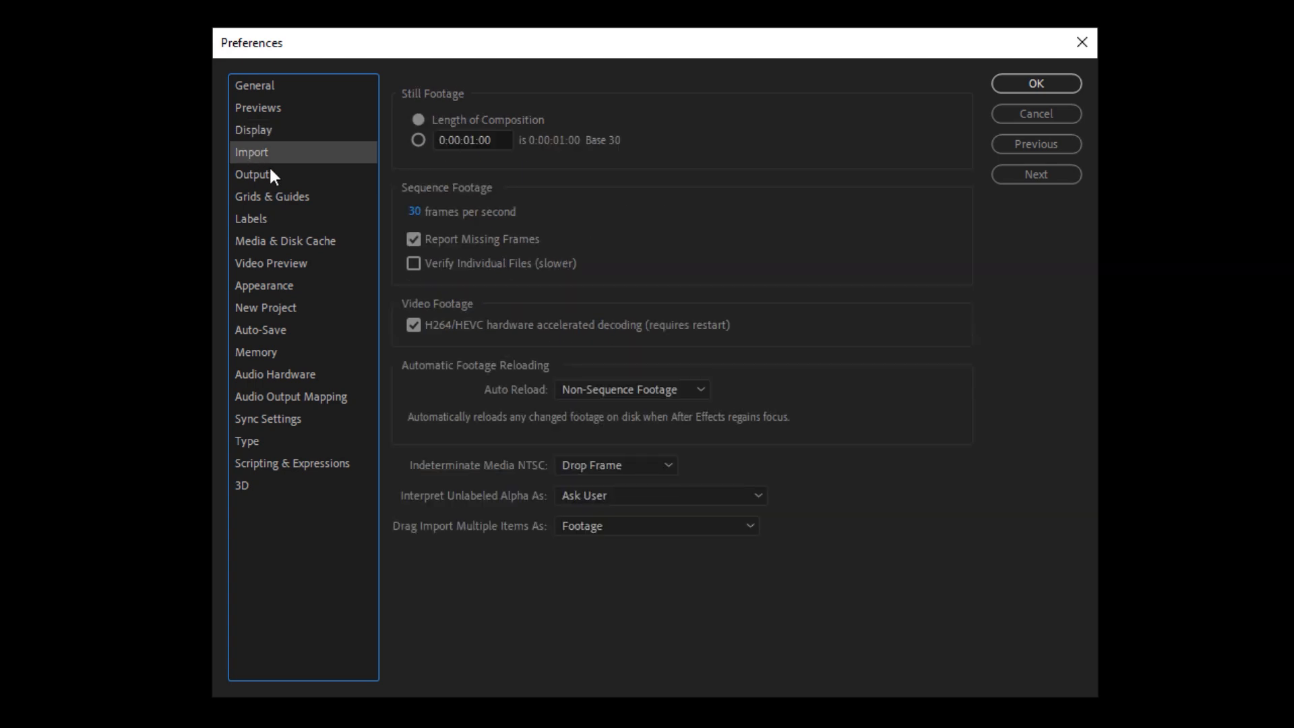
mouse_move(420, 343)
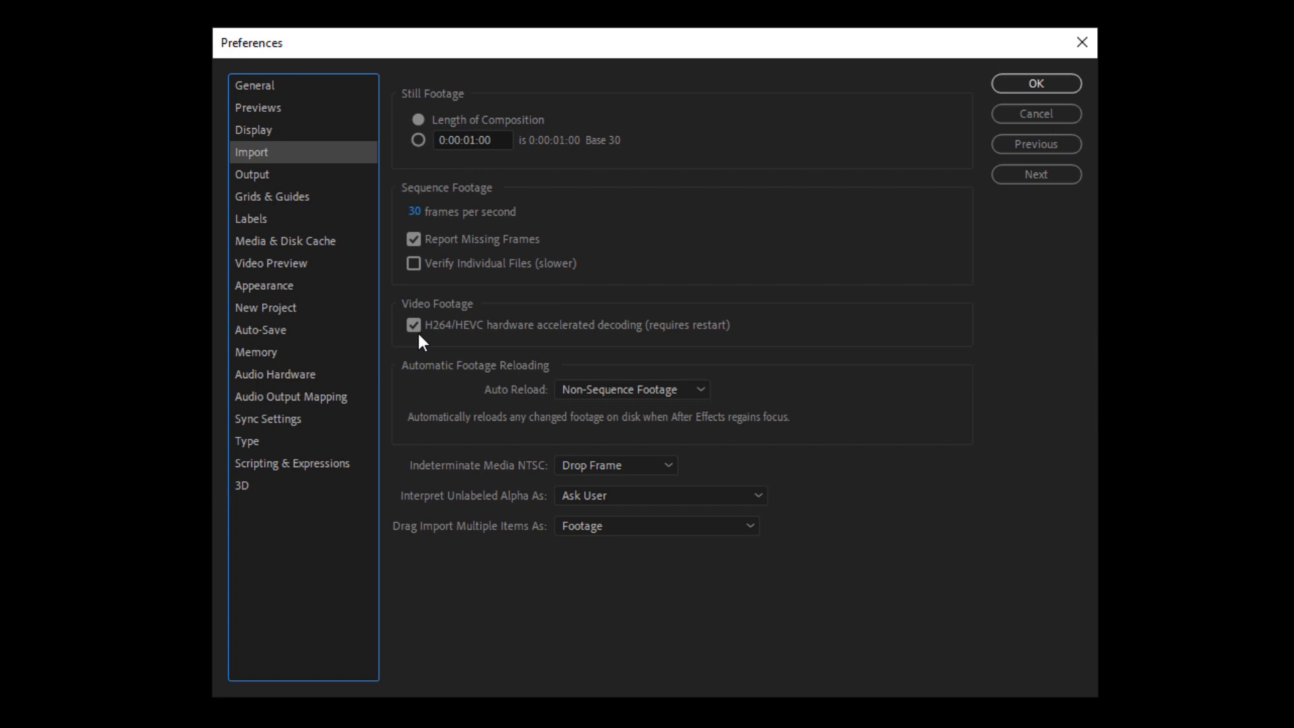
mouse_move(609, 346)
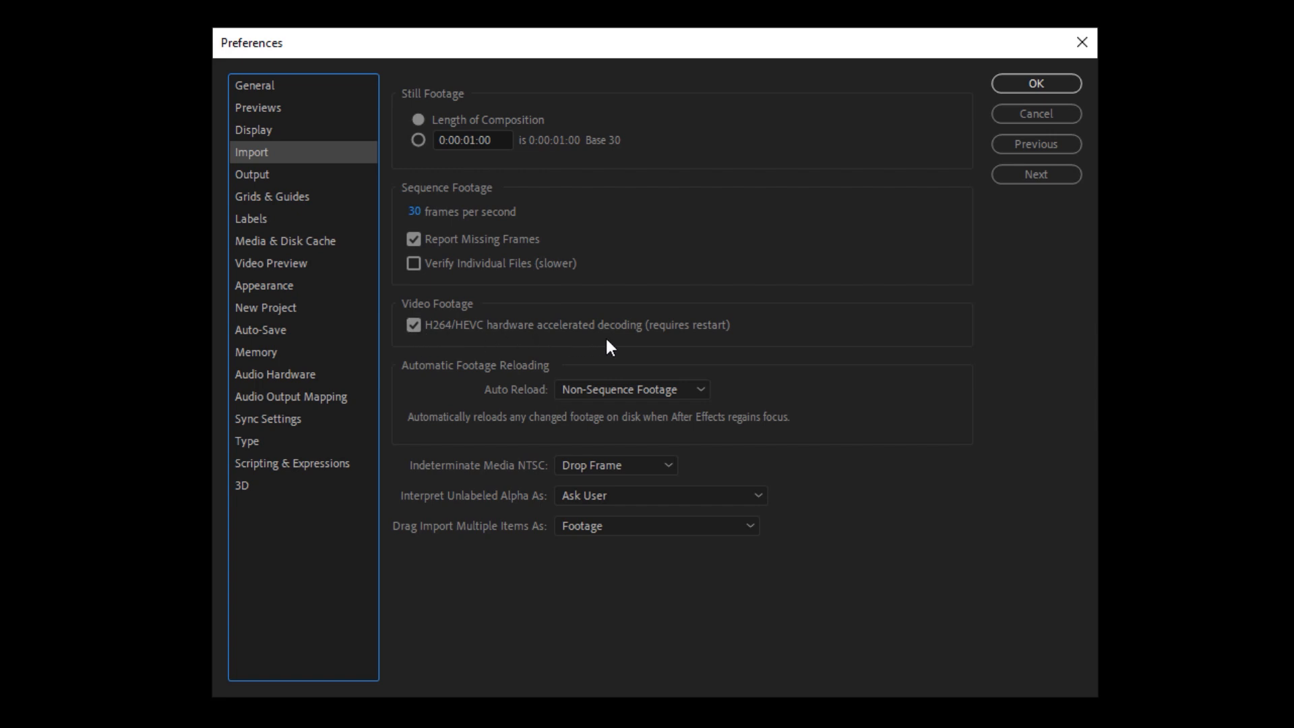
mouse_move(646, 315)
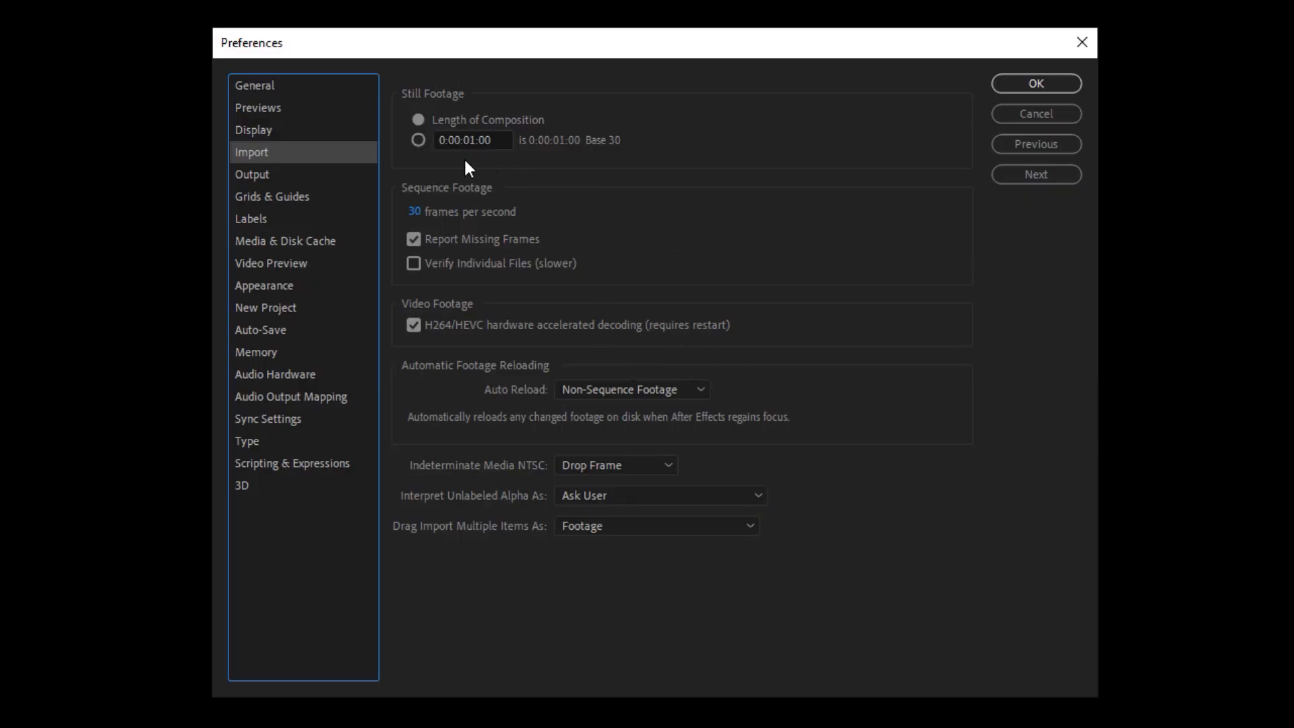
click(252, 173)
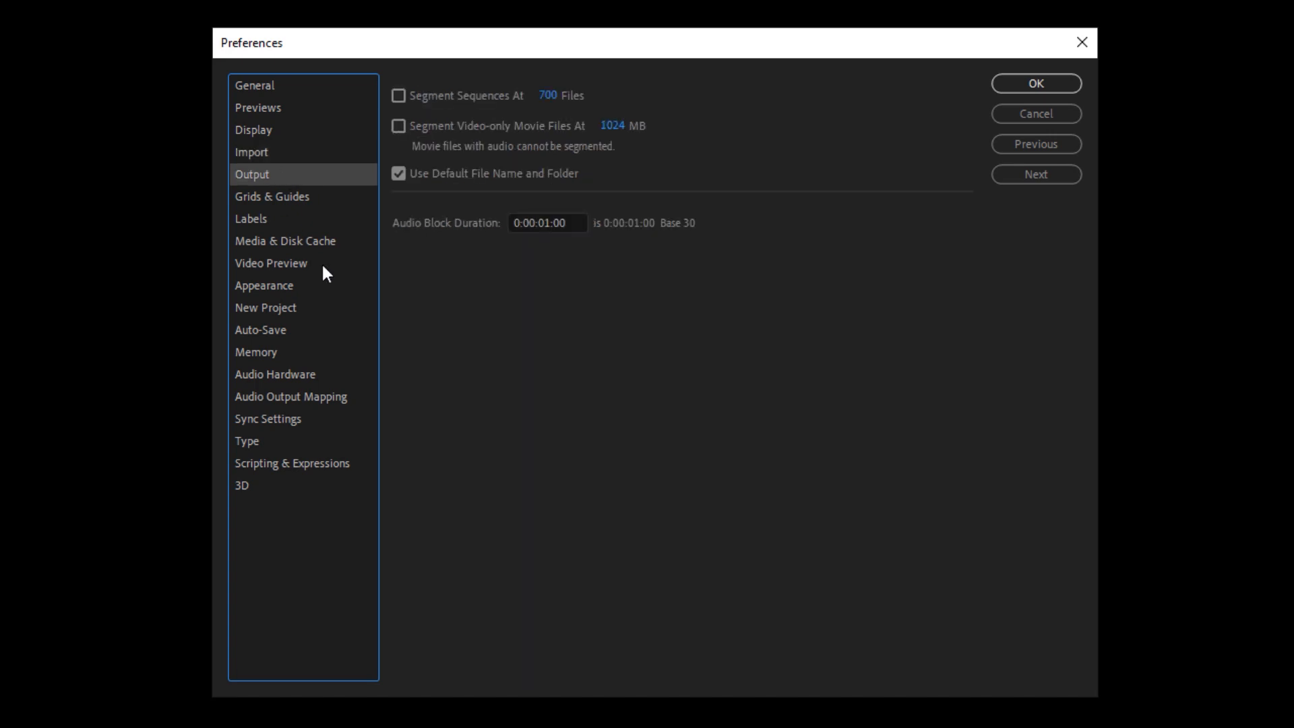
mouse_move(453, 199)
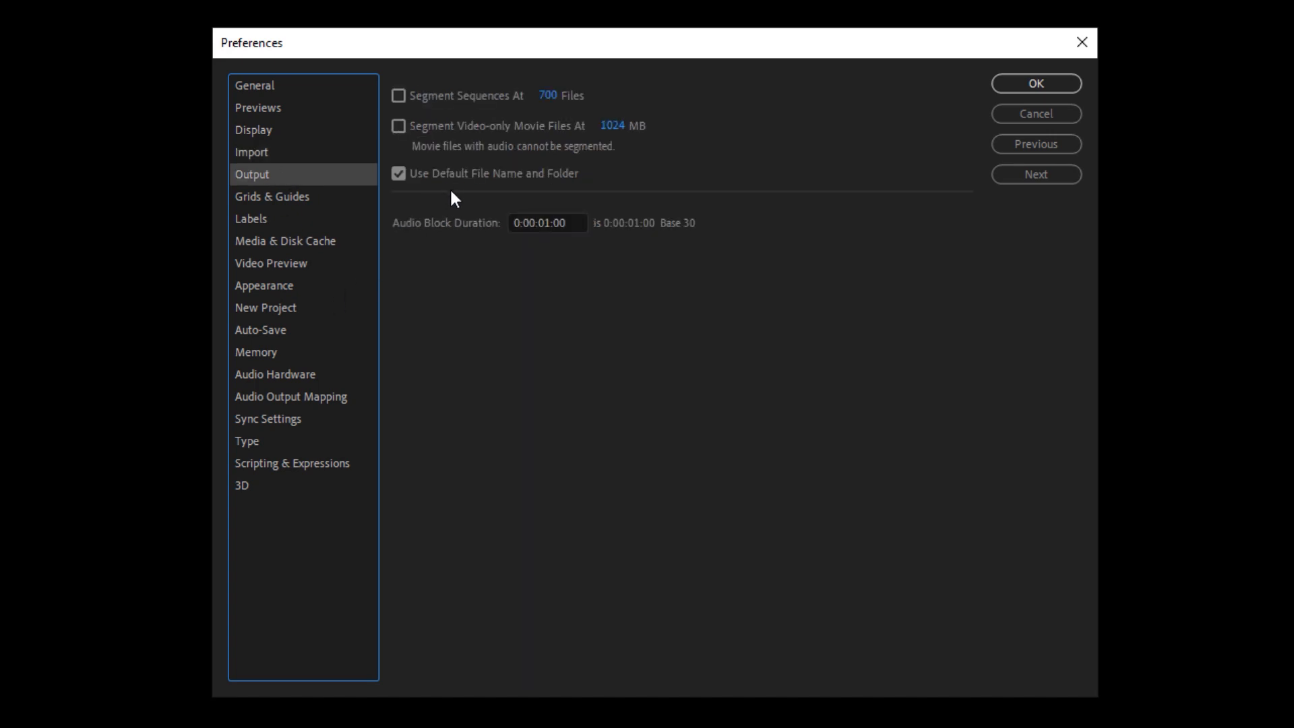
mouse_move(576, 193)
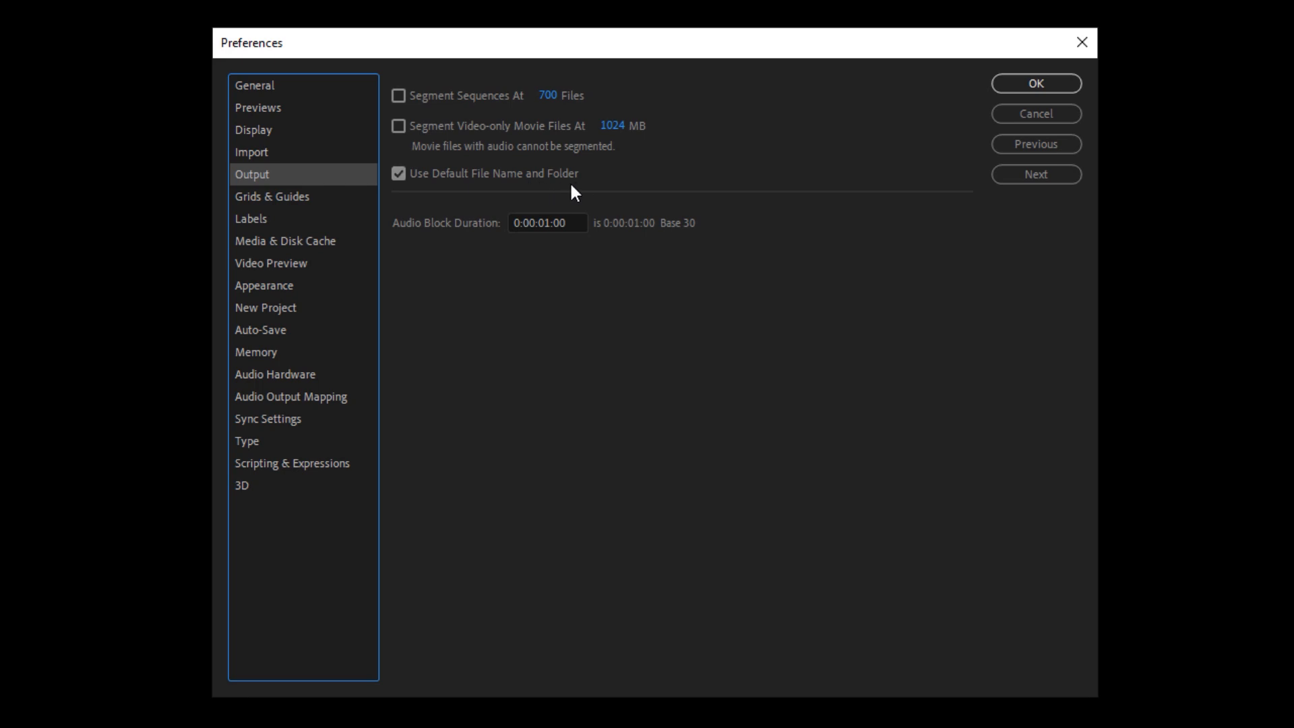
mouse_move(342, 188)
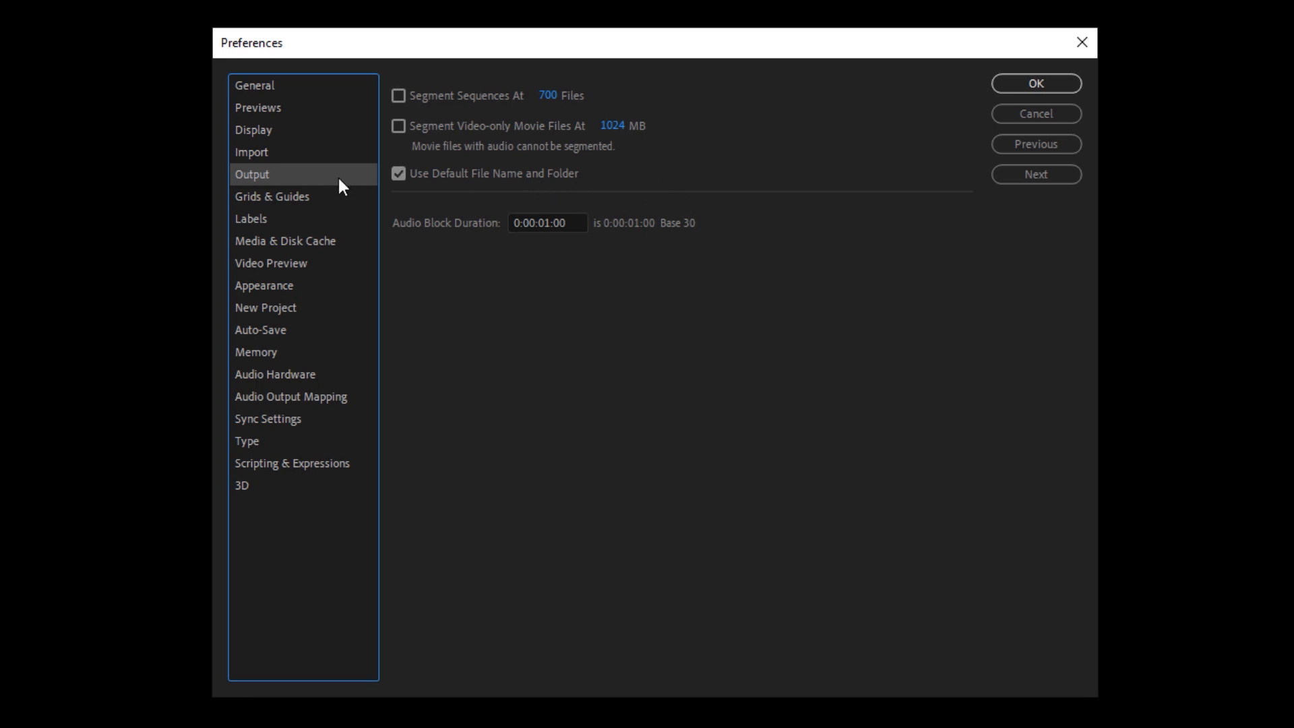
mouse_move(295, 209)
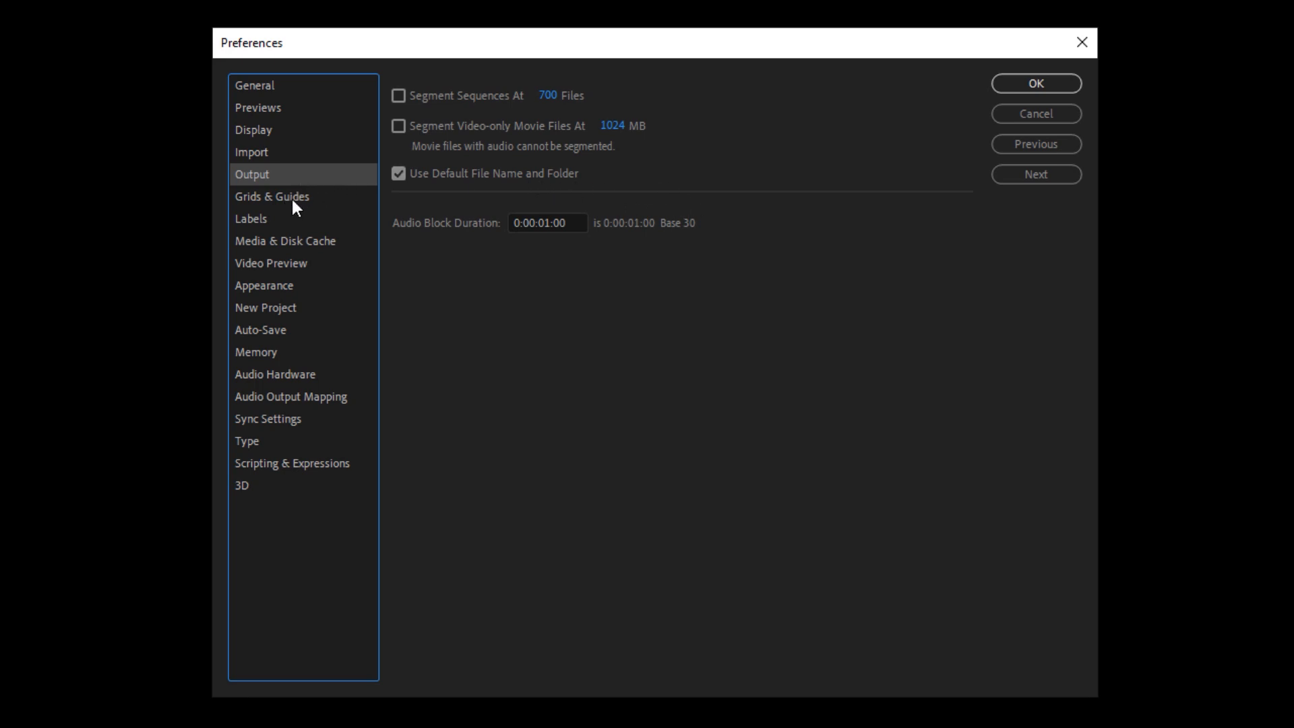
- In Grids & Guides keep the grid style as Lines and accept the preferences
click(271, 197)
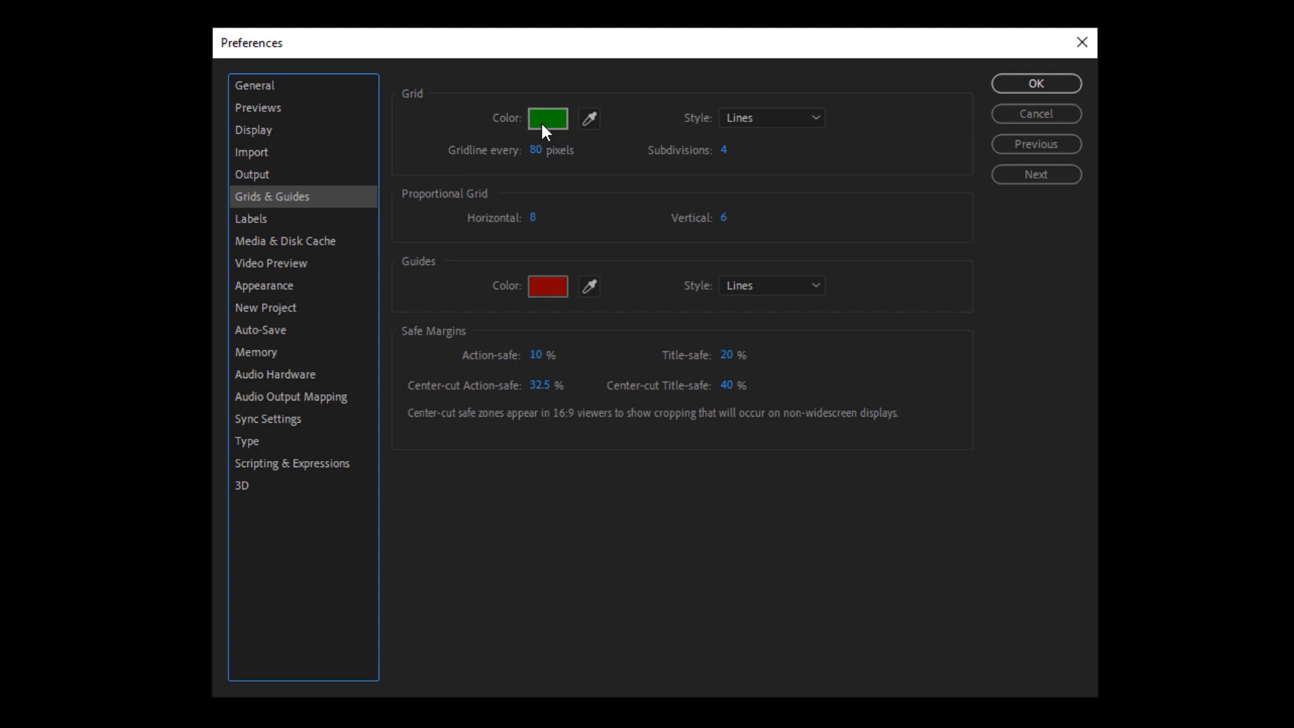
click(769, 117)
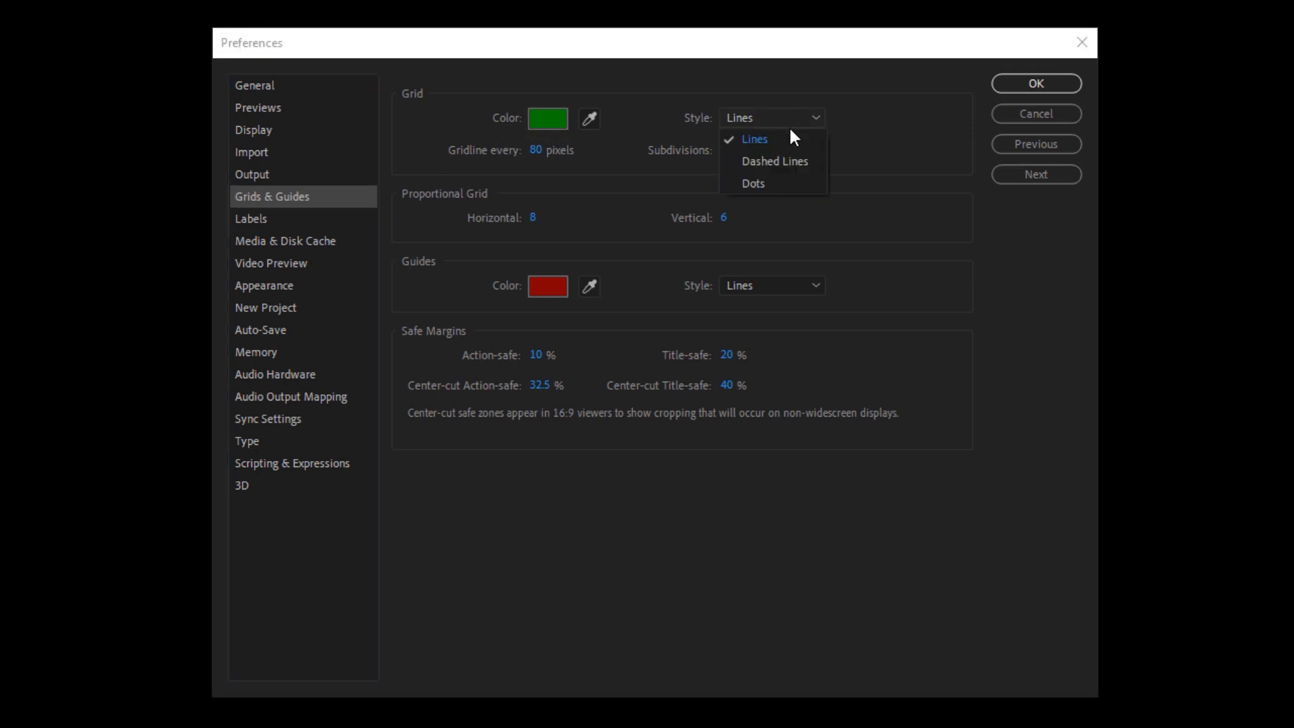
click(752, 137)
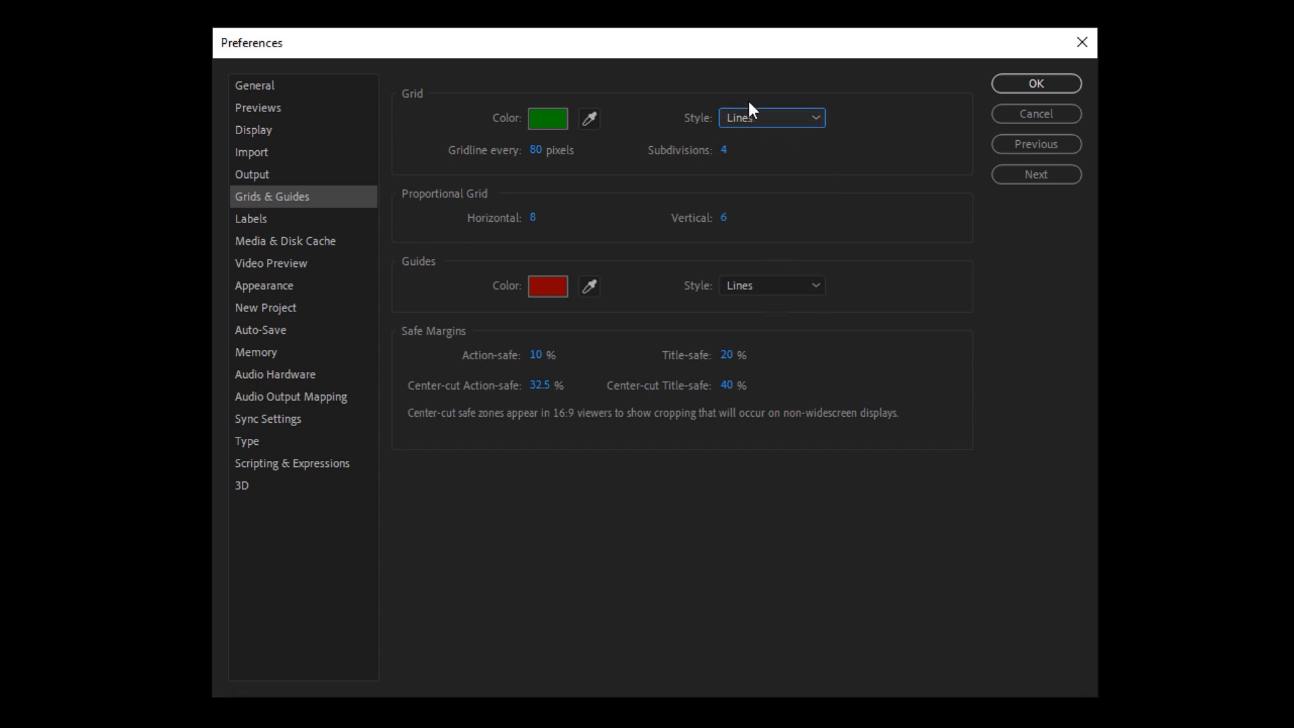
mouse_move(766, 138)
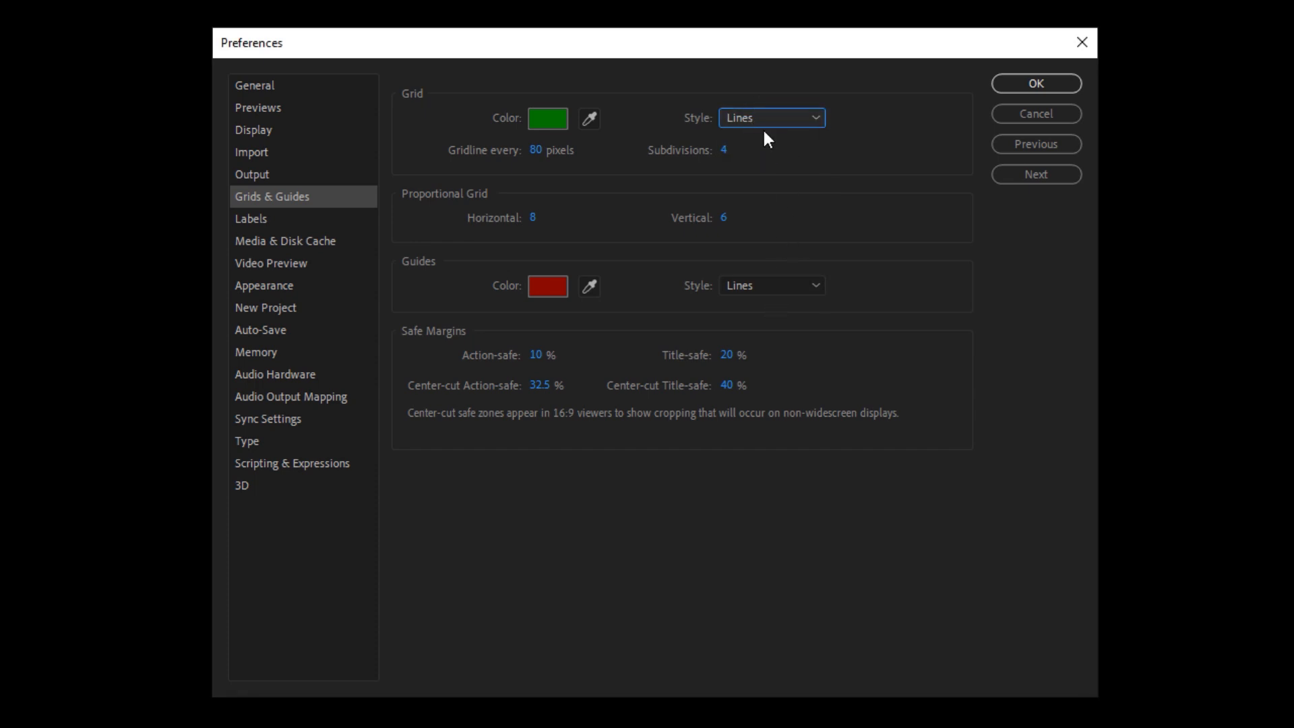
mouse_move(531, 170)
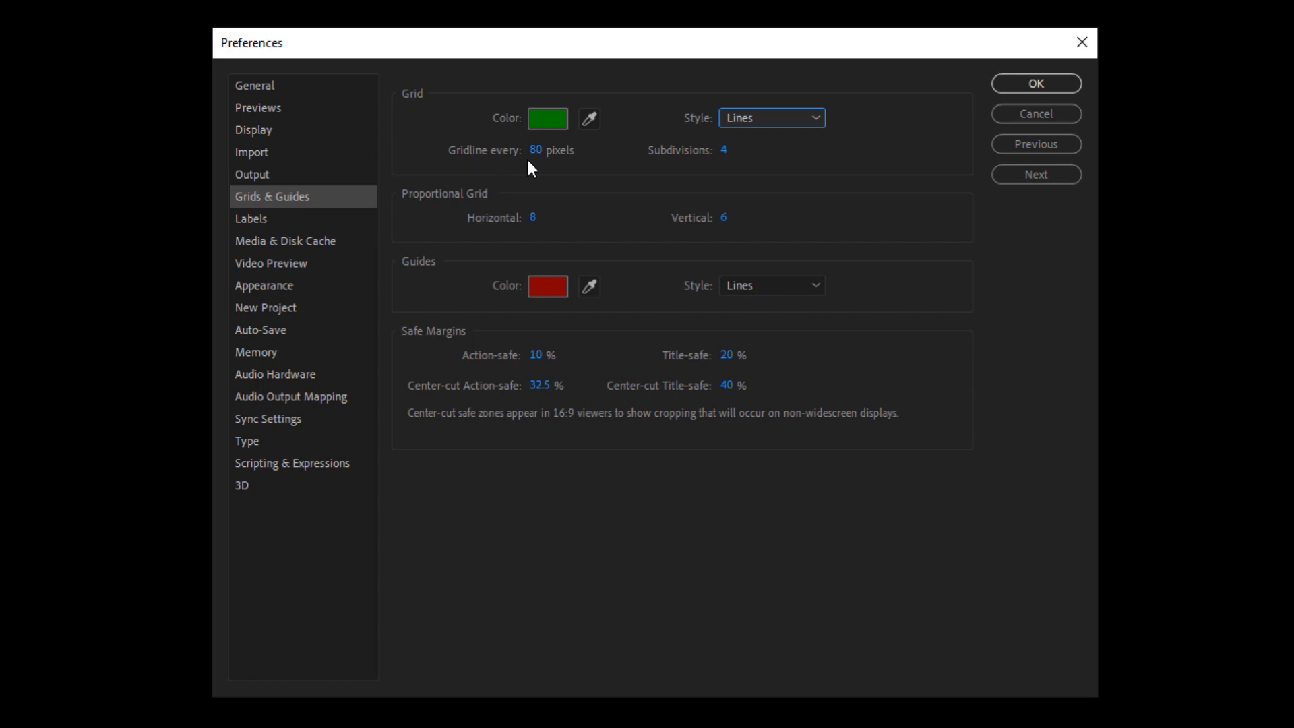
mouse_move(698, 174)
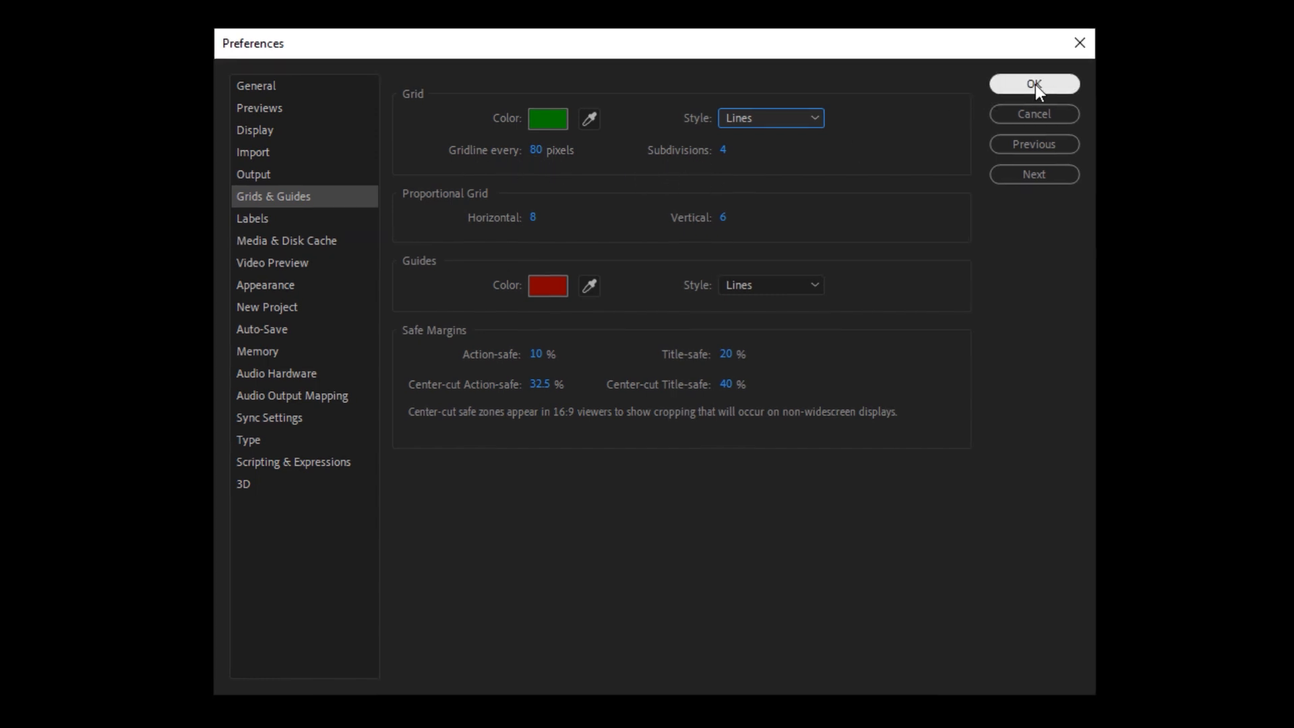
click(1034, 84)
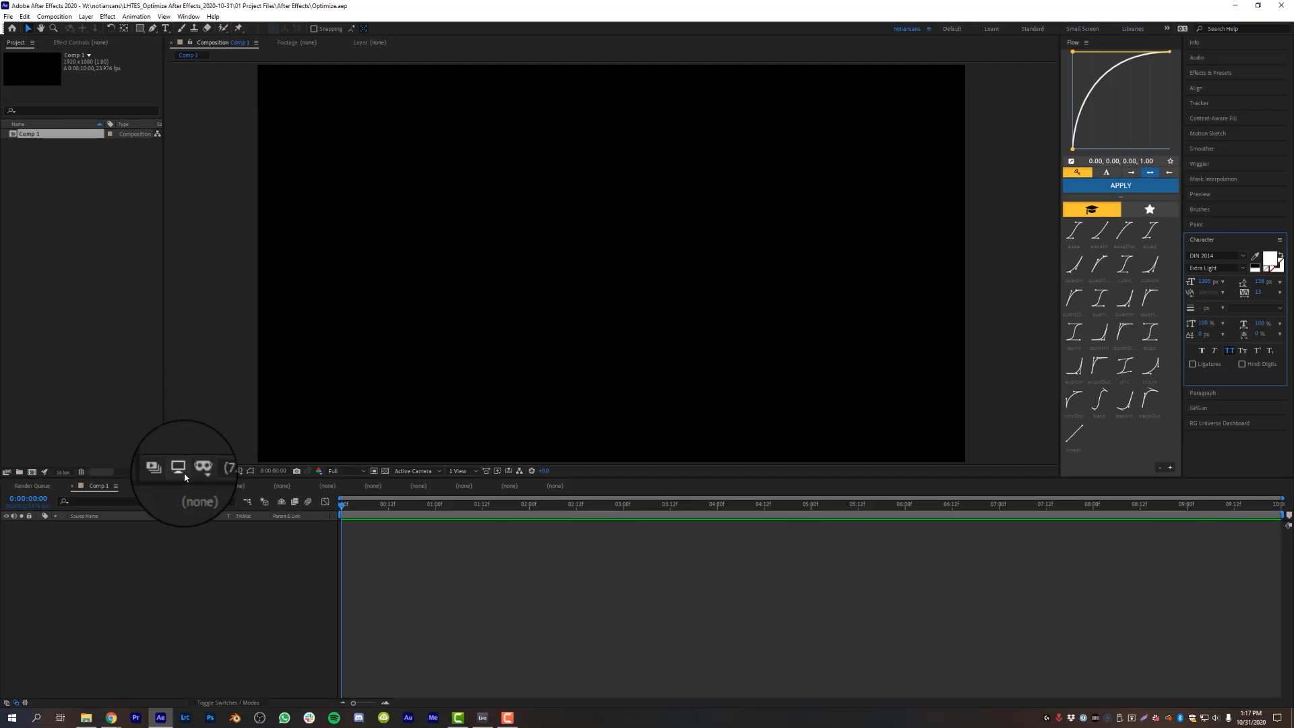
- Enable the grid overlay from the viewer's grid and guide options
click(238, 472)
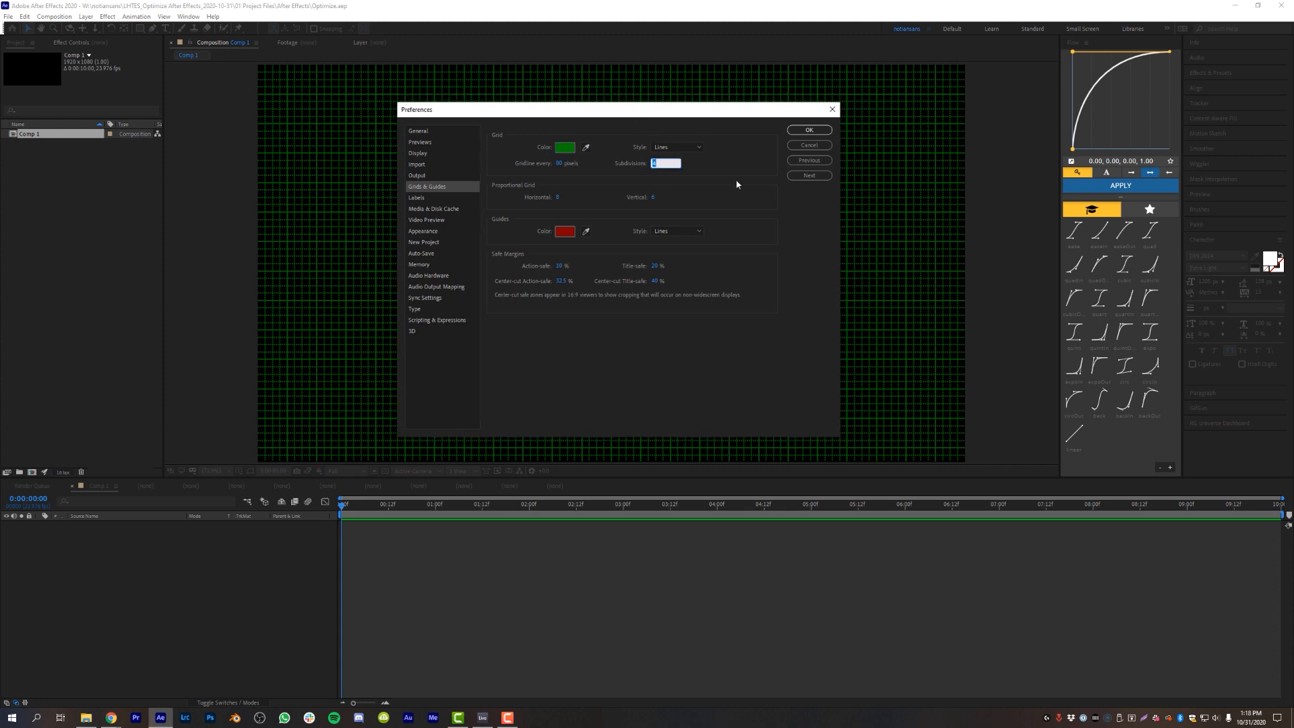
- Accept the new grid subdivisions, leaving the coarser grid over the composition
click(807, 129)
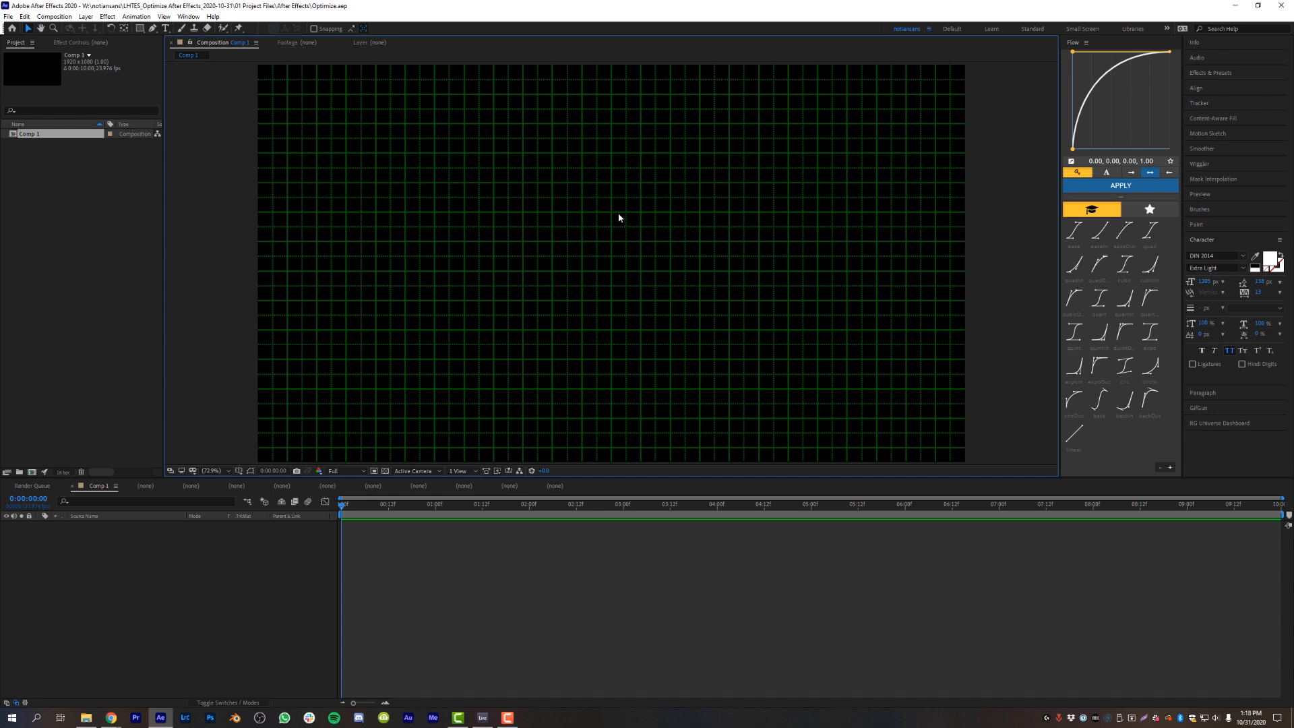
mouse_move(540, 159)
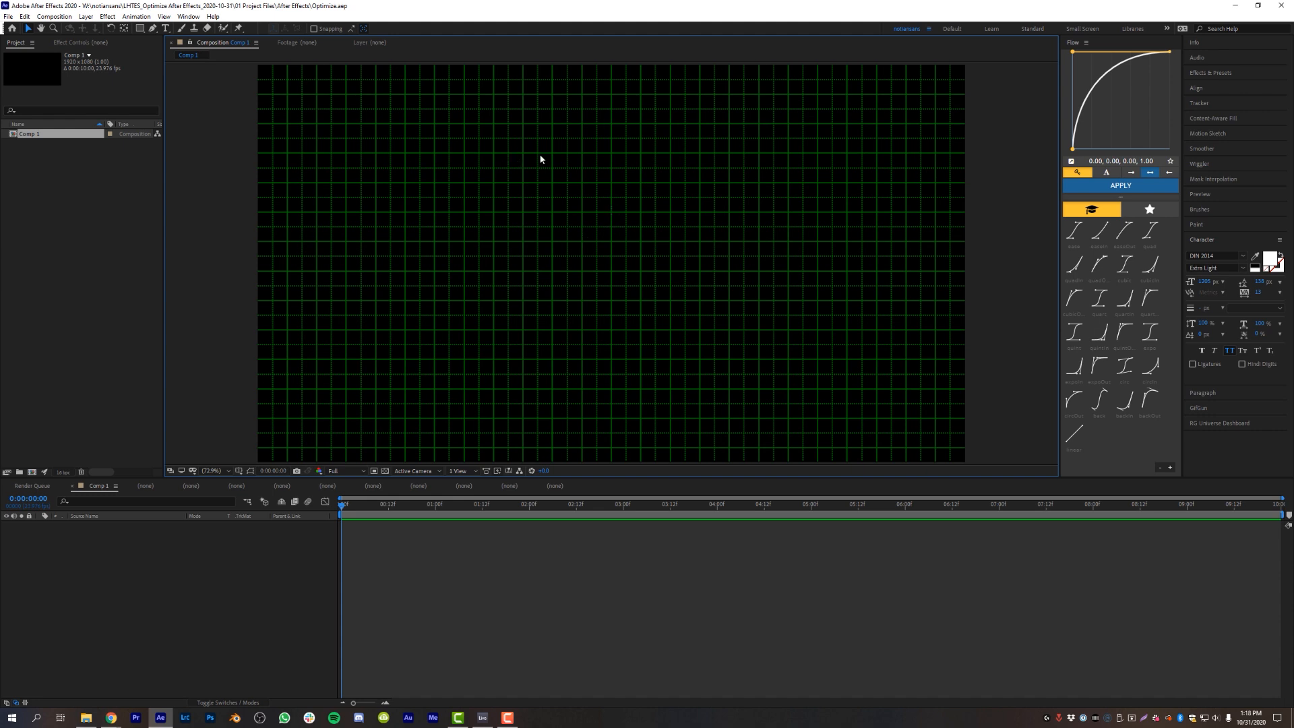
mouse_move(264, 414)
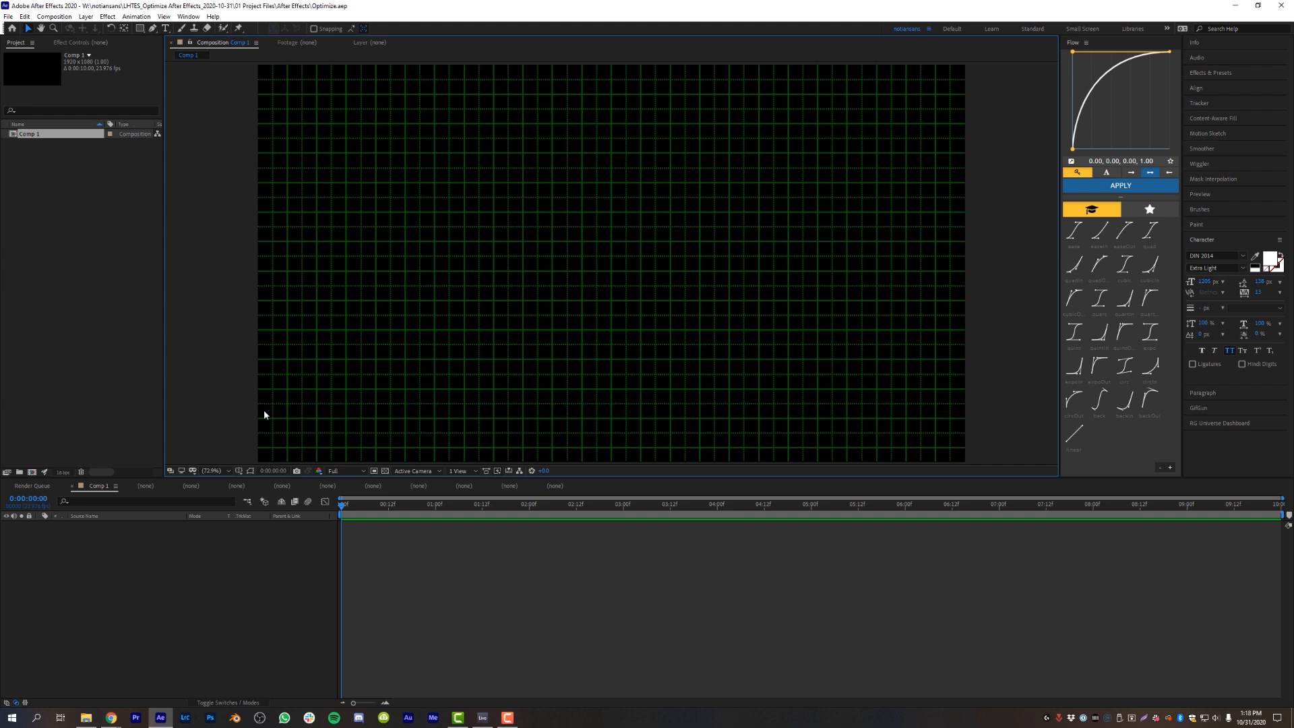
mouse_move(242, 104)
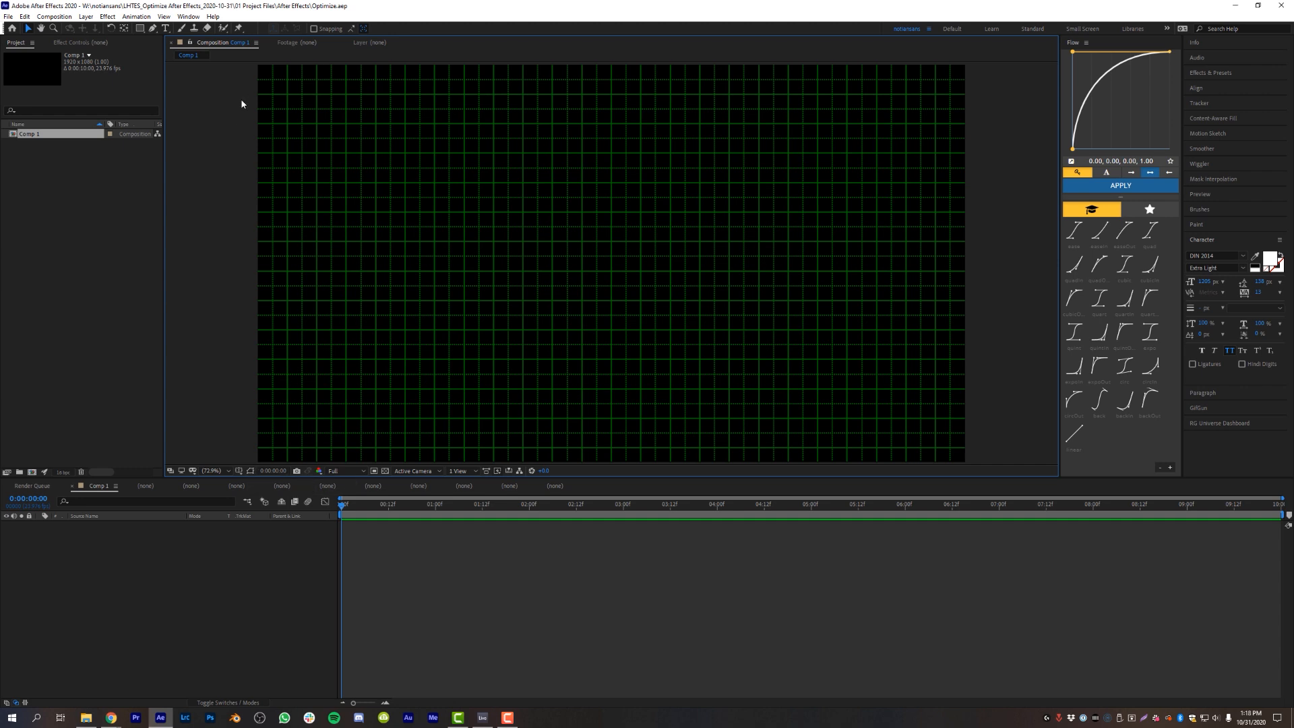
mouse_move(259, 451)
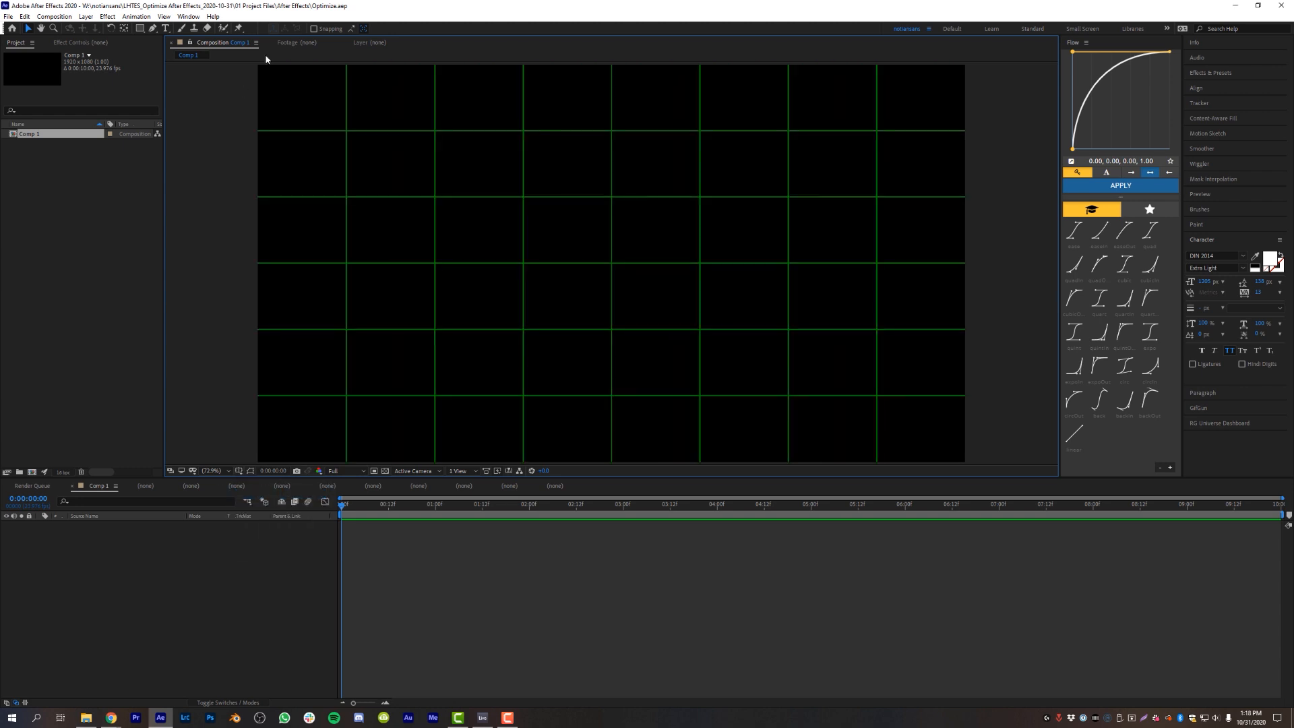
mouse_move(950, 291)
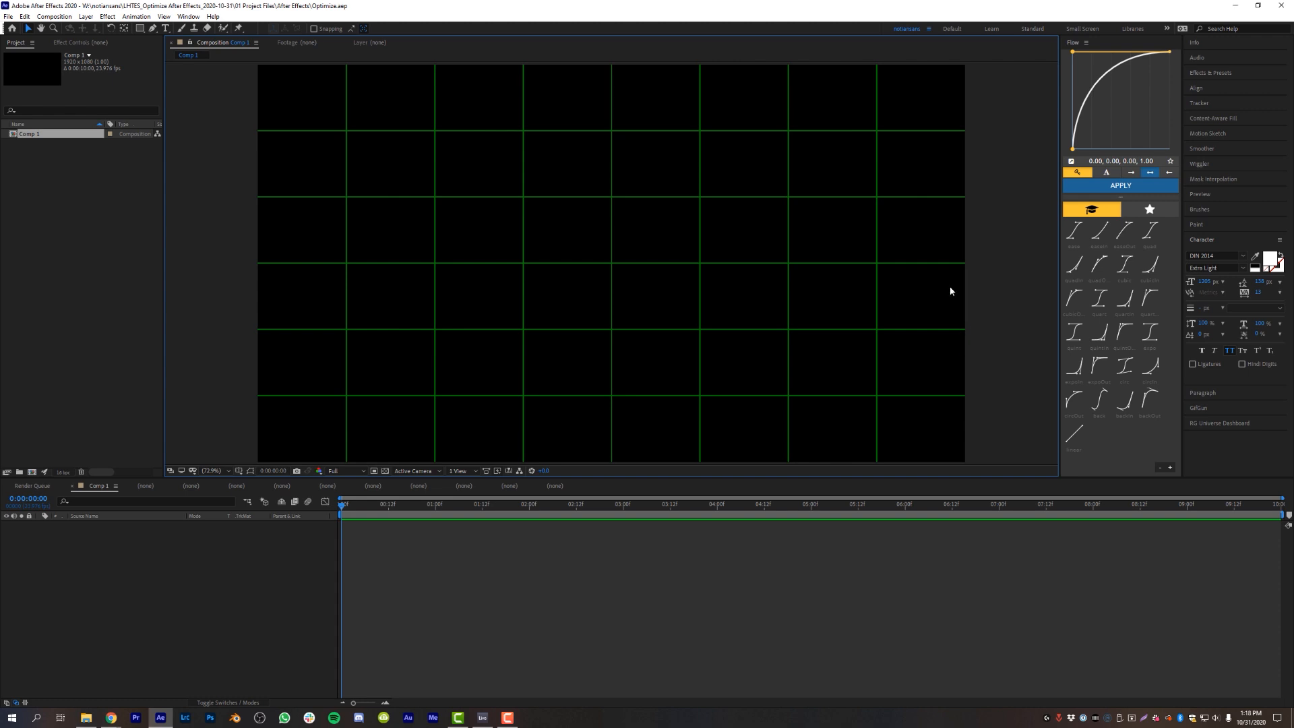
mouse_move(829, 113)
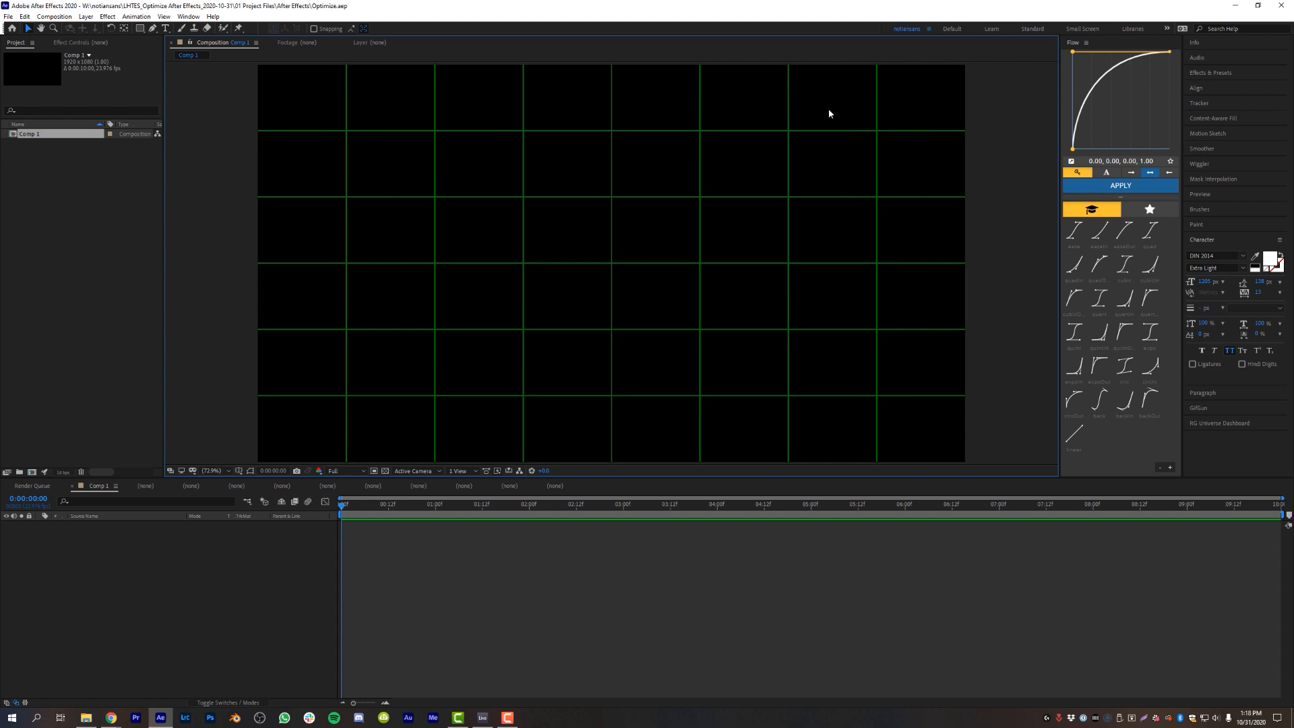
mouse_move(599, 274)
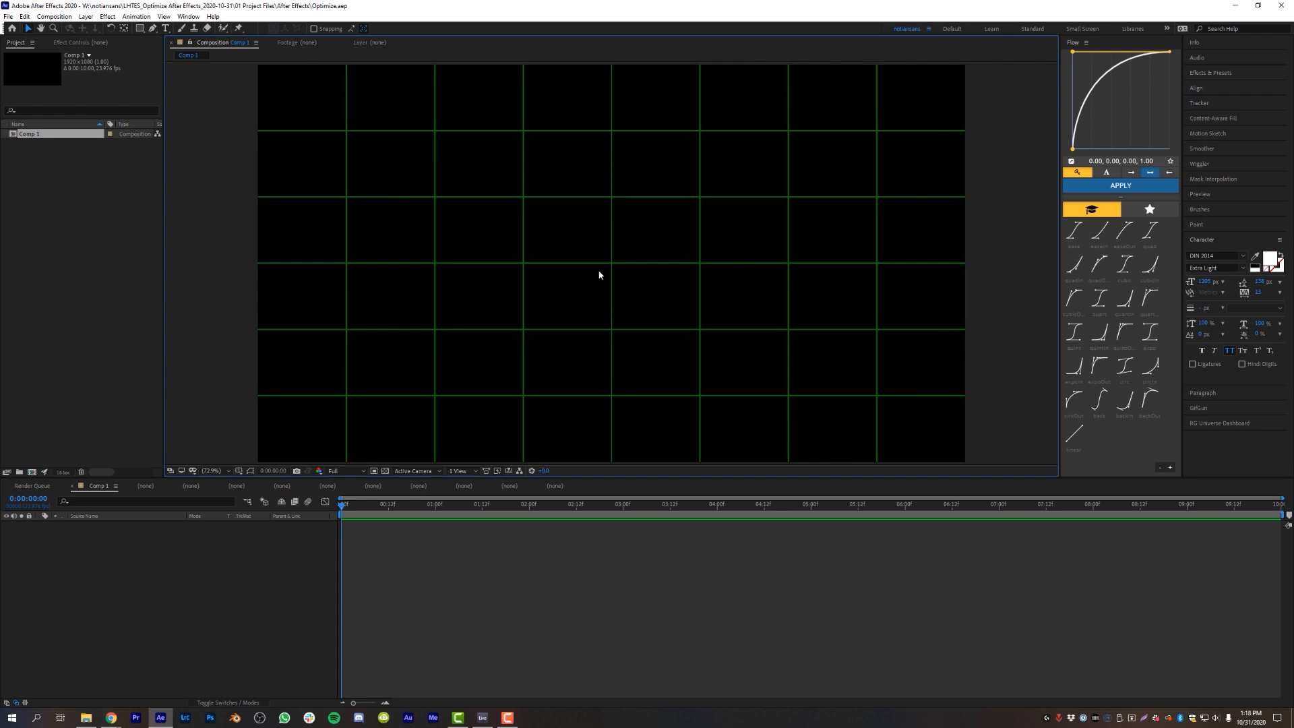
mouse_move(336, 448)
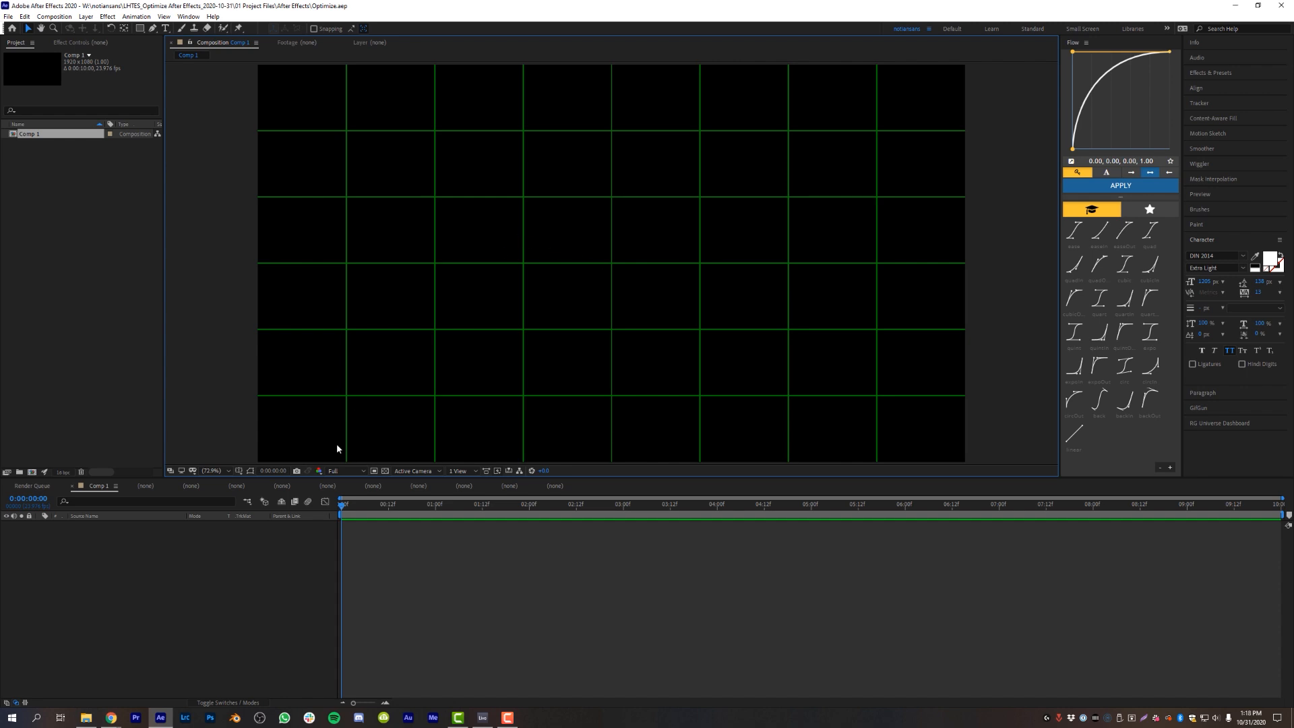
mouse_move(237, 484)
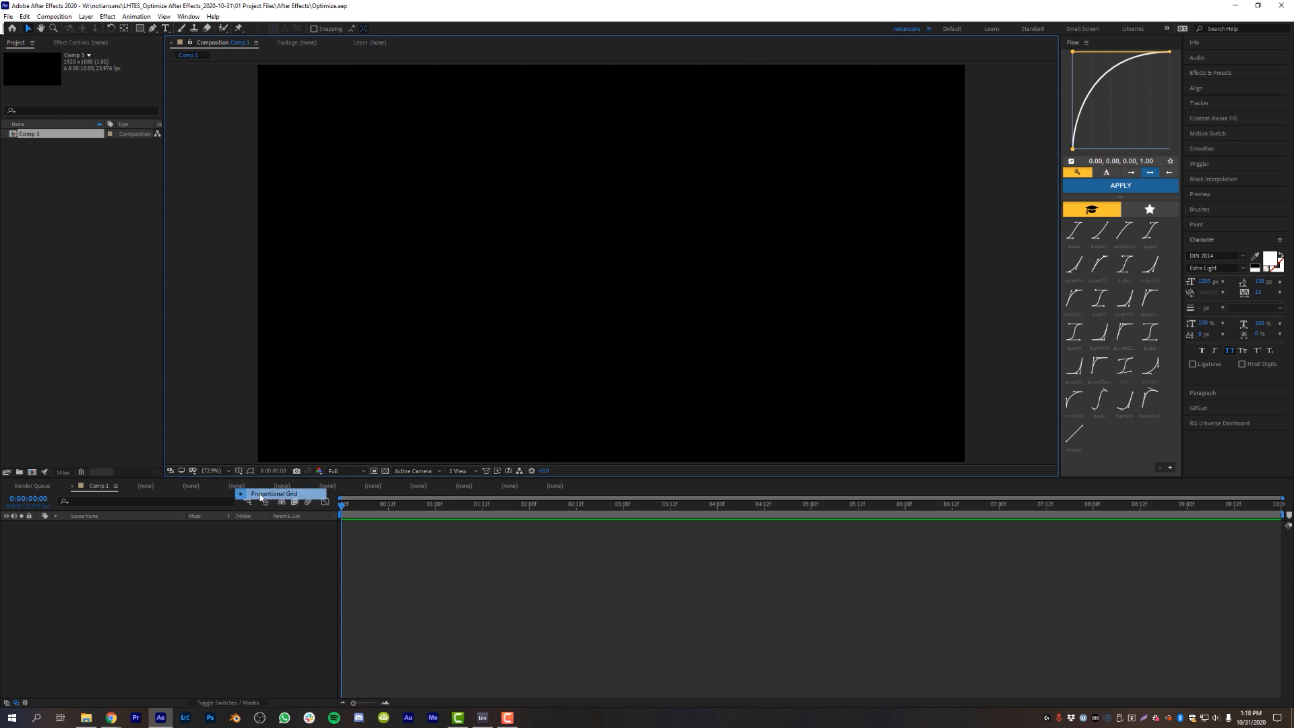
- Show rulers along the composition edges with Ctrl+R, leaving the grid hidden
key(ctrl+r)
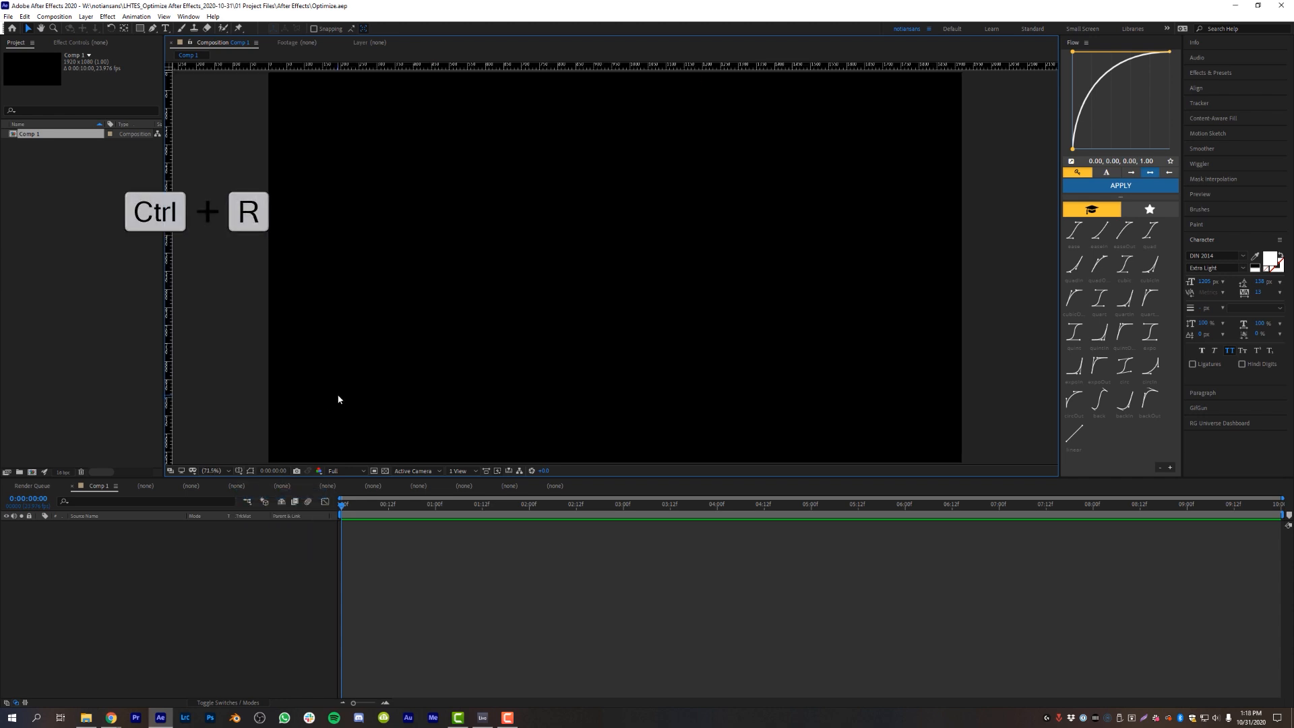
mouse_move(174, 171)
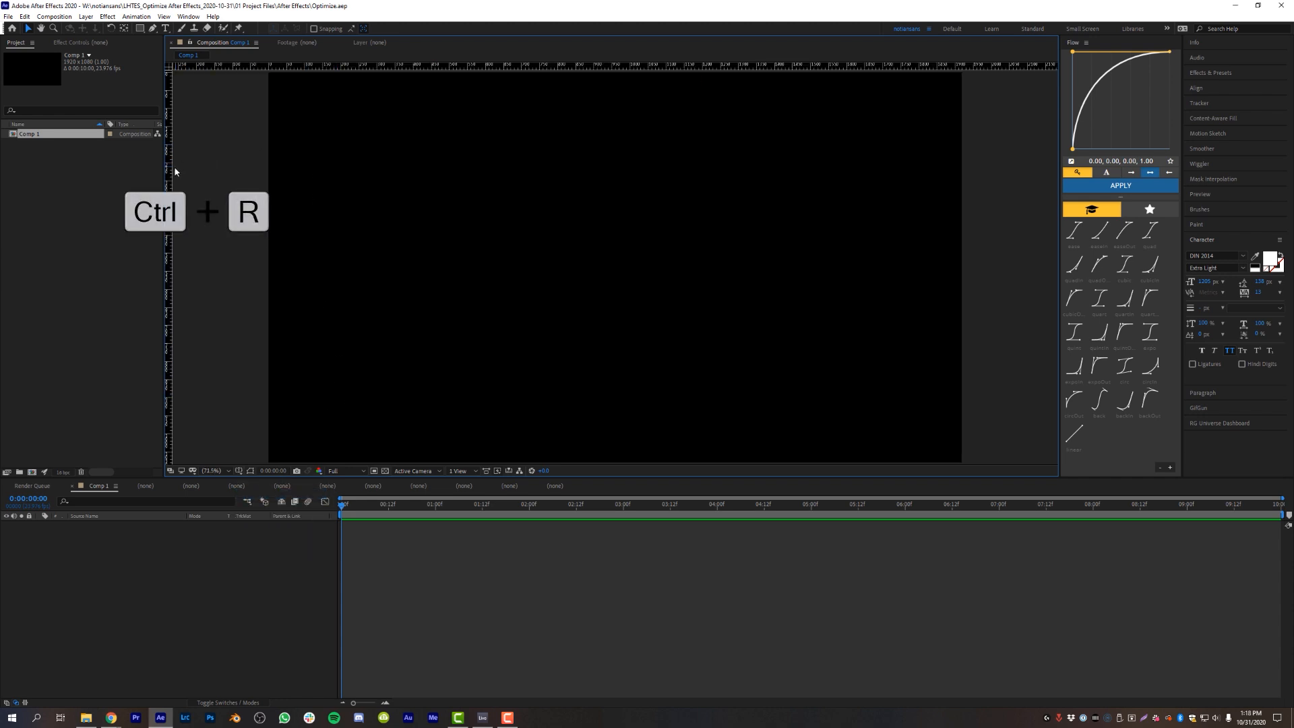
- Toggle rulers, then hide the red guides from the composition and toggle them once more
key(ctrl+r)
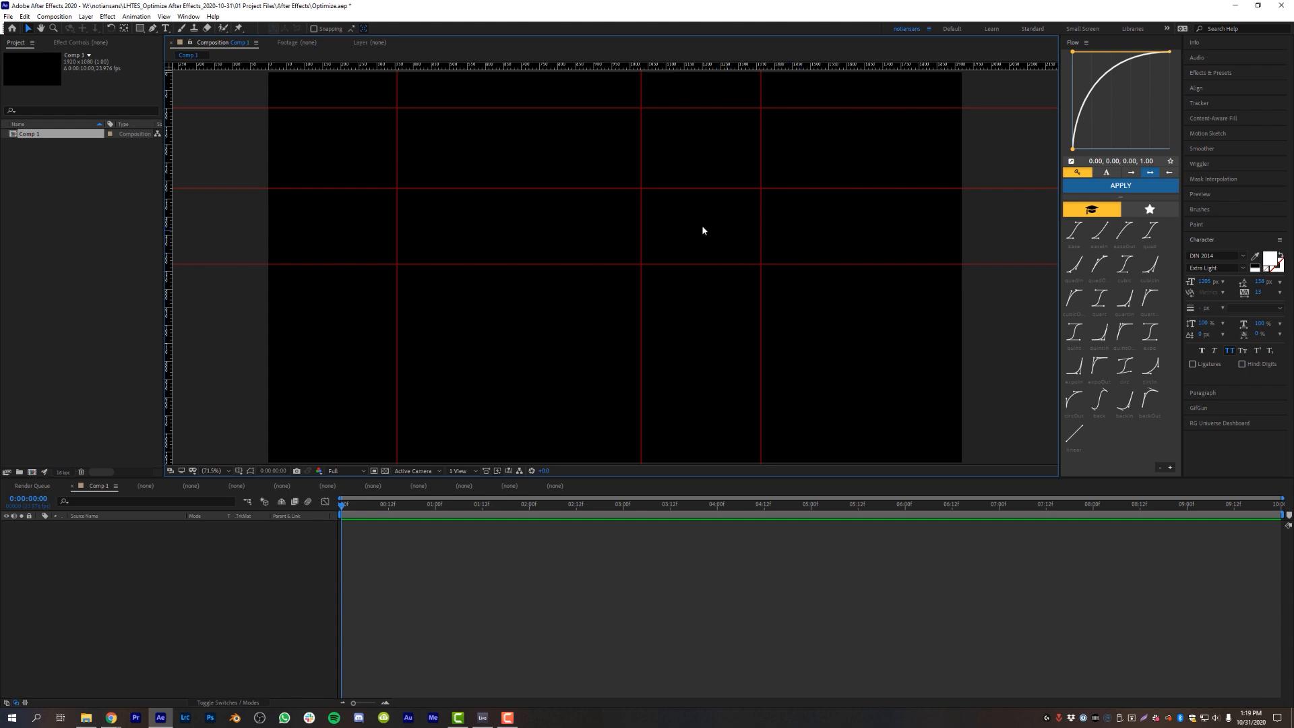
mouse_move(554, 171)
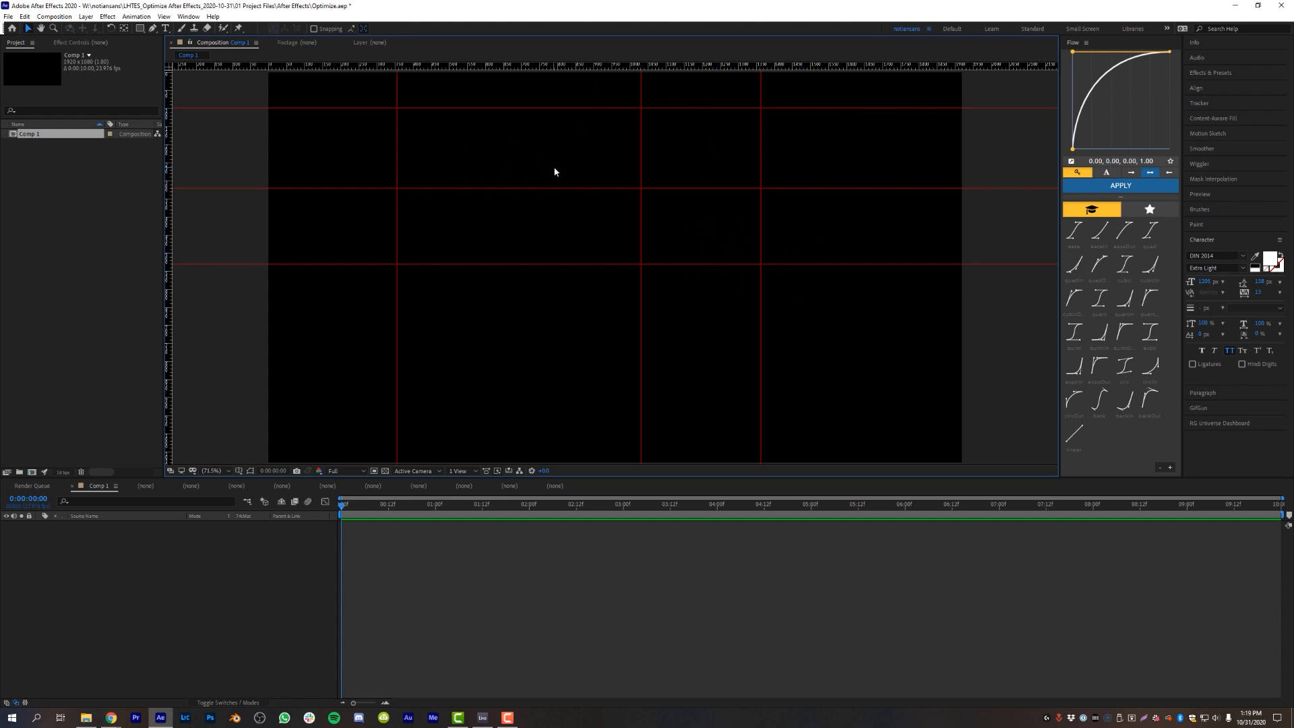
key(ctrl+;)
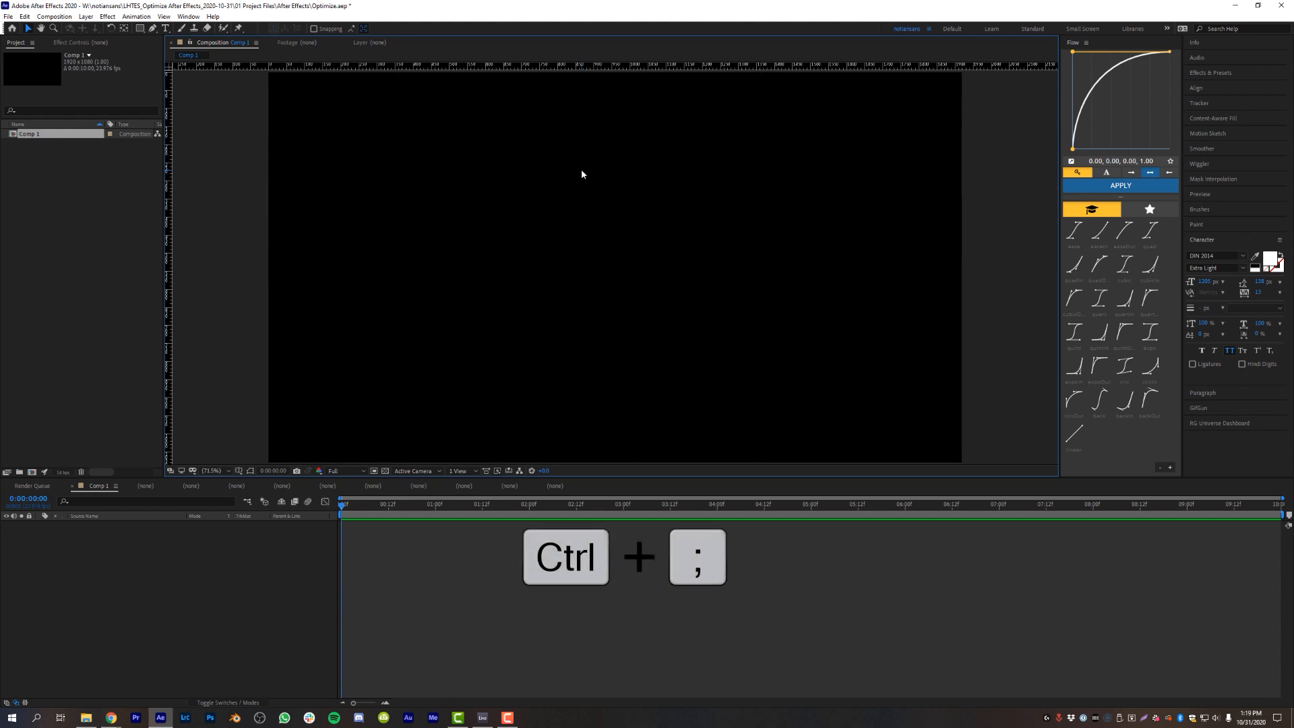
key(ctrl+;)
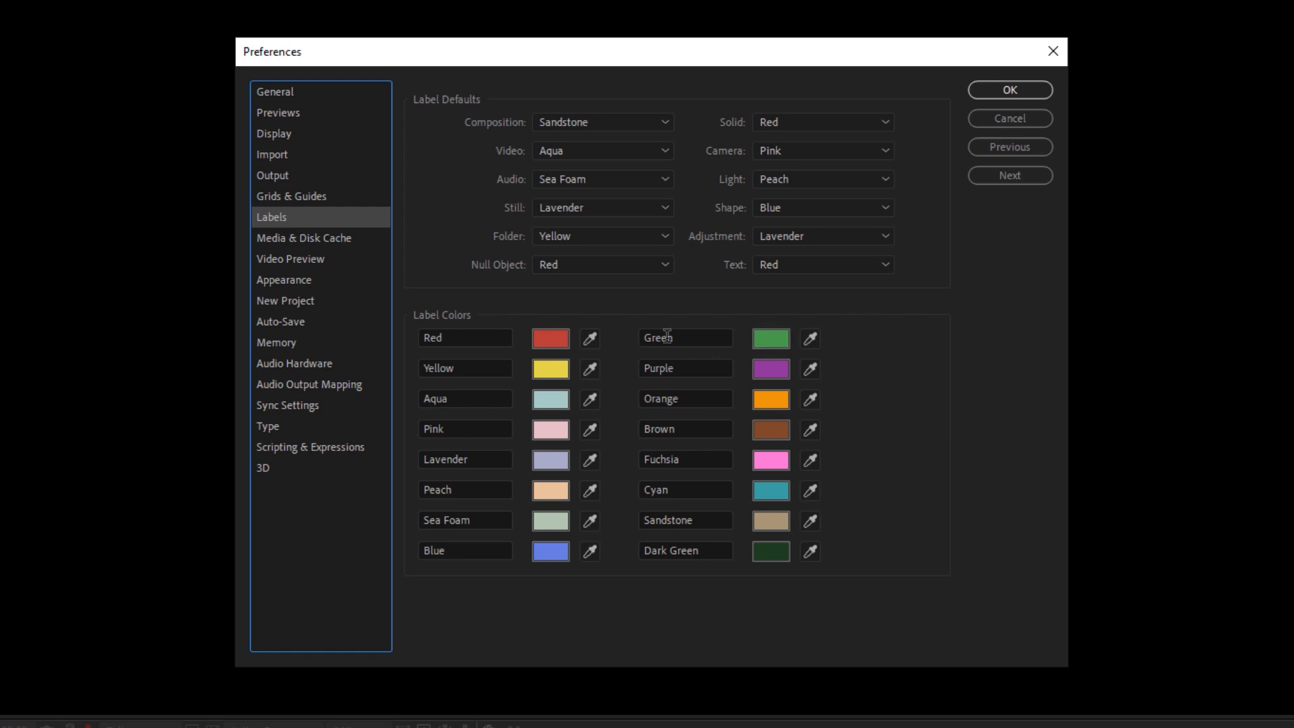
mouse_move(597, 310)
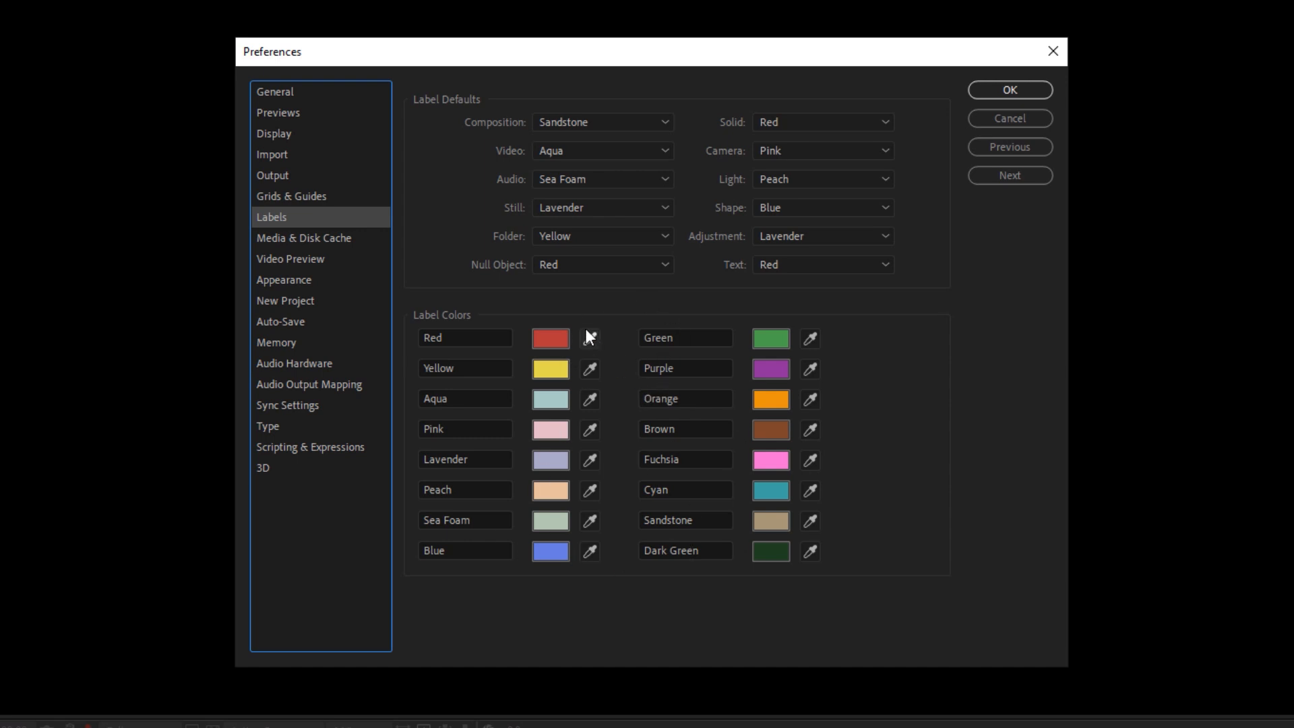
- Switch the Preferences dialog from Labels to the Media & Disk Cache category
click(303, 237)
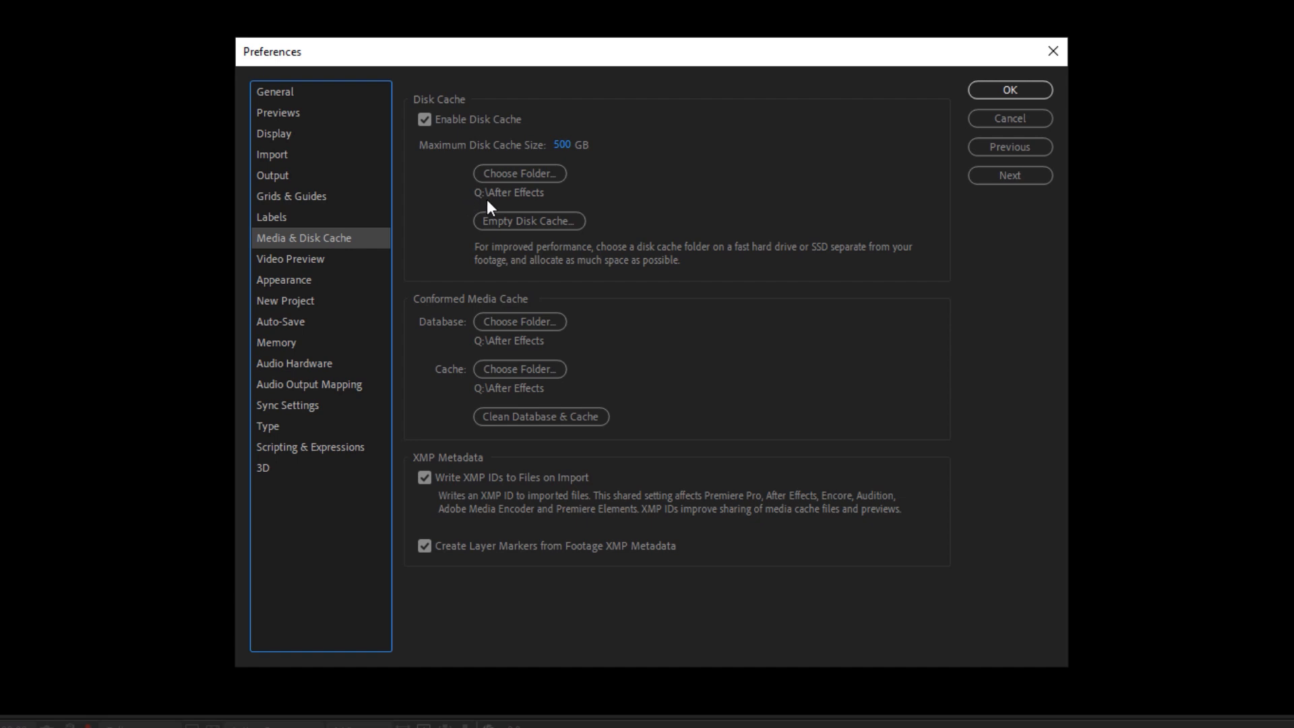
mouse_move(518, 203)
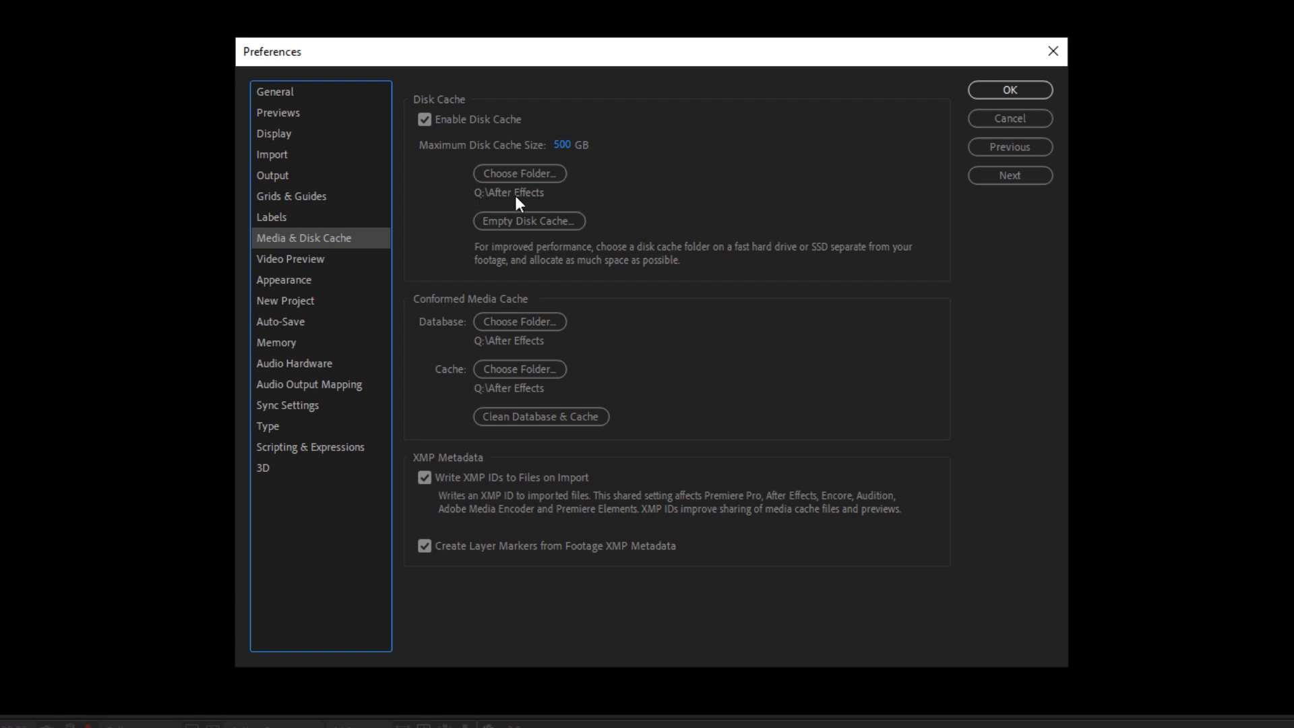
mouse_move(452, 177)
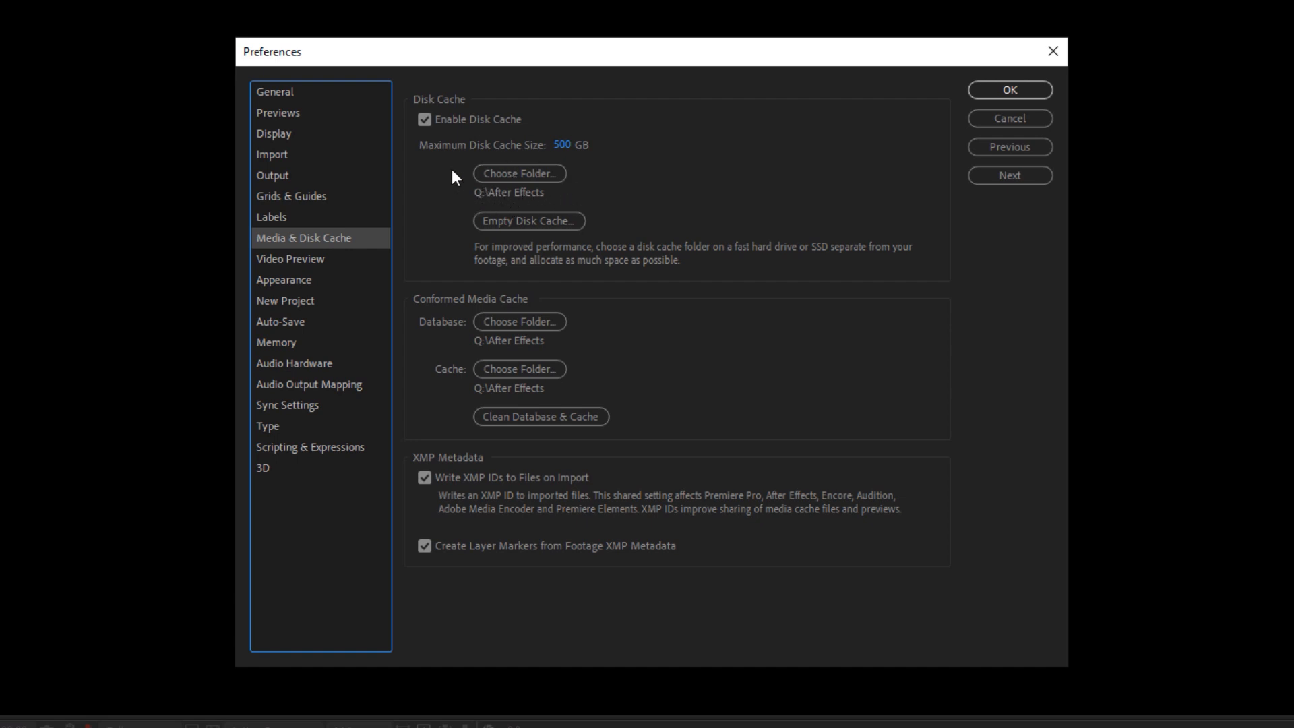
mouse_move(625, 216)
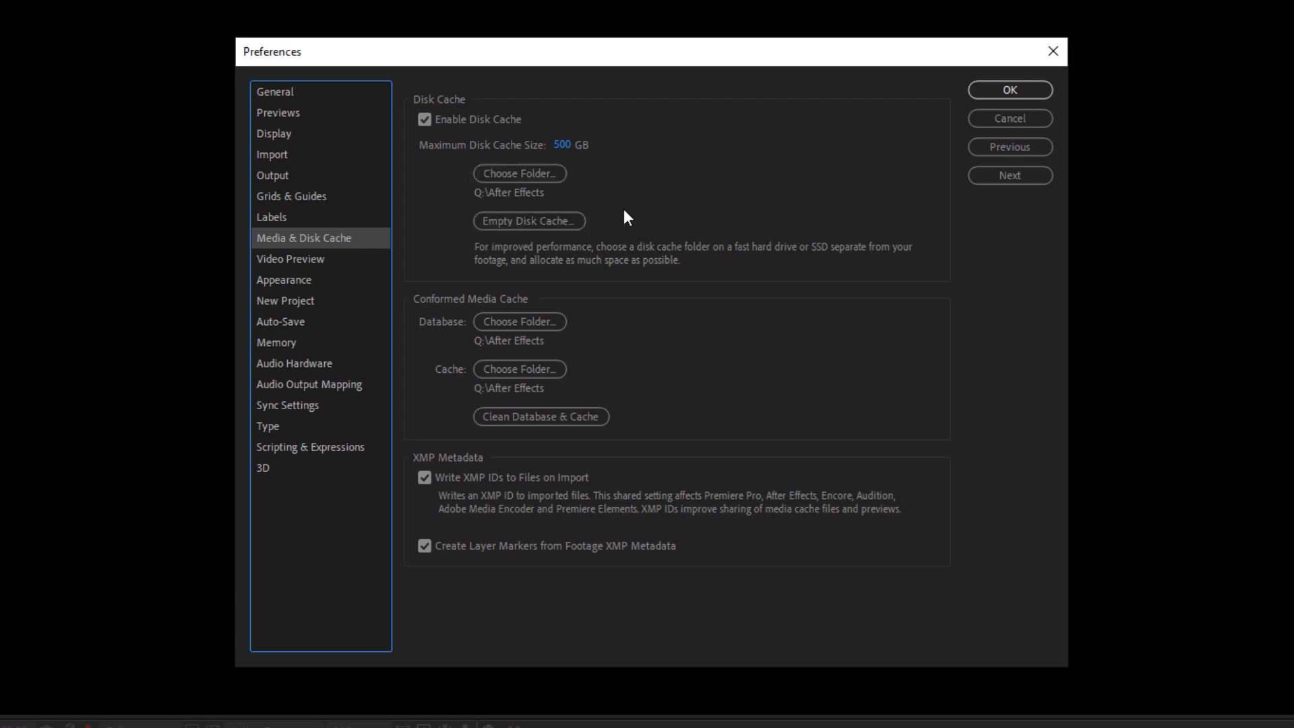
mouse_move(733, 233)
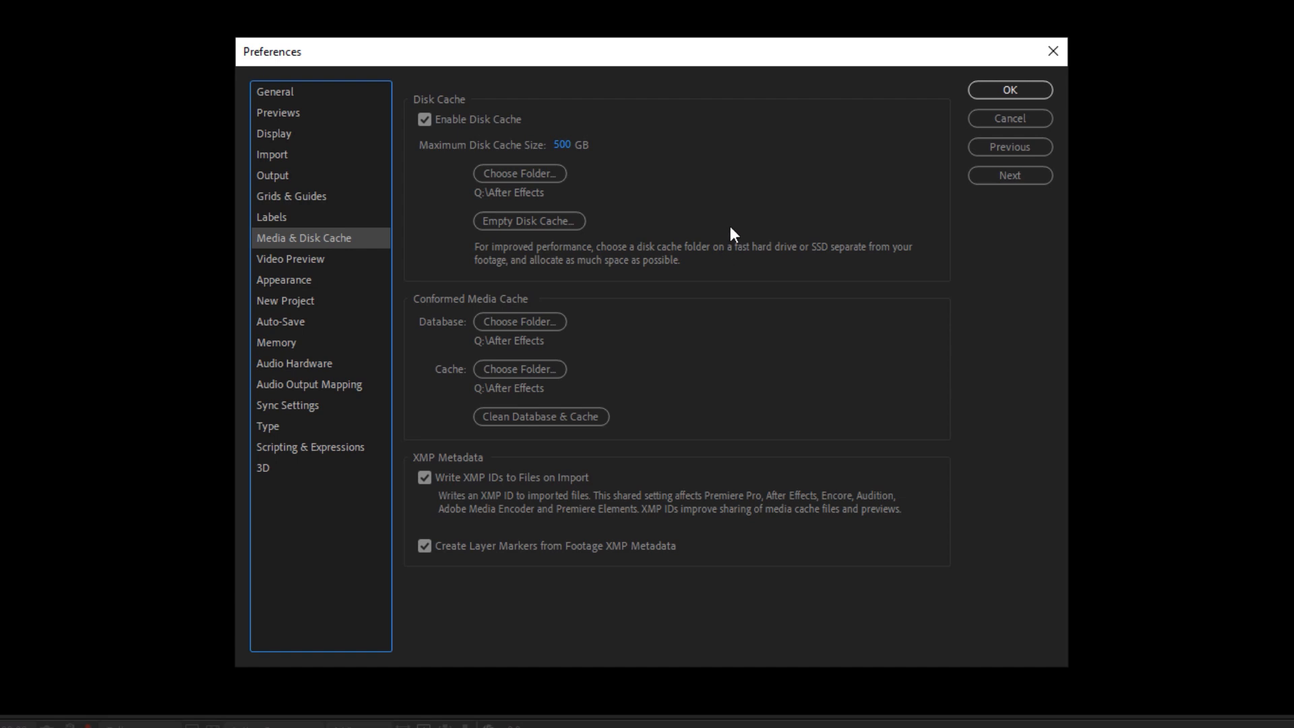
mouse_move(706, 218)
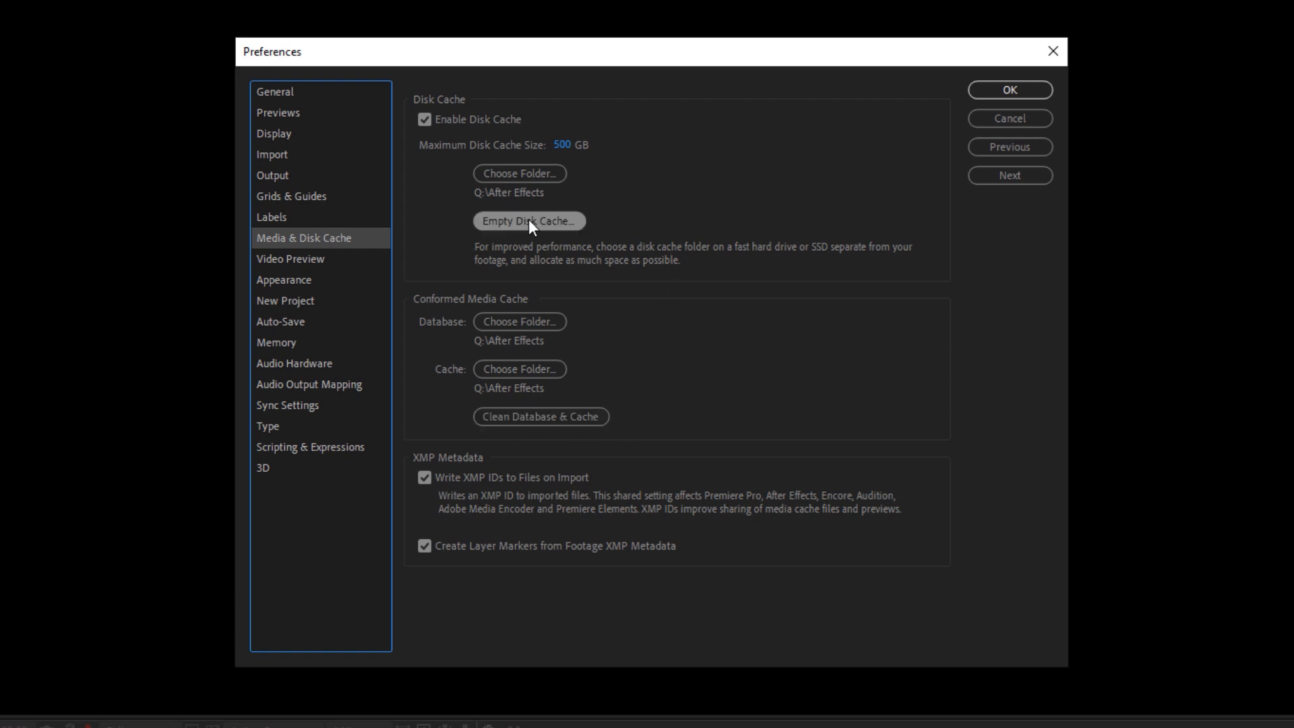
mouse_move(528, 244)
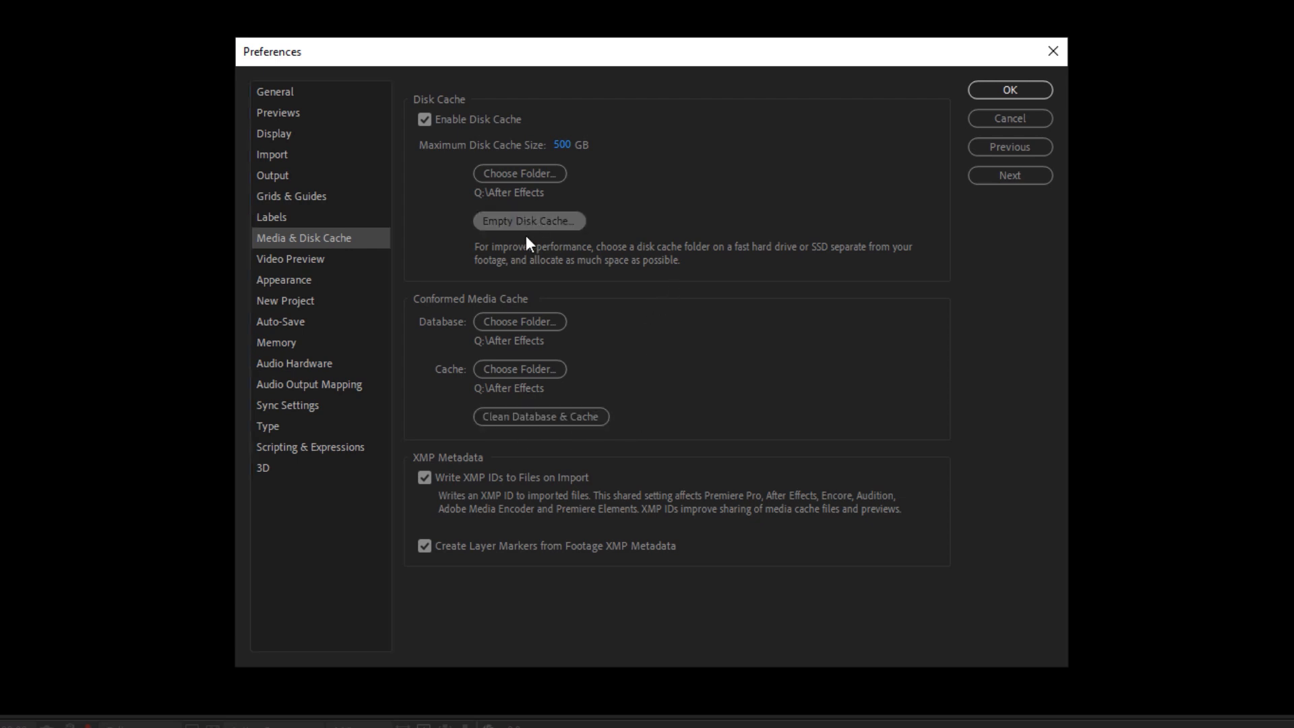
click(528, 220)
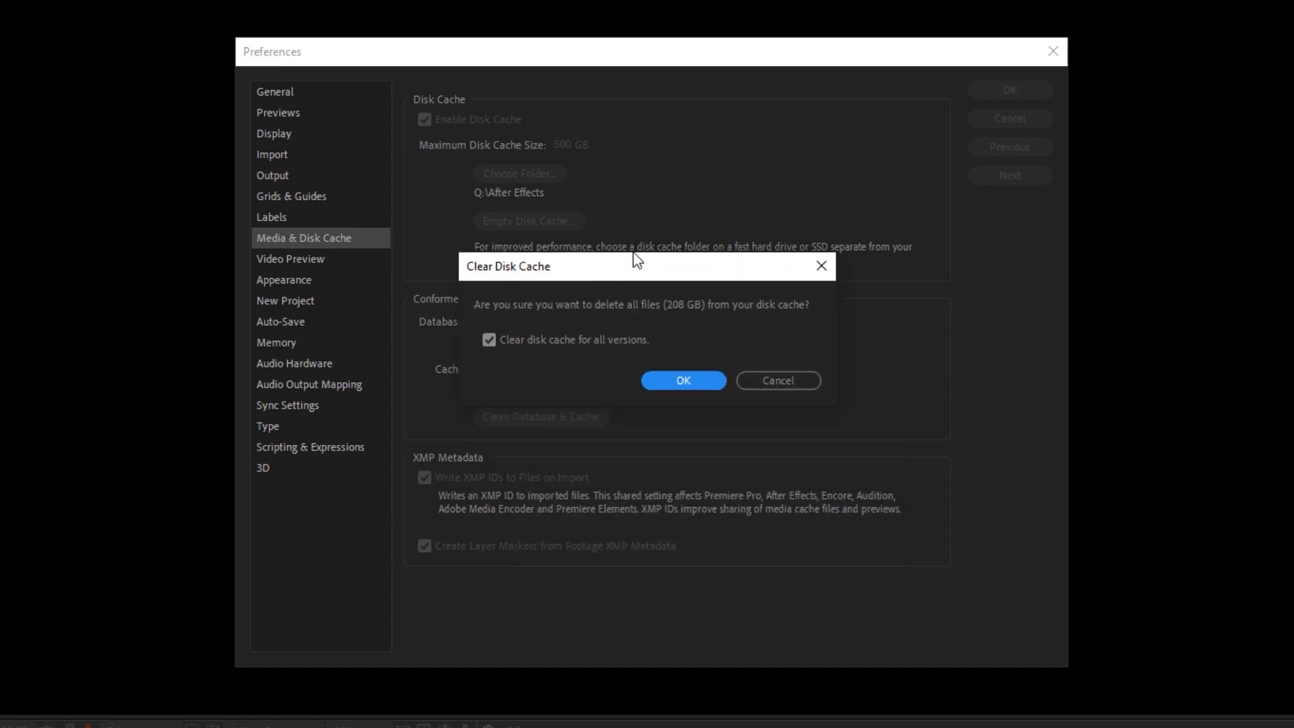
mouse_move(655, 322)
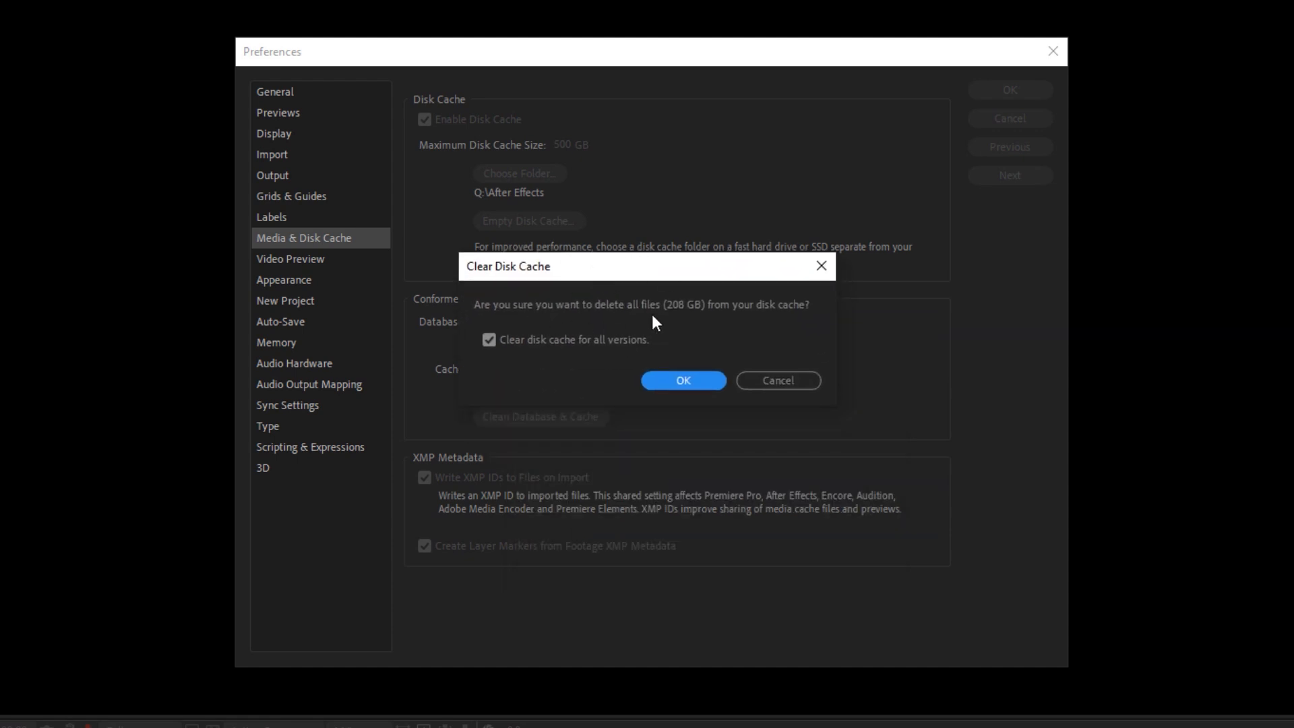
mouse_move(759, 320)
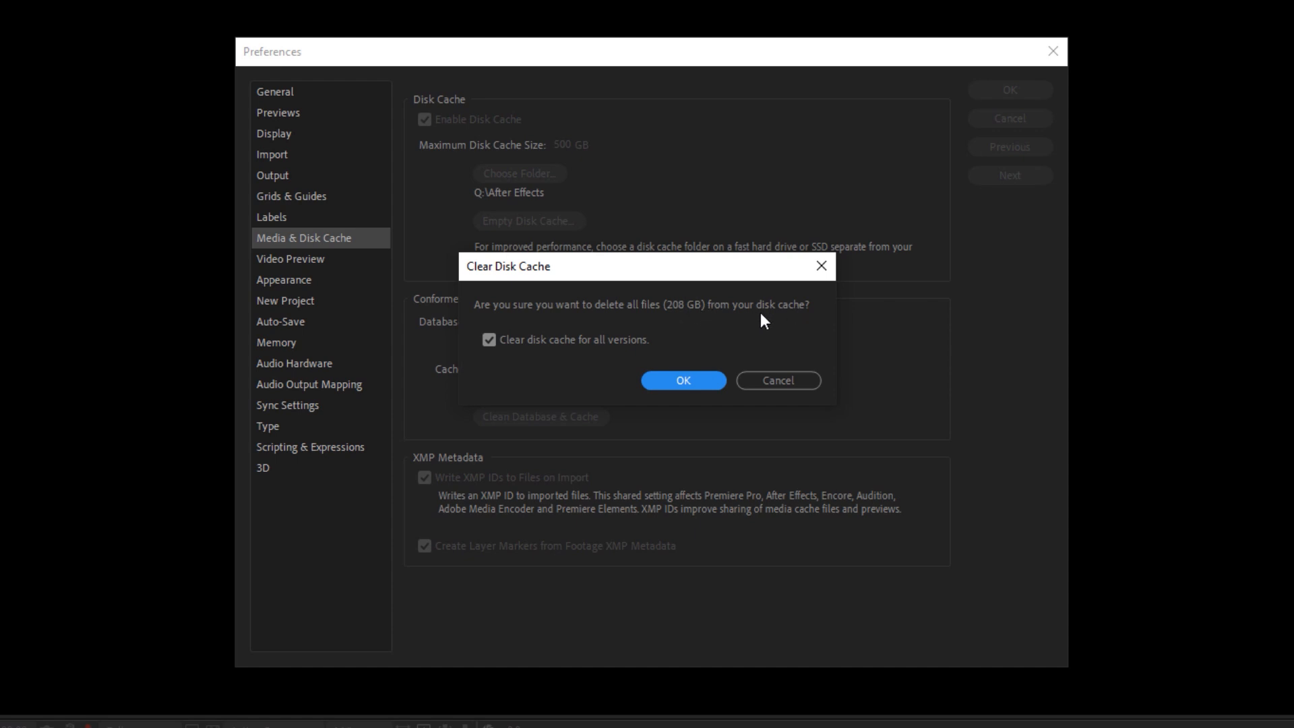
mouse_move(760, 303)
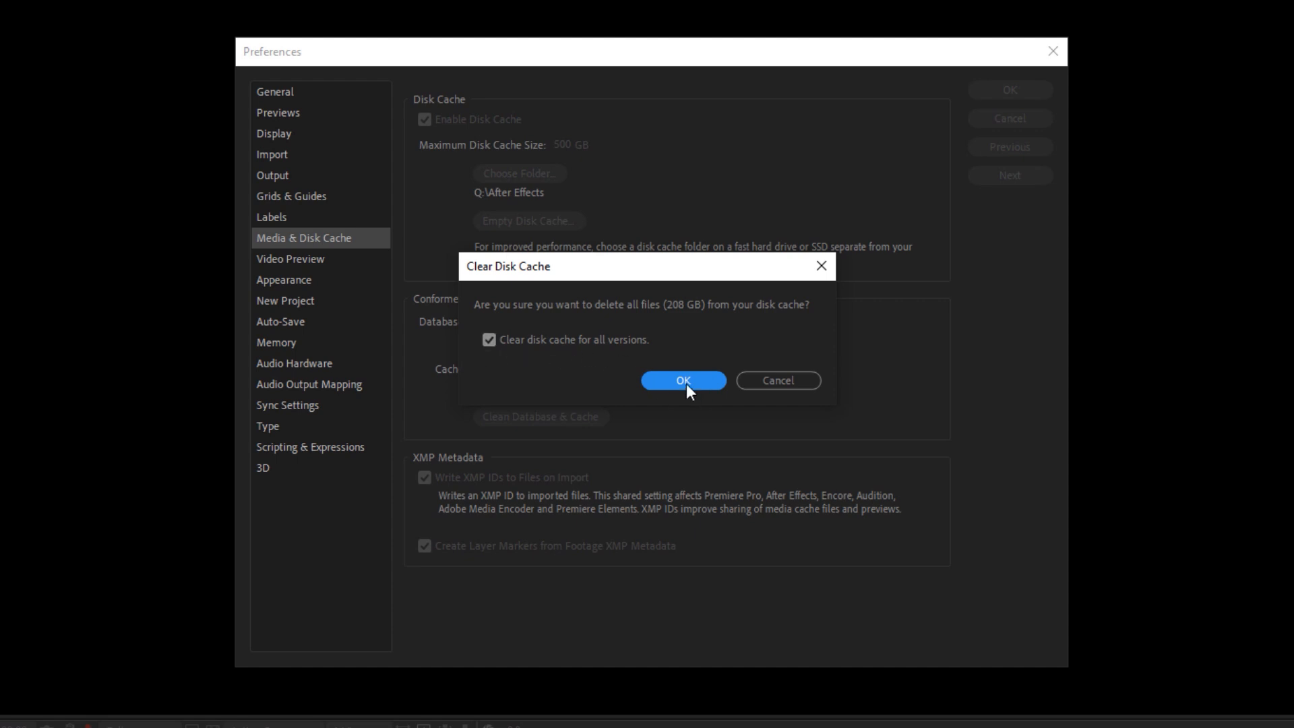
- Confirm deleting all disk cache files, then clean the media cache database
click(682, 380)
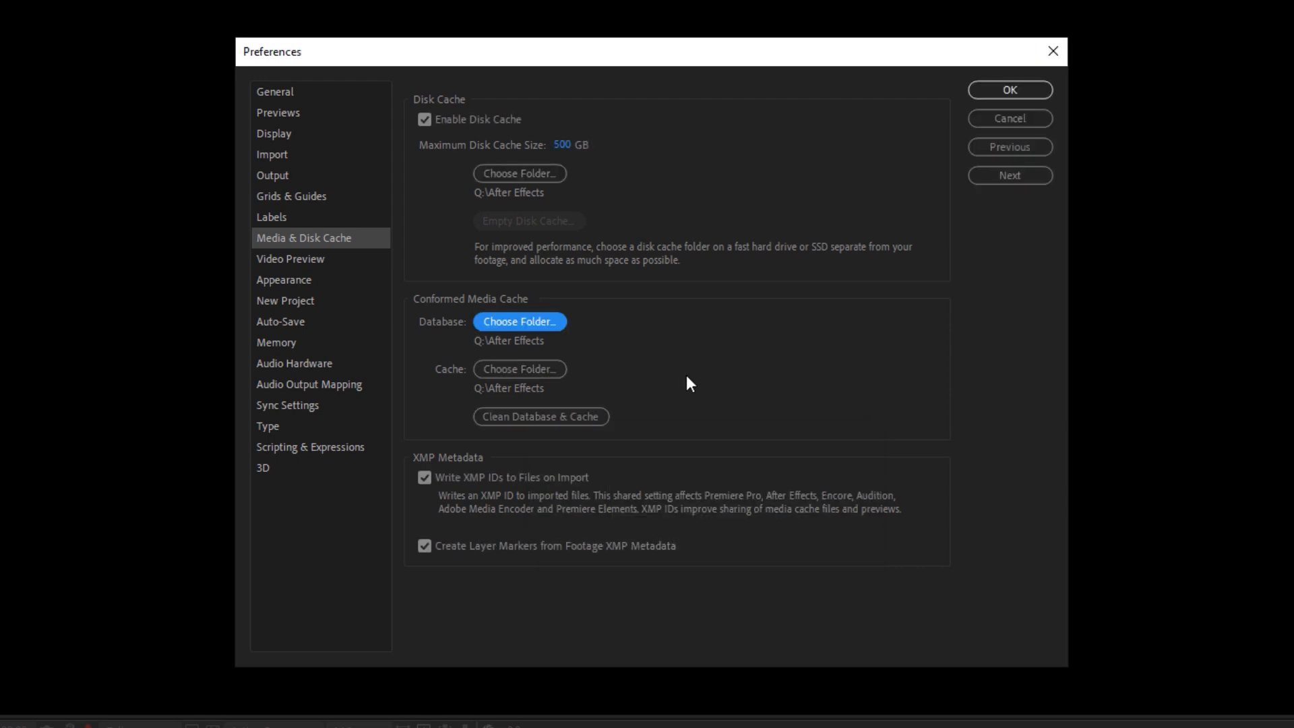
click(539, 416)
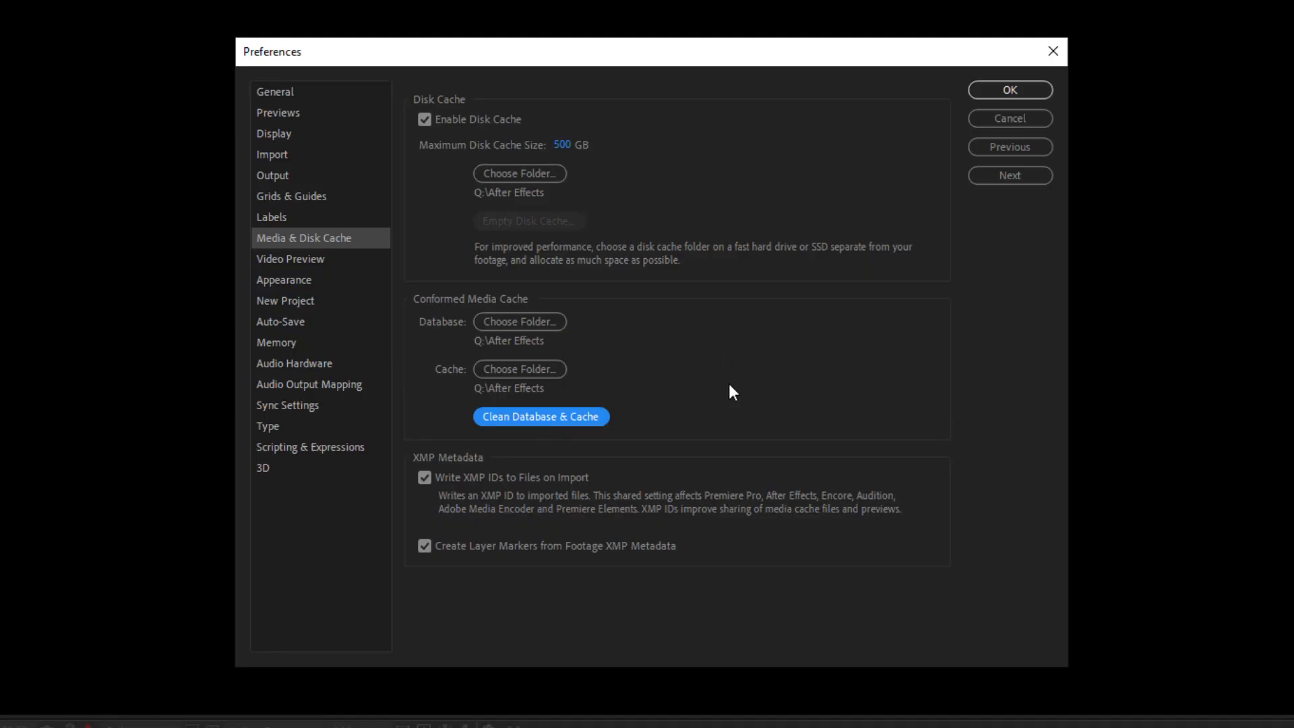
mouse_move(742, 377)
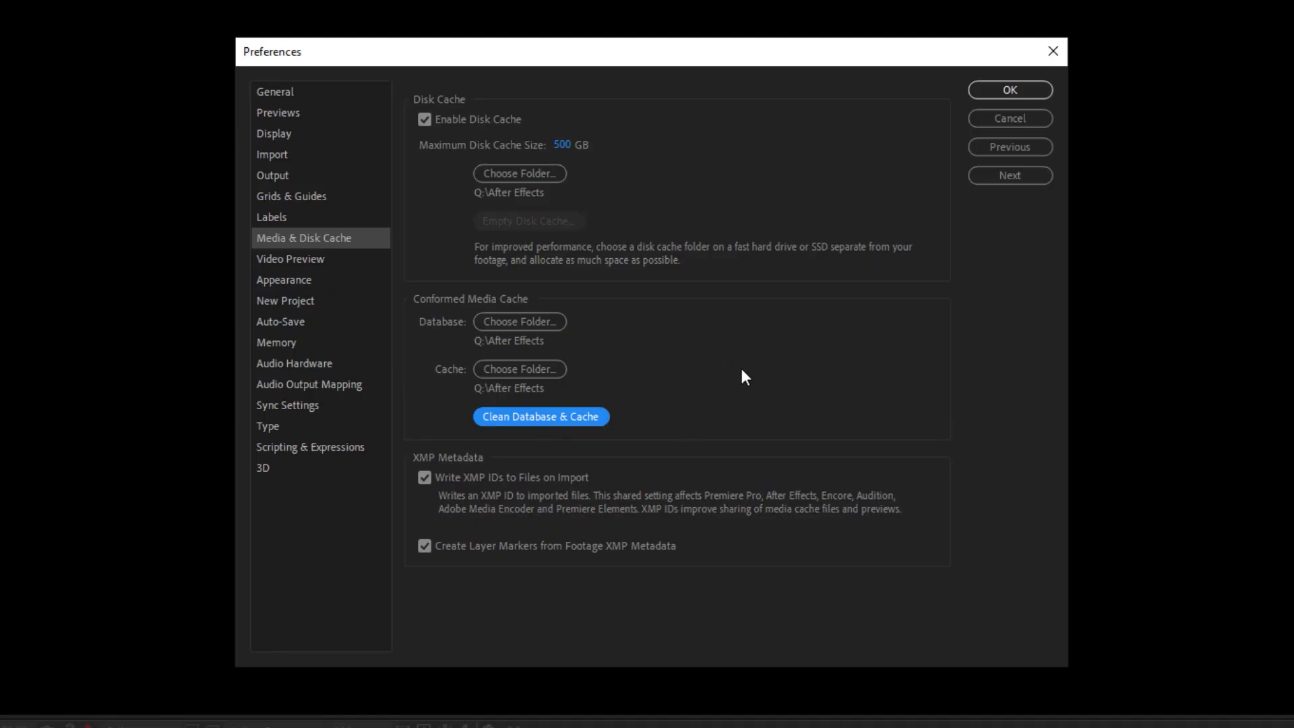
mouse_move(714, 311)
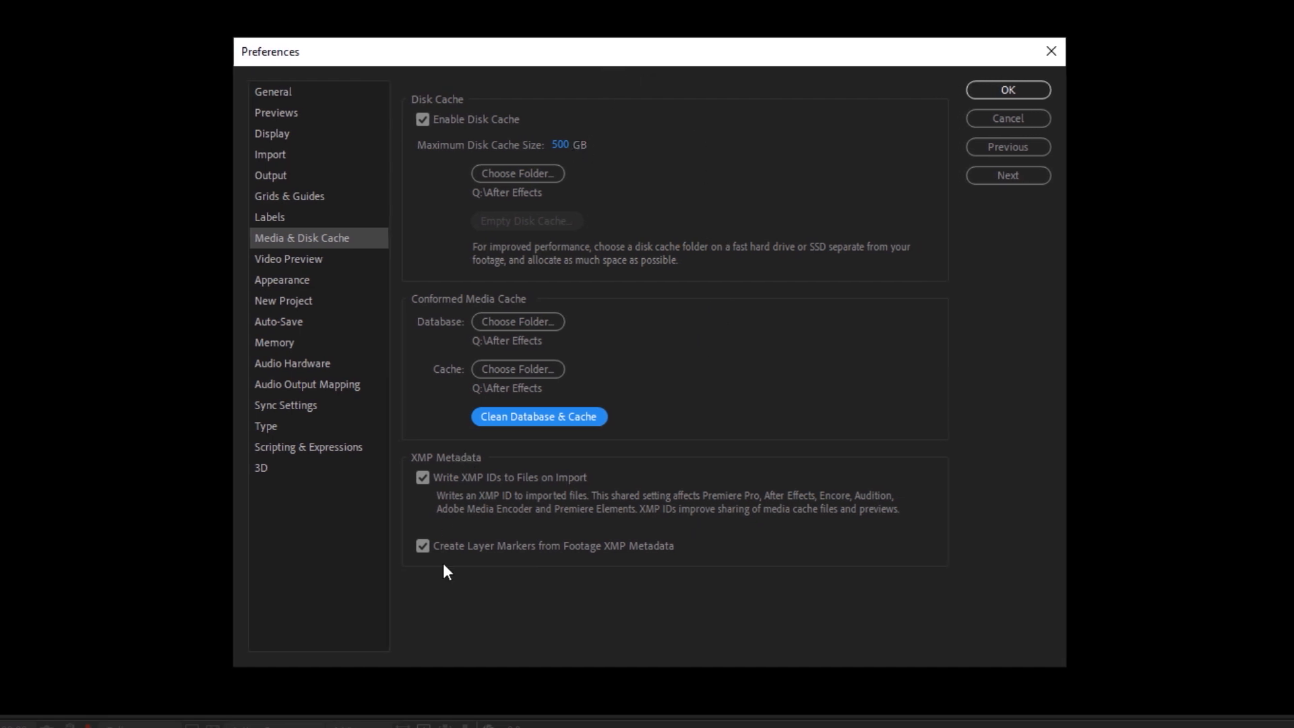
mouse_move(519, 490)
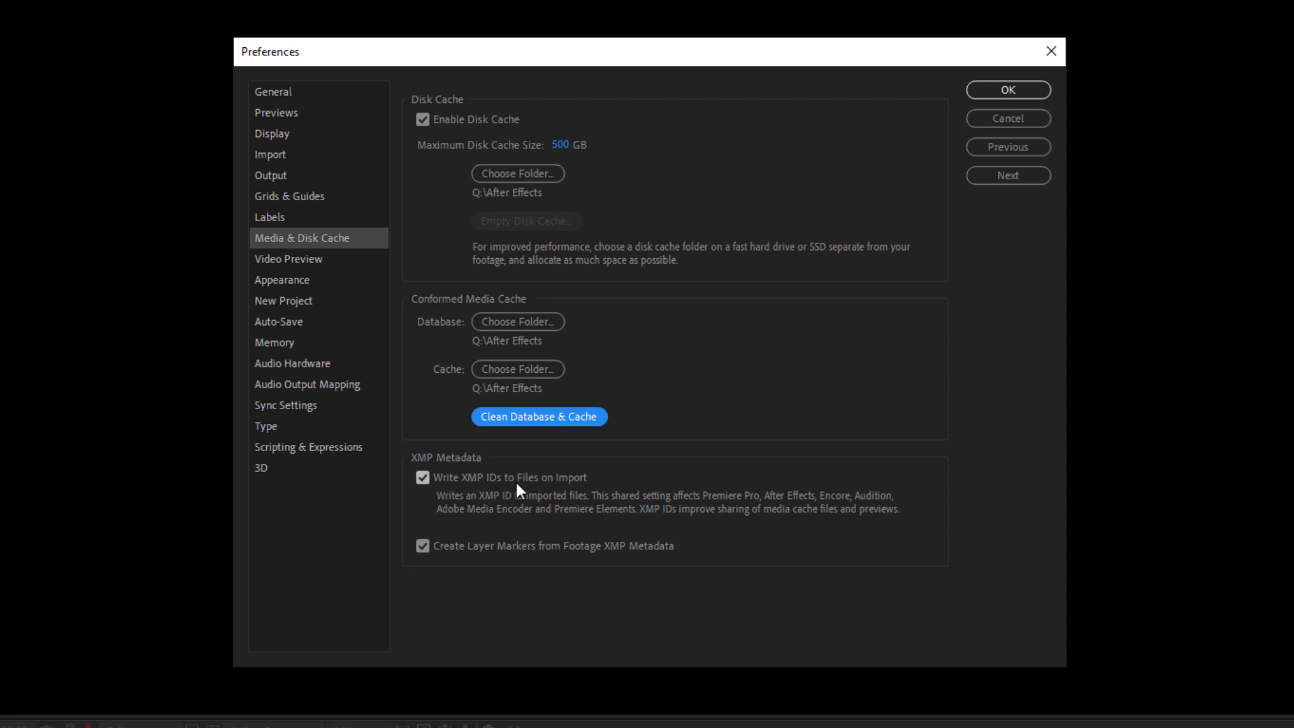
mouse_move(739, 502)
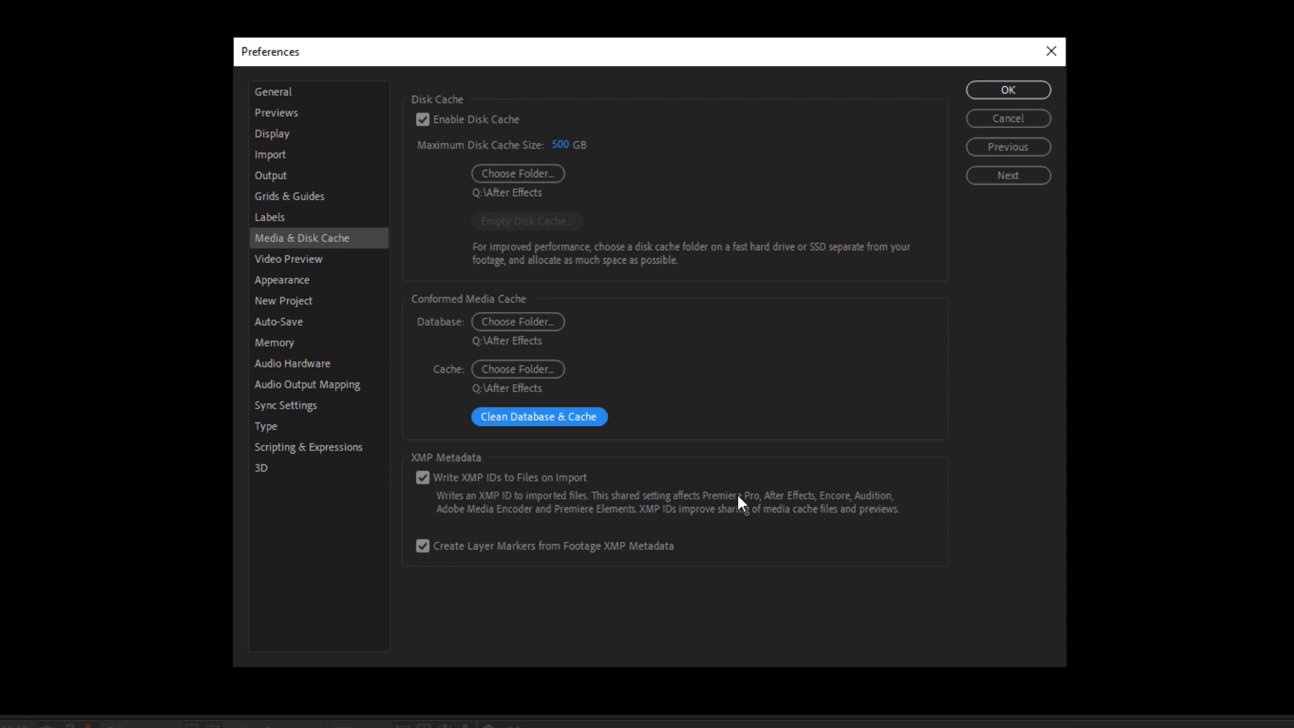
mouse_move(739, 471)
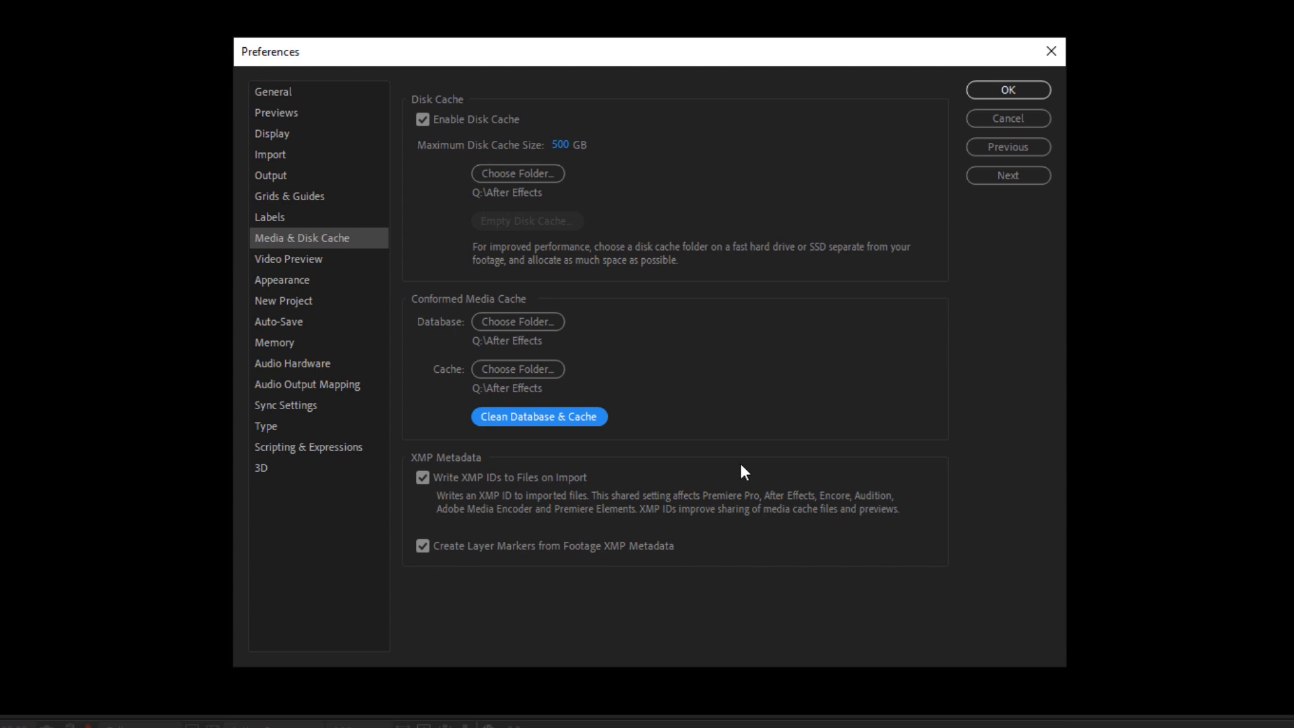
mouse_move(737, 509)
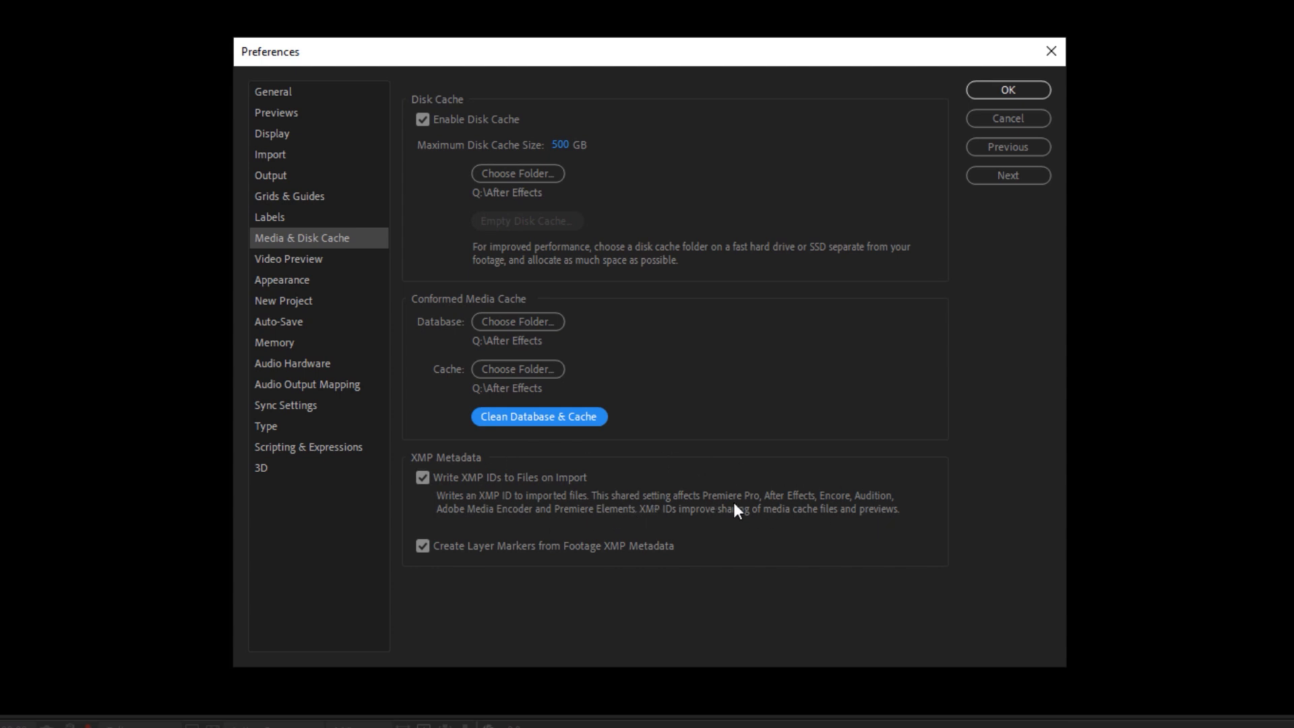
mouse_move(619, 526)
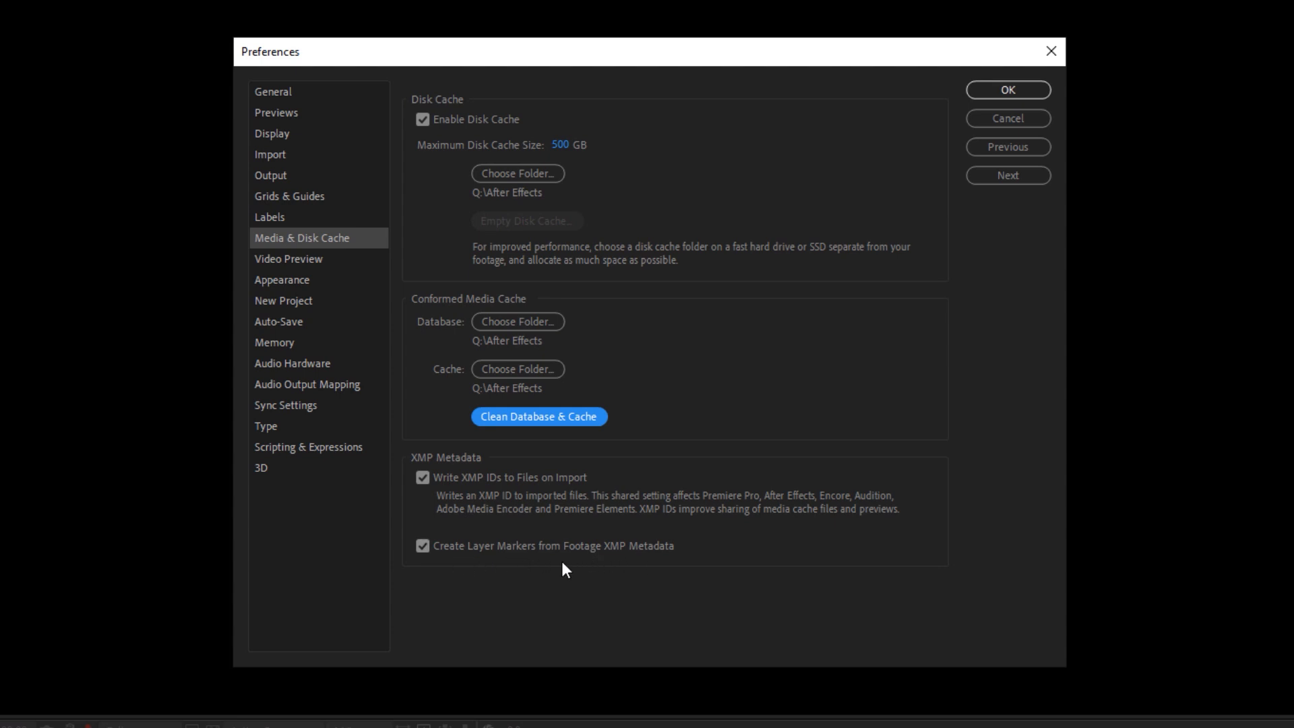
- Show the Video Preview preferences, where Mercury Transmit is disabled
click(288, 258)
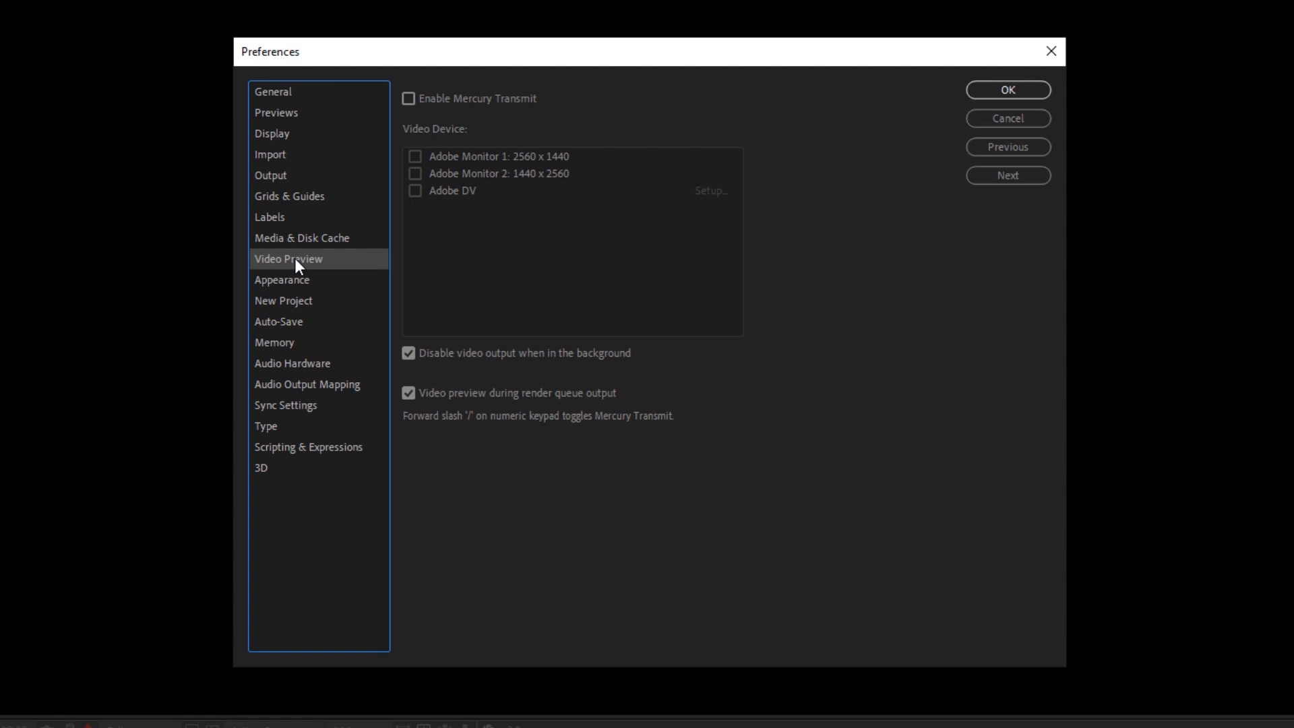
mouse_move(526, 143)
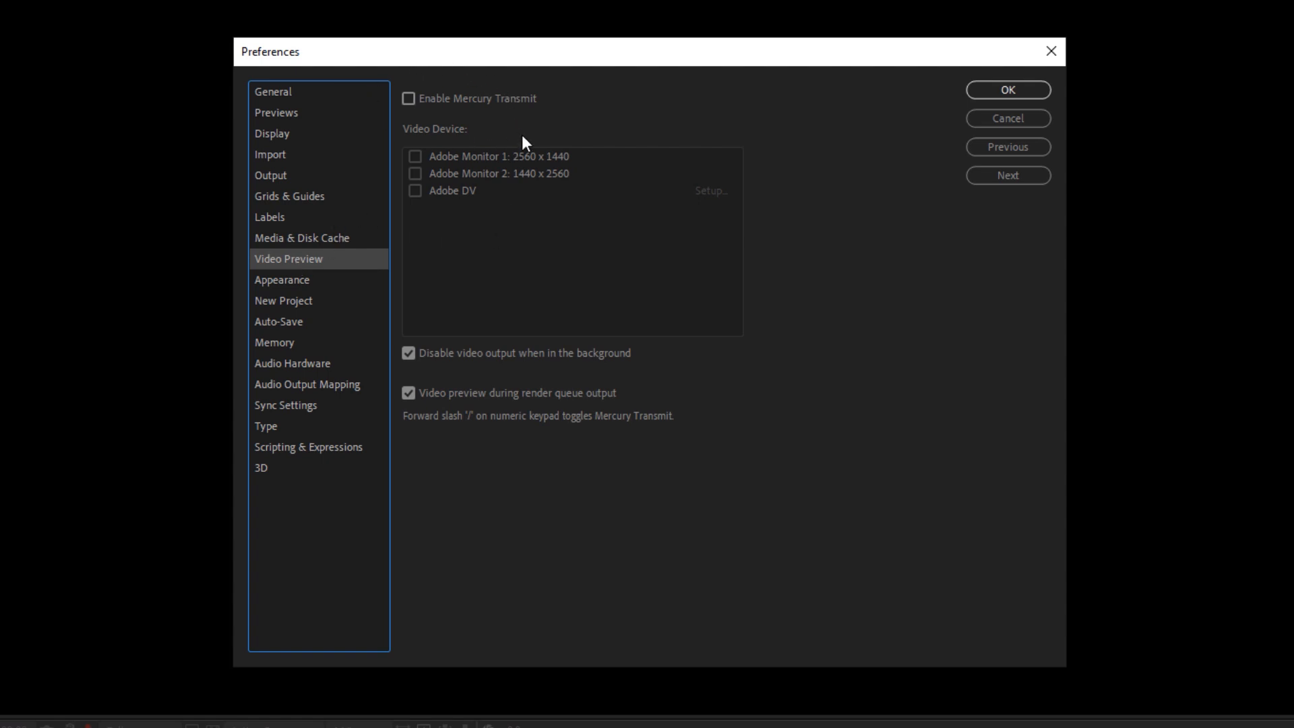
mouse_move(129, 207)
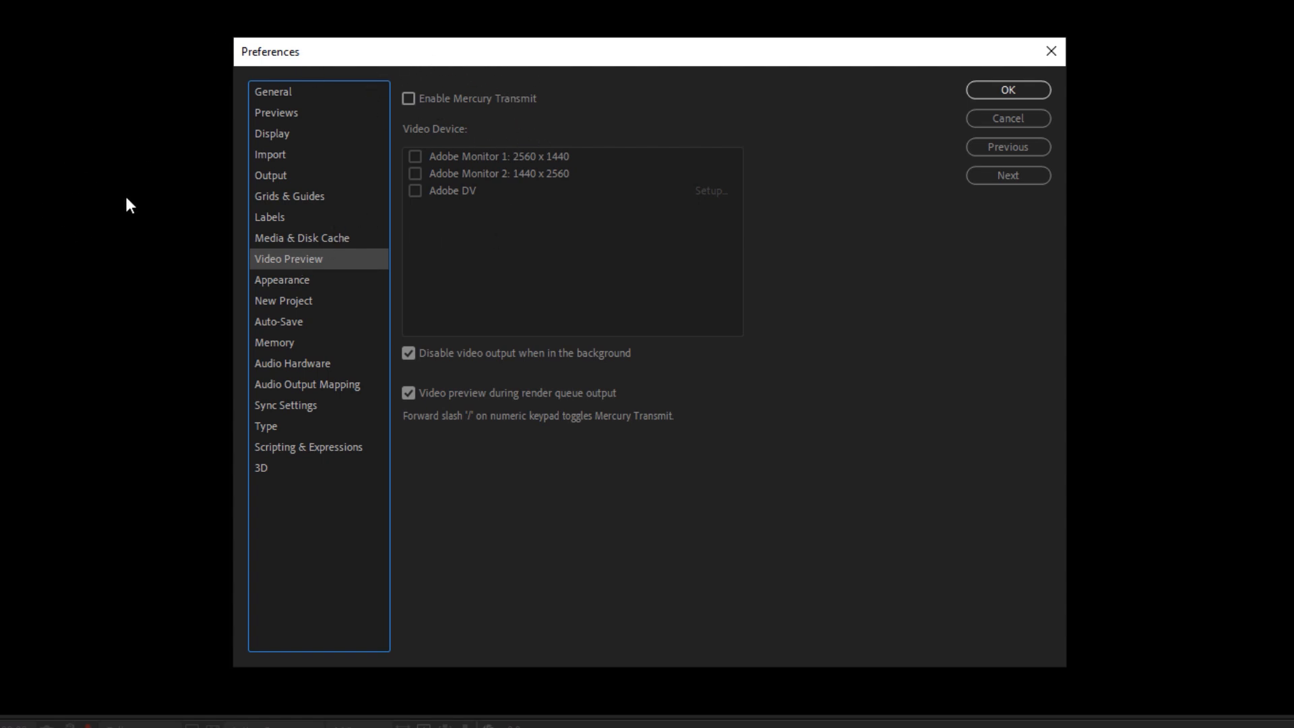
mouse_move(578, 171)
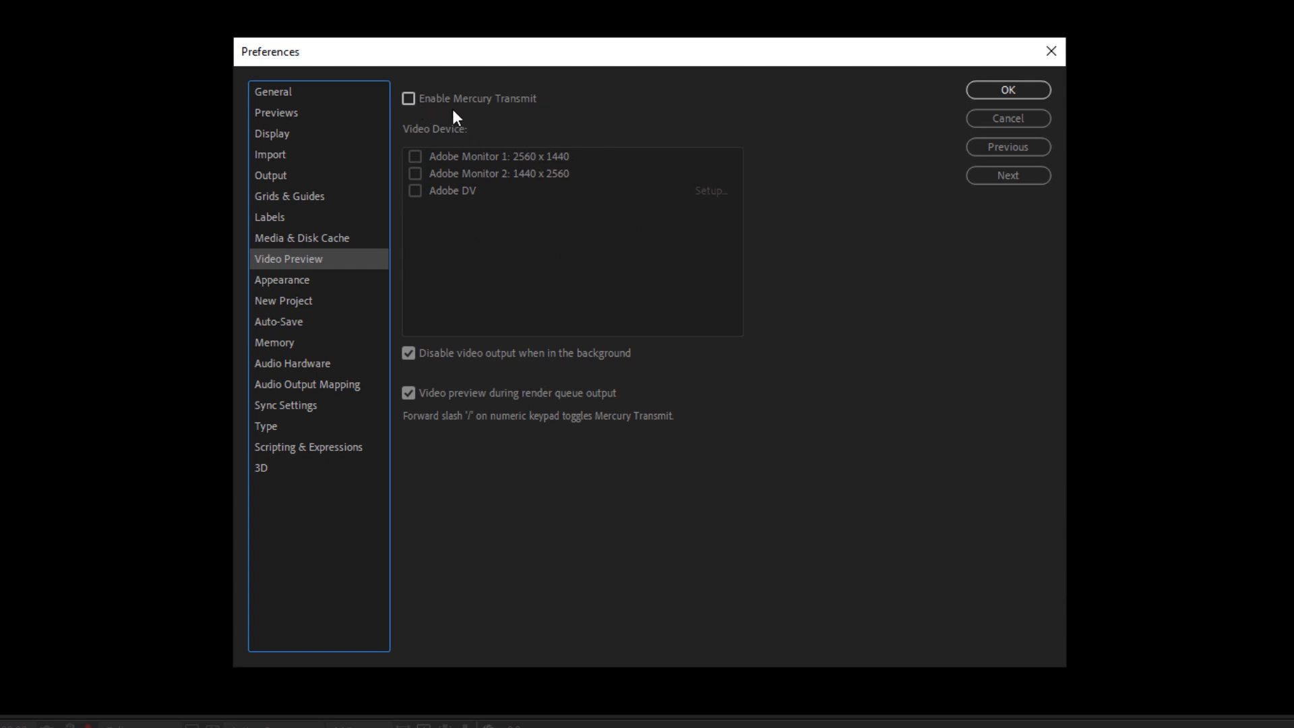
mouse_move(333, 270)
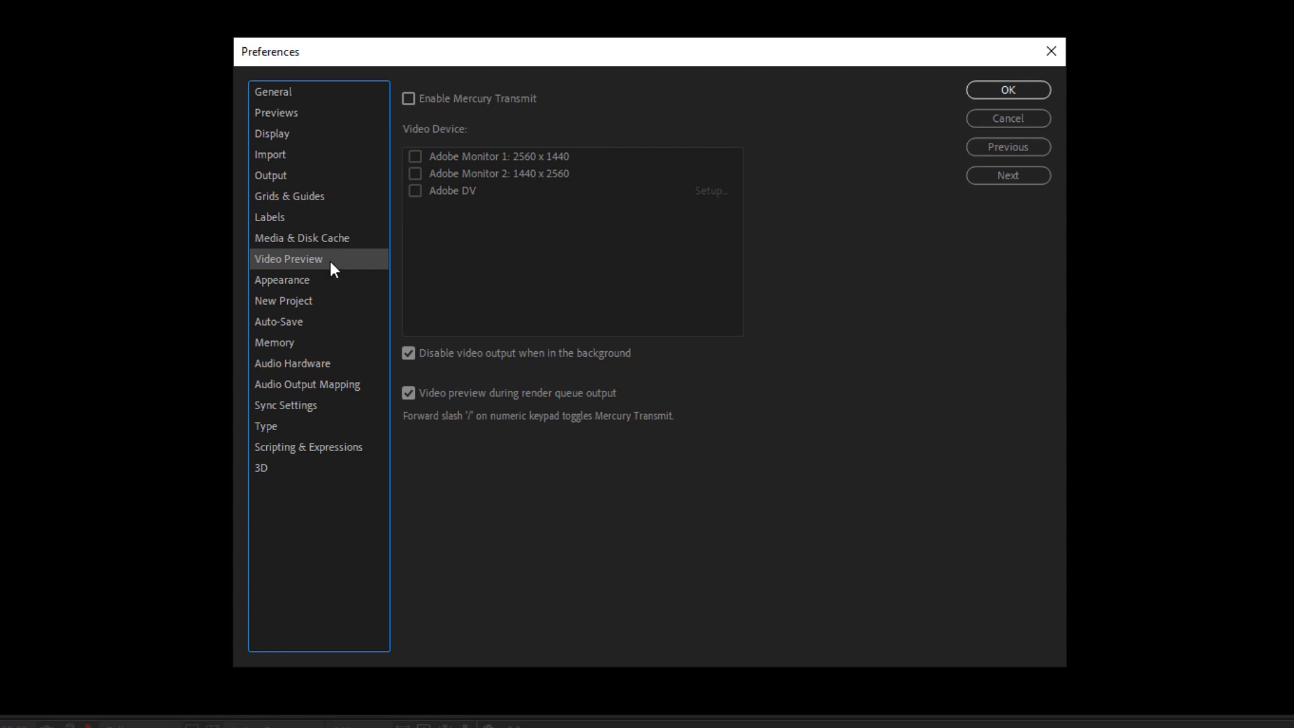
- Show the Appearance preferences with brightness at its darkest setting
click(282, 279)
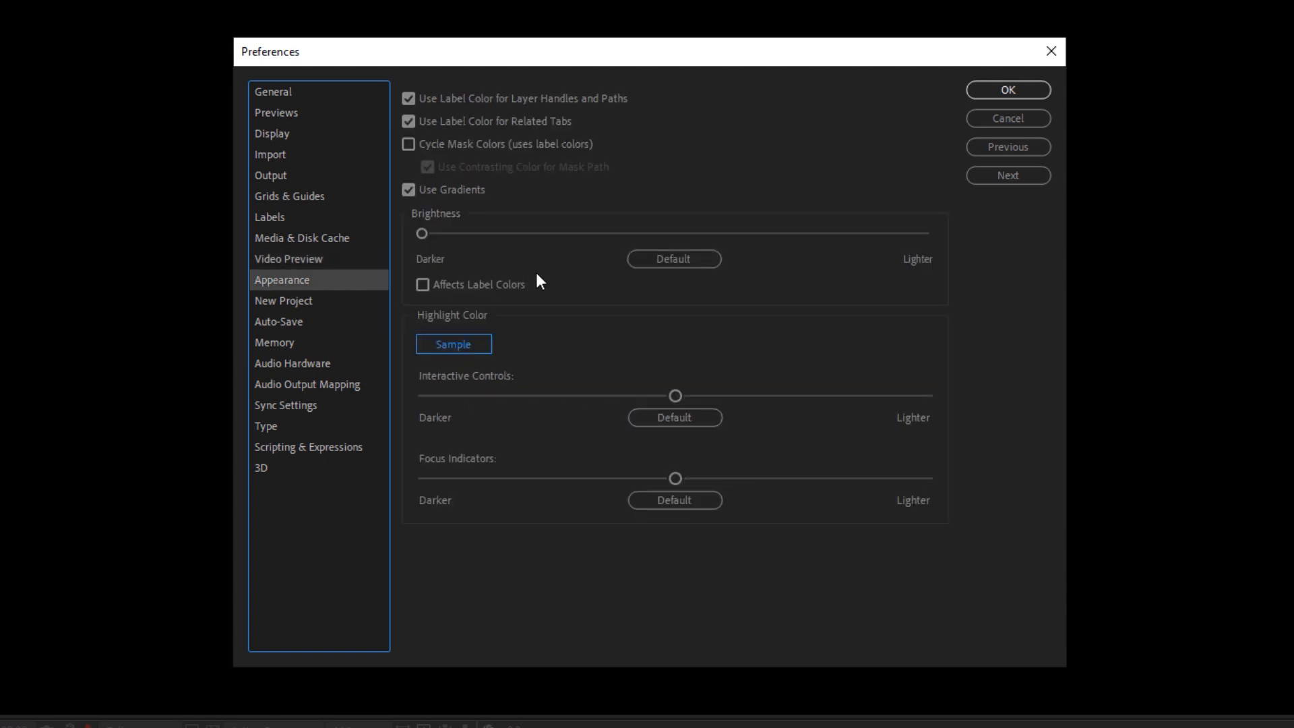
- Try a much lighter interface brightness, restore the darkest setting, then show New Project preferences
drag(421, 233, 829, 233)
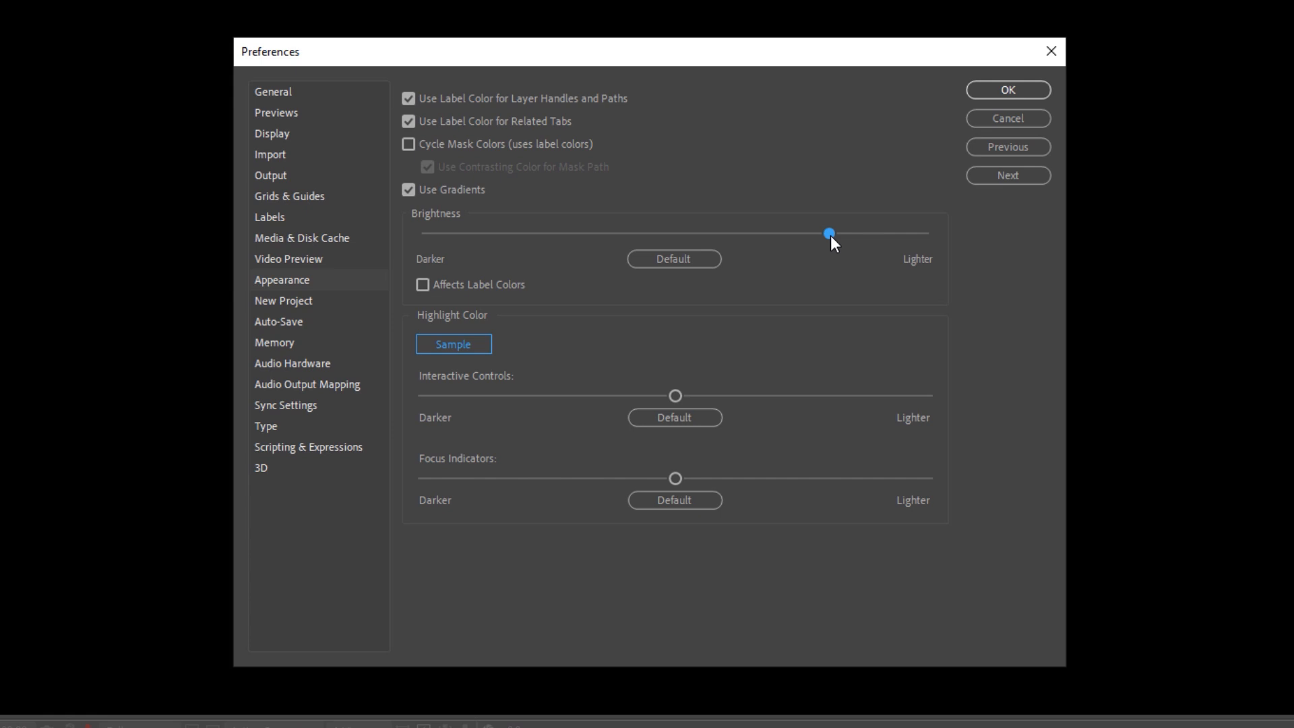
drag(828, 233, 421, 234)
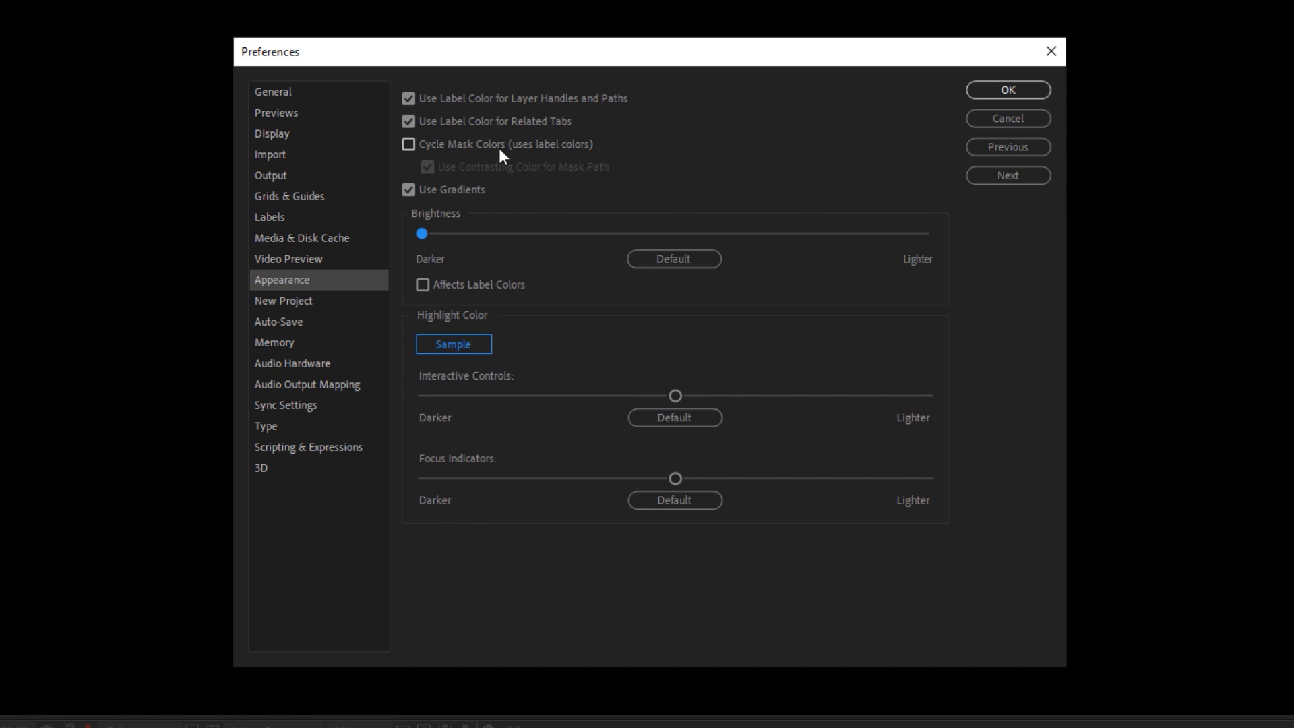
mouse_move(531, 155)
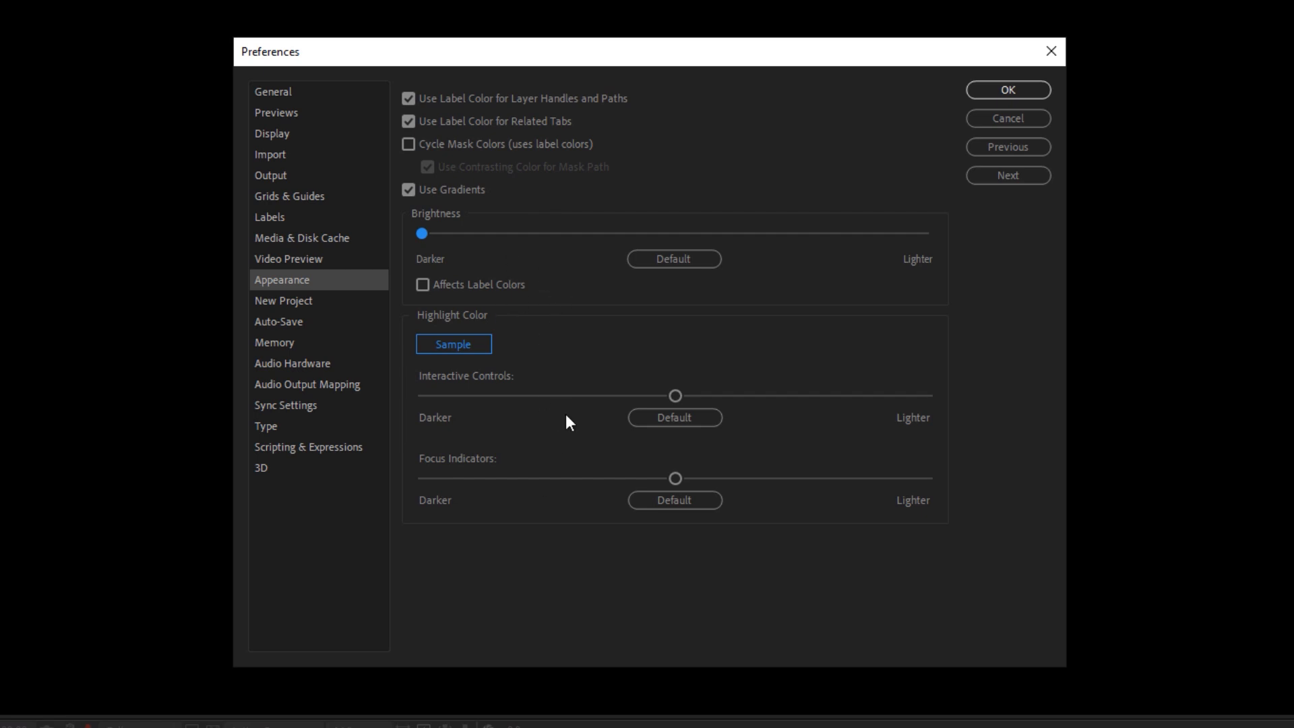
mouse_move(285, 312)
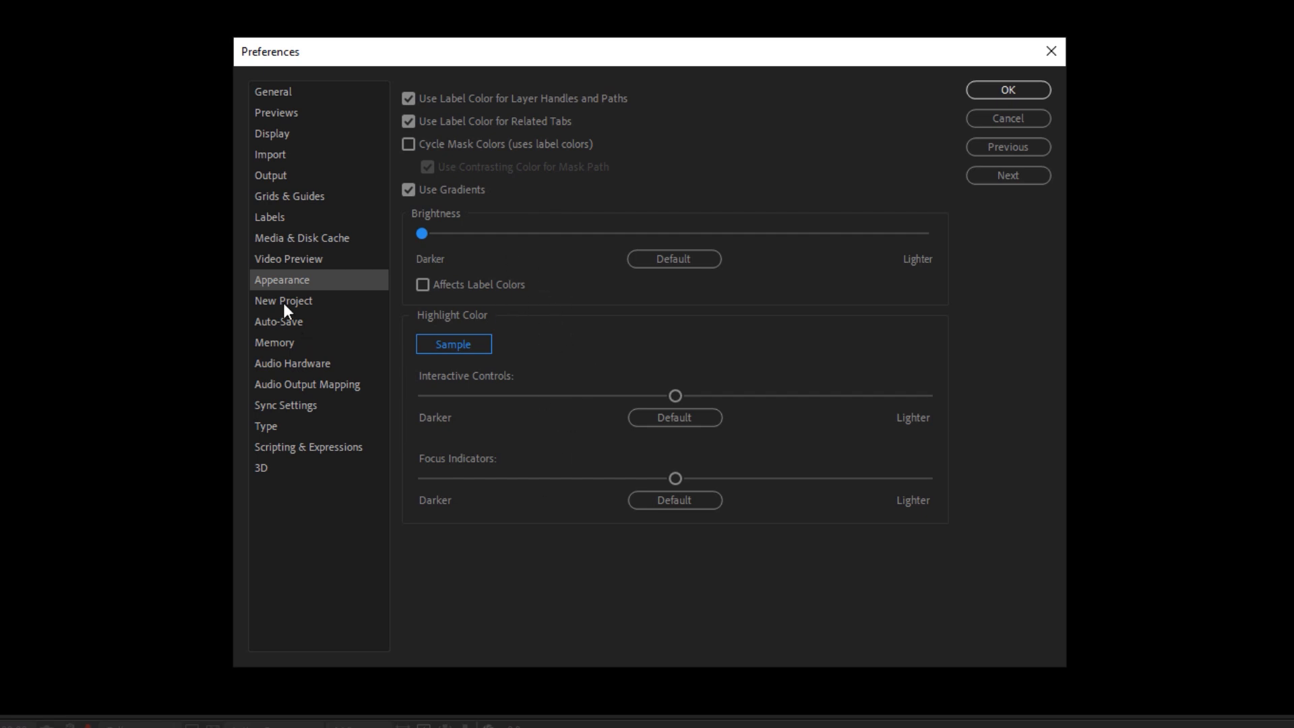
click(283, 300)
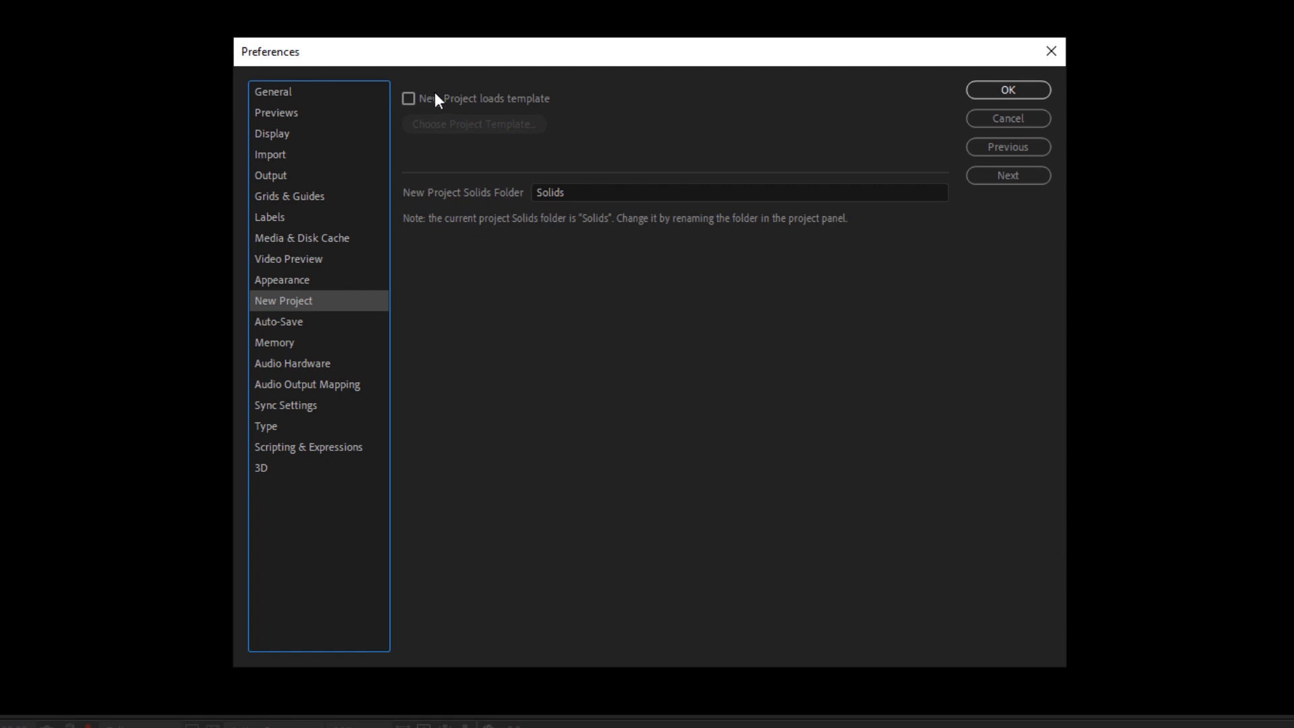
mouse_move(497, 101)
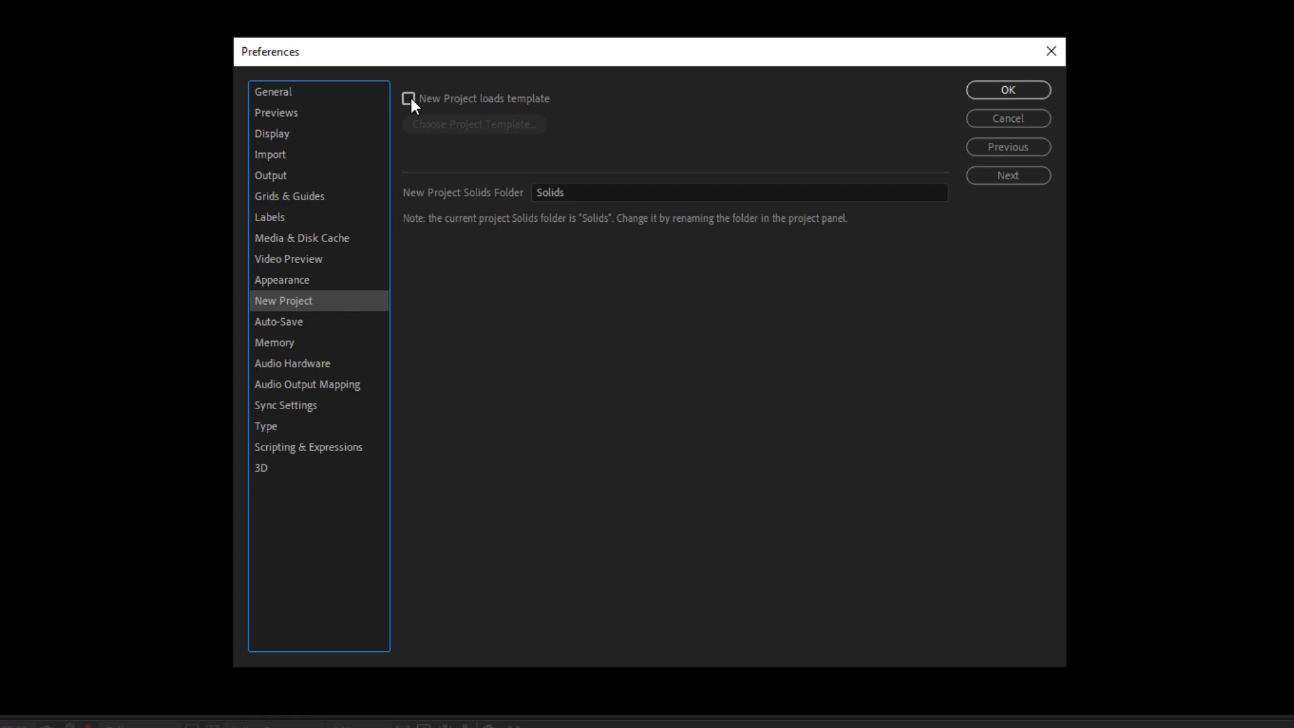
- Show the Auto-Save preferences, saving every 6 minutes and keeping 200 versions
click(277, 320)
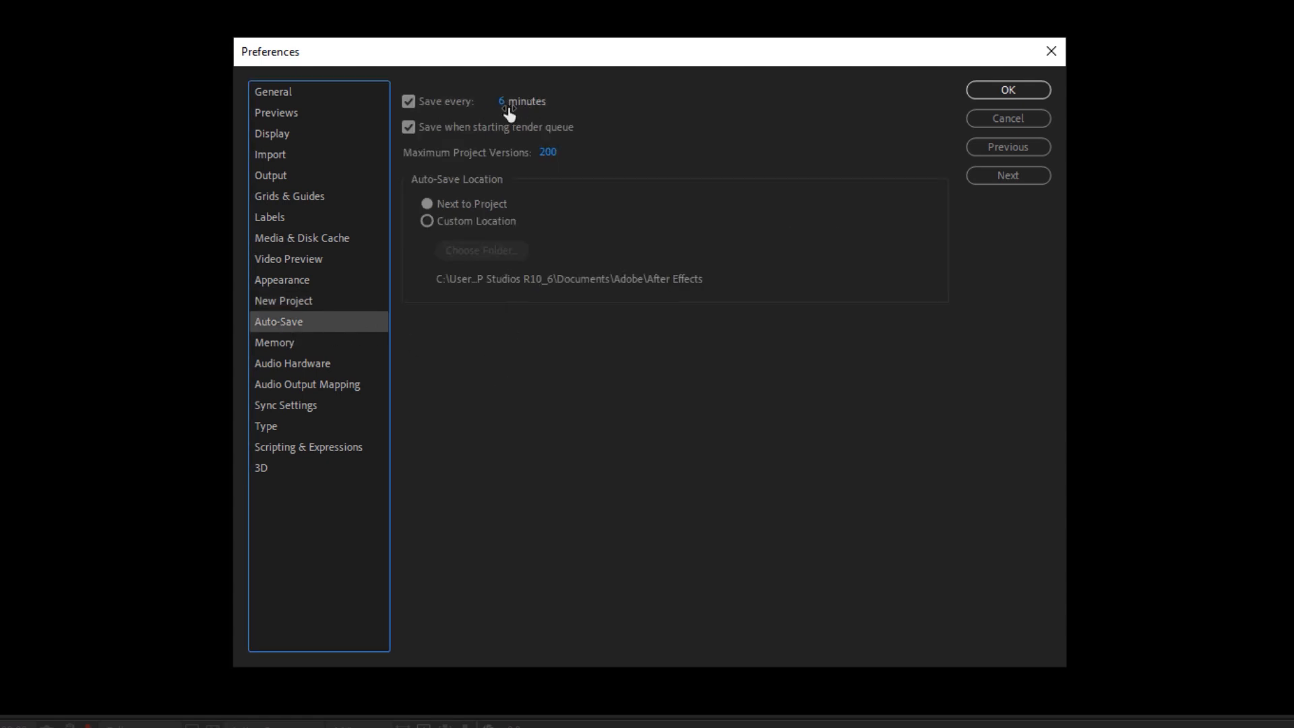
mouse_move(563, 146)
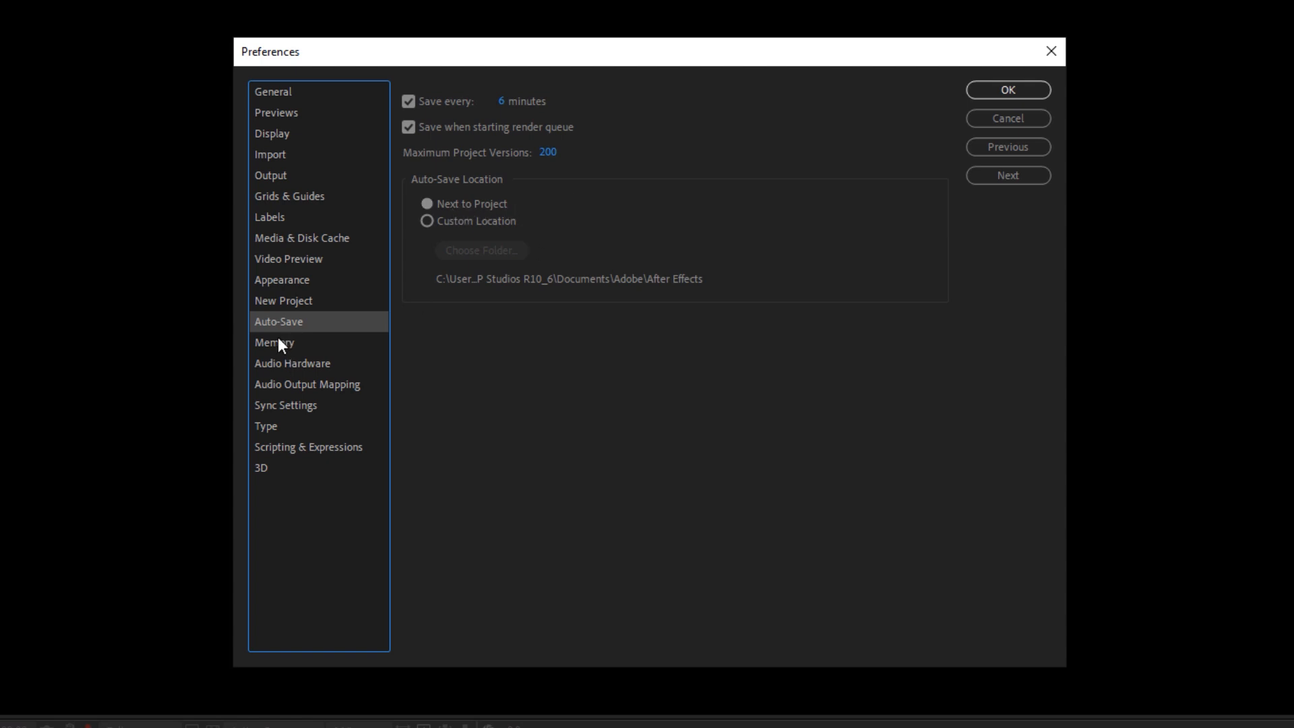
- Show the Memory preferences, reserving 6 GB of 64 GB for other applications
click(274, 341)
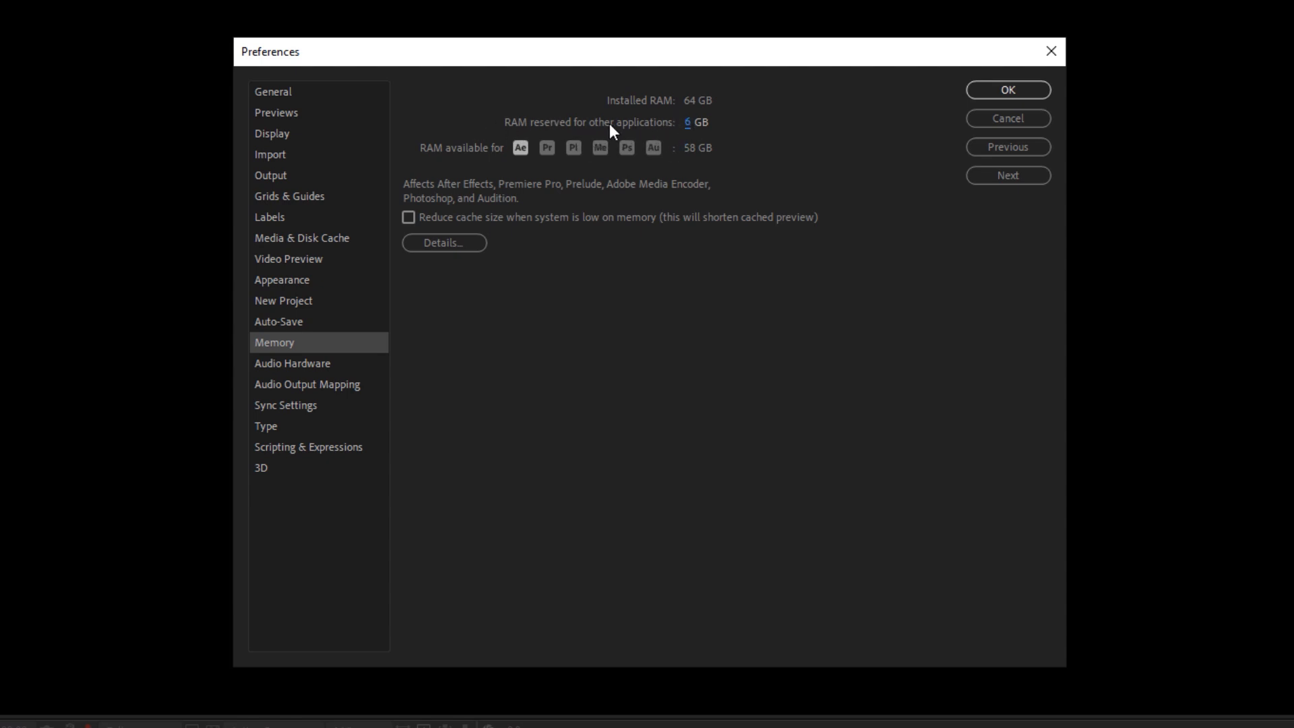
mouse_move(424, 76)
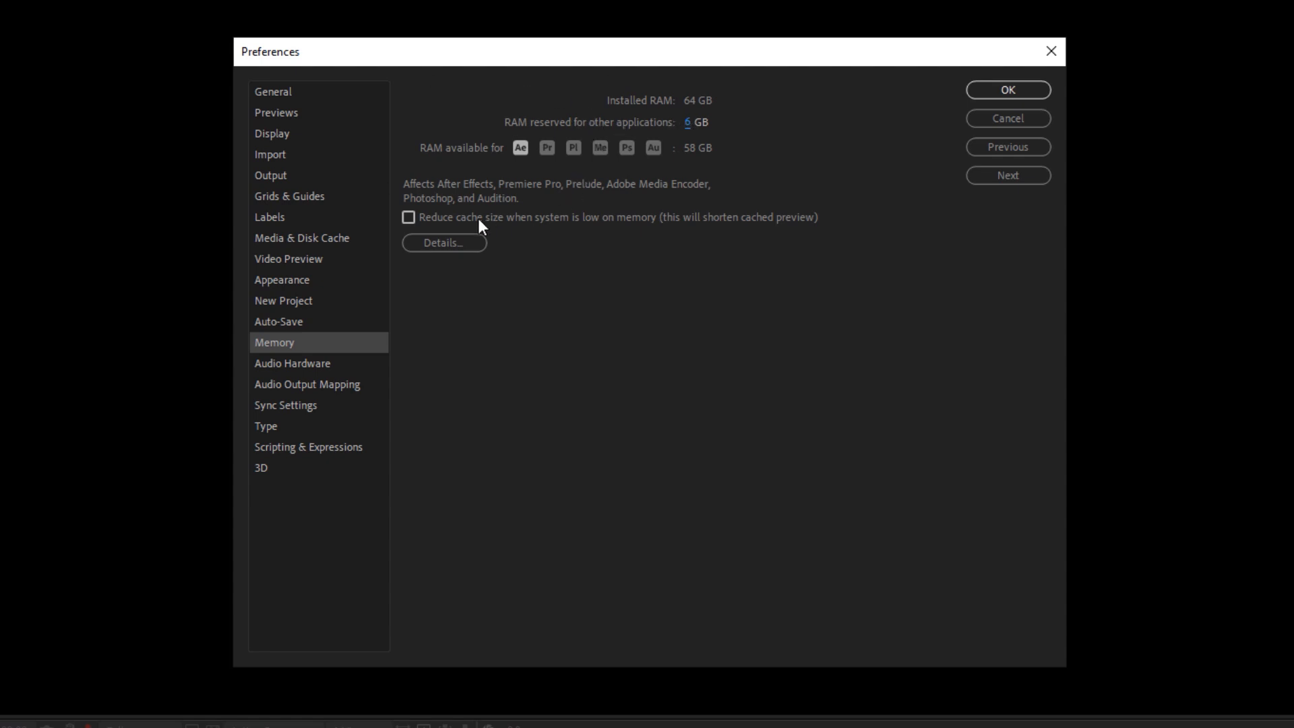
mouse_move(489, 229)
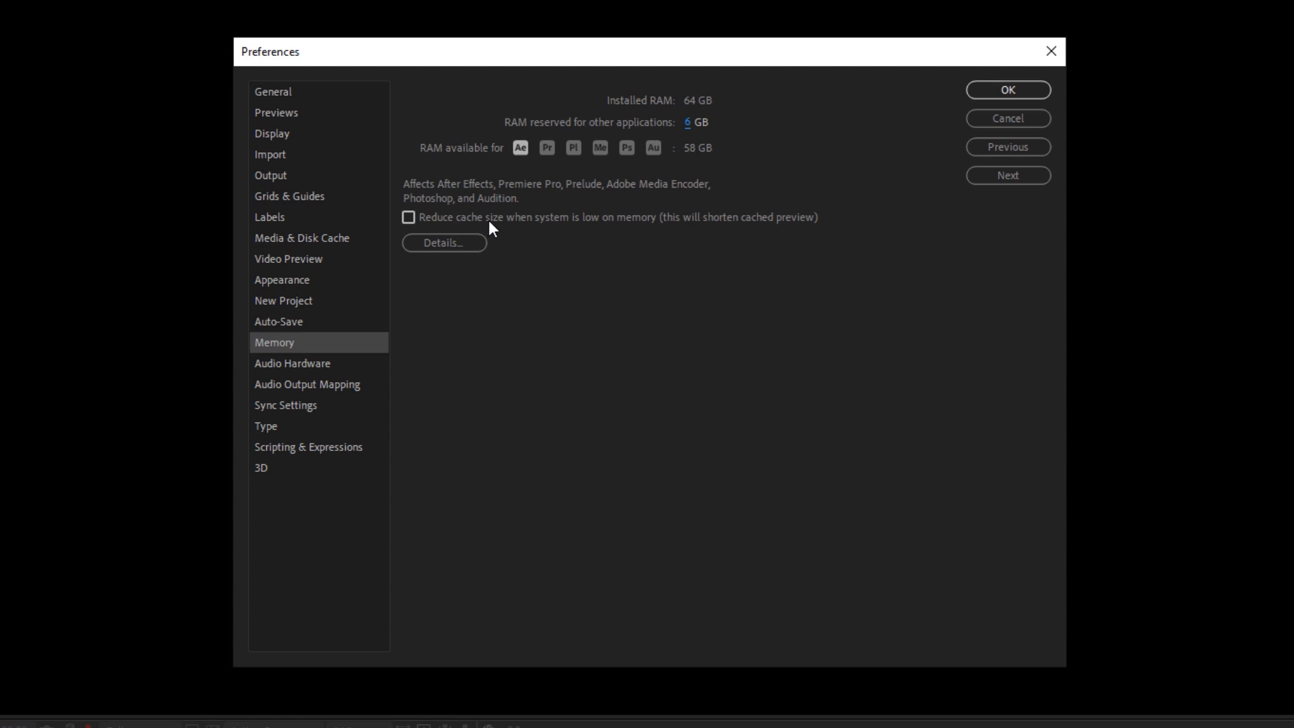
mouse_move(495, 229)
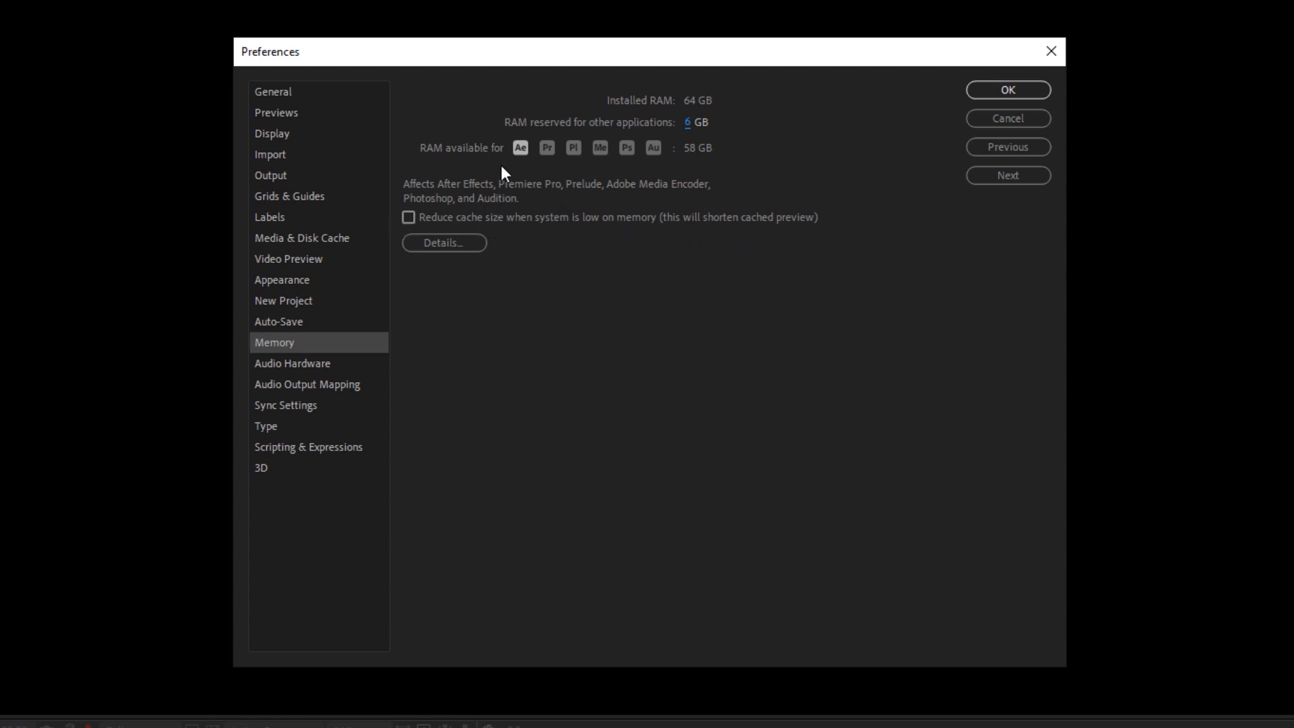
mouse_move(471, 231)
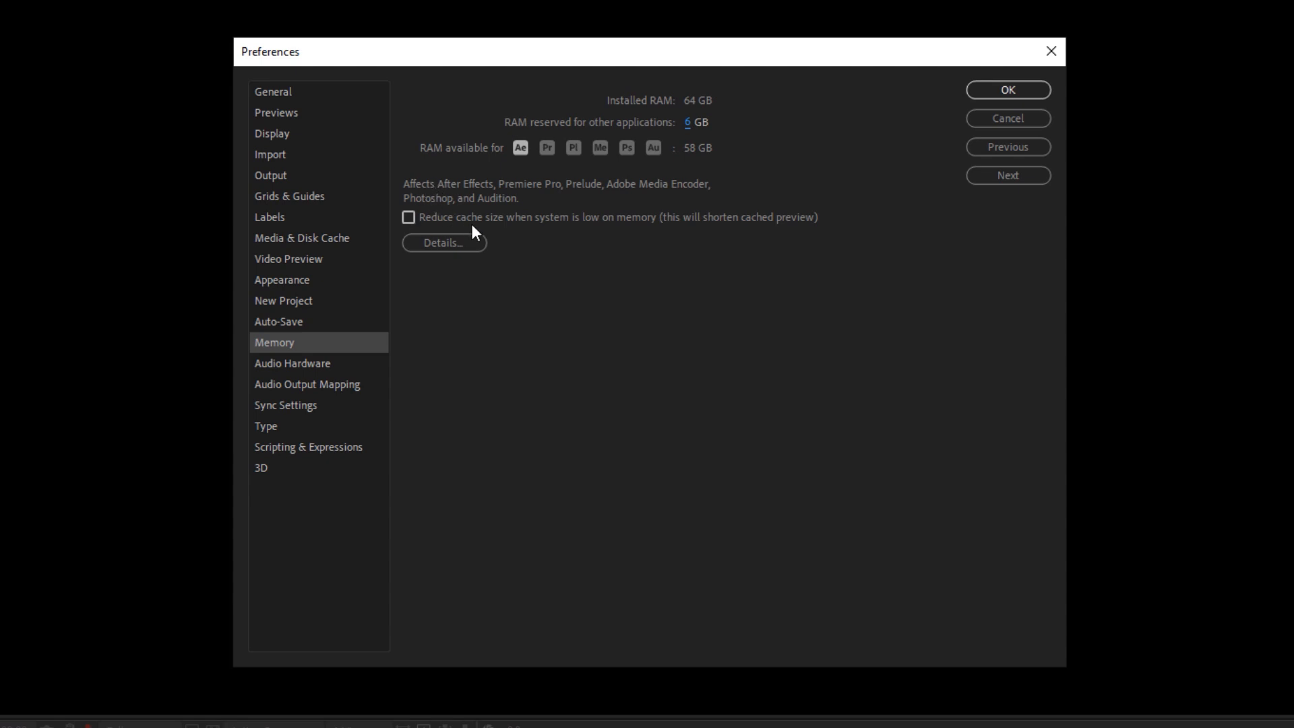
- Review Audio Hardware and Audio Output Mapping preferences, ending on Sync Settings
click(293, 362)
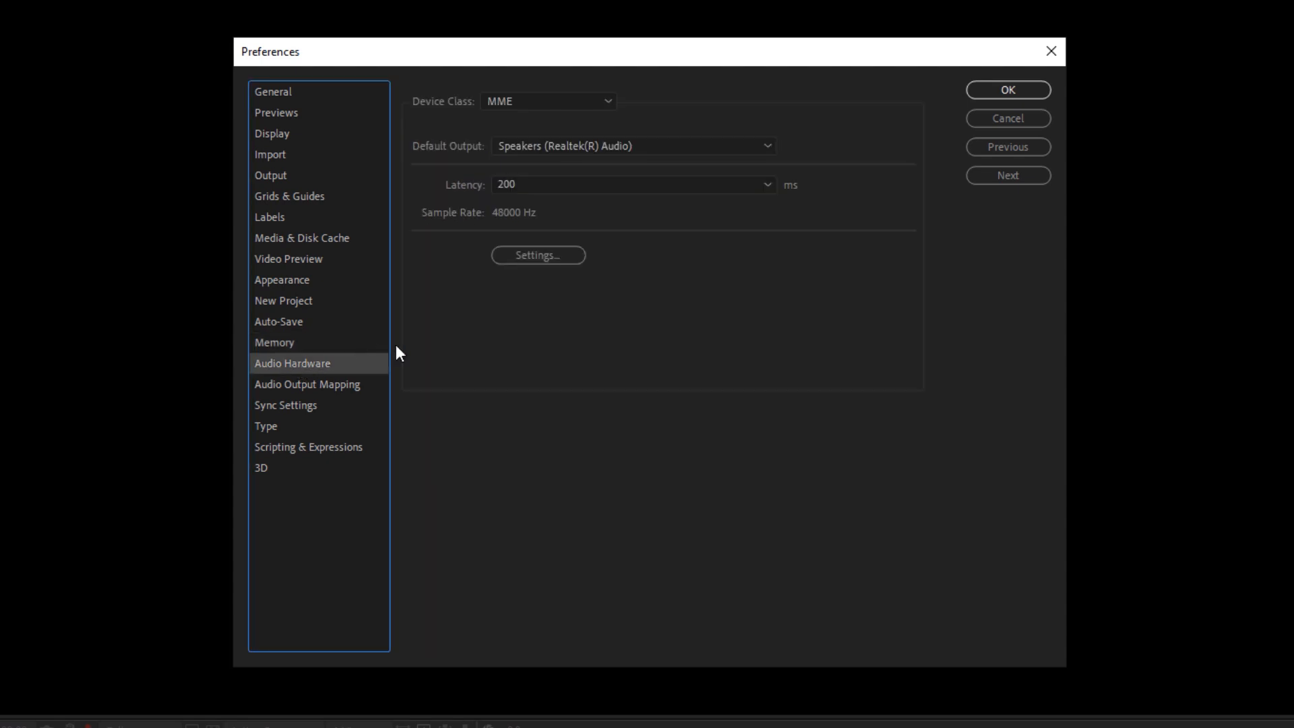
mouse_move(422, 73)
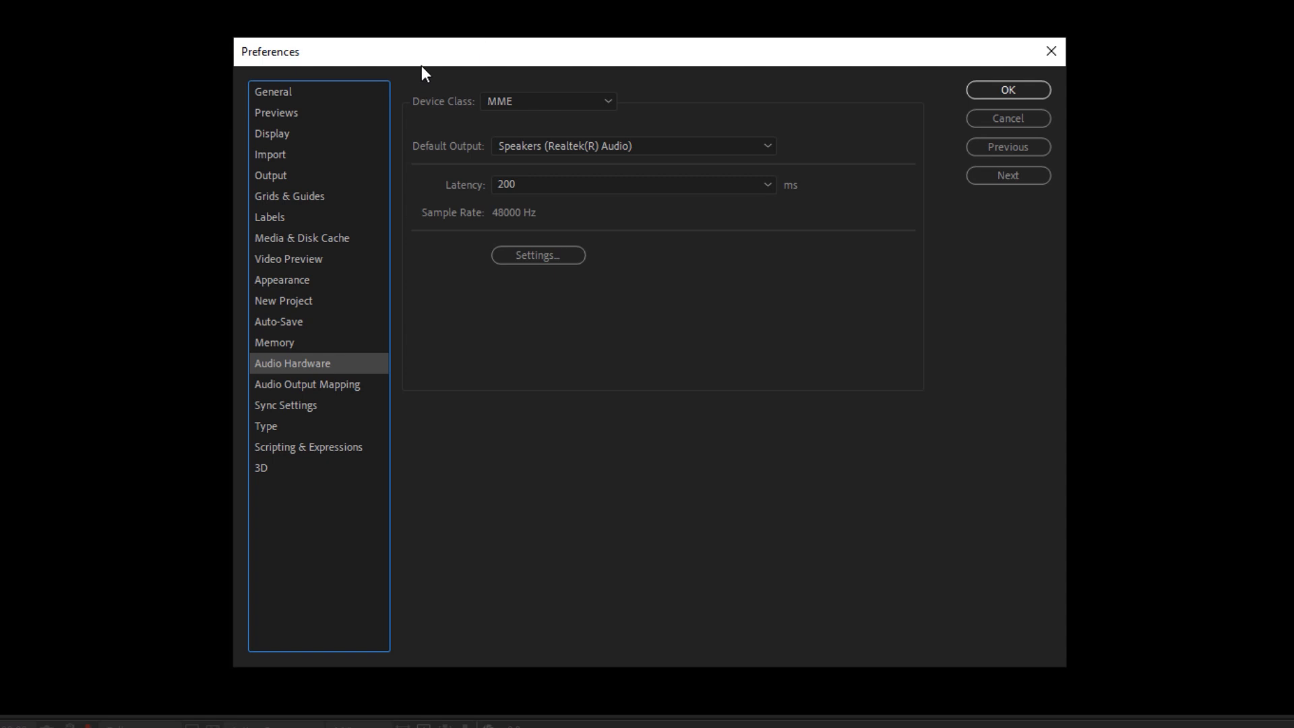
click(308, 384)
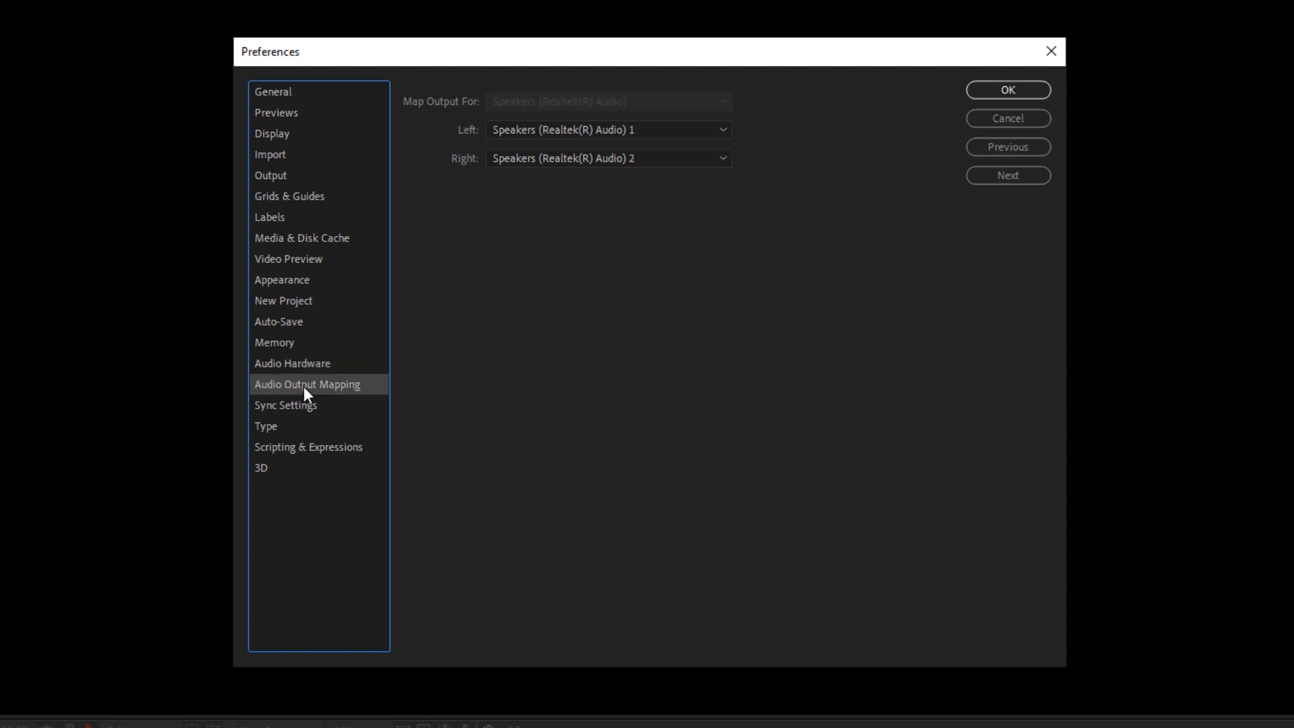
click(285, 404)
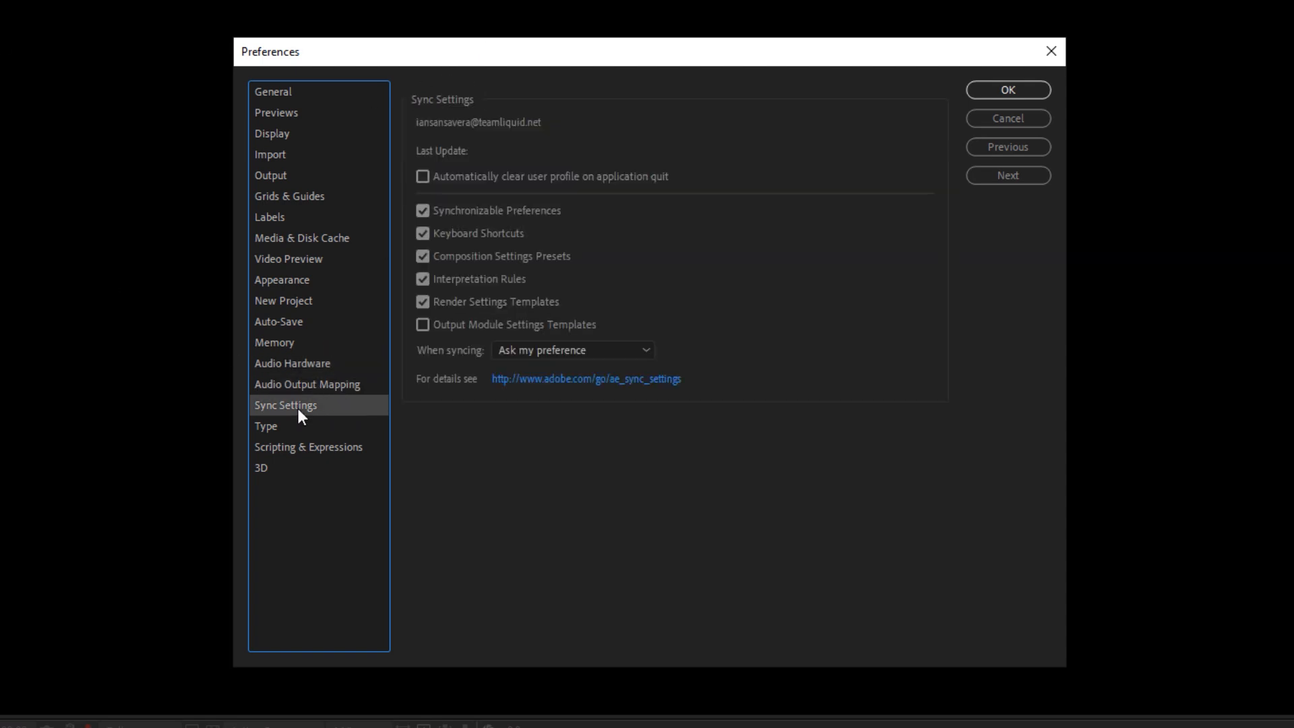
mouse_move(333, 444)
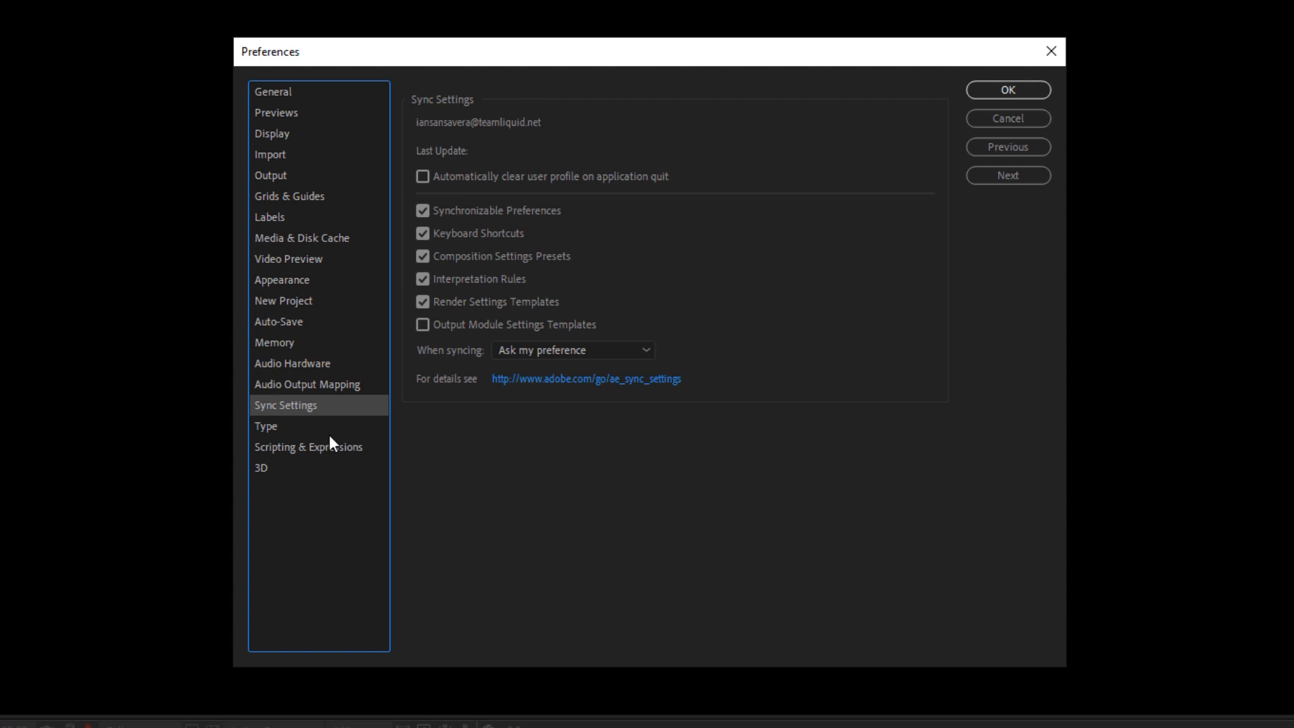
mouse_move(644, 216)
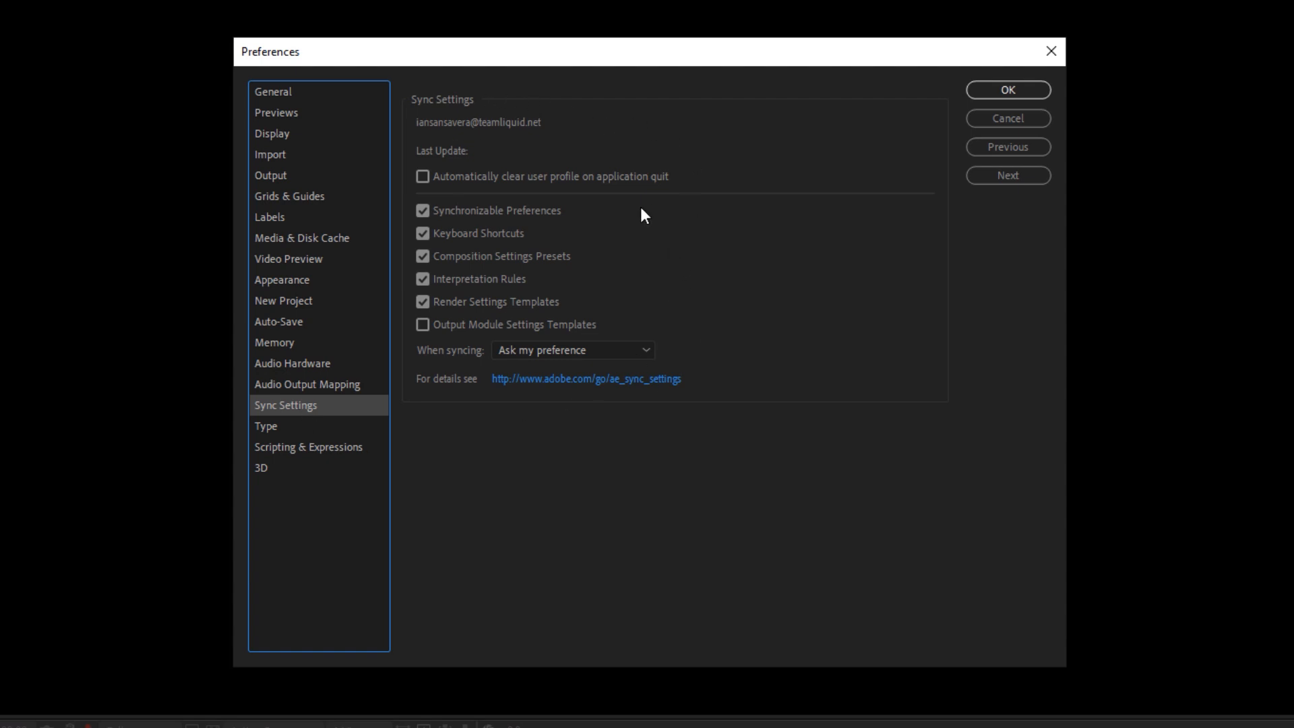
mouse_move(634, 238)
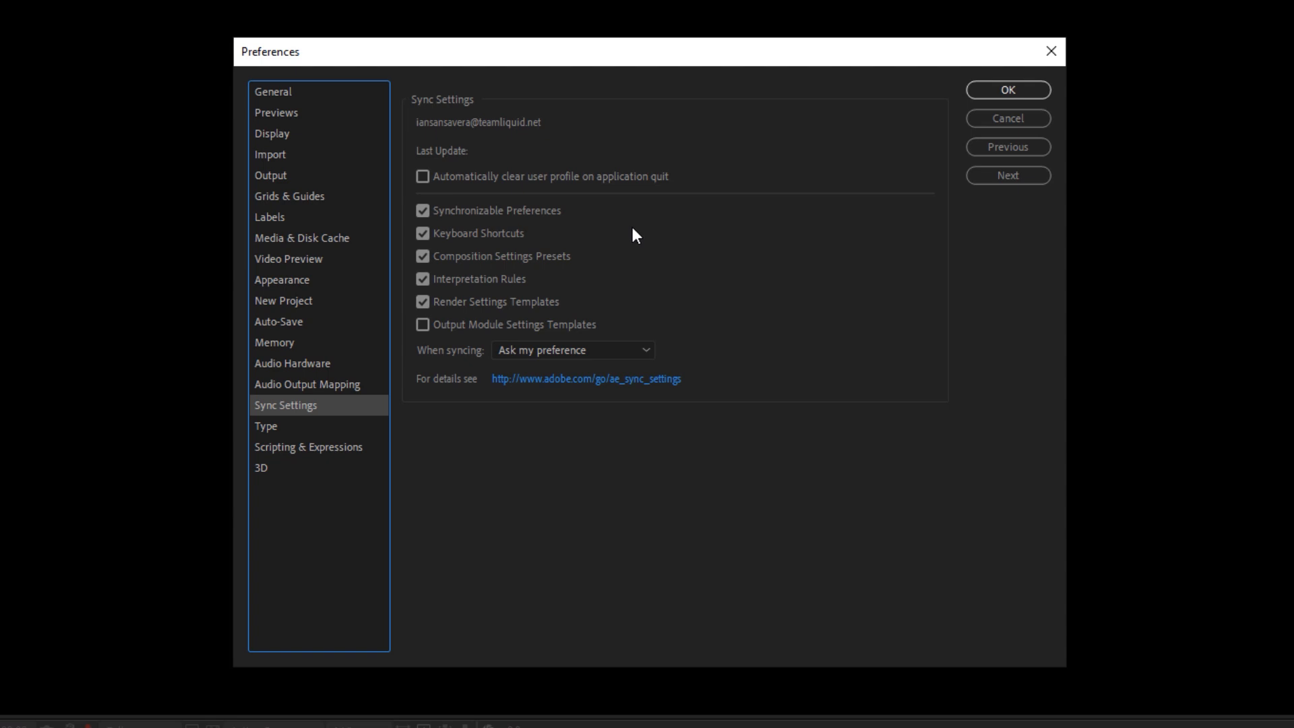
mouse_move(684, 256)
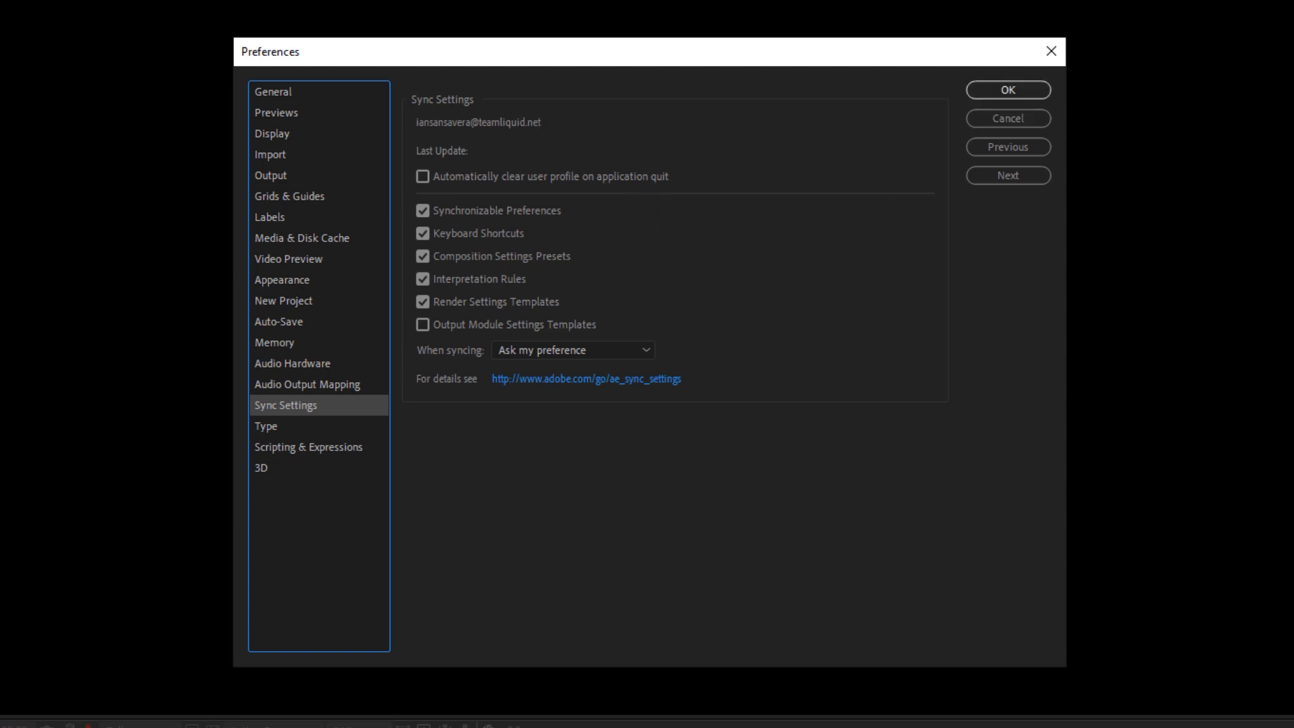
- Close Preferences, check the Sync Settings options and reopen Manage Sync Settings
click(1005, 90)
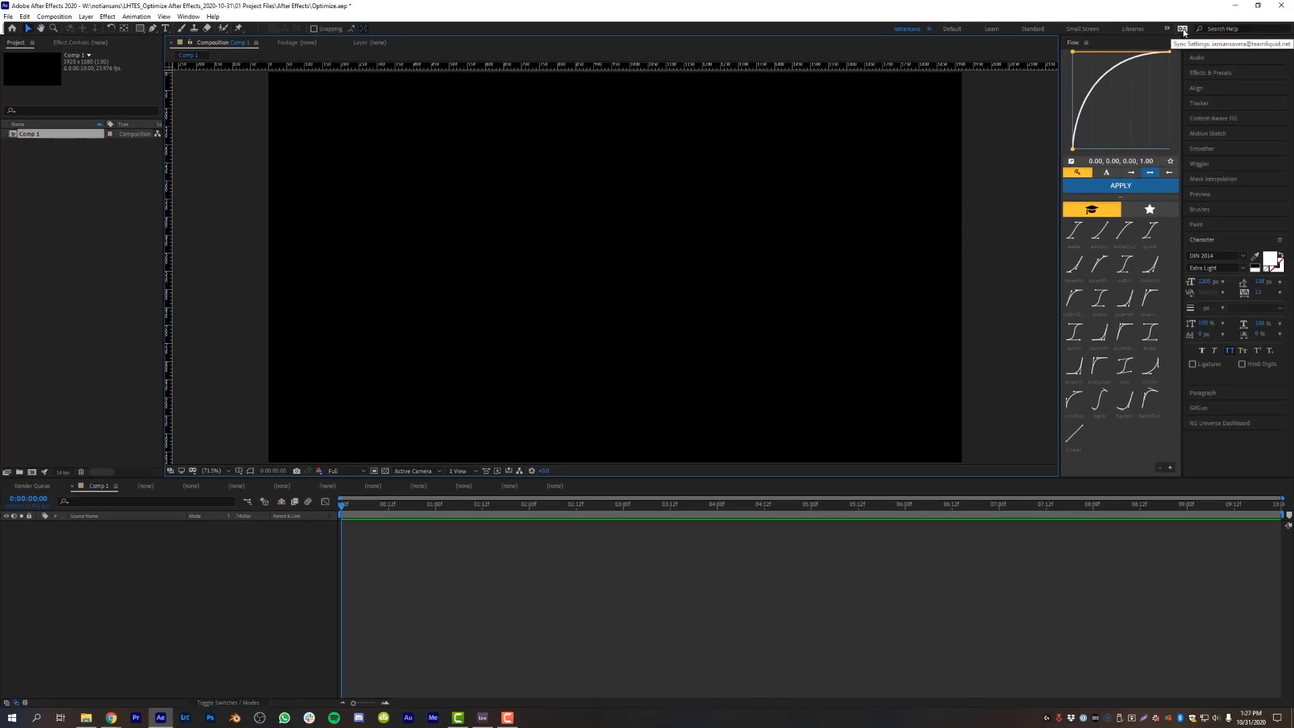
click(1182, 29)
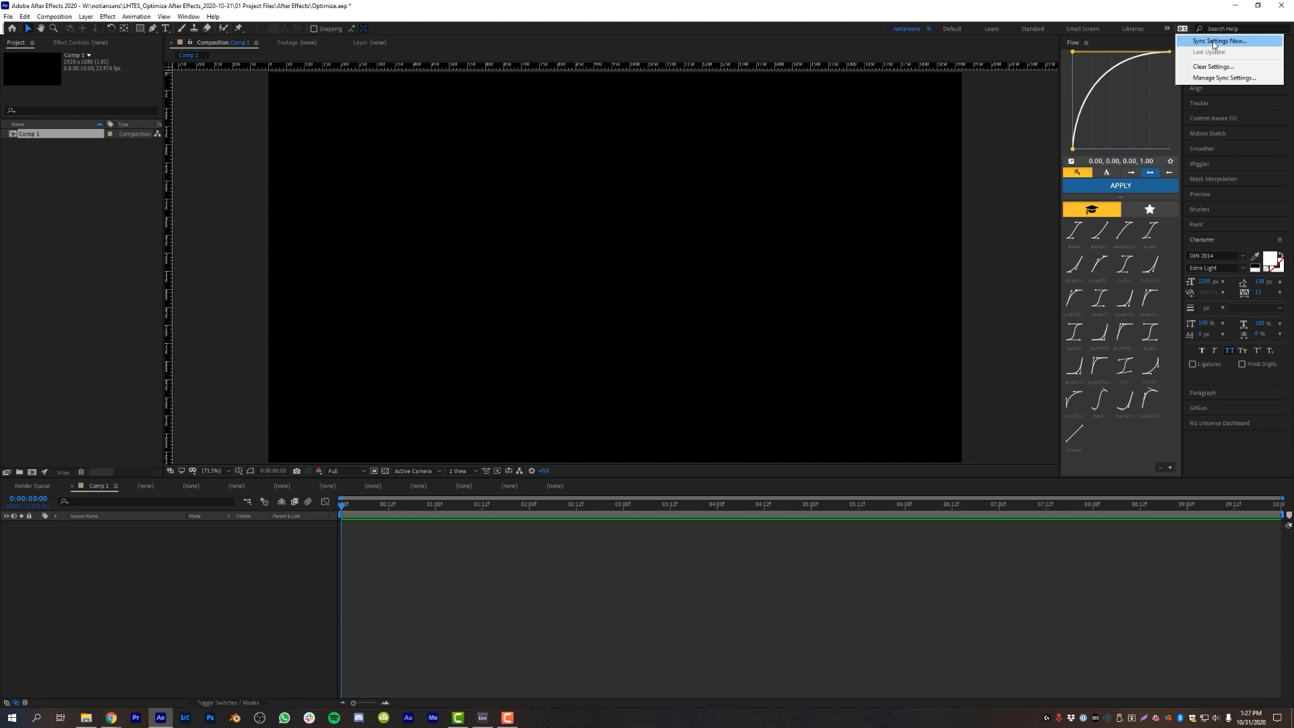
mouse_move(1225, 50)
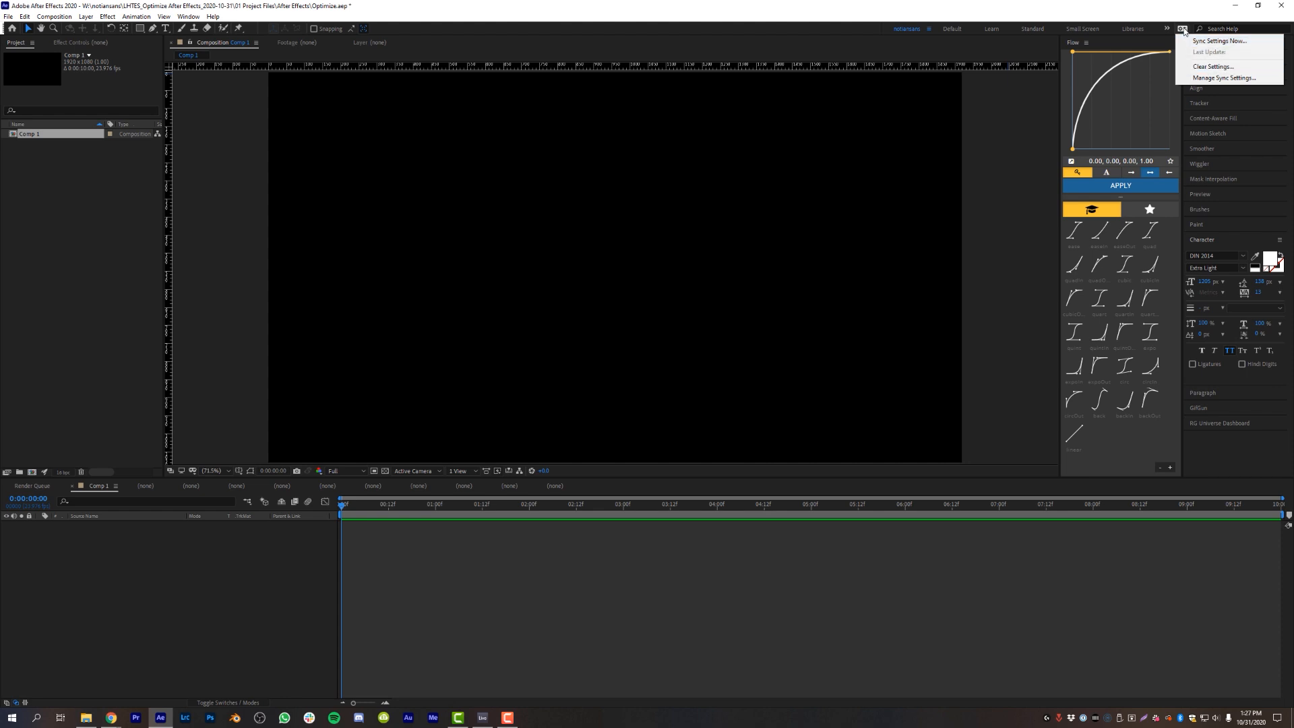
click(1182, 28)
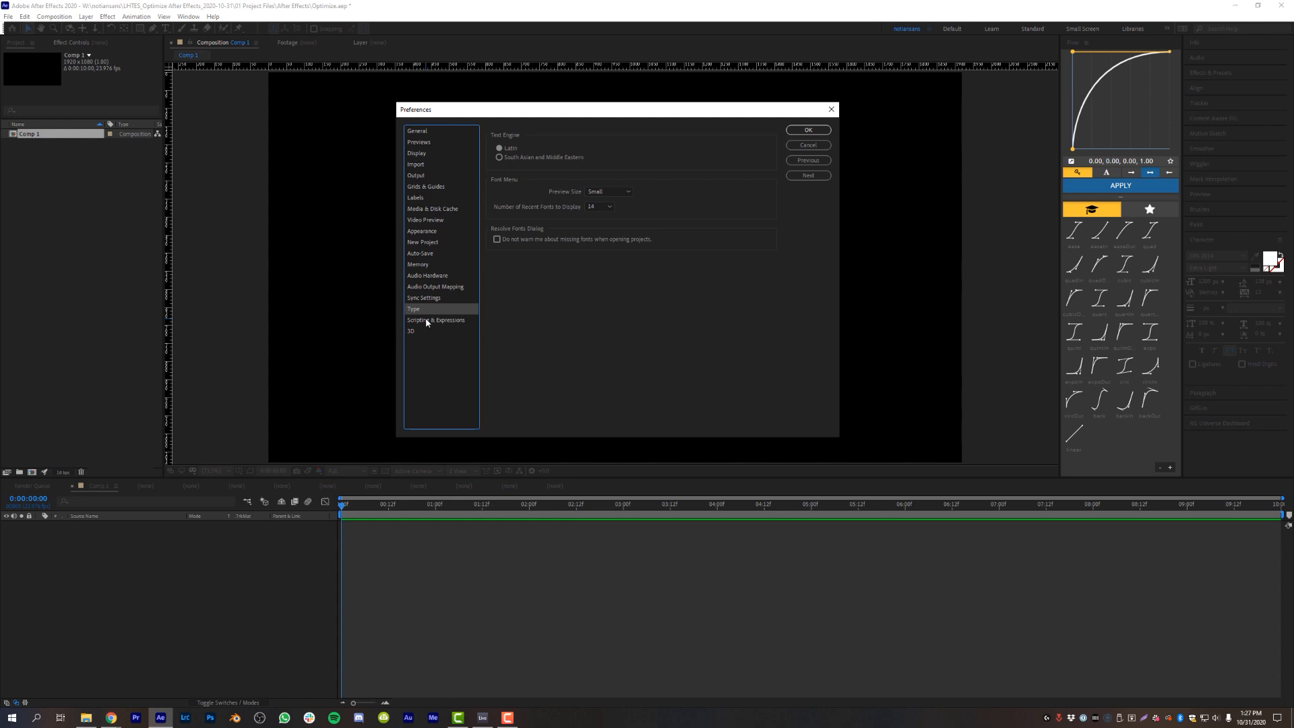
- Review the Type and Scripting & Expressions preference categories
click(435, 321)
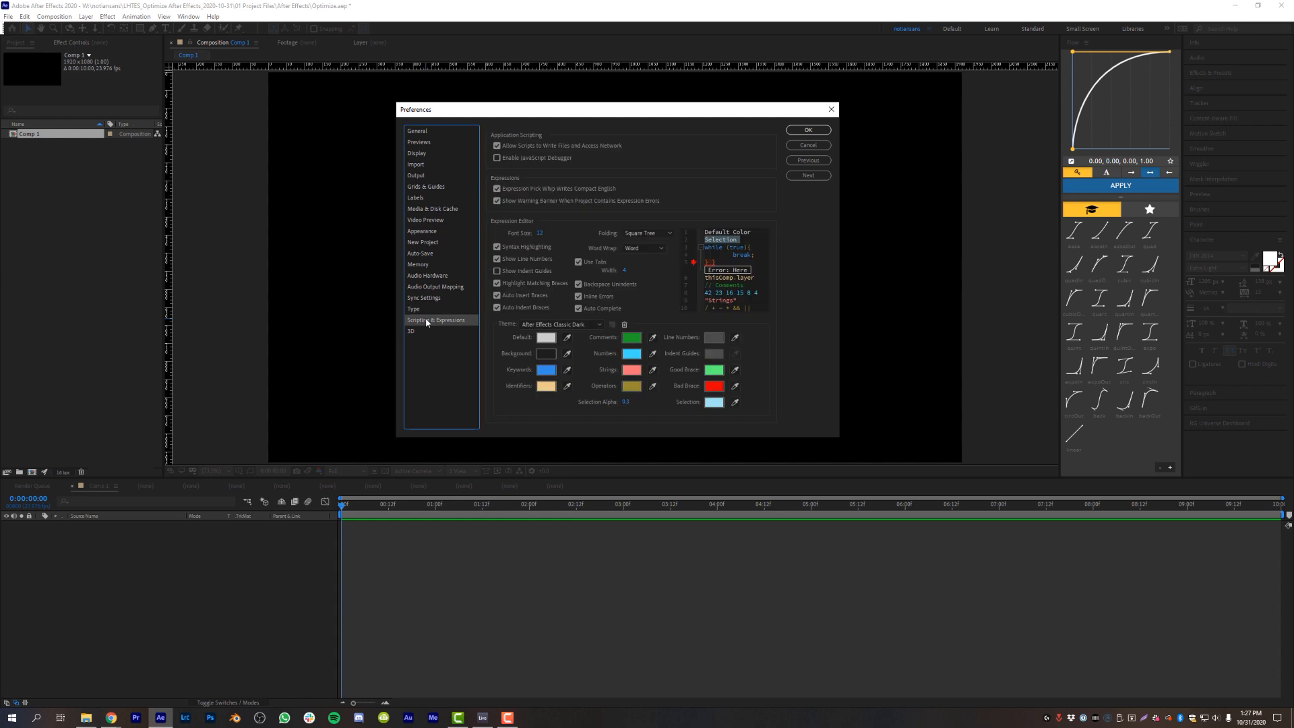
click(410, 332)
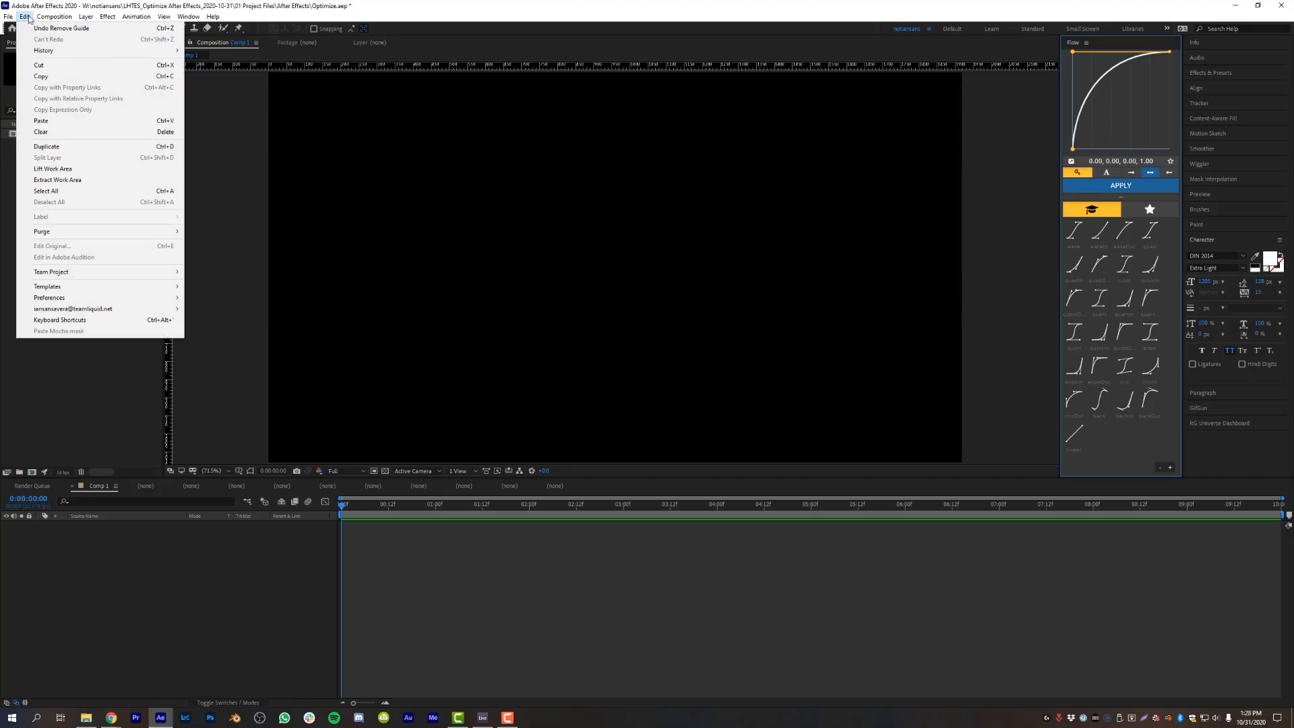
mouse_move(42, 231)
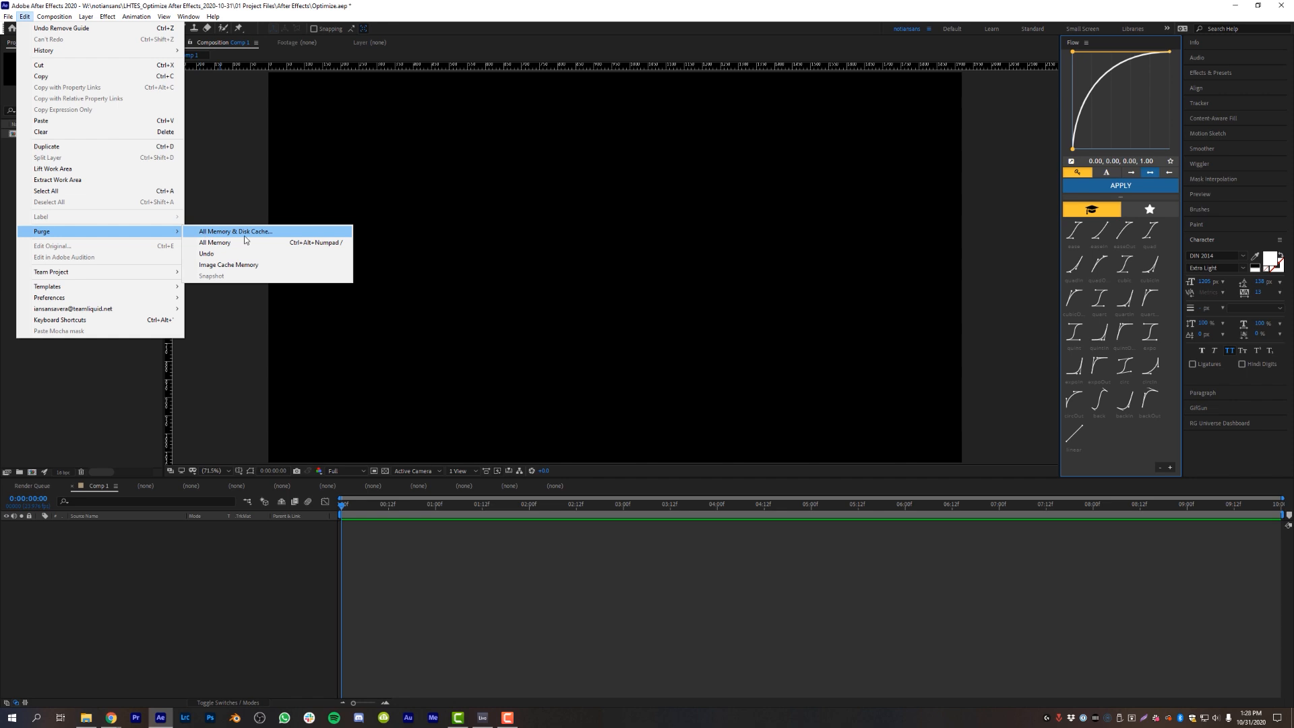
mouse_move(260, 238)
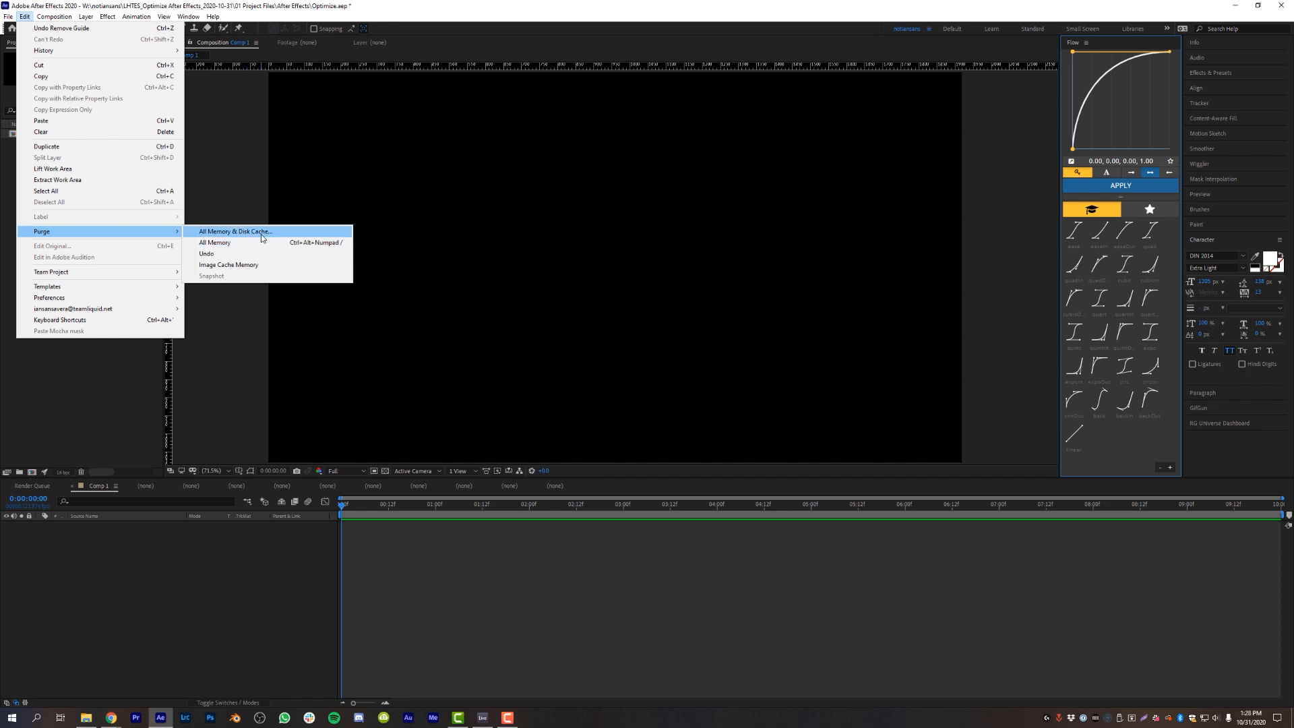
- Purge All Memory & Disk Cache and confirm deleting all disk cache files
click(234, 230)
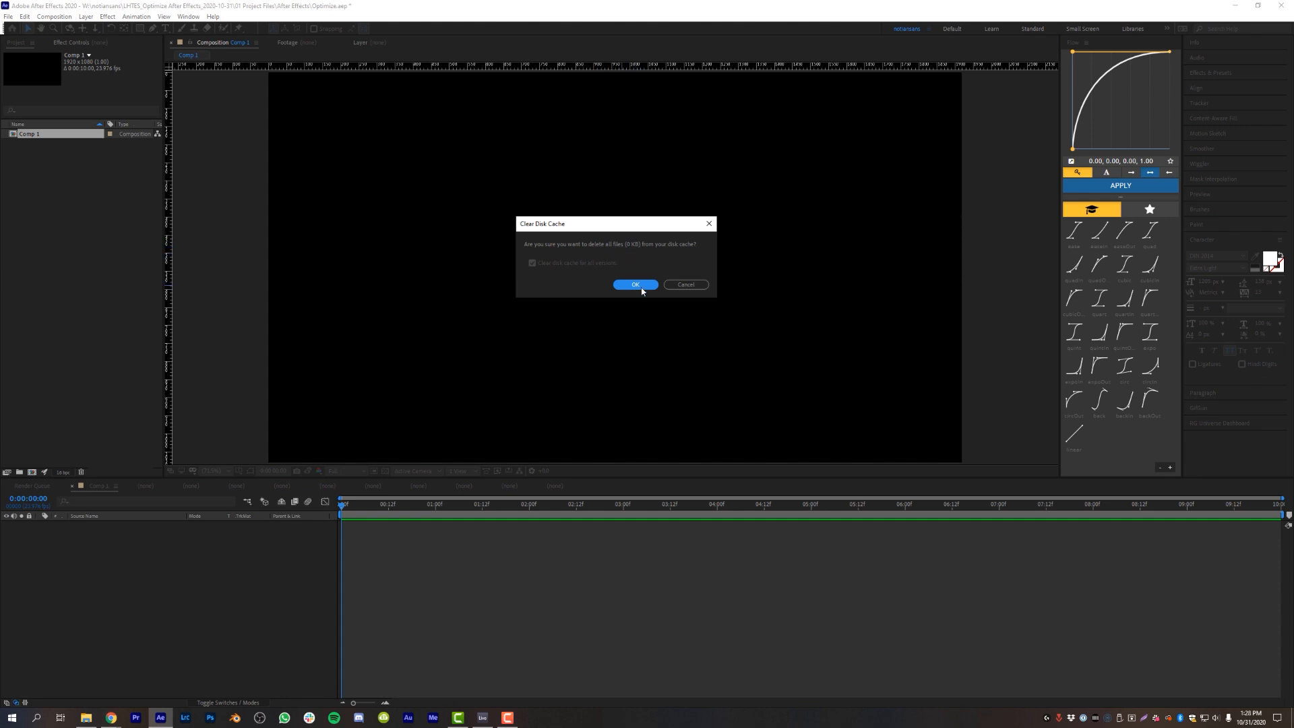
click(635, 284)
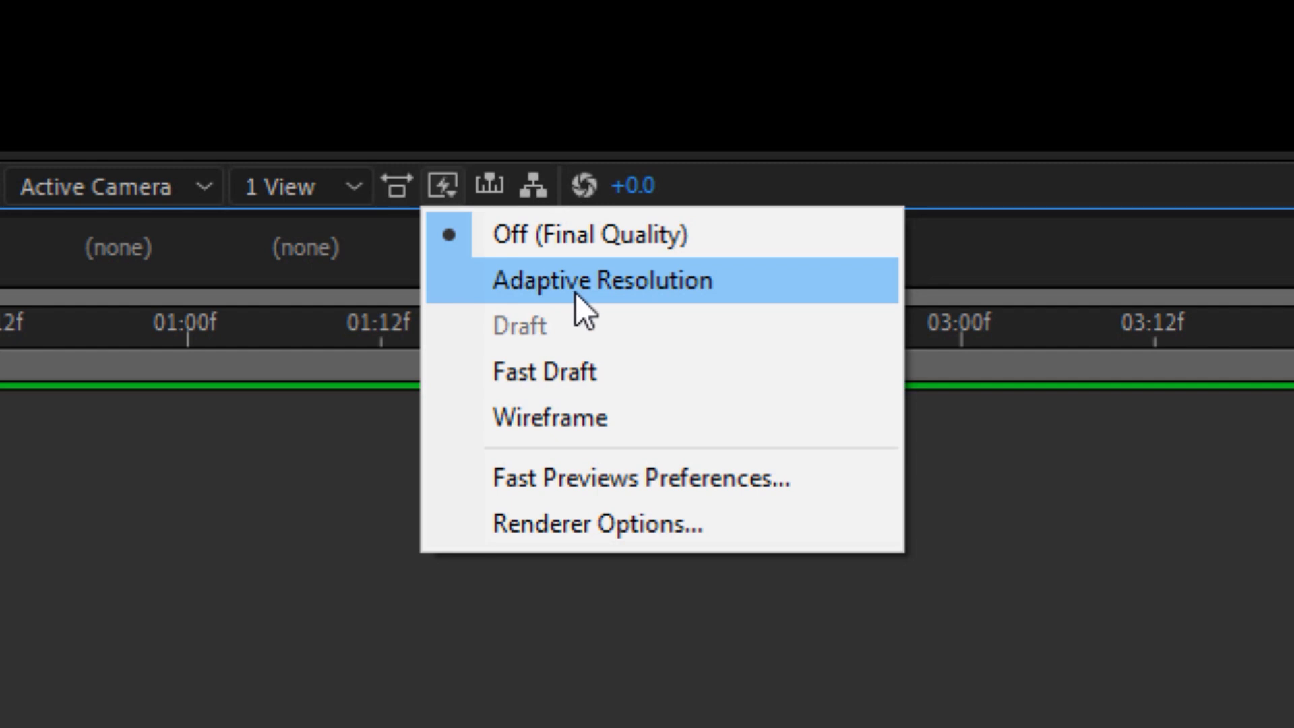
mouse_move(574, 318)
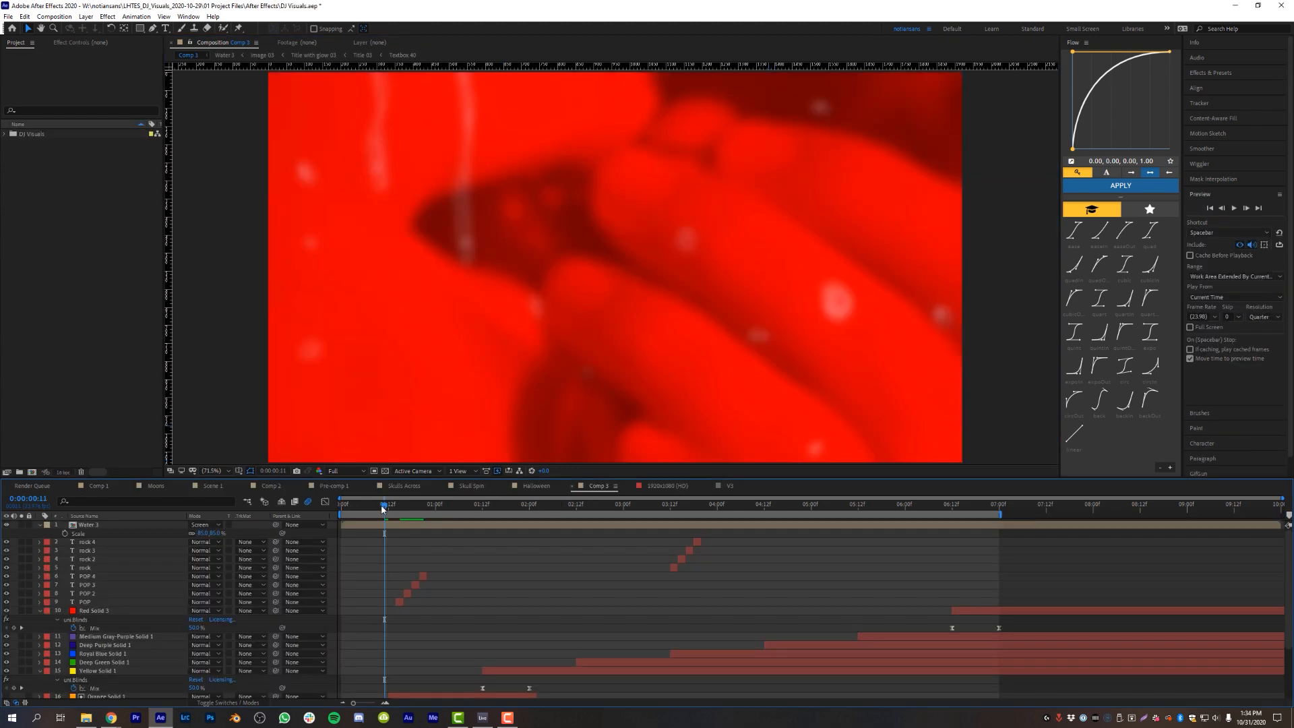
drag(382, 503, 419, 502)
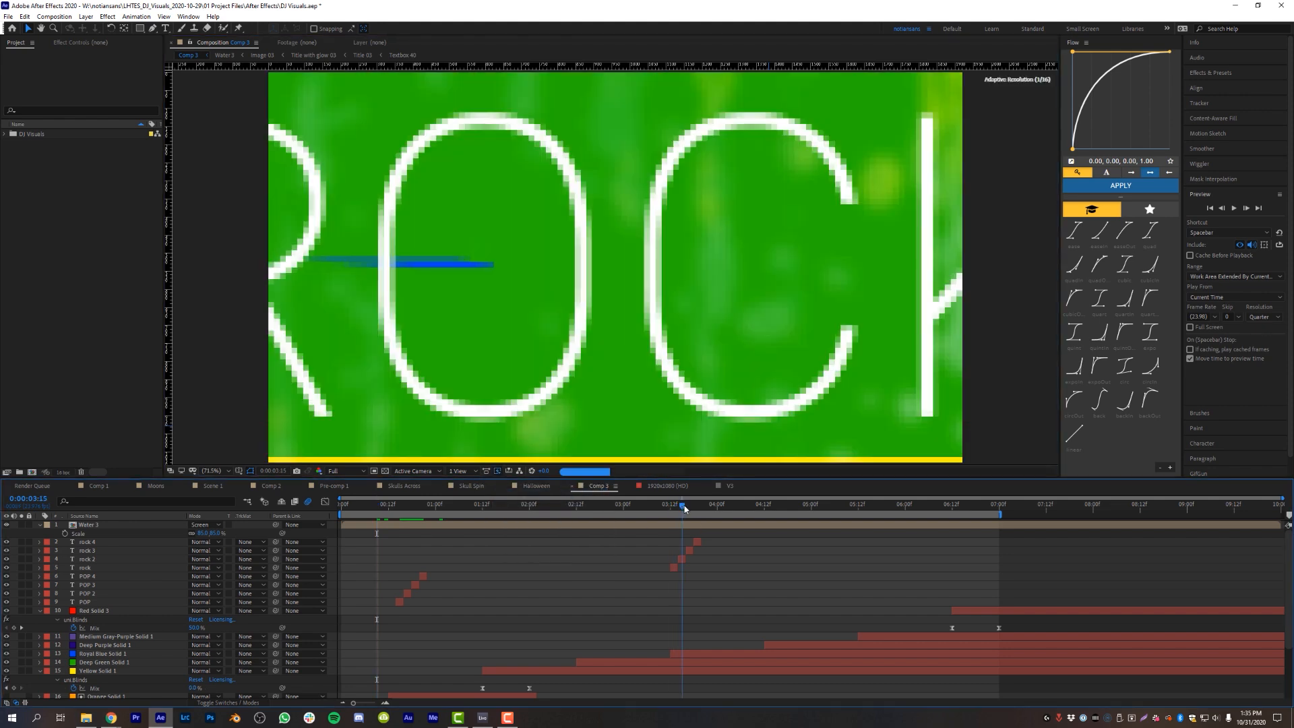
click(676, 504)
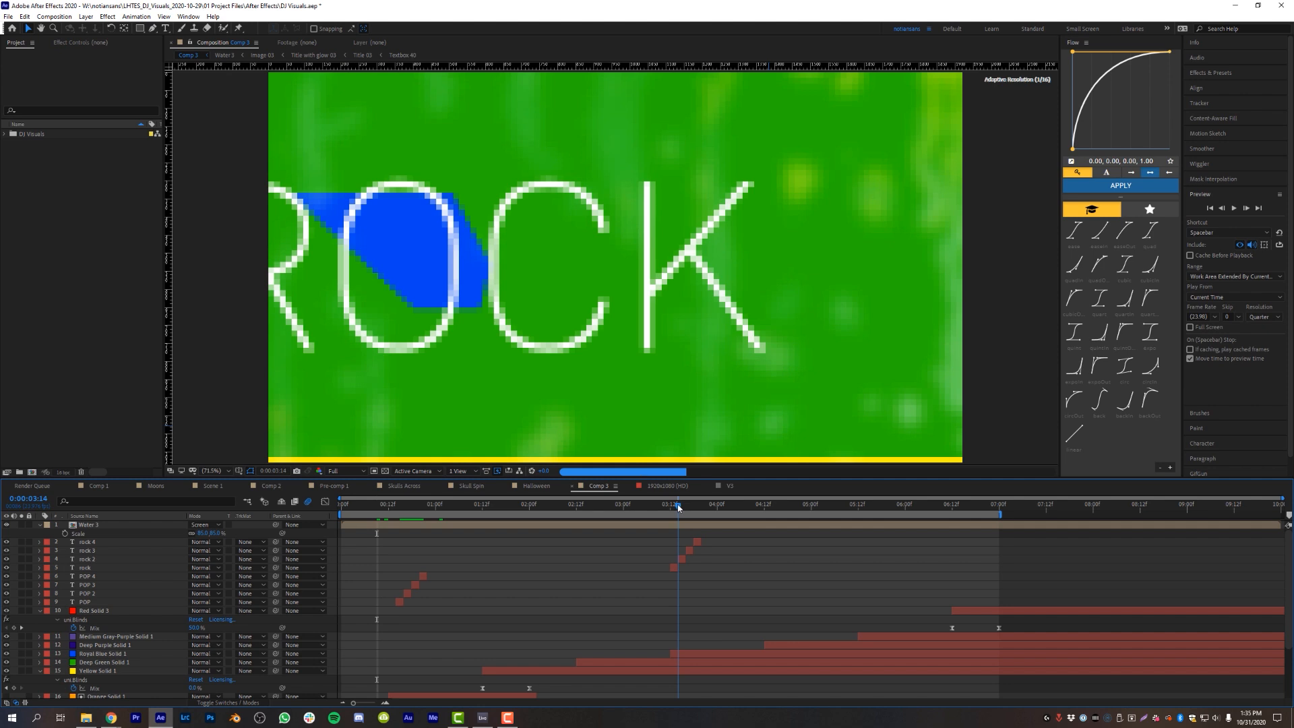
click(696, 503)
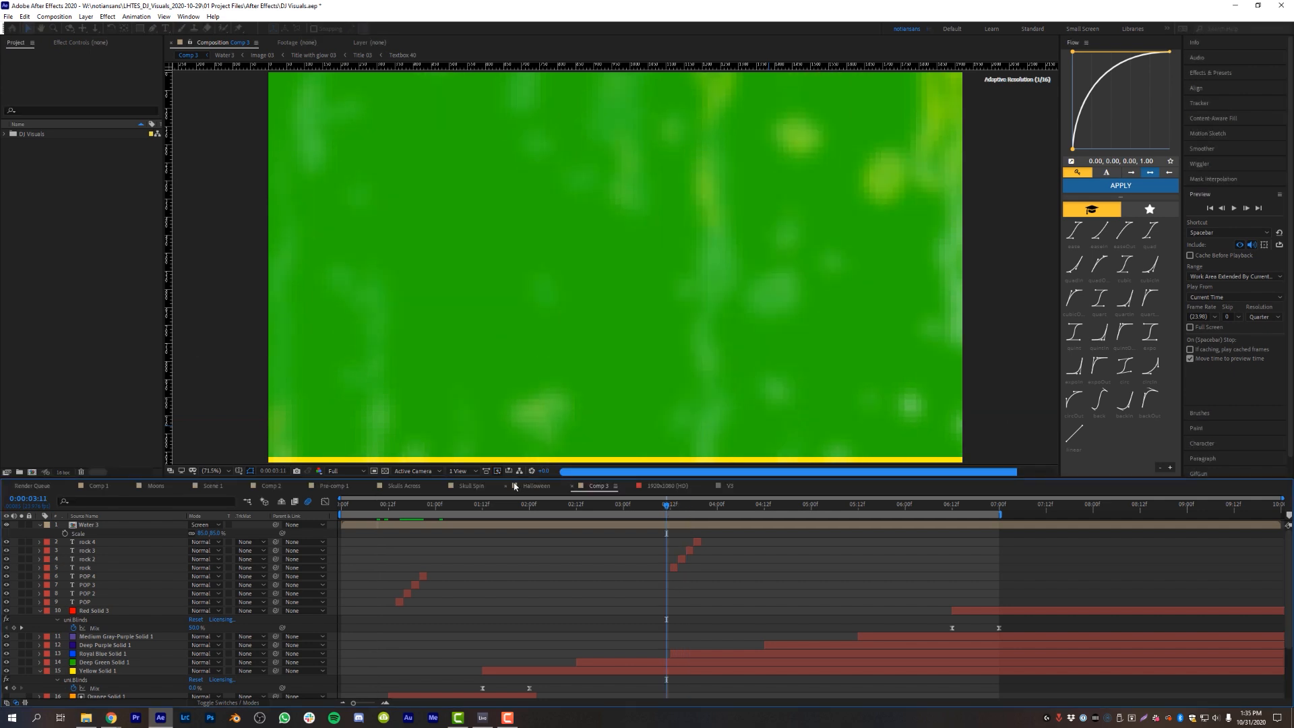
click(673, 504)
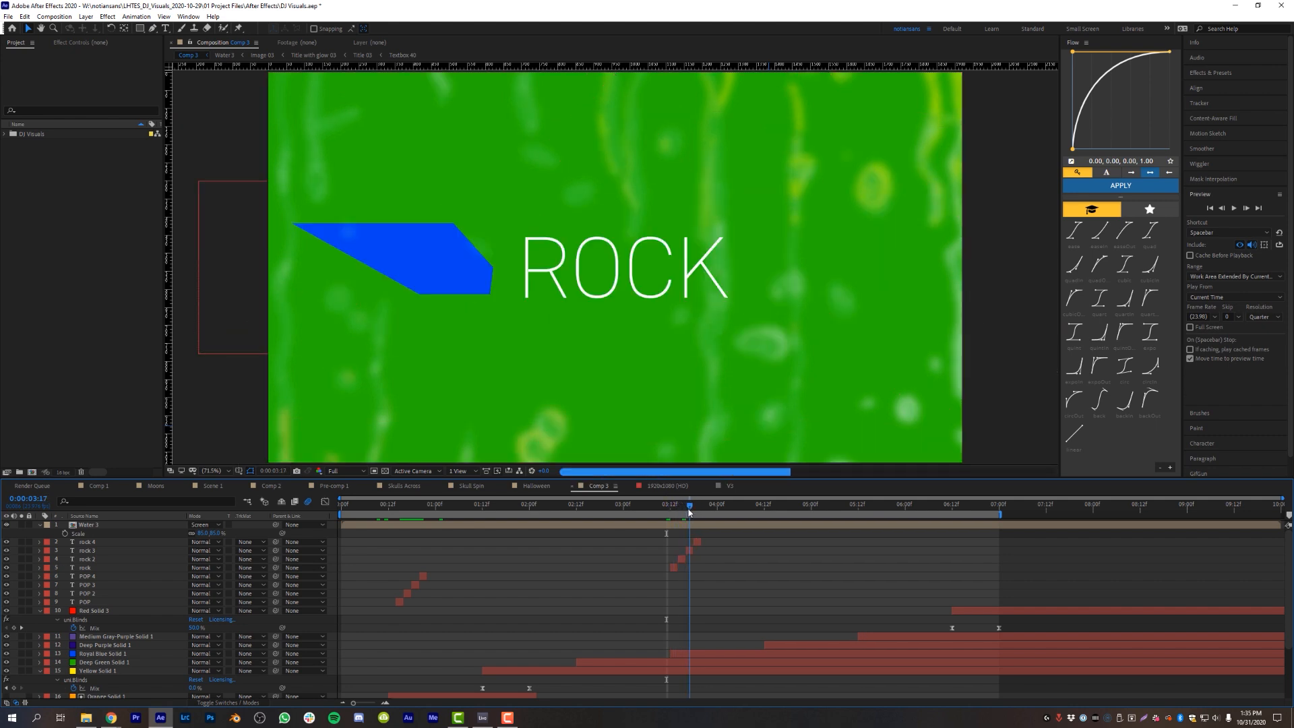
click(700, 504)
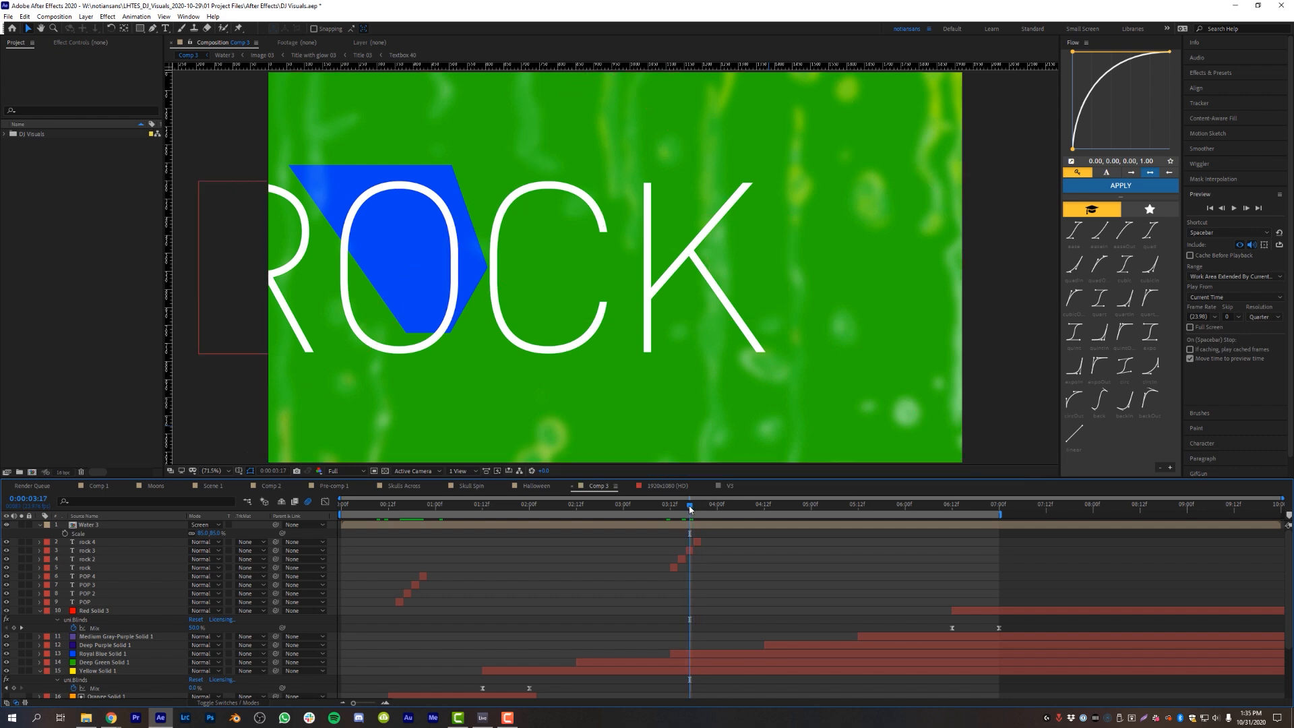
click(495, 472)
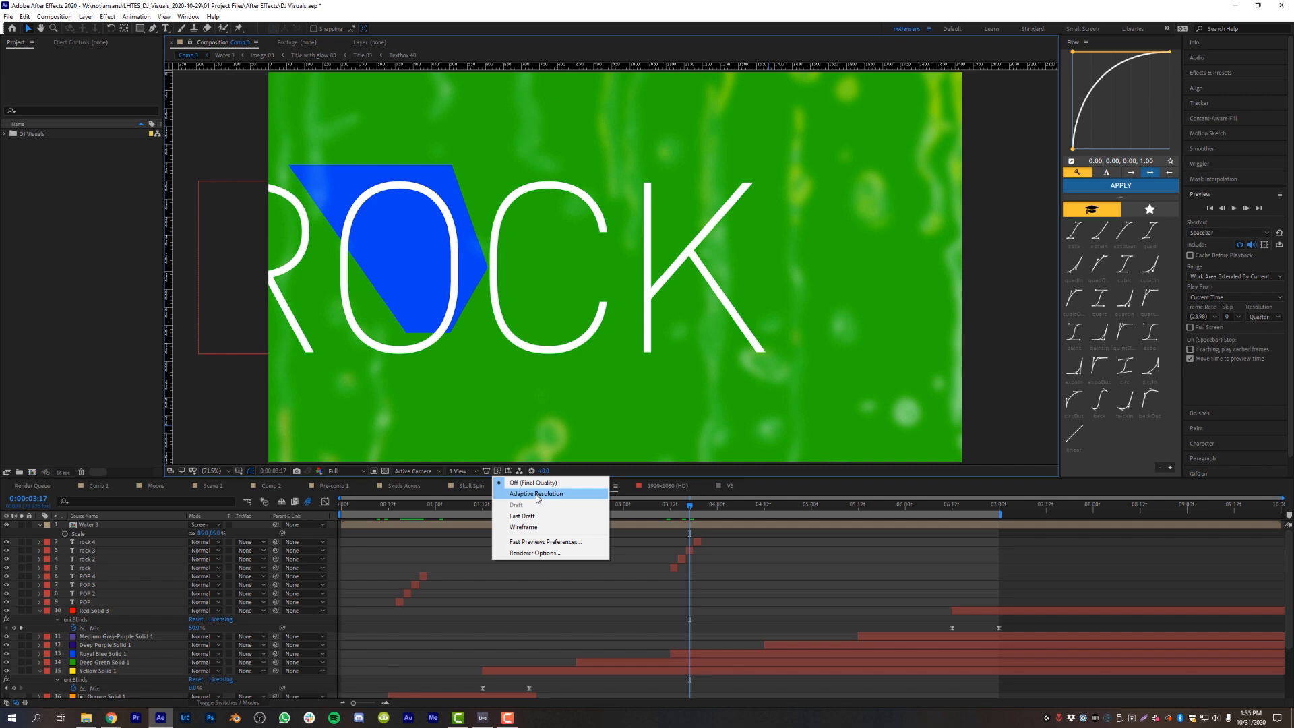
mouse_move(563, 499)
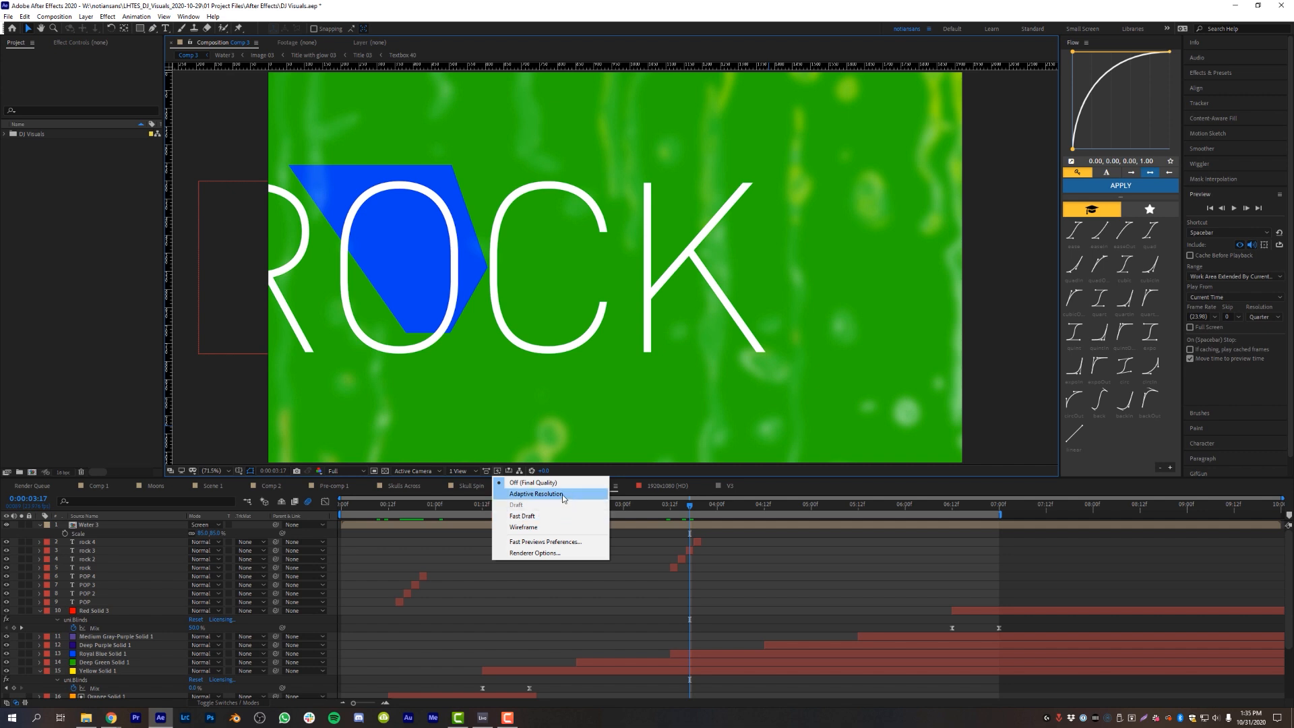
mouse_move(557, 498)
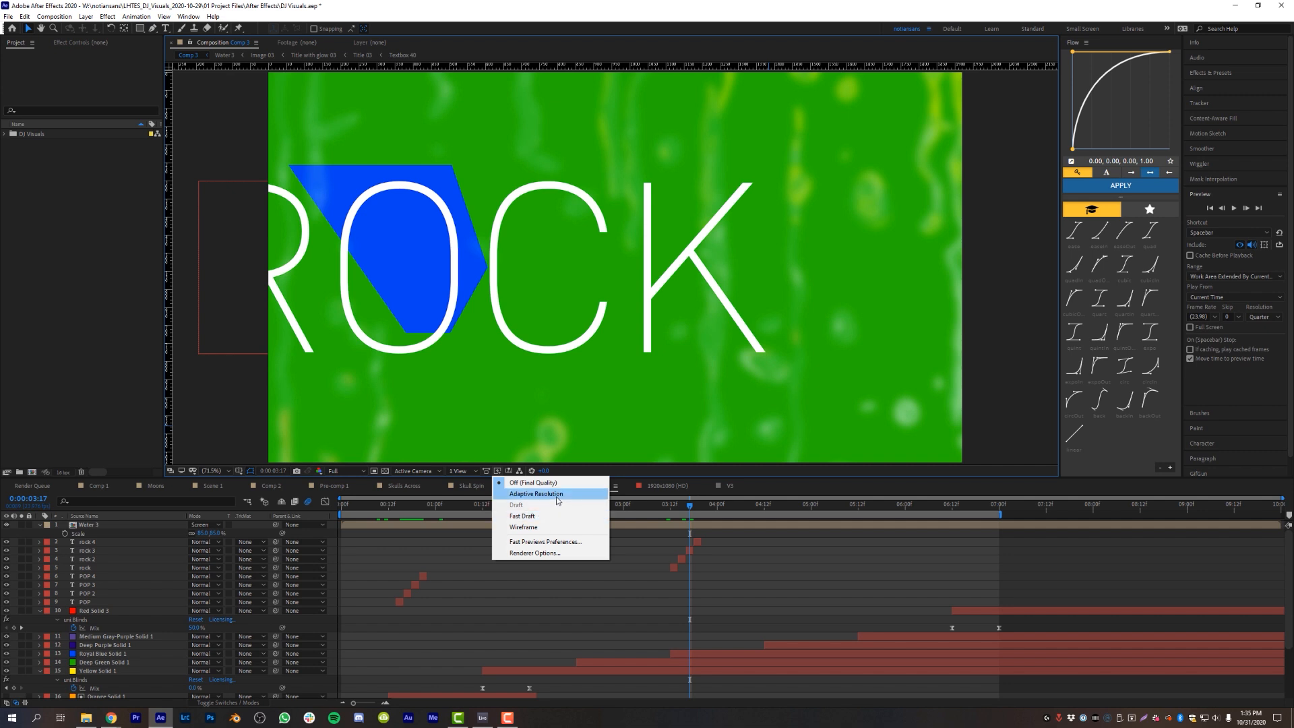
click(535, 493)
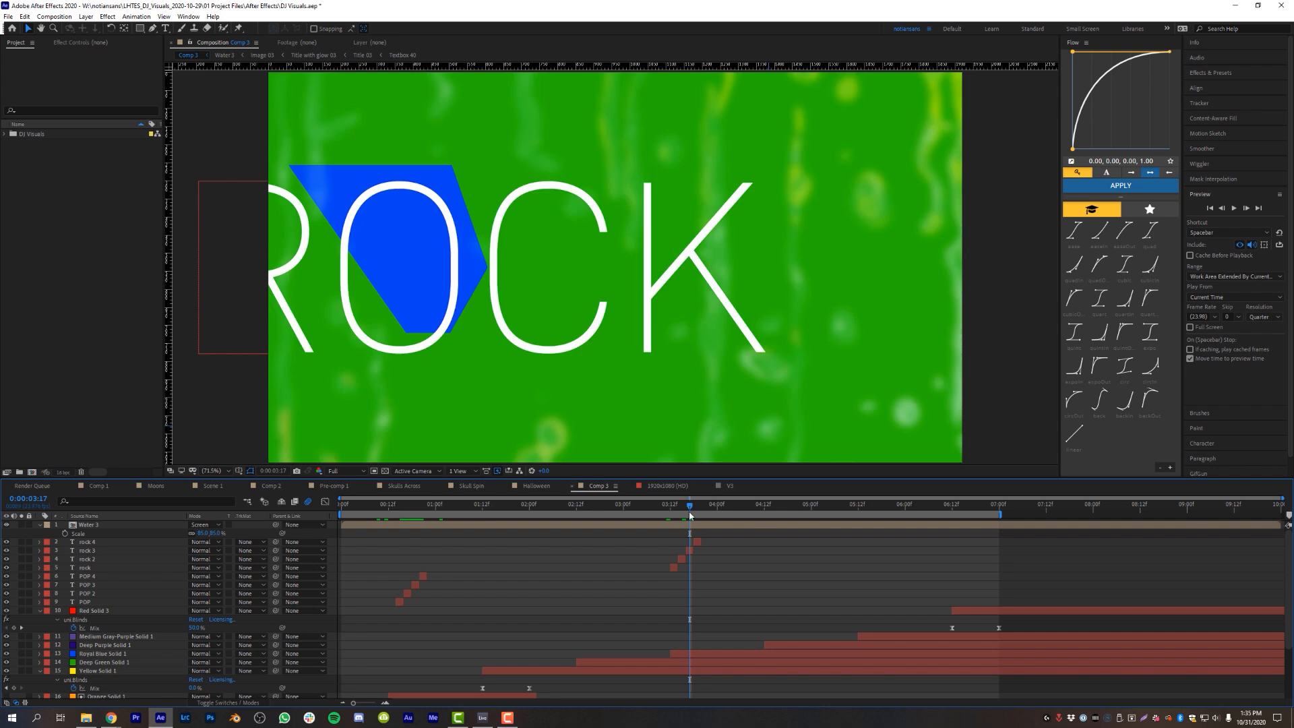
mouse_move(741, 255)
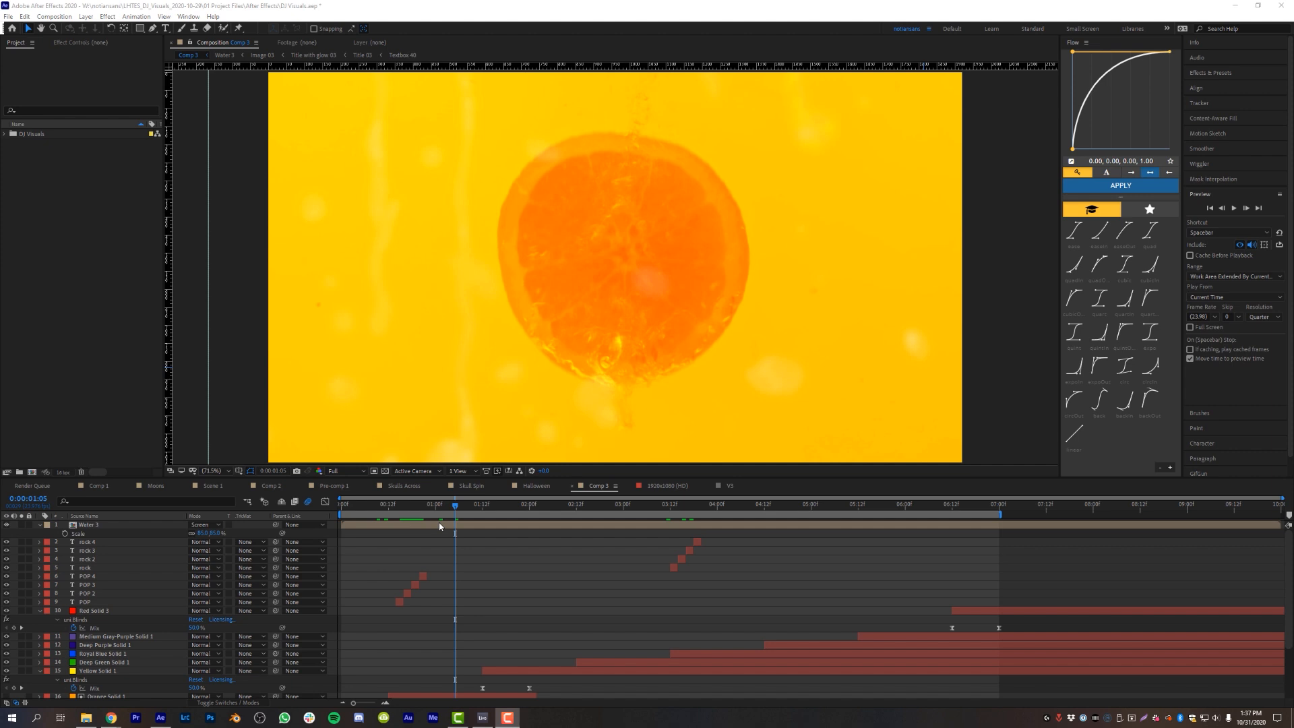
click(418, 504)
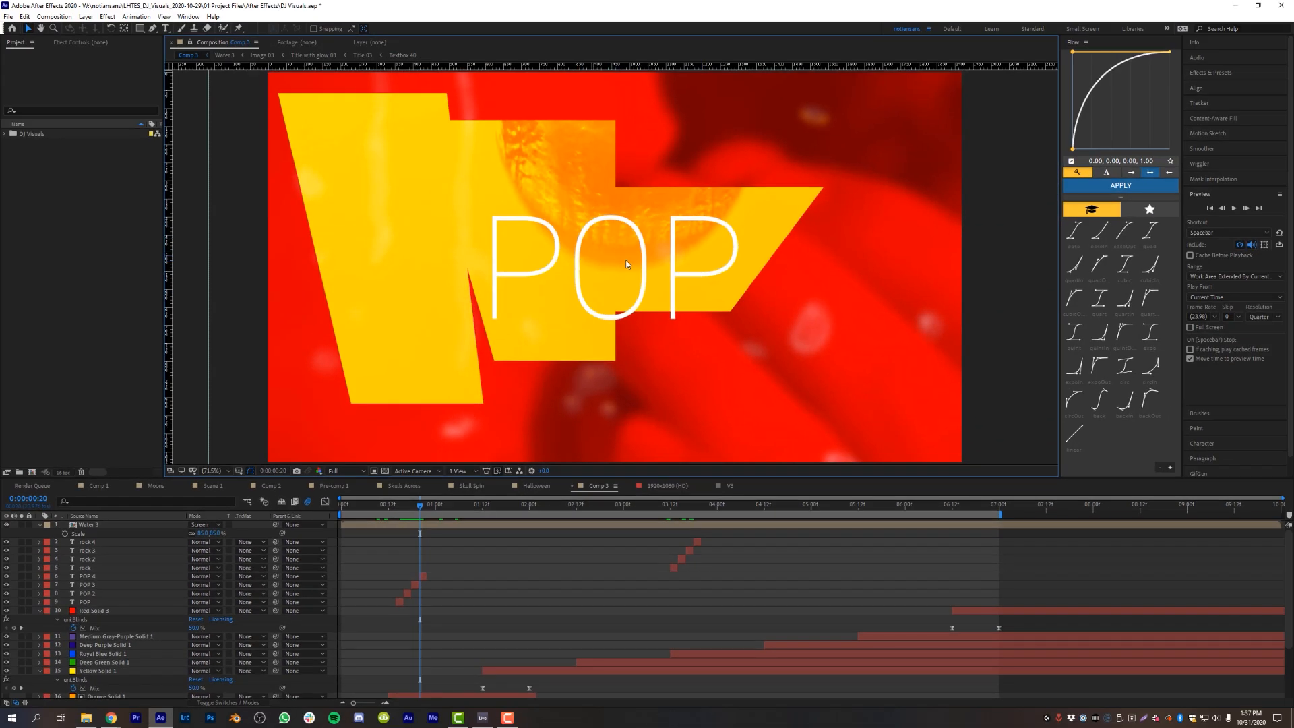
click(335, 470)
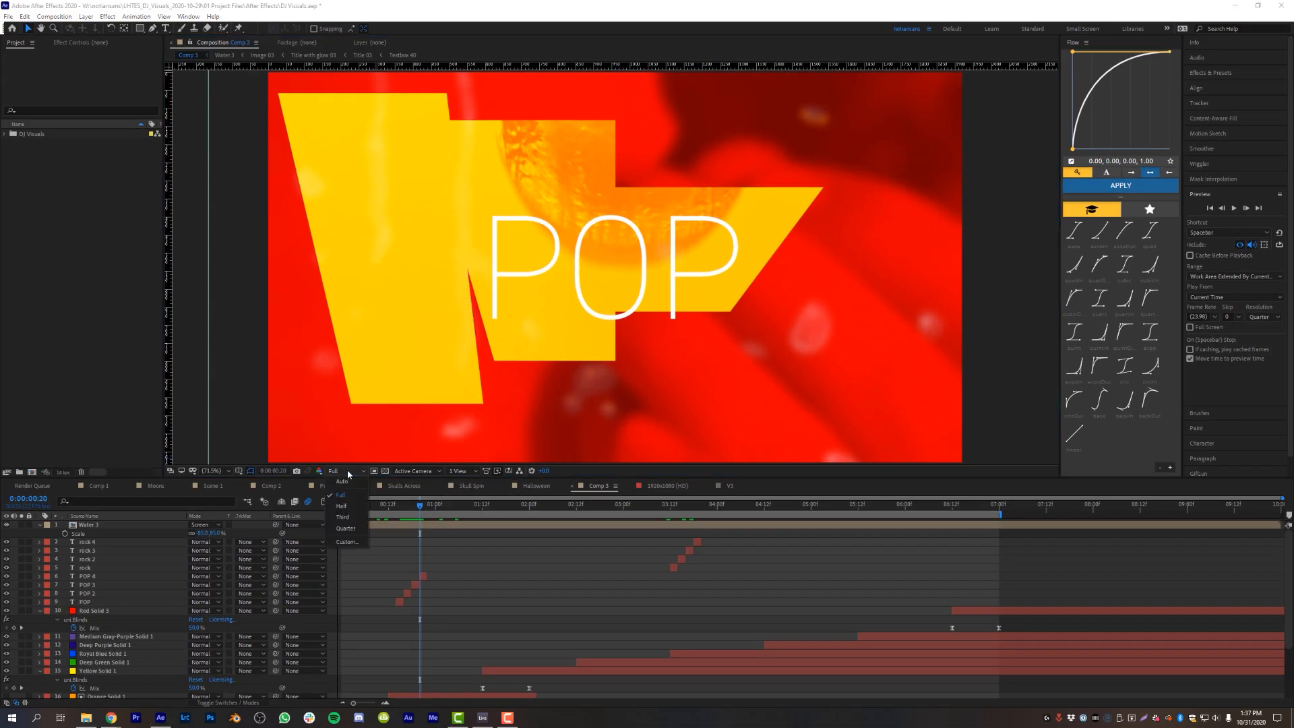
click(347, 527)
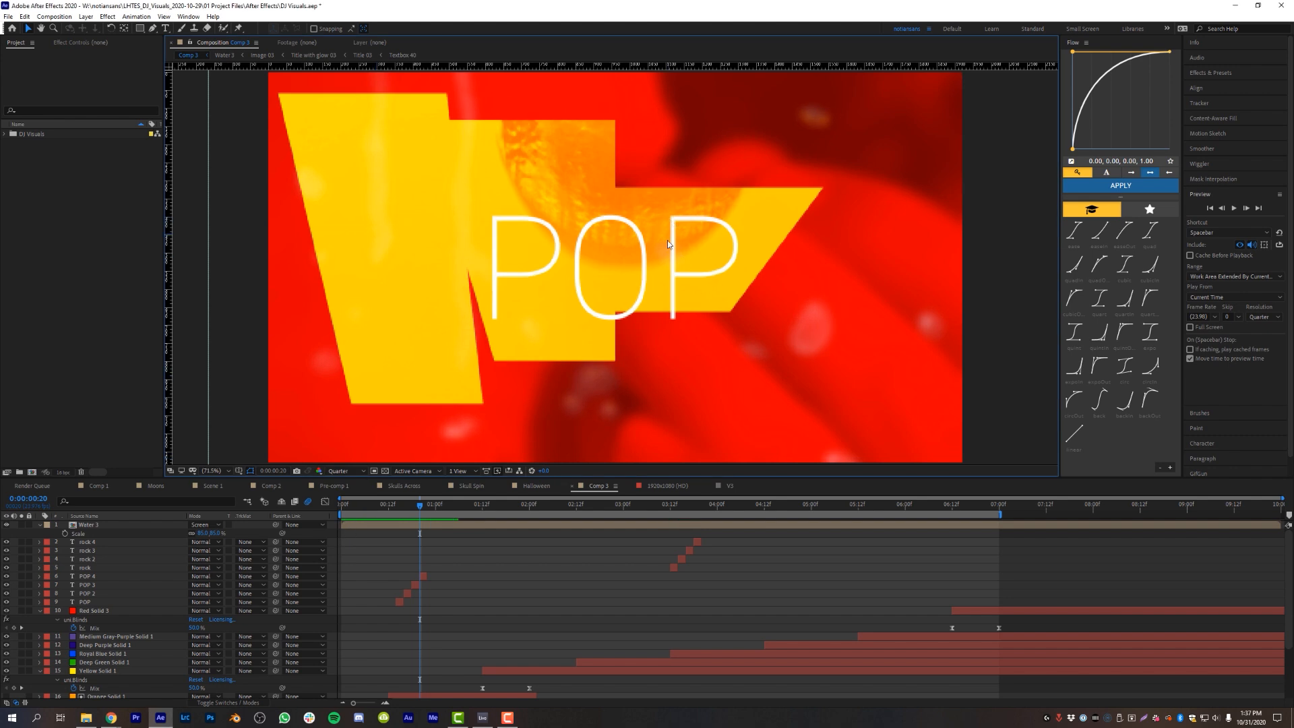
mouse_move(615, 255)
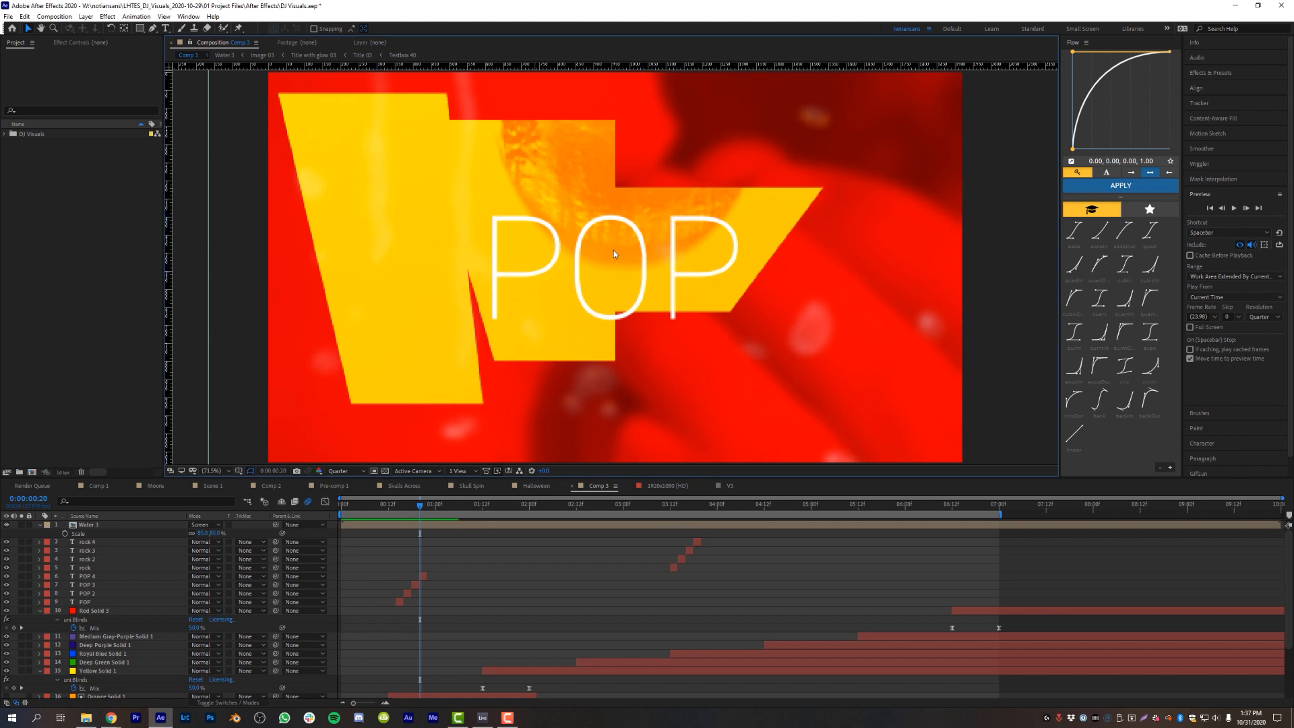
mouse_move(620, 270)
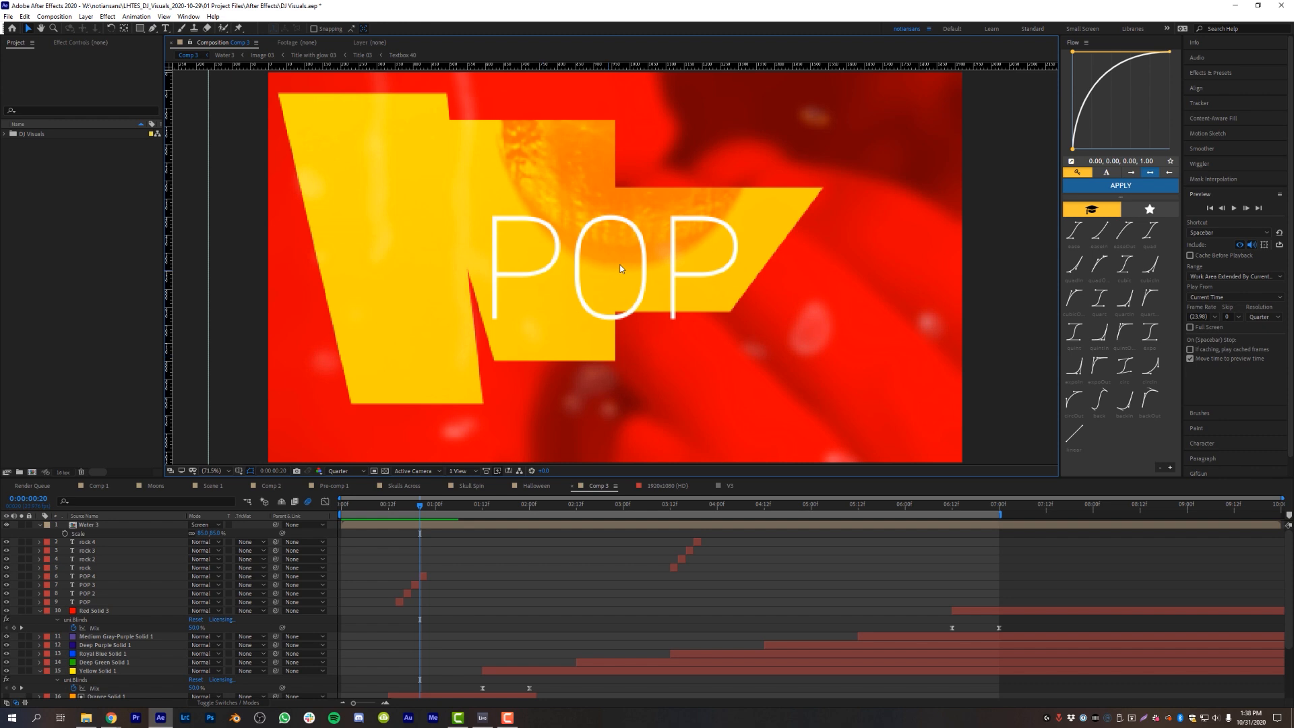
mouse_move(756, 244)
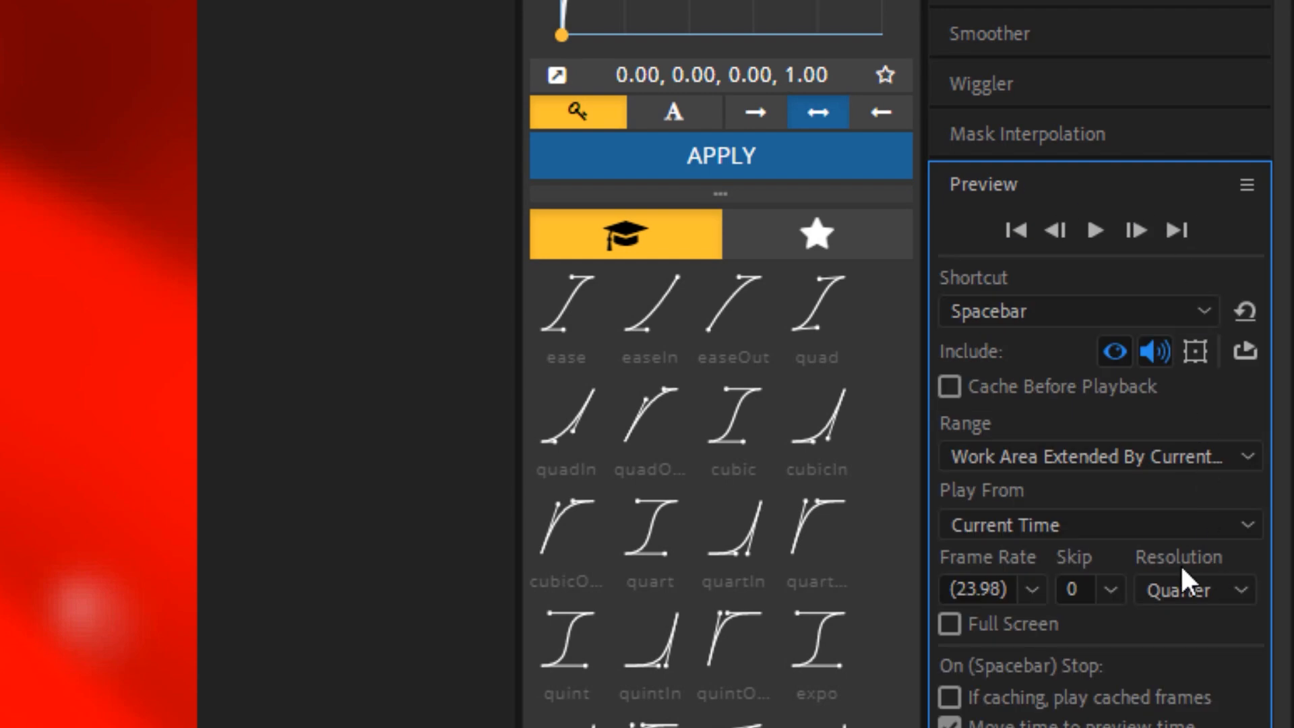
click(1193, 589)
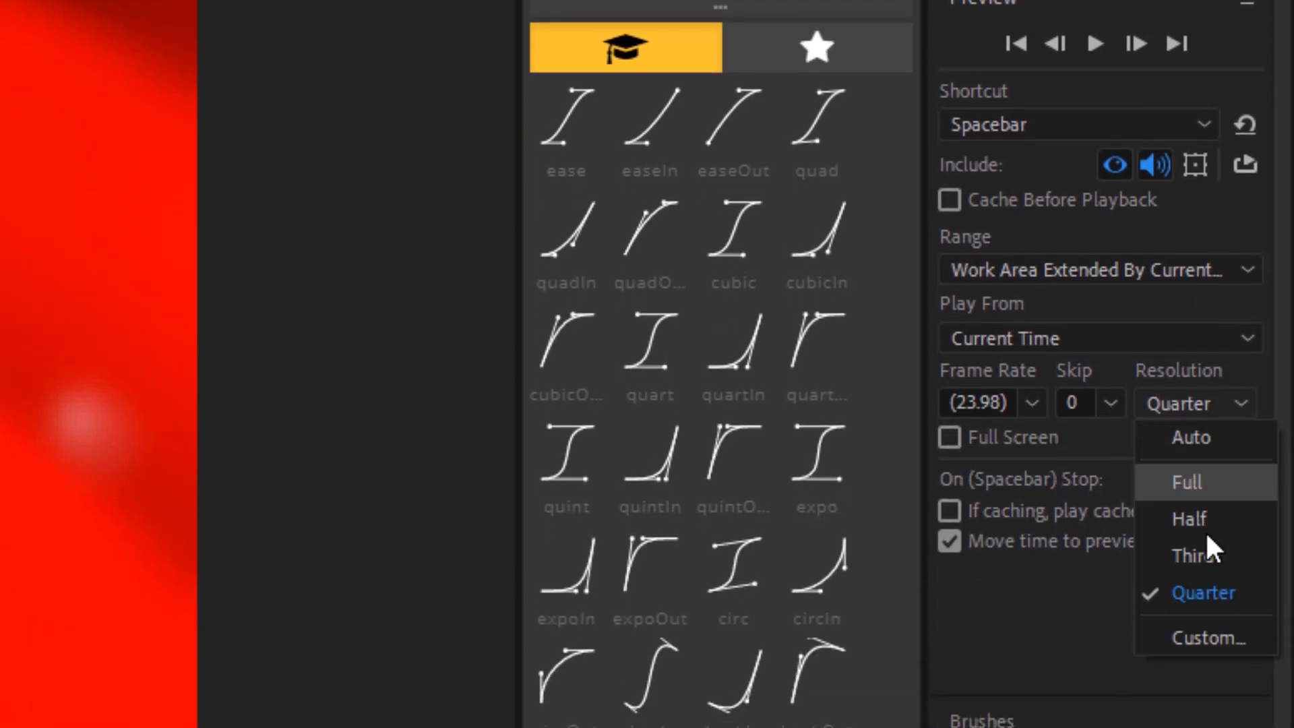
mouse_move(1209, 592)
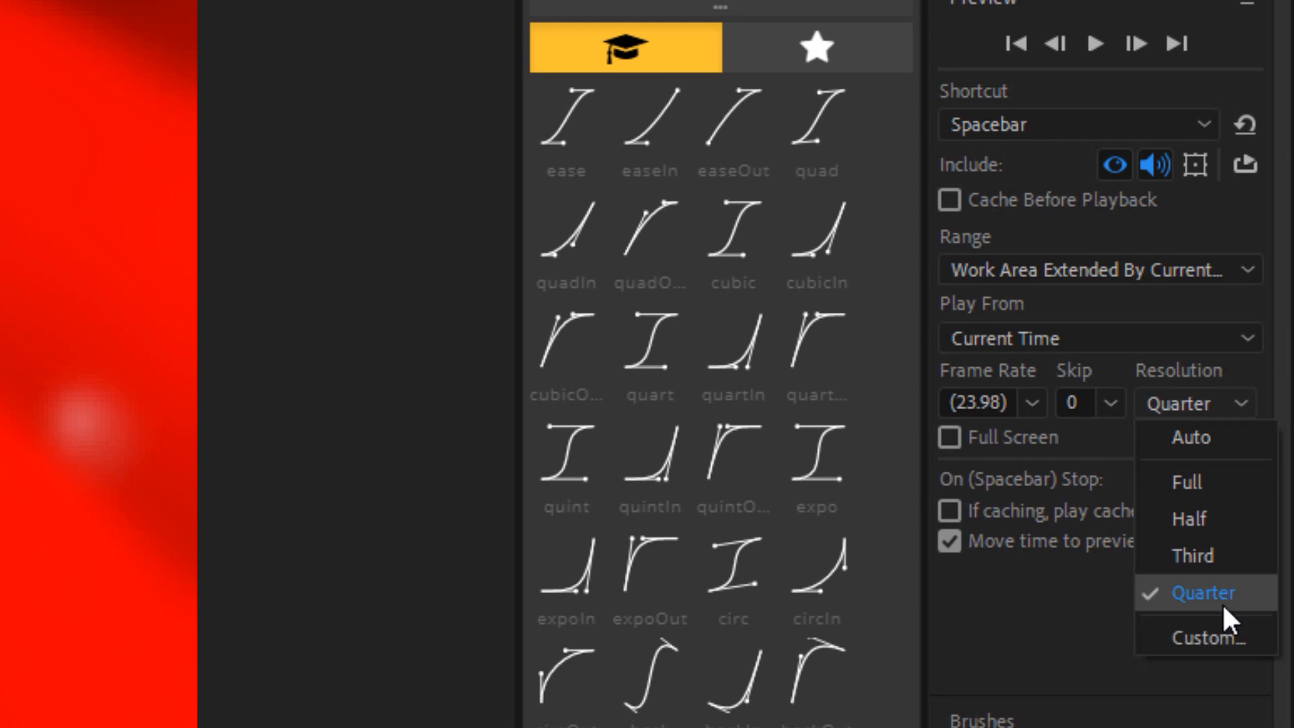
mouse_move(1229, 614)
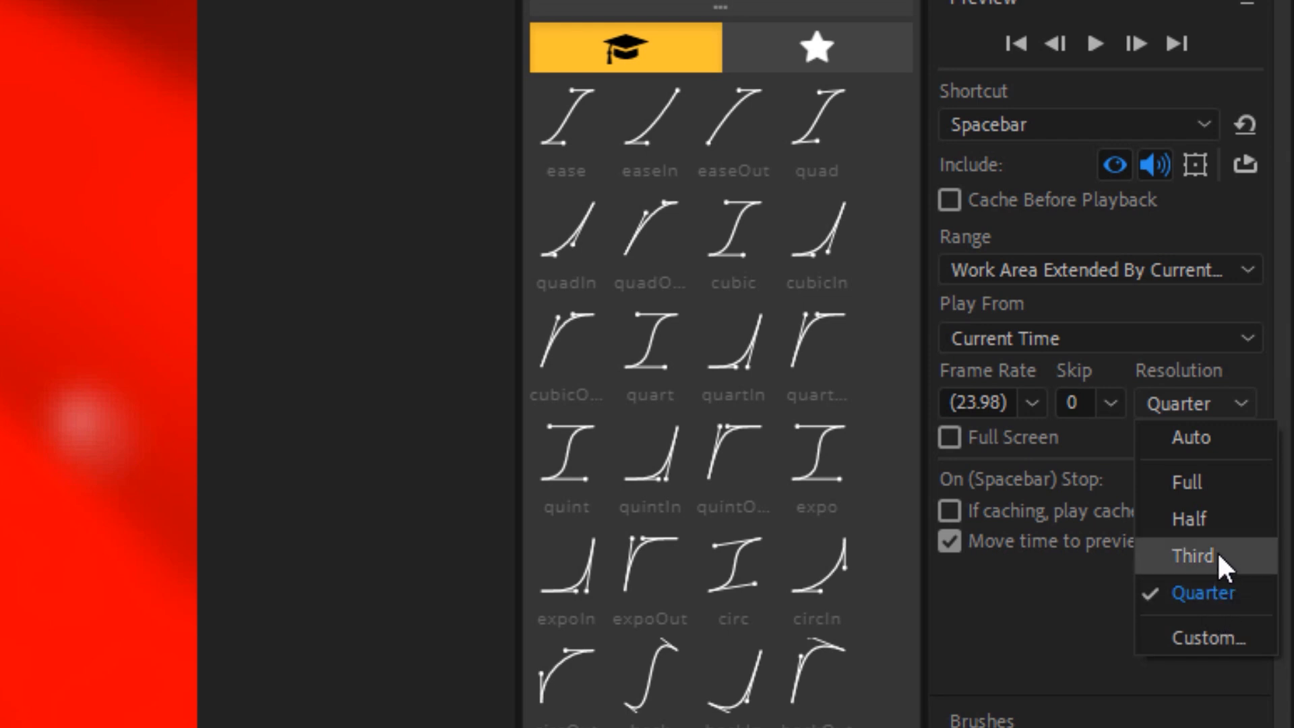
mouse_move(1229, 594)
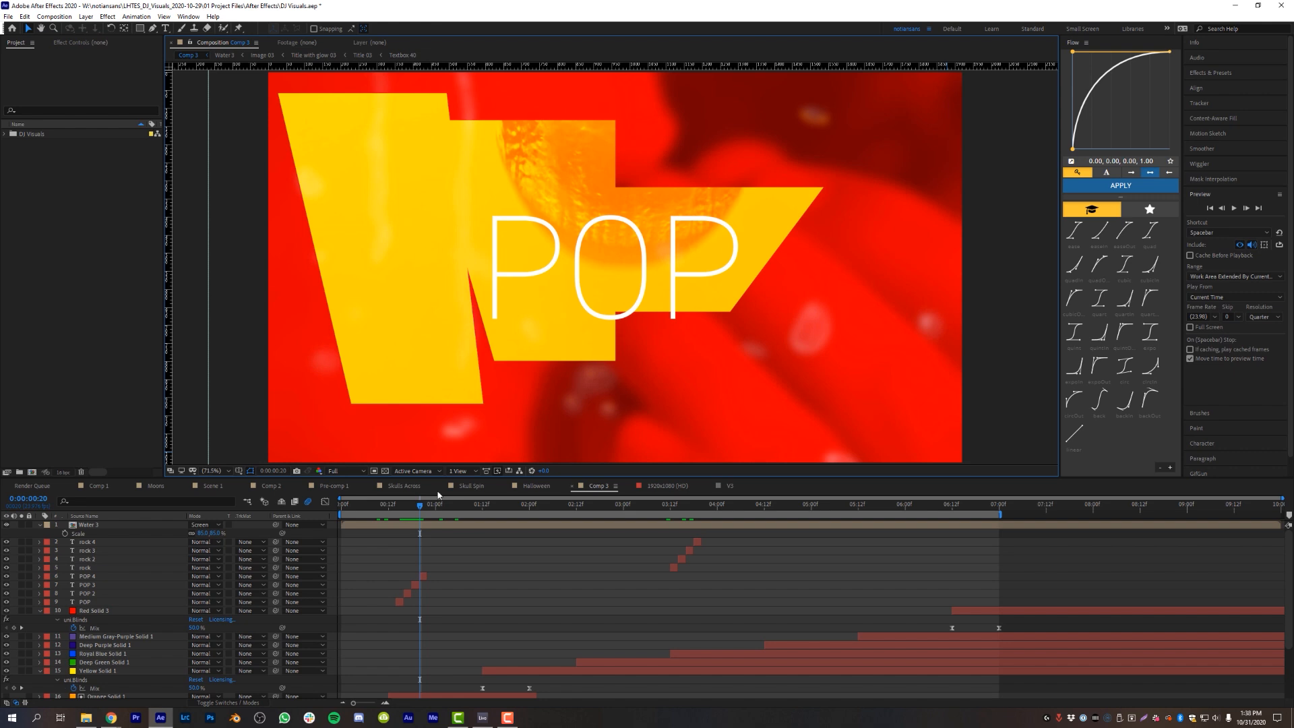
mouse_move(711, 288)
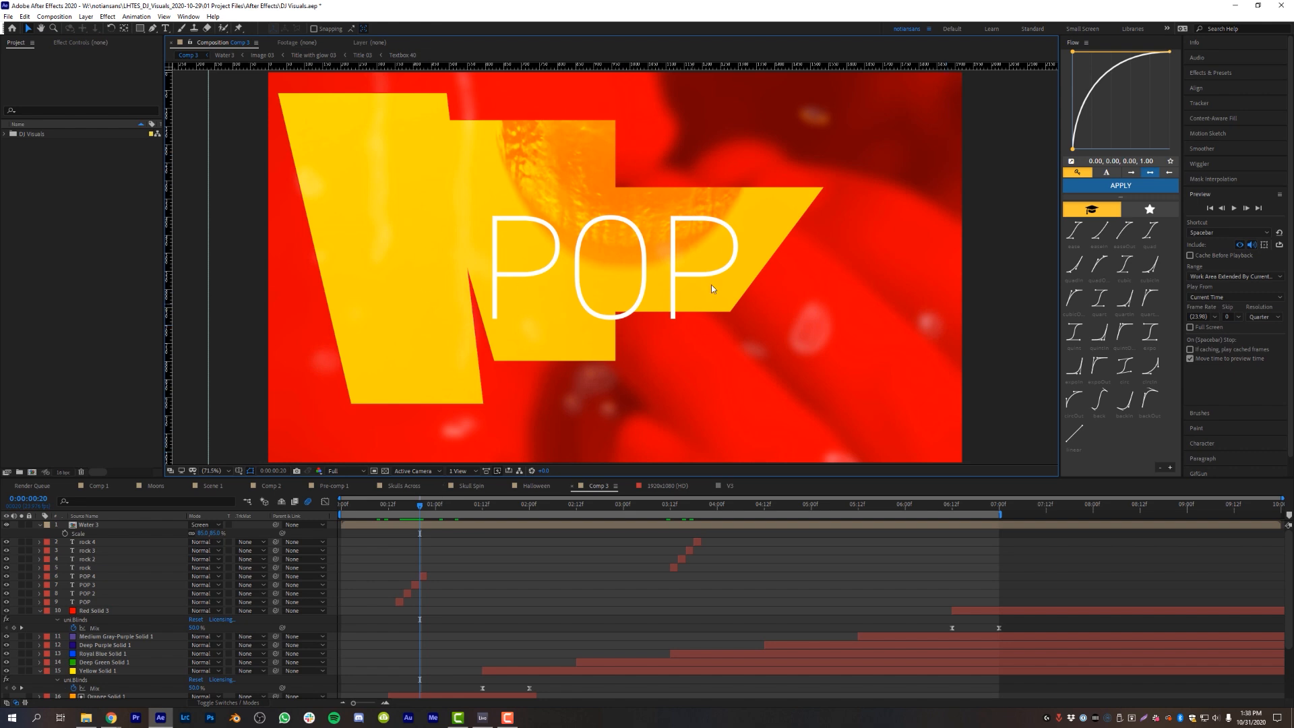
mouse_move(1262, 301)
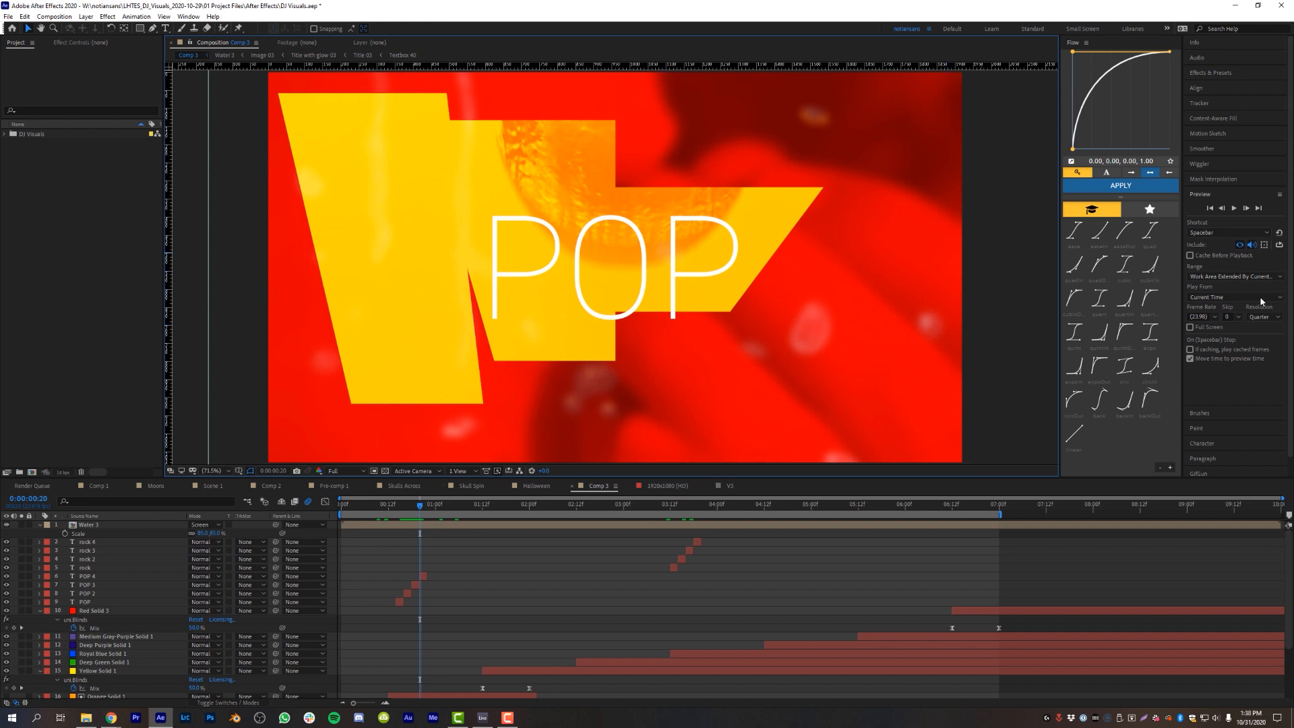
mouse_move(1274, 333)
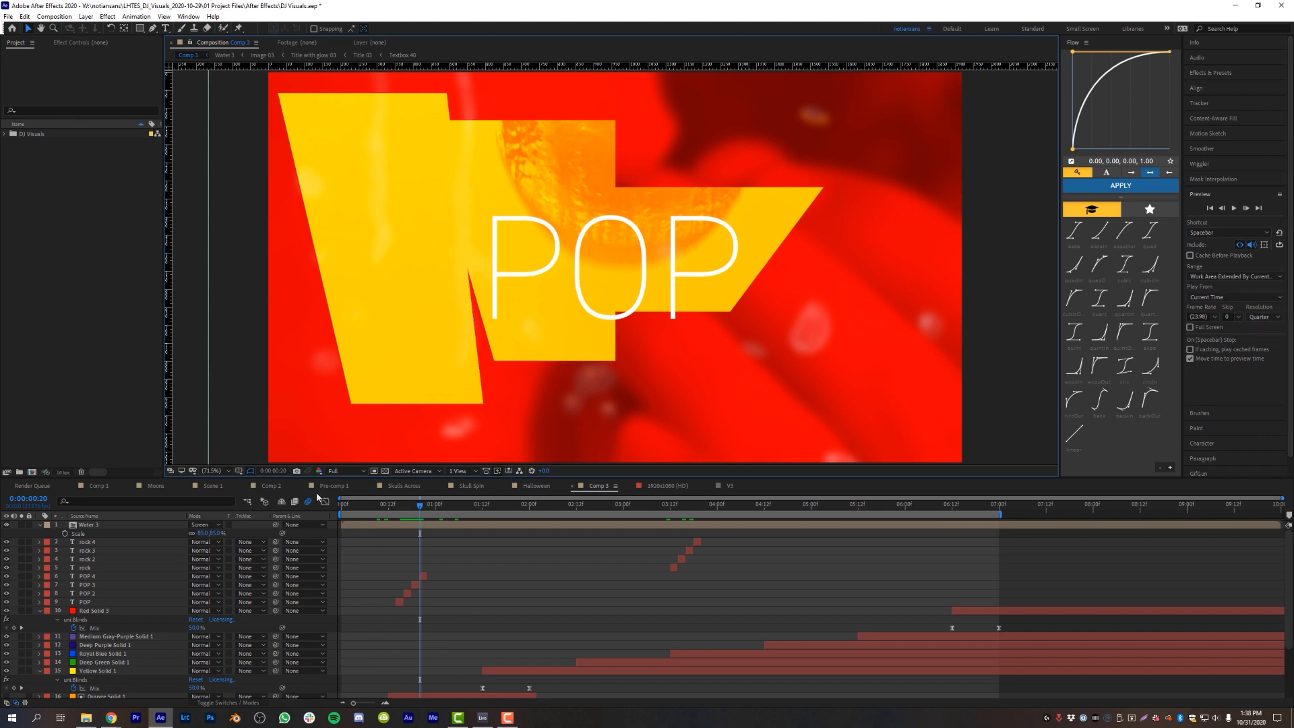
mouse_move(367, 489)
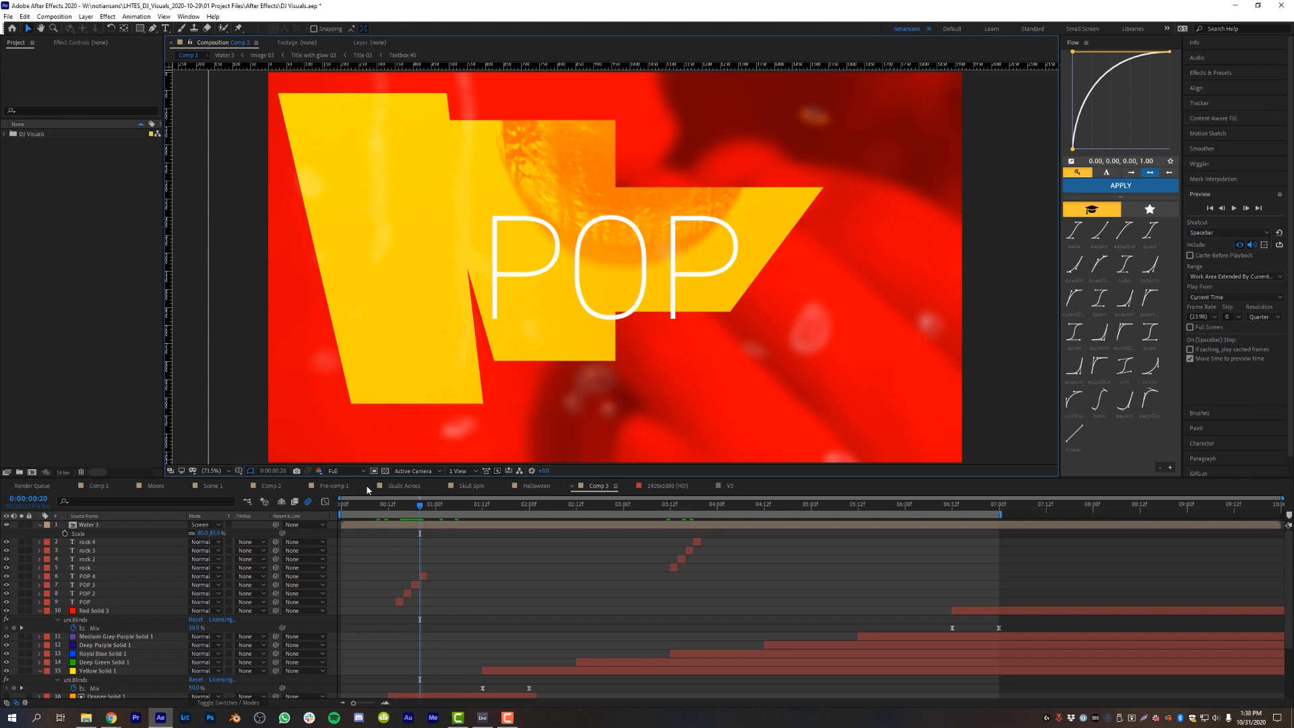
mouse_move(535, 381)
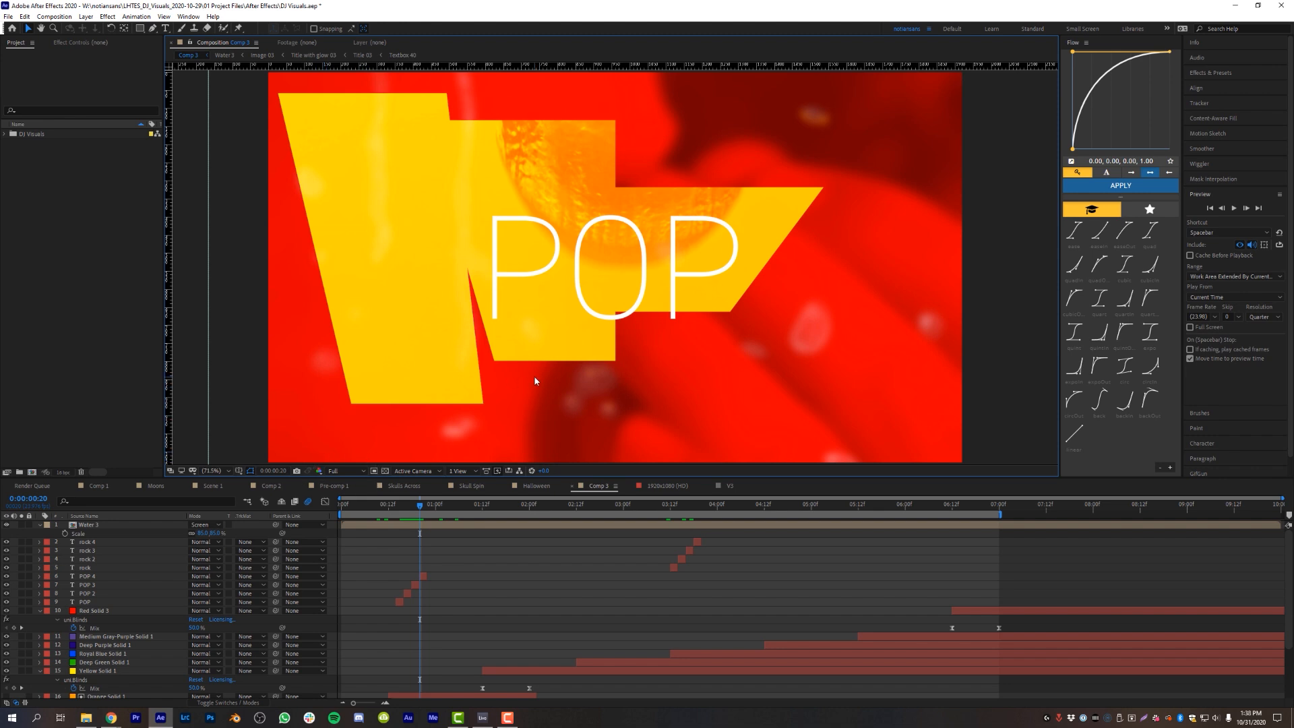
mouse_move(372, 228)
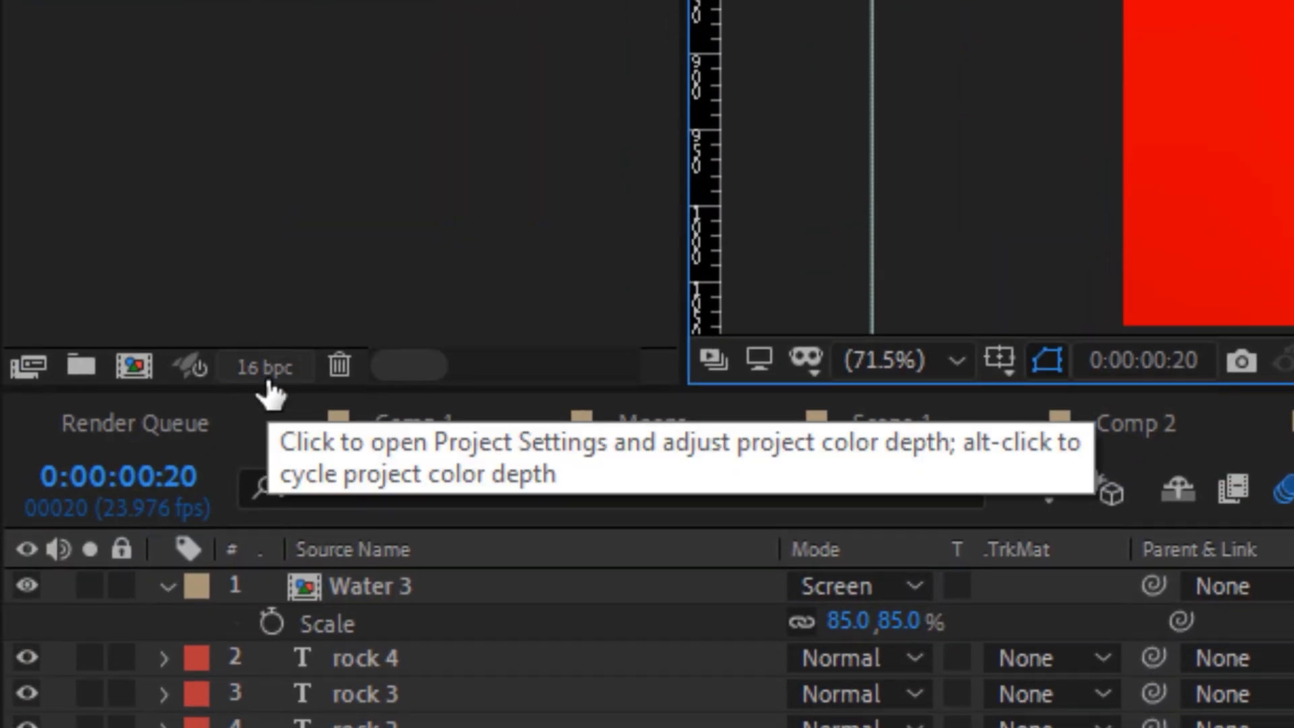
- Keep Project Settings colour depth at 16 bits per channel and close the dialog
click(264, 365)
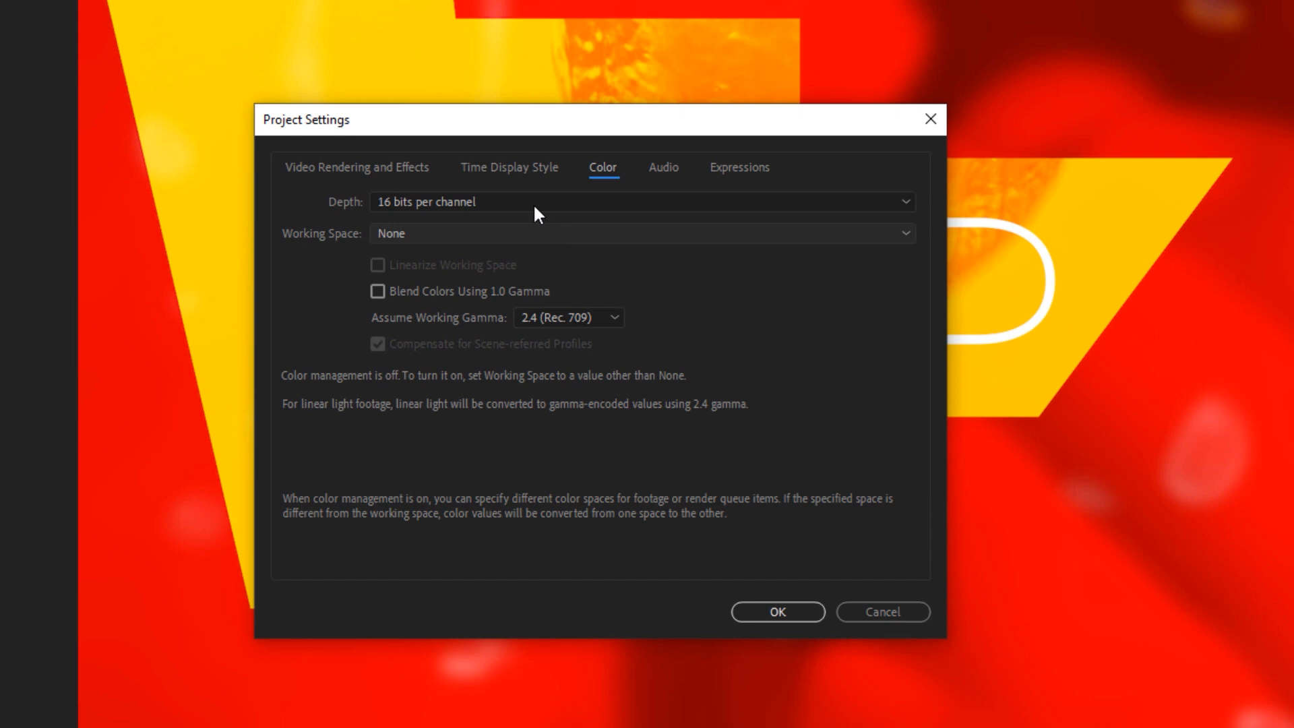
drag(304, 119, 421, 115)
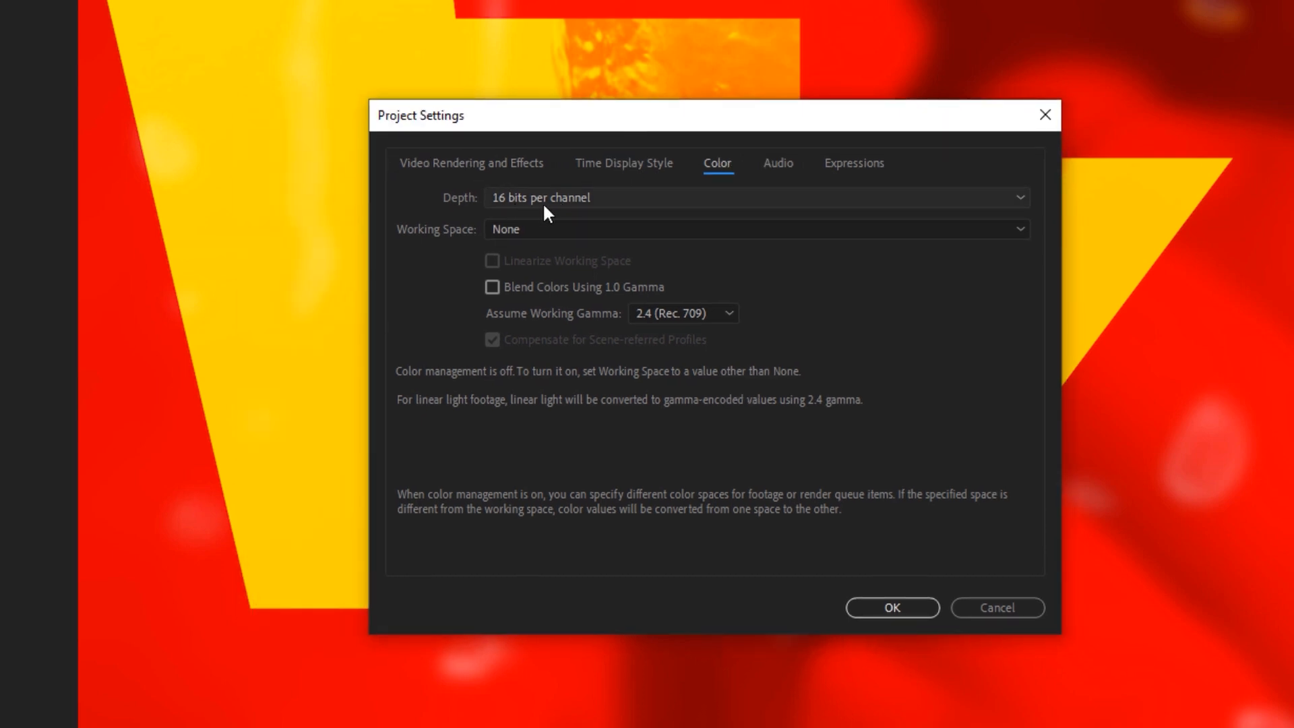
click(755, 196)
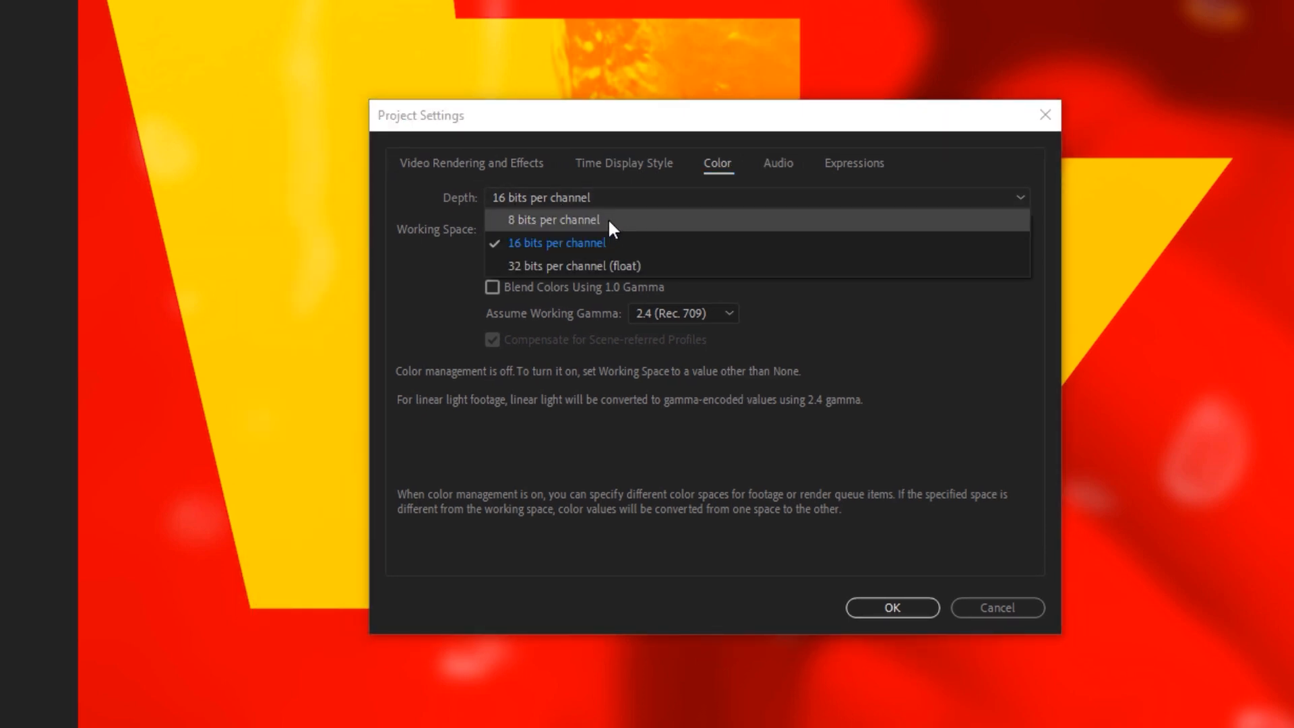
mouse_move(581, 248)
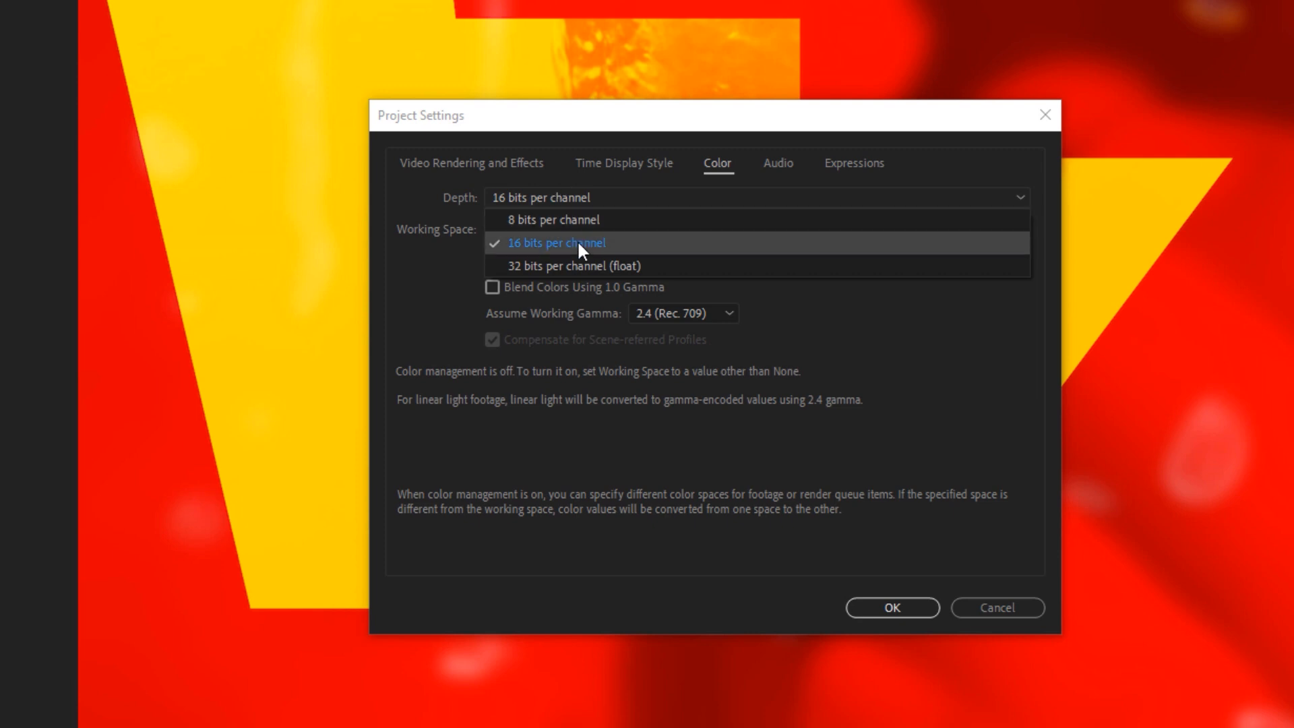
mouse_move(566, 266)
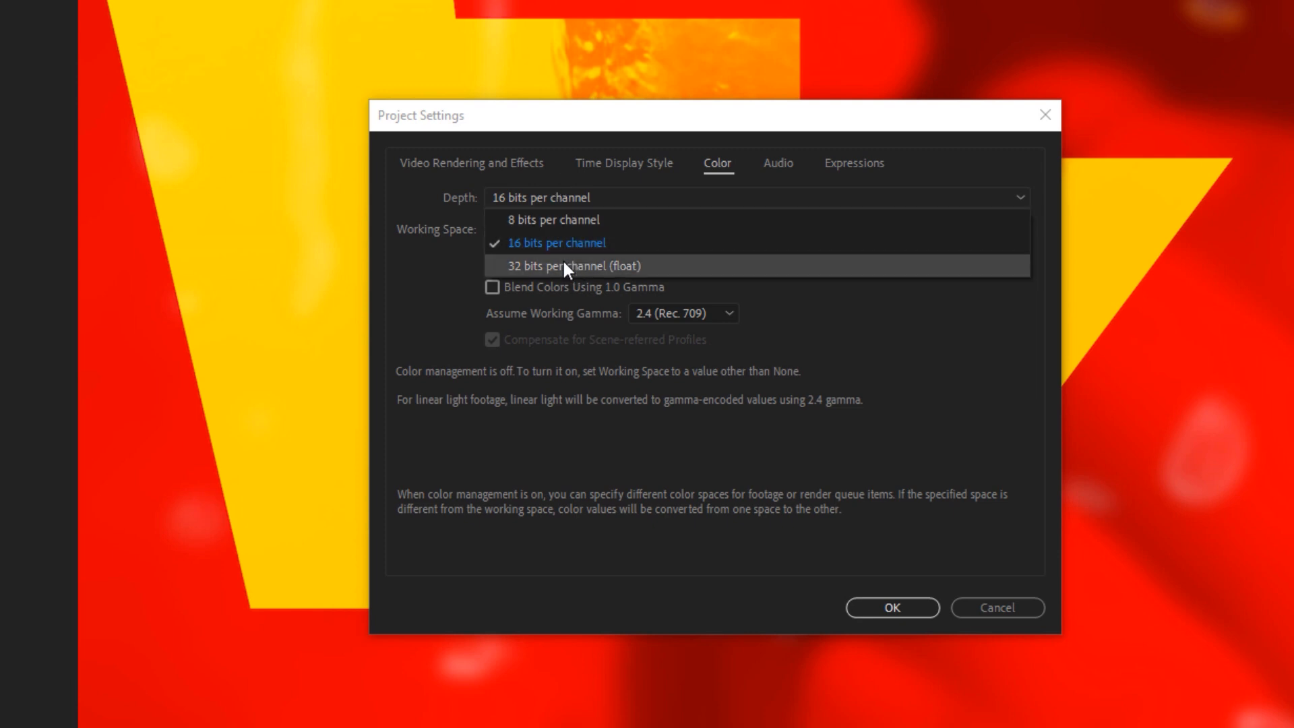
mouse_move(563, 273)
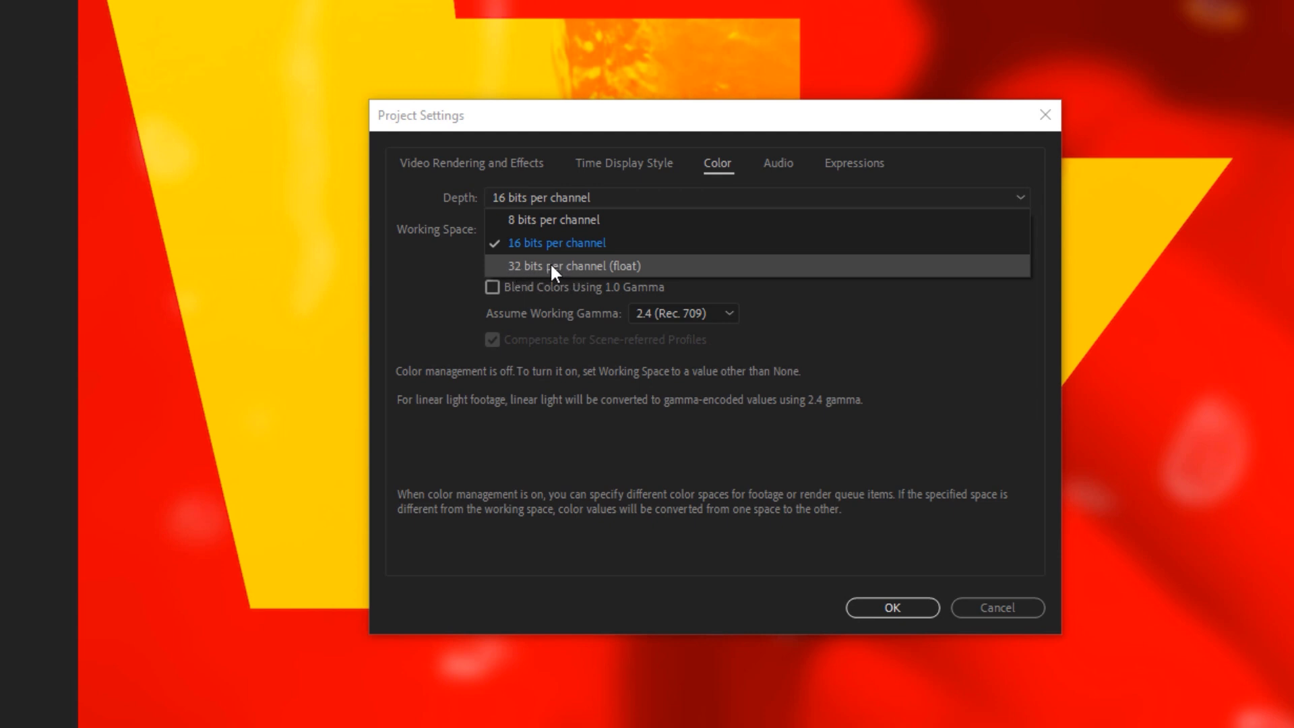
click(555, 243)
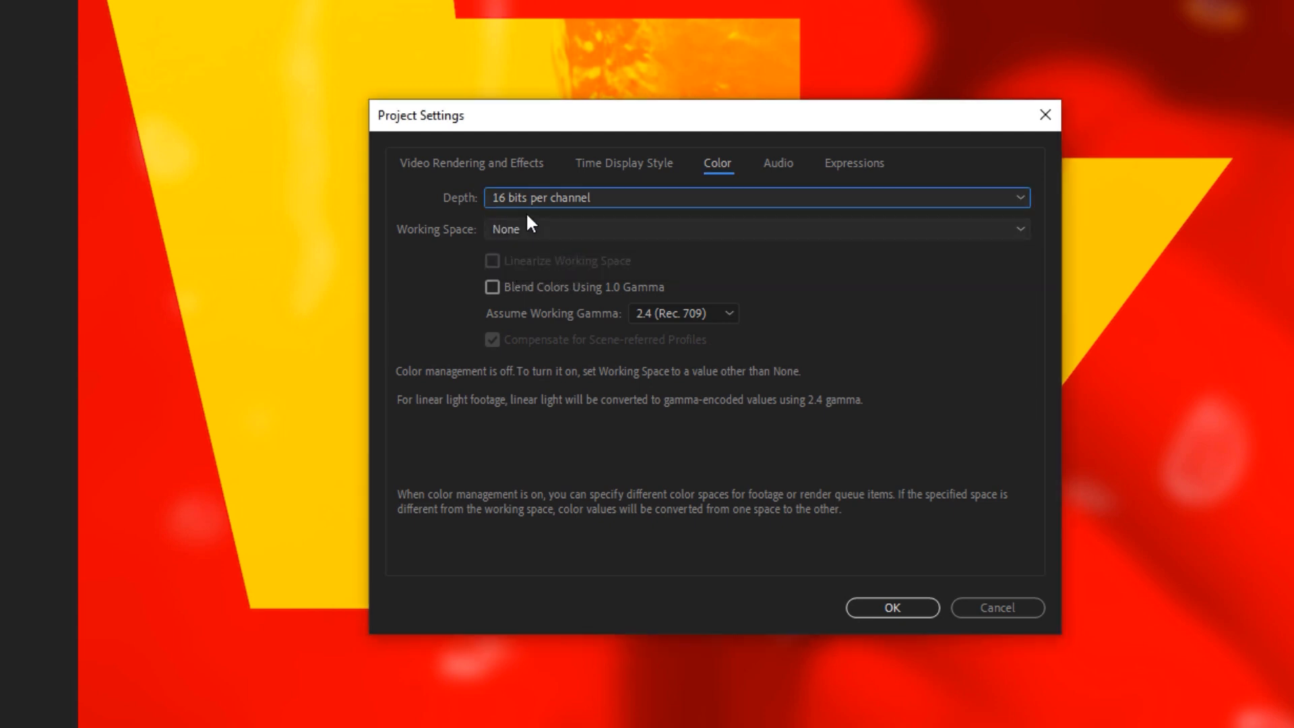
mouse_move(578, 248)
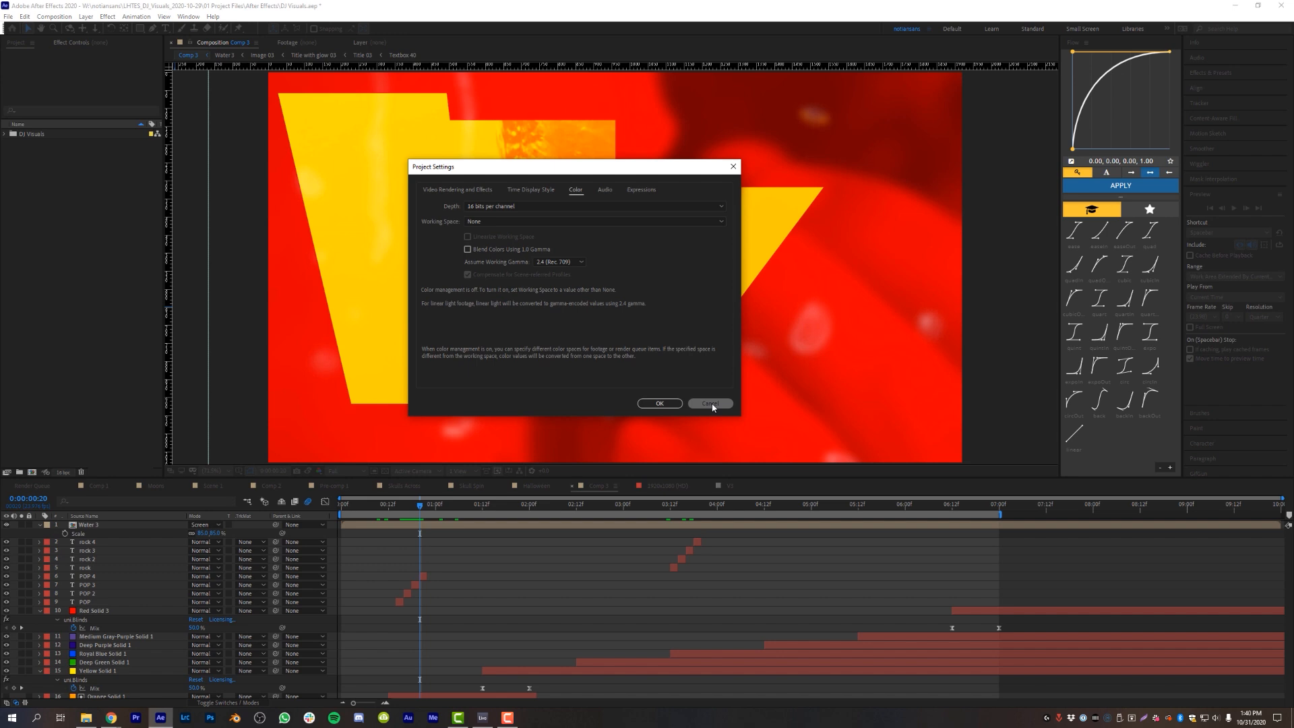
click(709, 403)
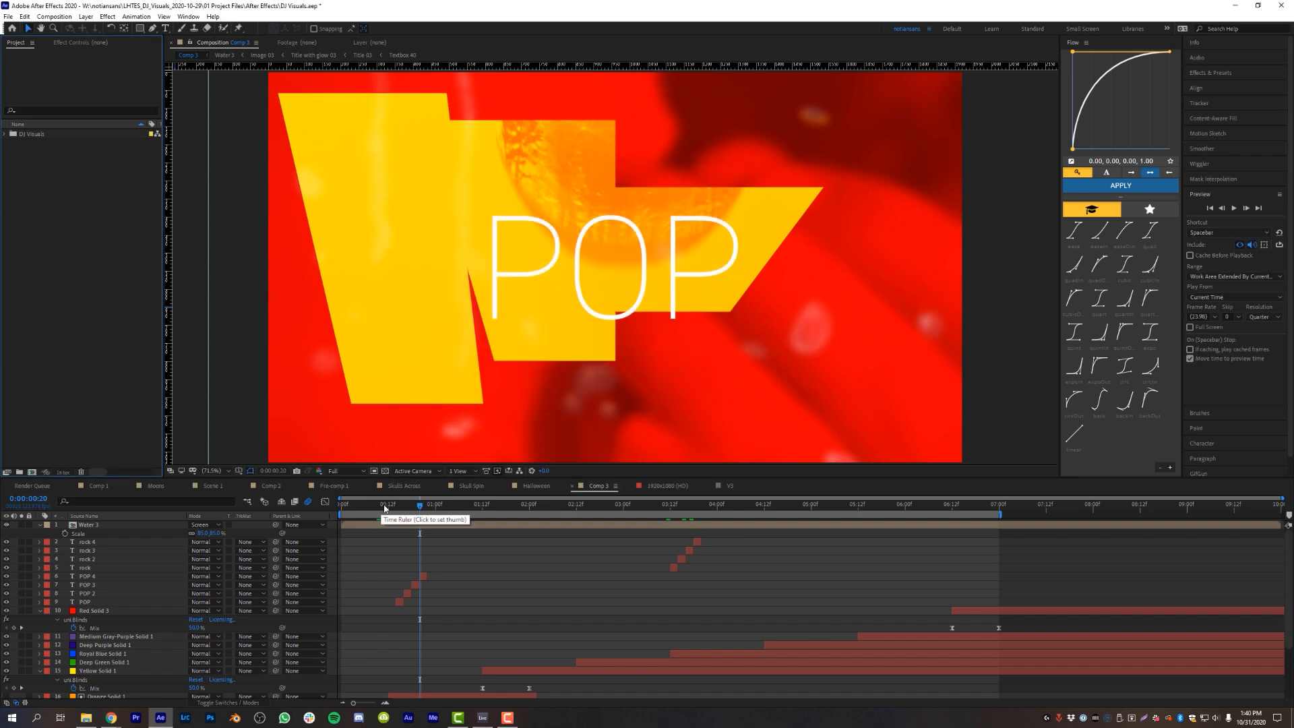
- From the Render Queue, start making a new Output Module template for Comp 3
click(395, 504)
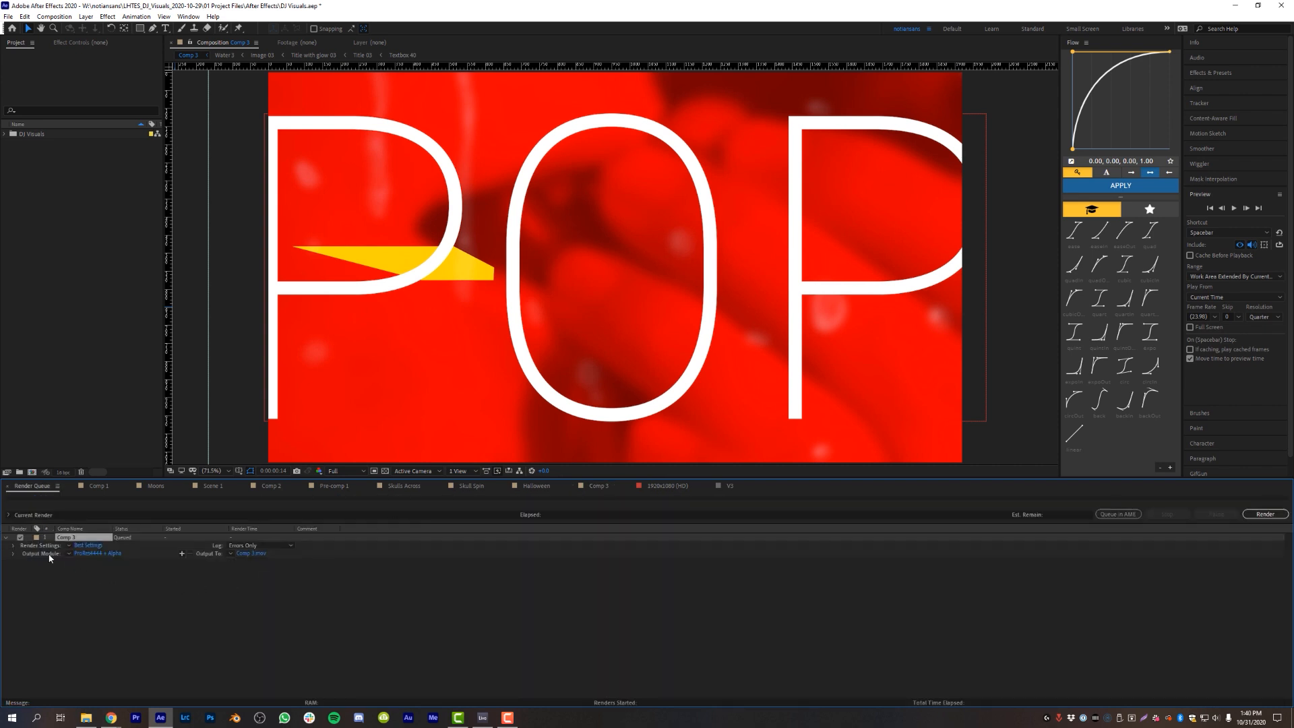
click(97, 552)
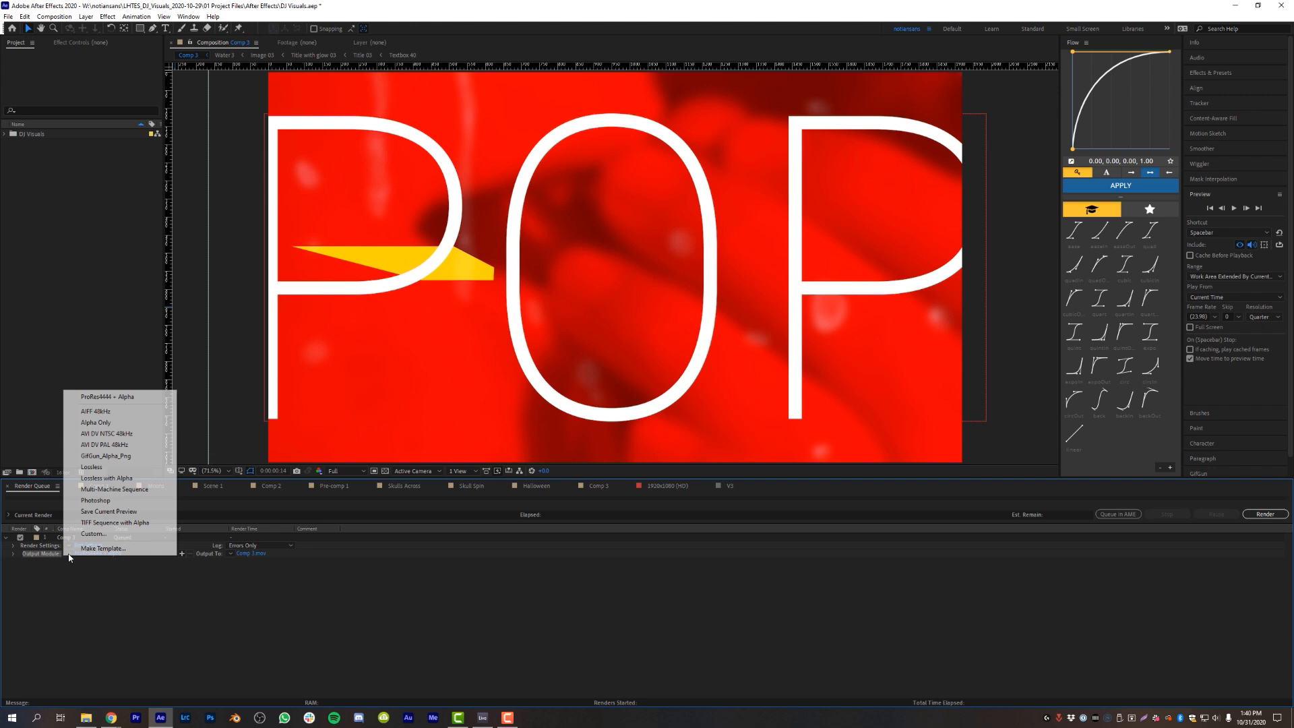
mouse_move(102, 549)
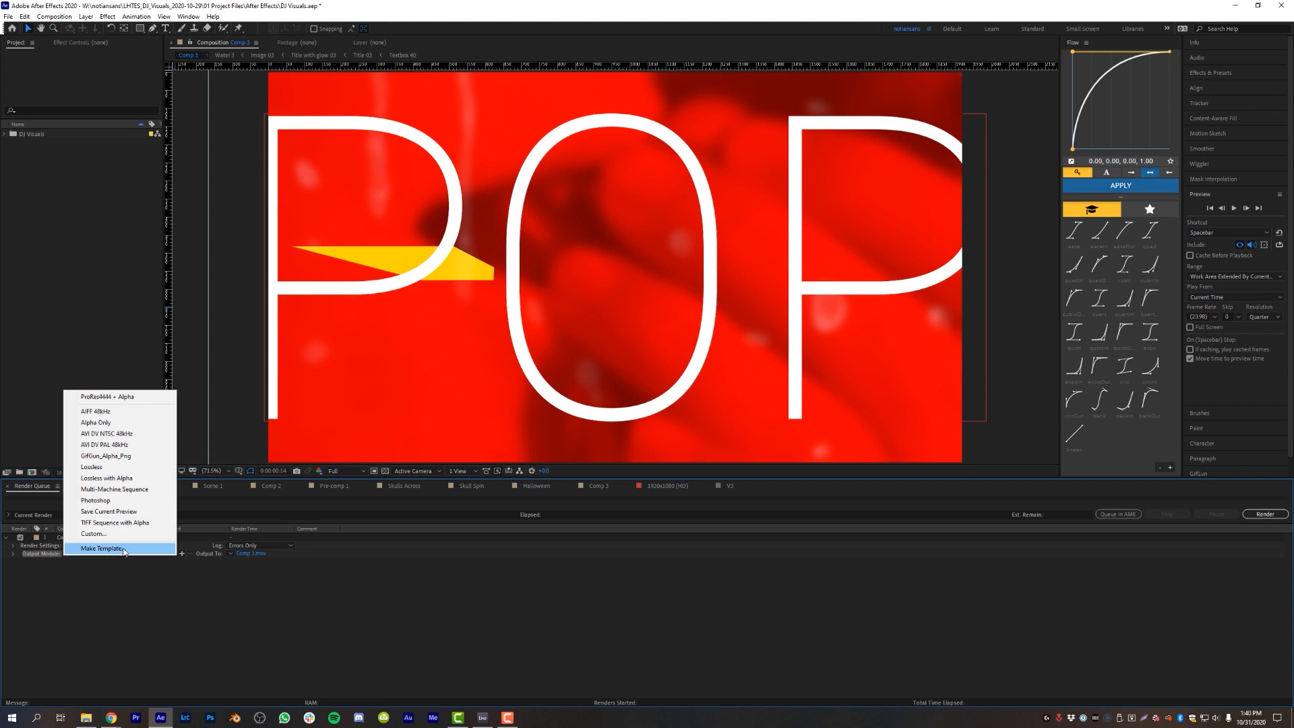
click(101, 548)
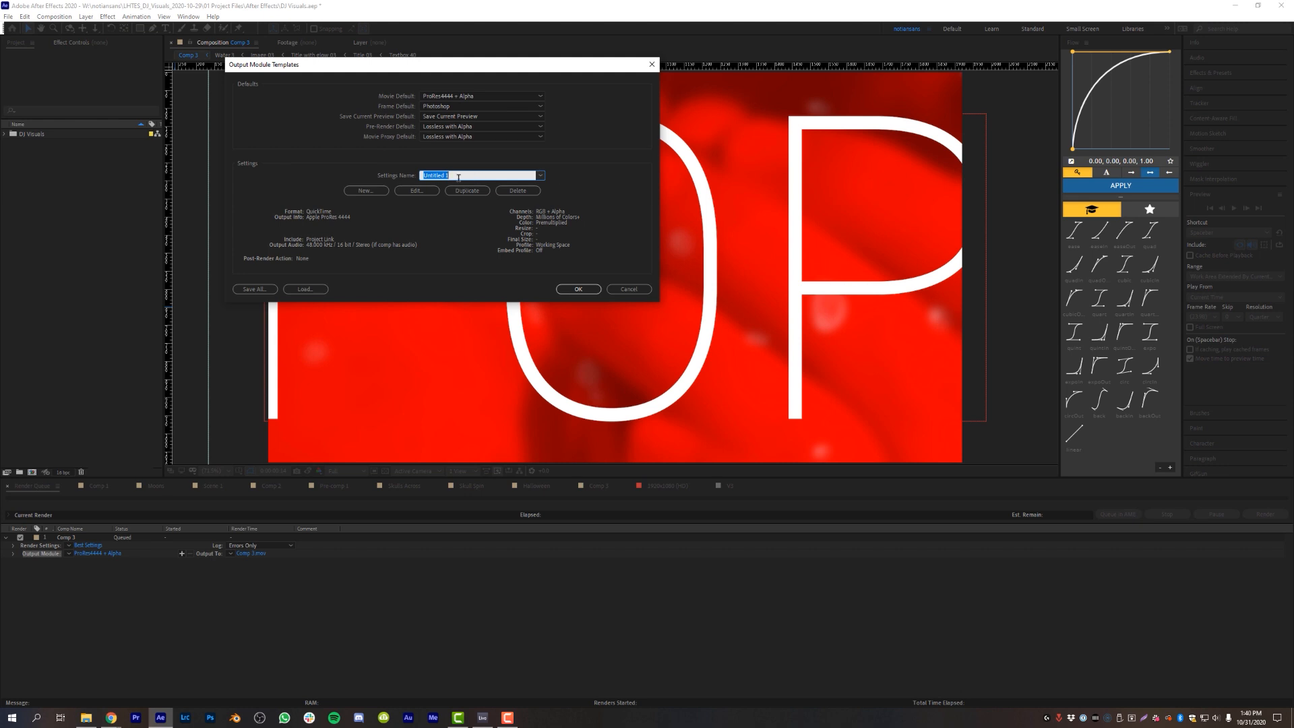
- Name the template 'ProRes no Alpha' and edit its output settings
text(Pro)
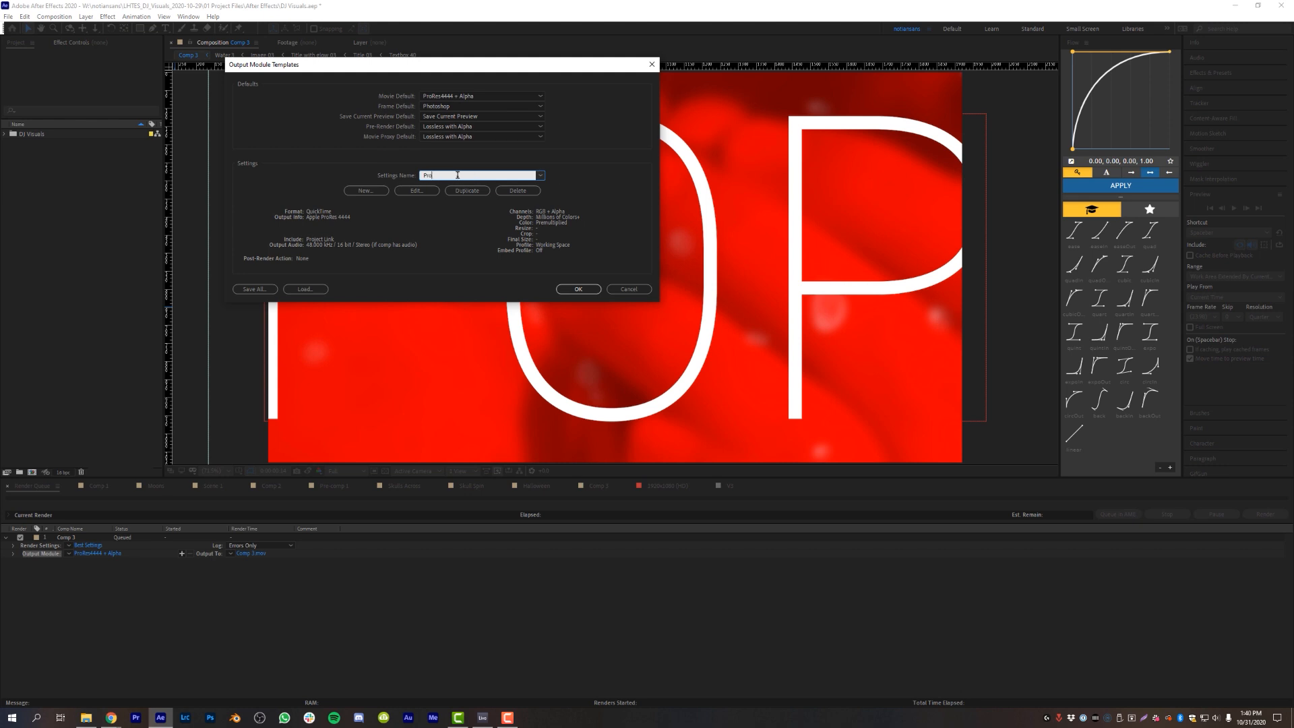
text(ProRes no Alpha)
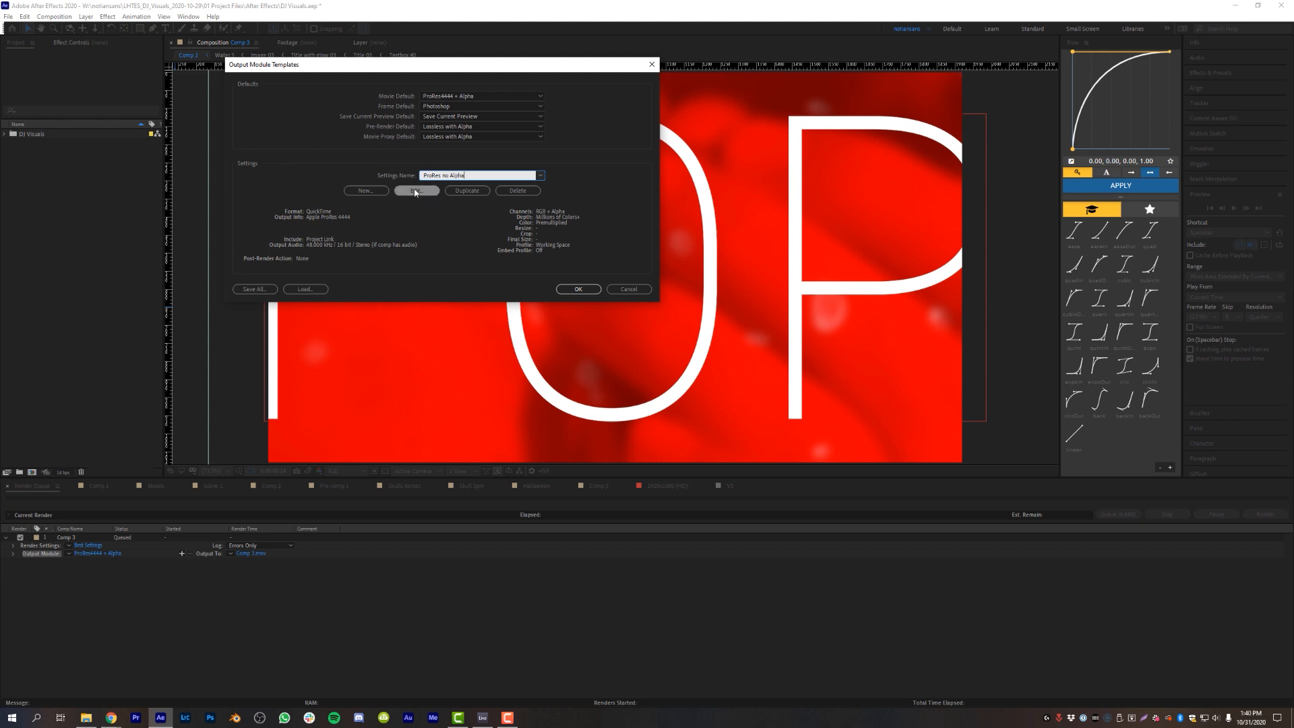
click(417, 190)
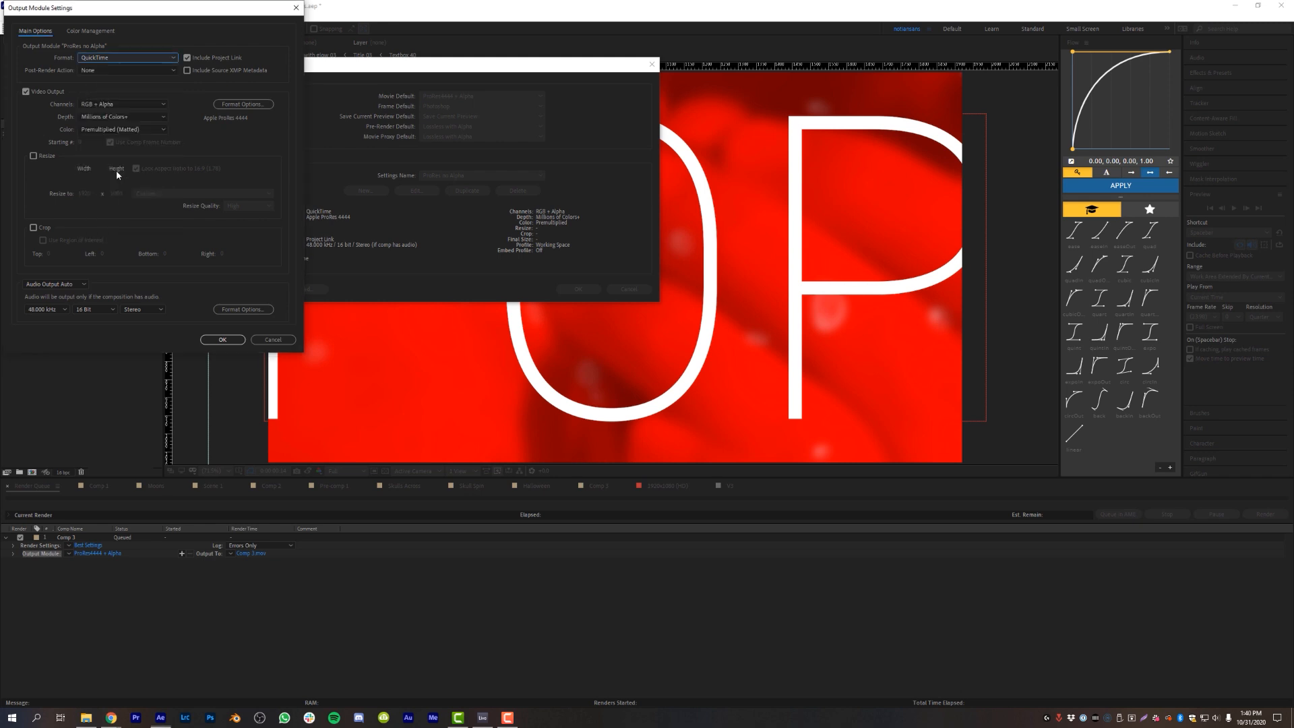
- Set Channels to RGB only and keep Apple ProRes 4444 as the codec
click(124, 103)
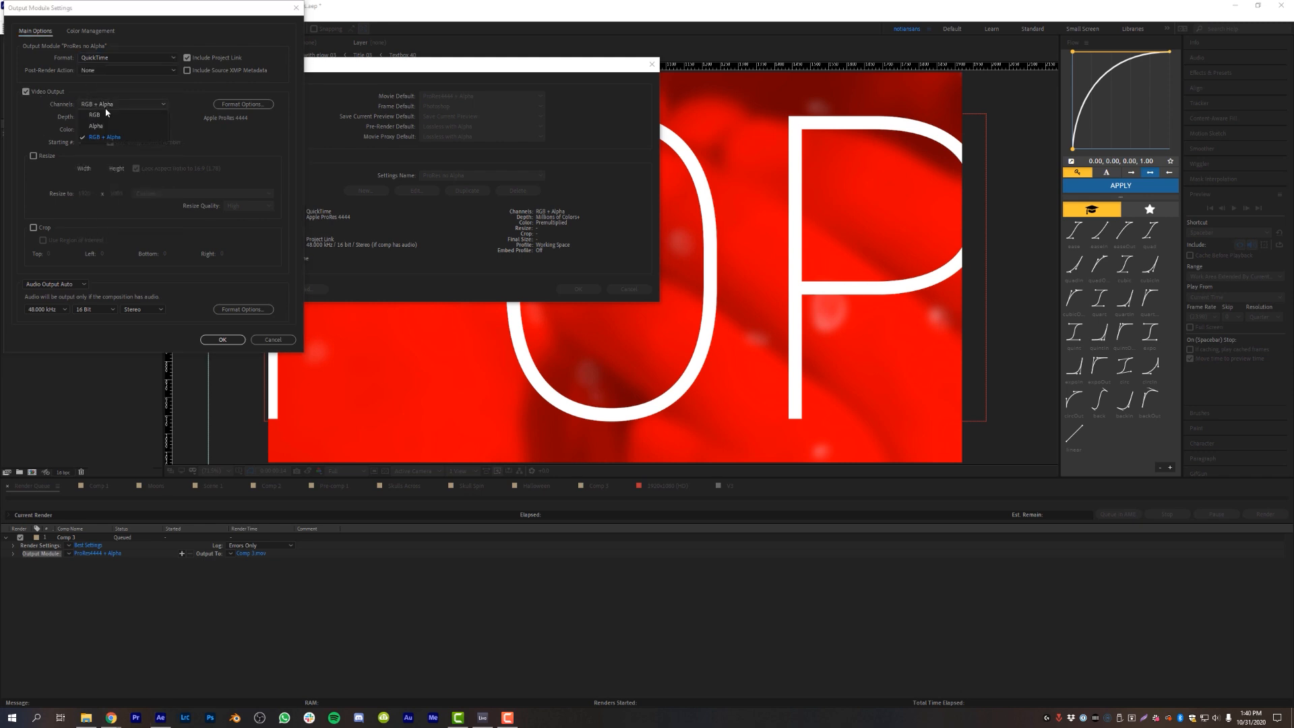
click(94, 114)
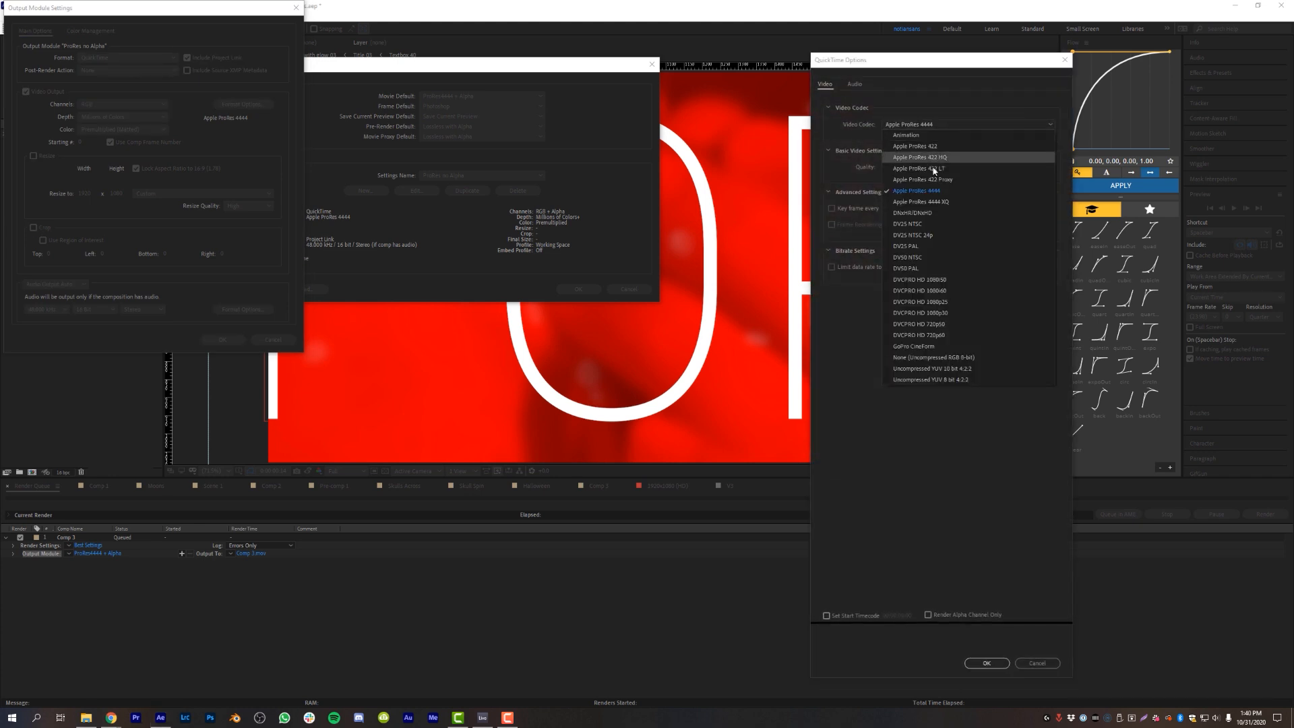
click(916, 190)
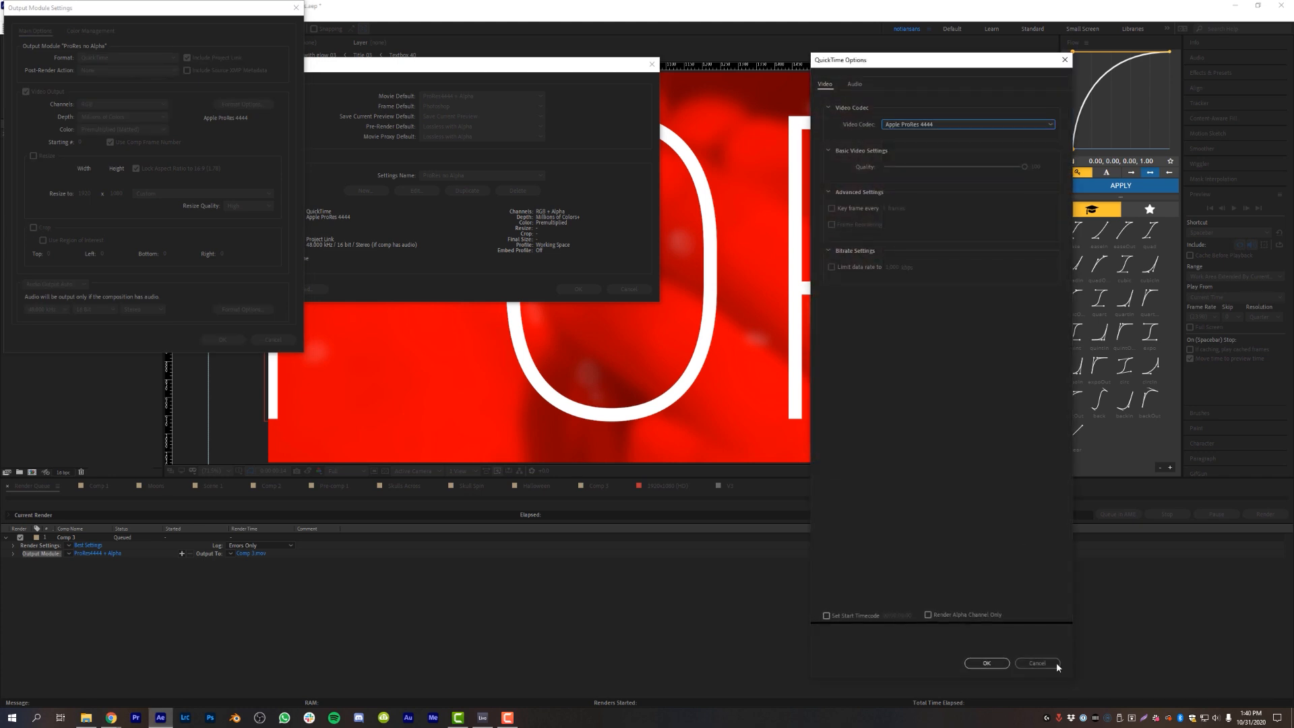
click(985, 663)
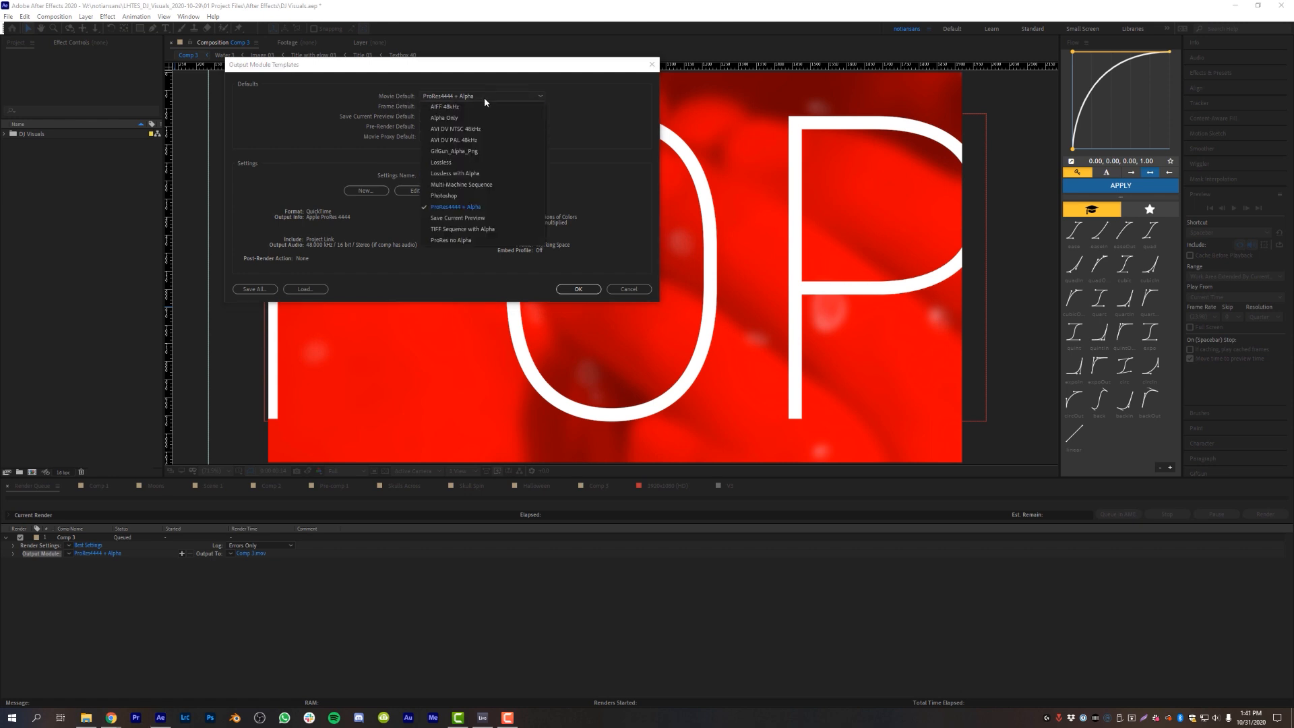
mouse_move(462, 244)
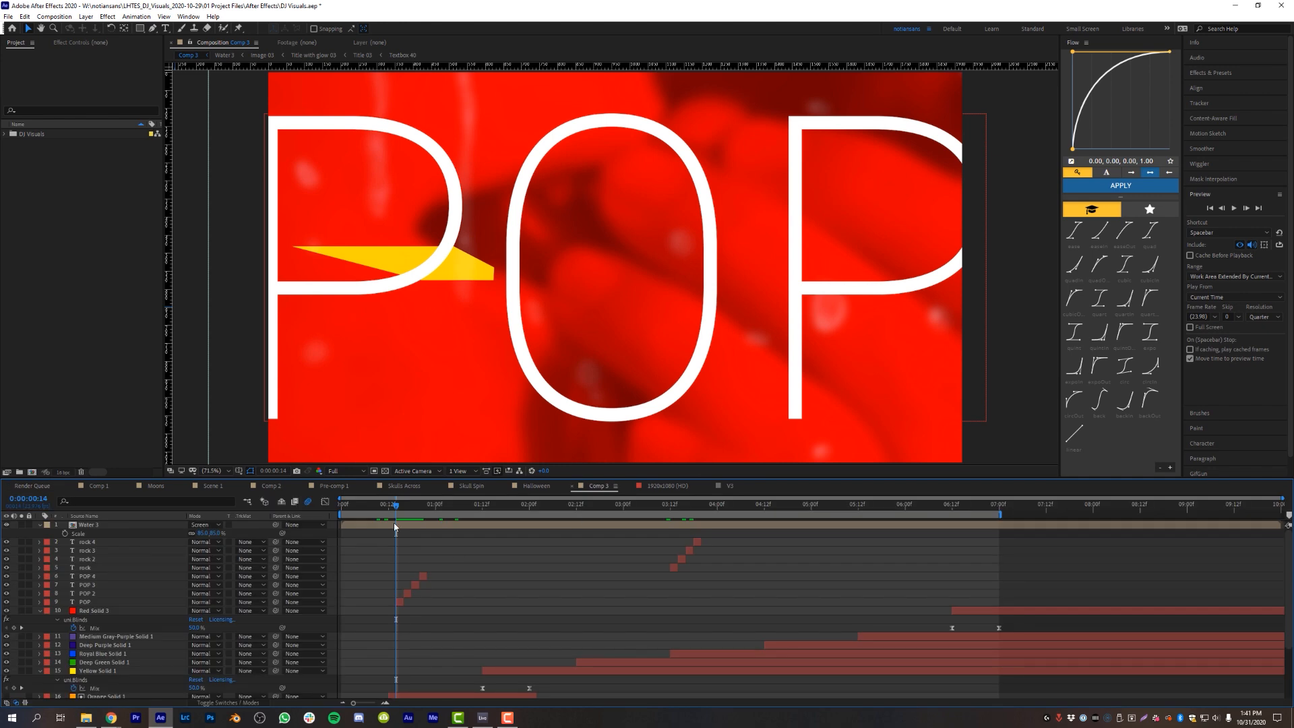
- Verify queued Comp 3 uses the ProRes no Alpha template in the Render Queue
click(31, 485)
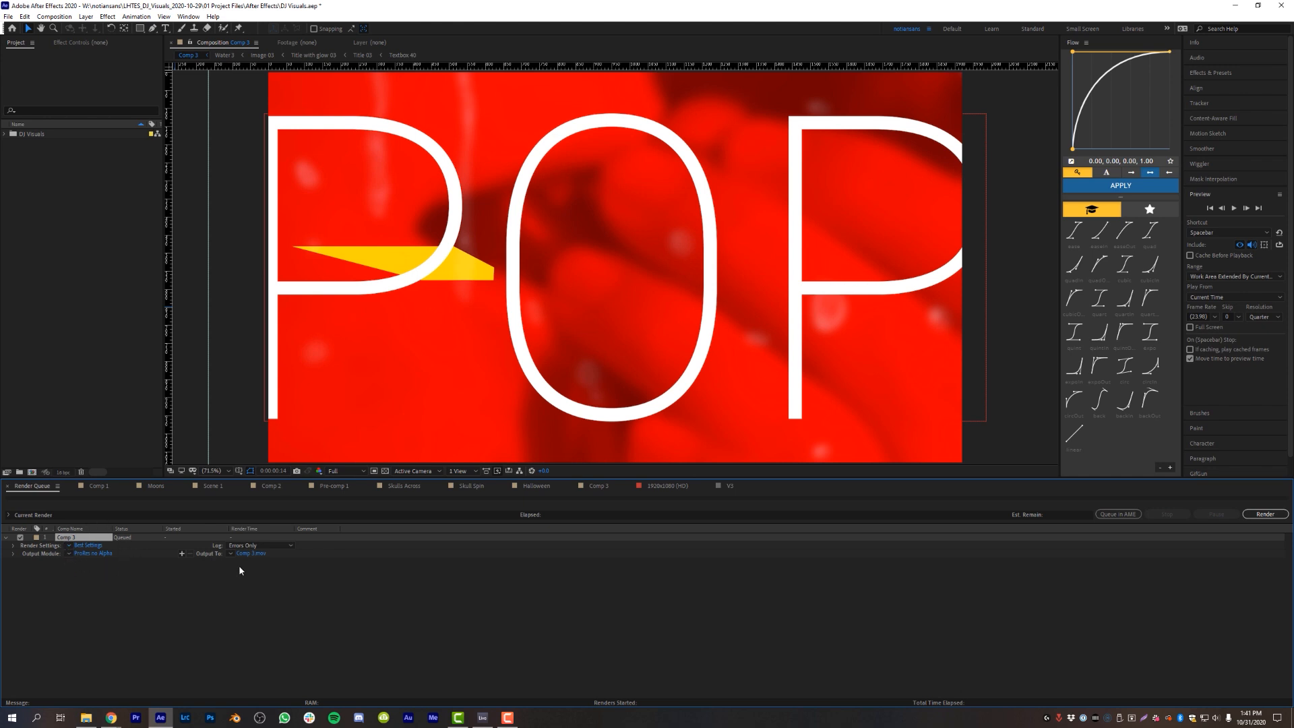
mouse_move(120, 574)
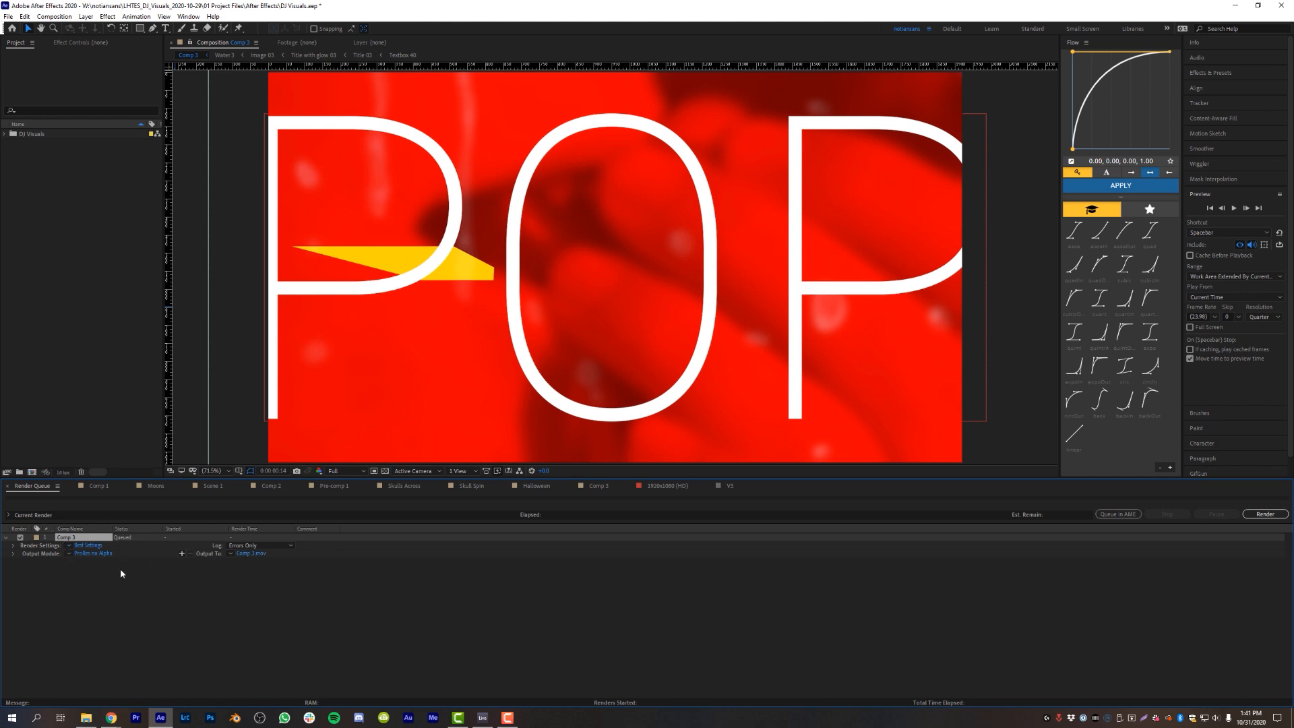
click(93, 553)
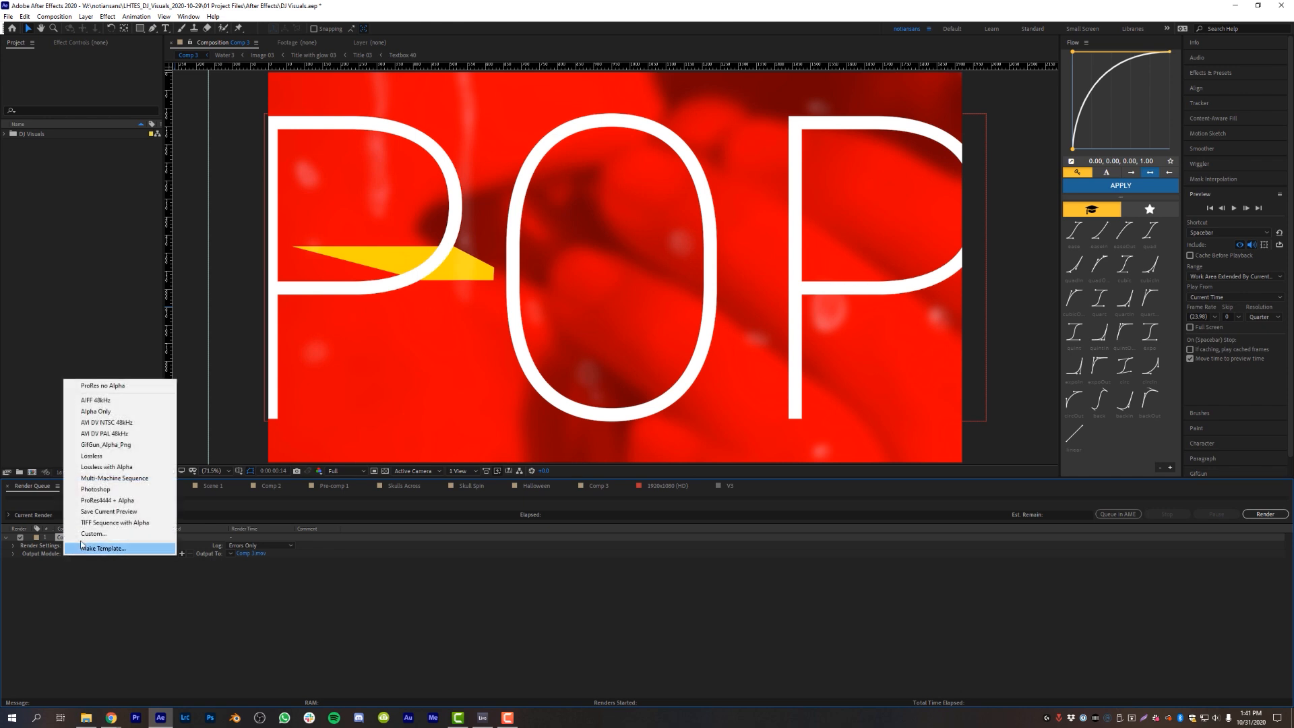
mouse_move(127, 400)
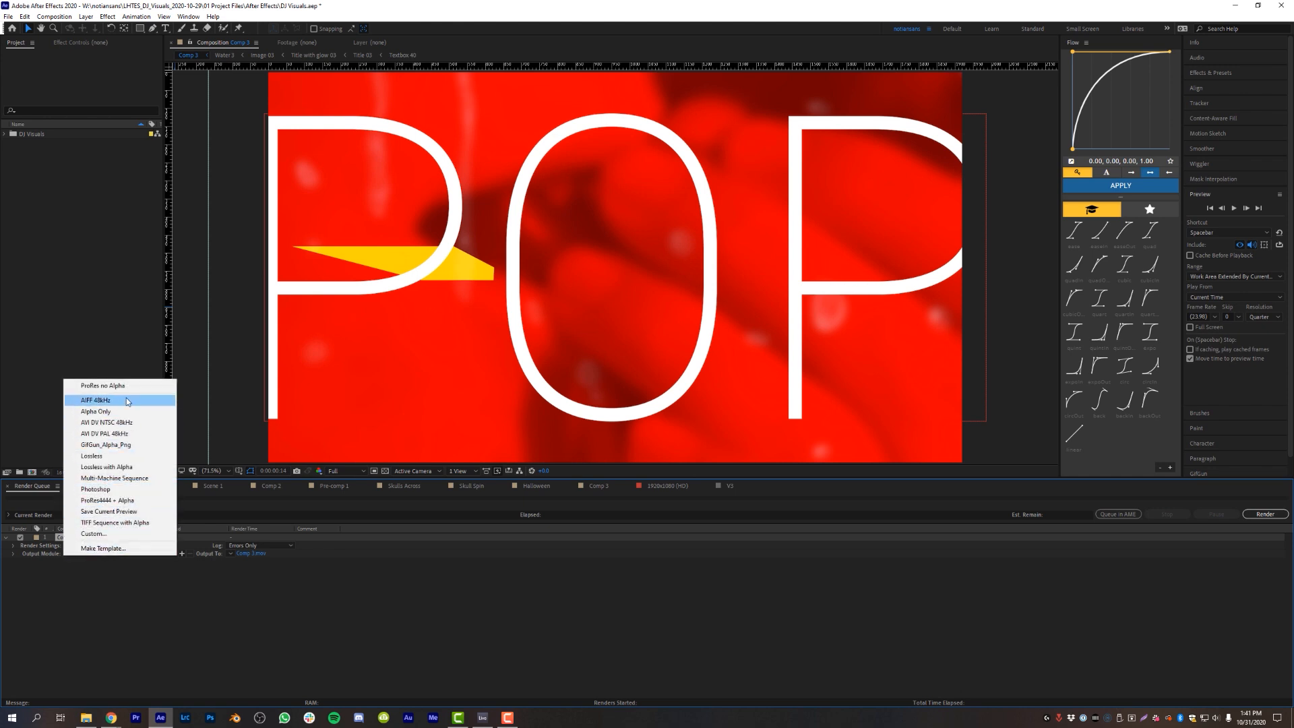
mouse_move(128, 545)
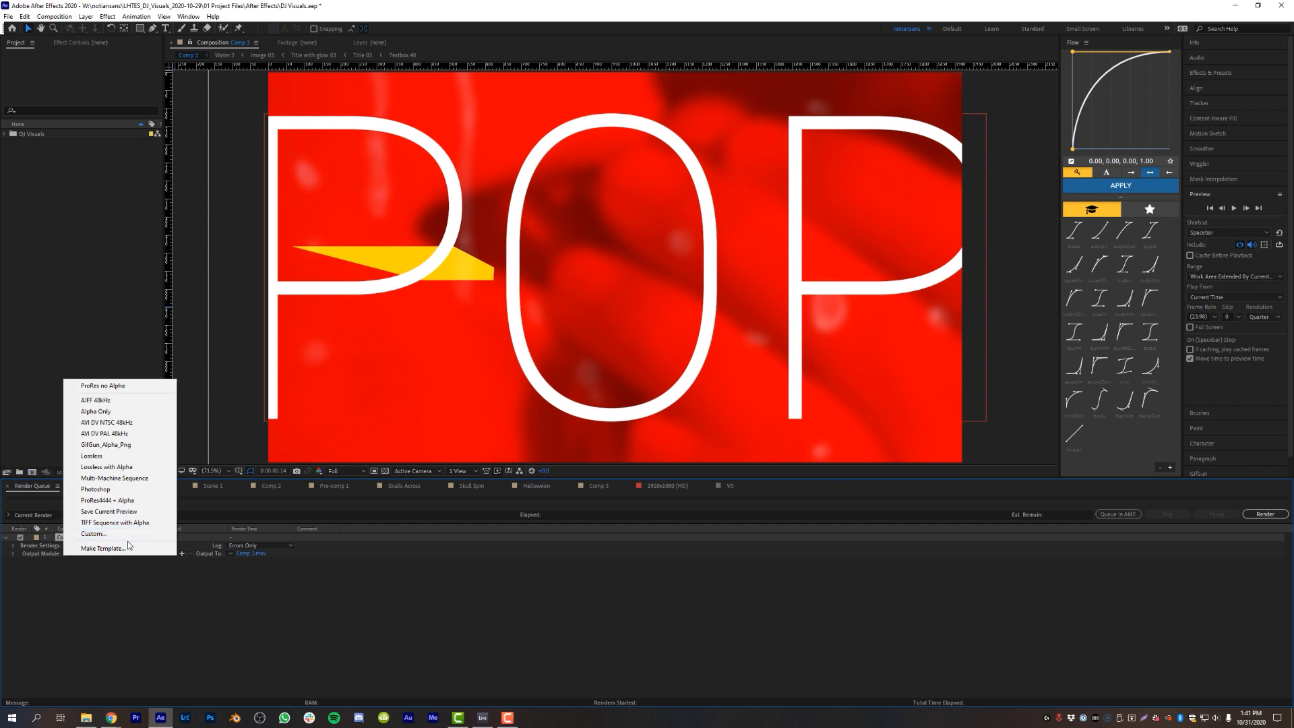
click(102, 385)
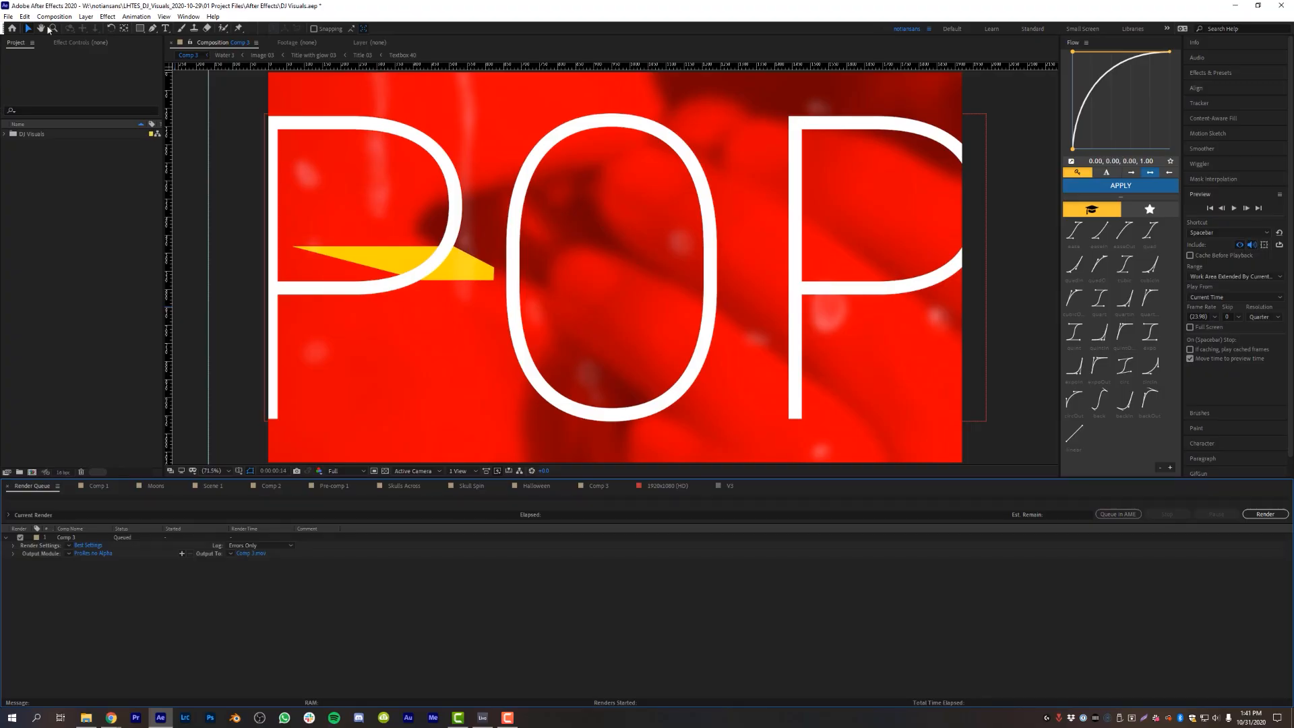
click(8, 16)
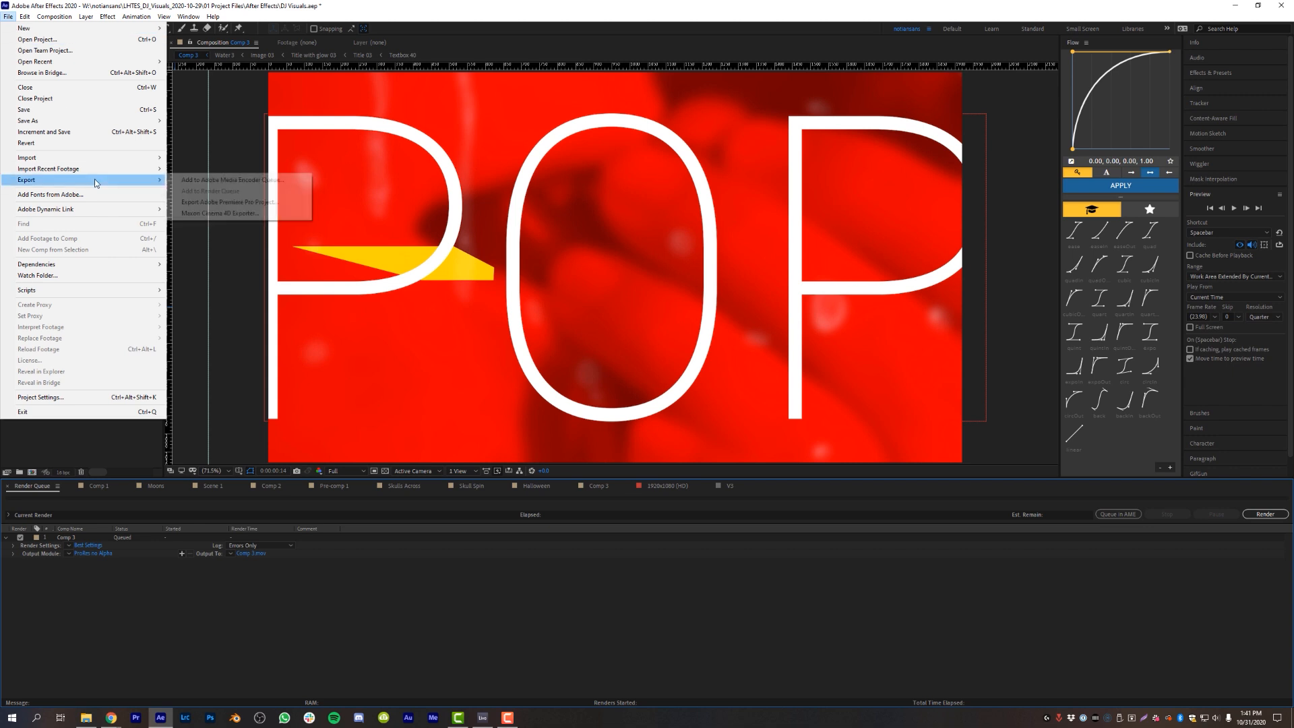